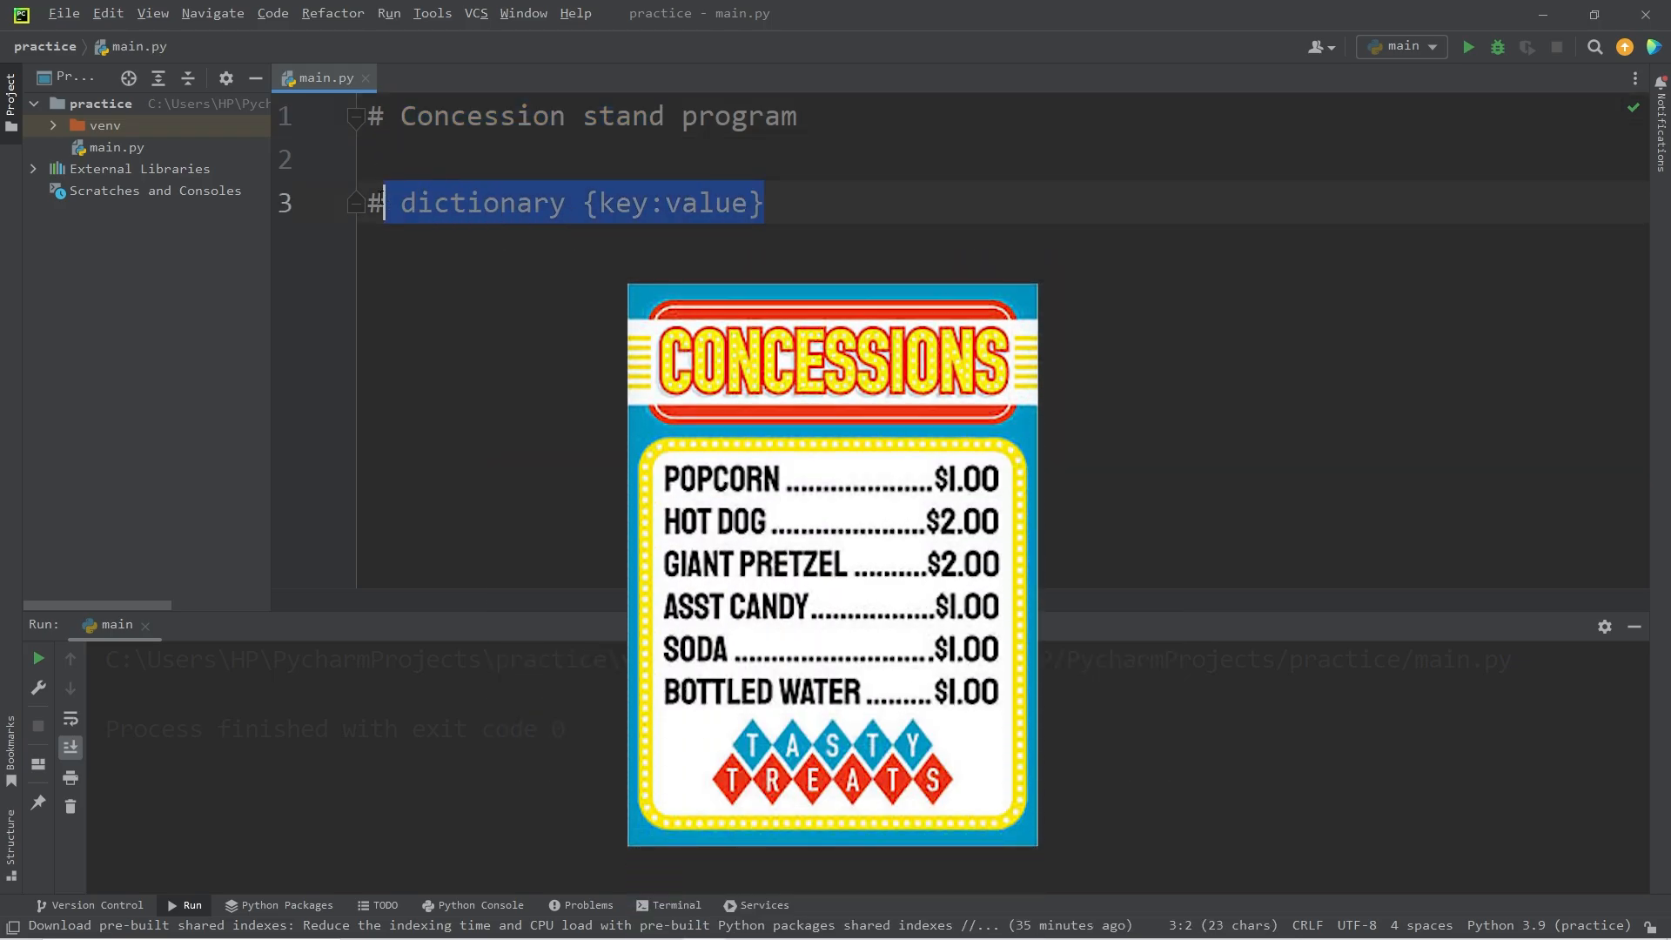
- Remove the dictionary comment, leaving only the Concession stand program comment
key(Delete)
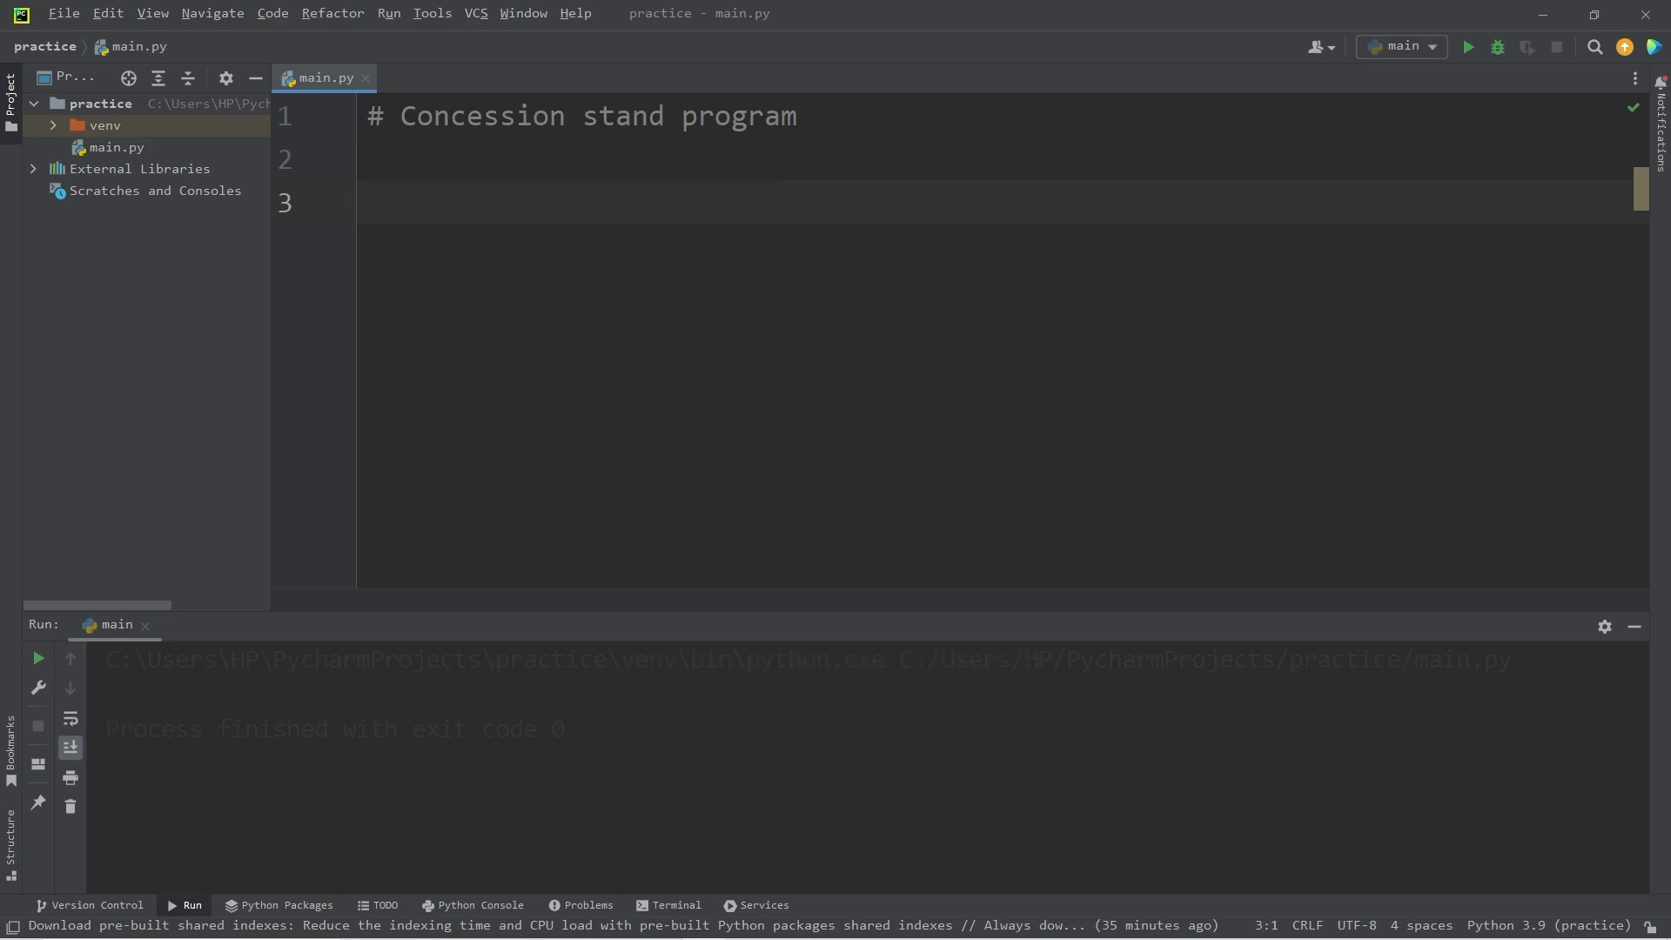
click(368, 202)
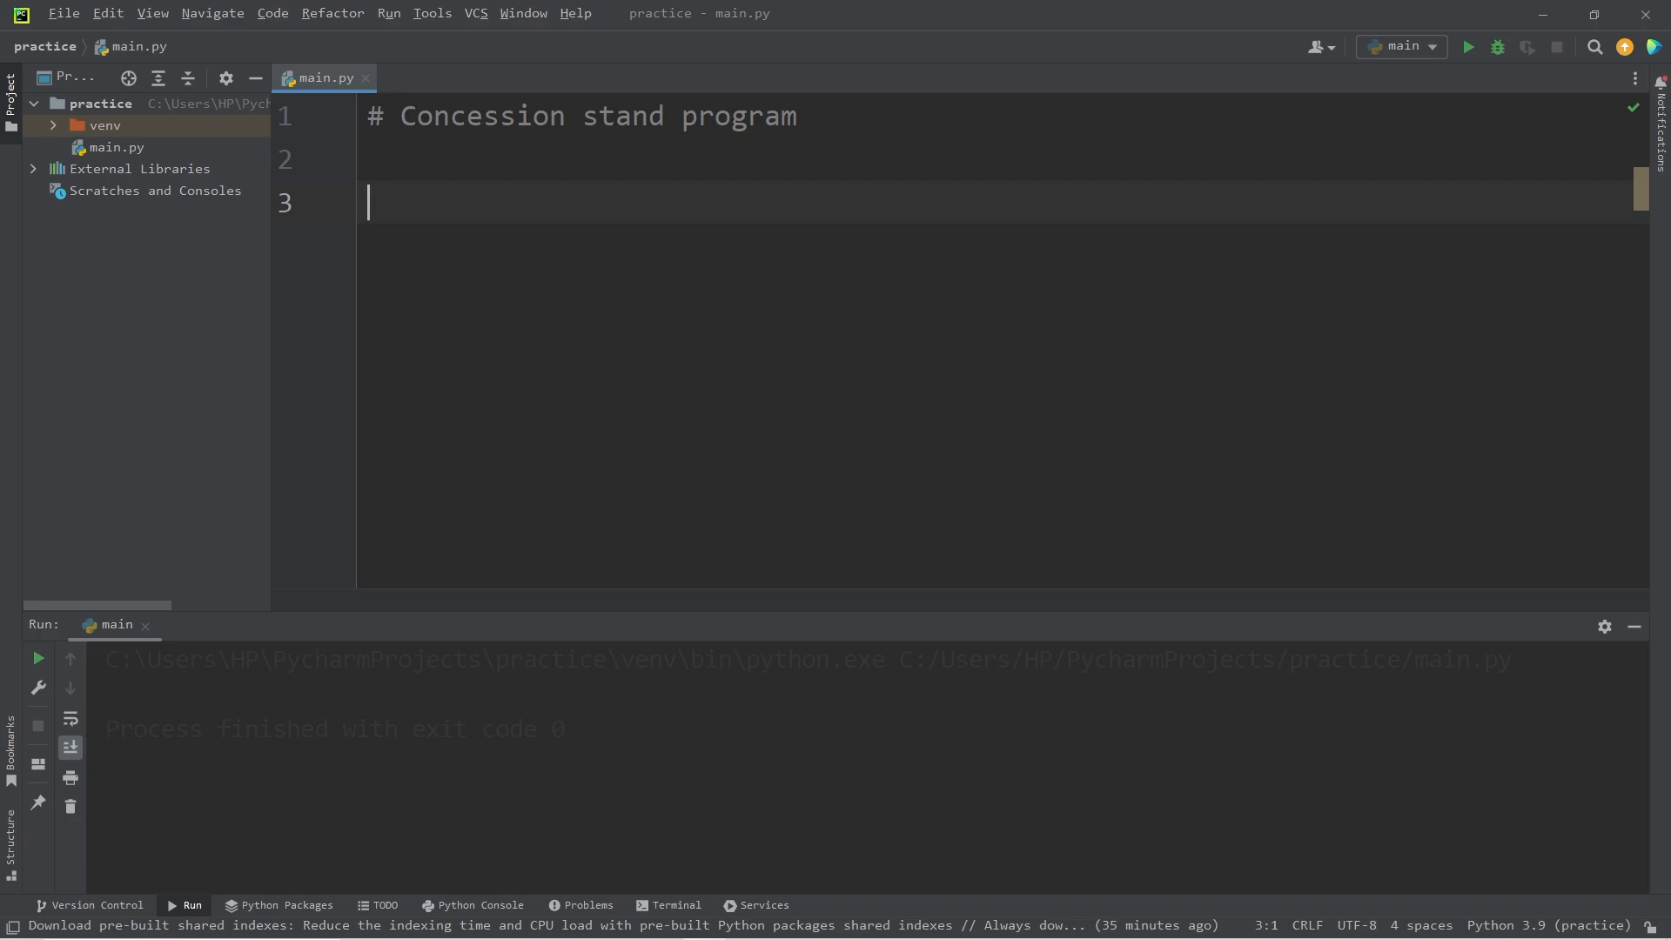
- Define menu dictionary with eight items priced from pizza 3.00 to lemonade 4.25
text(menu =)
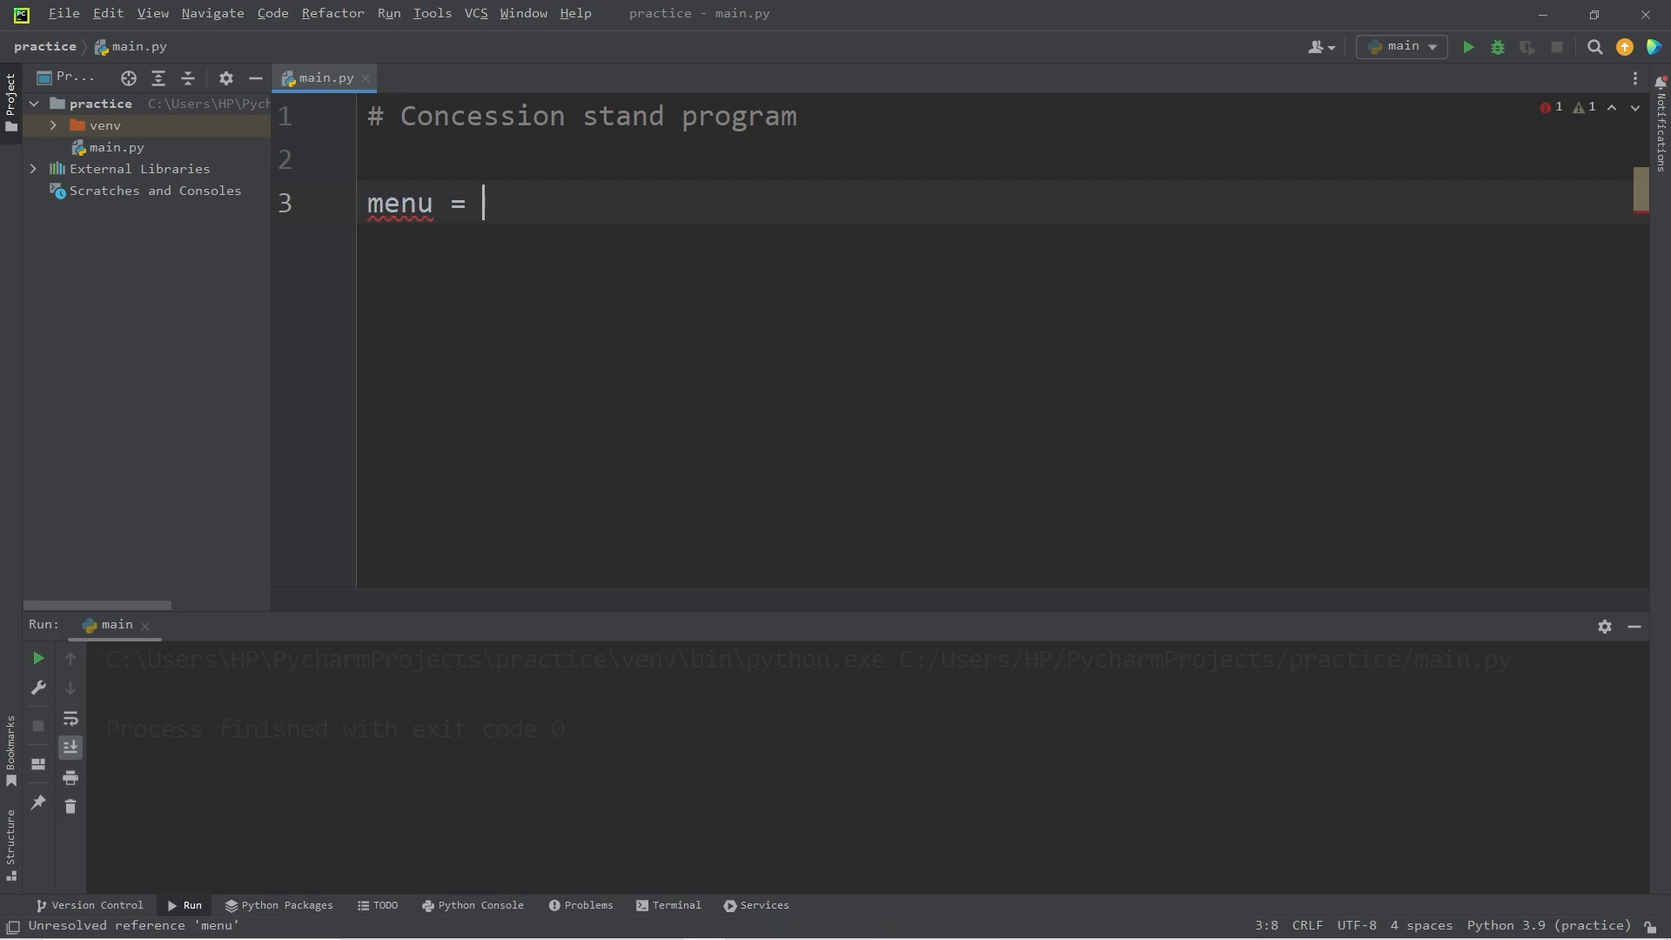
text({})
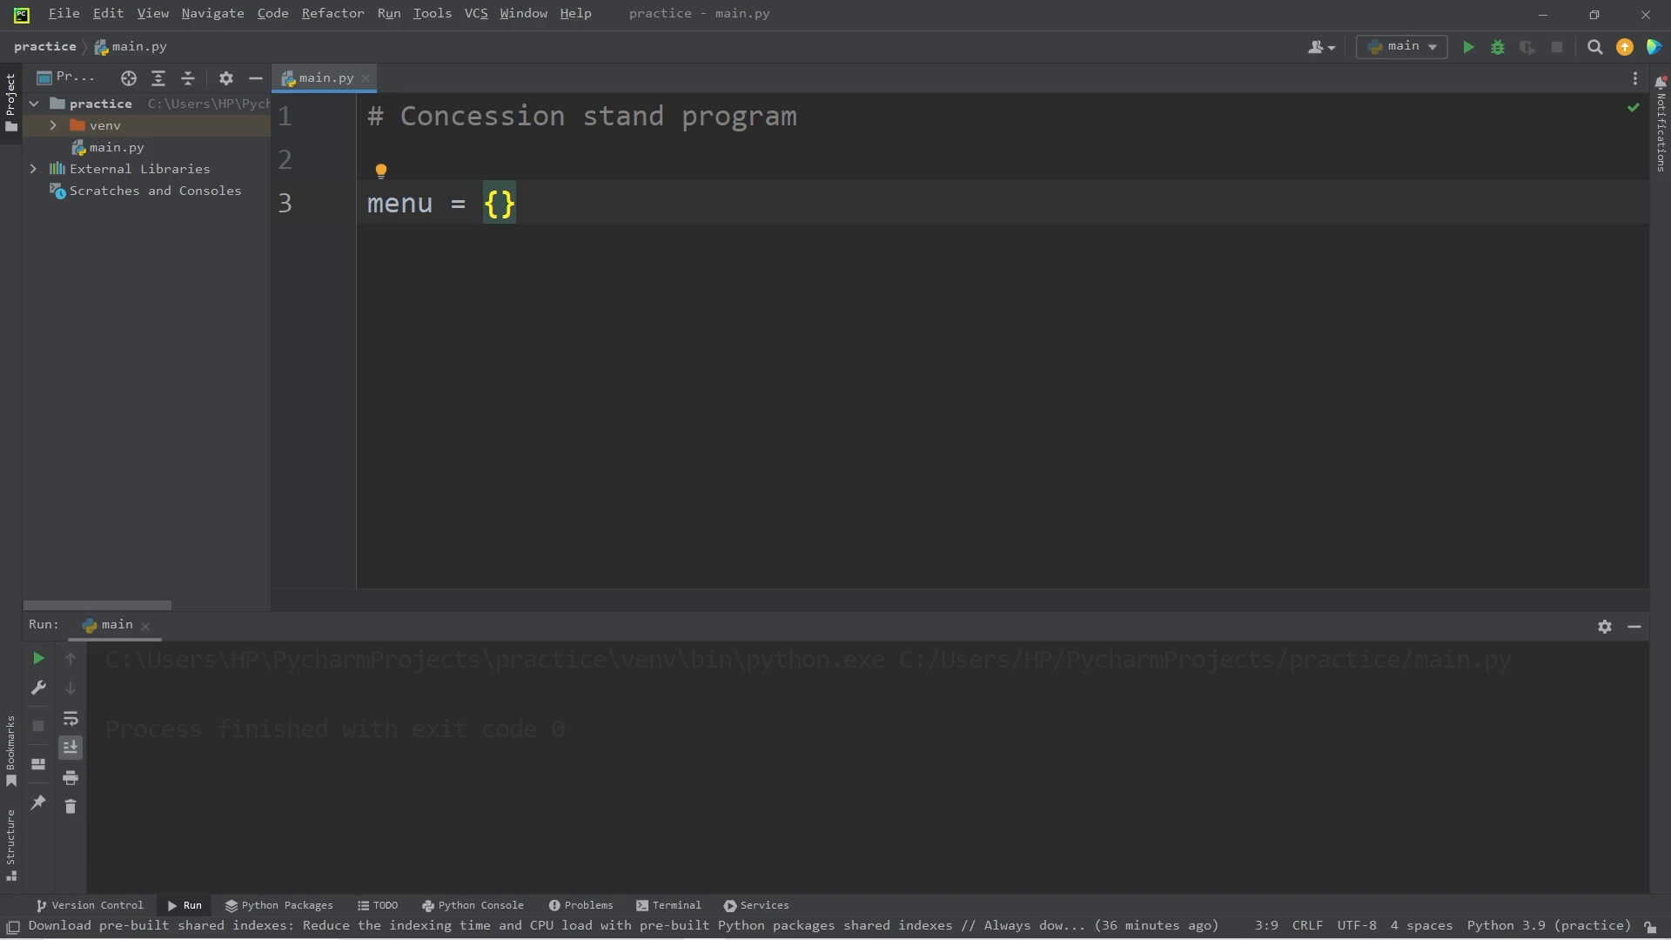
text(")
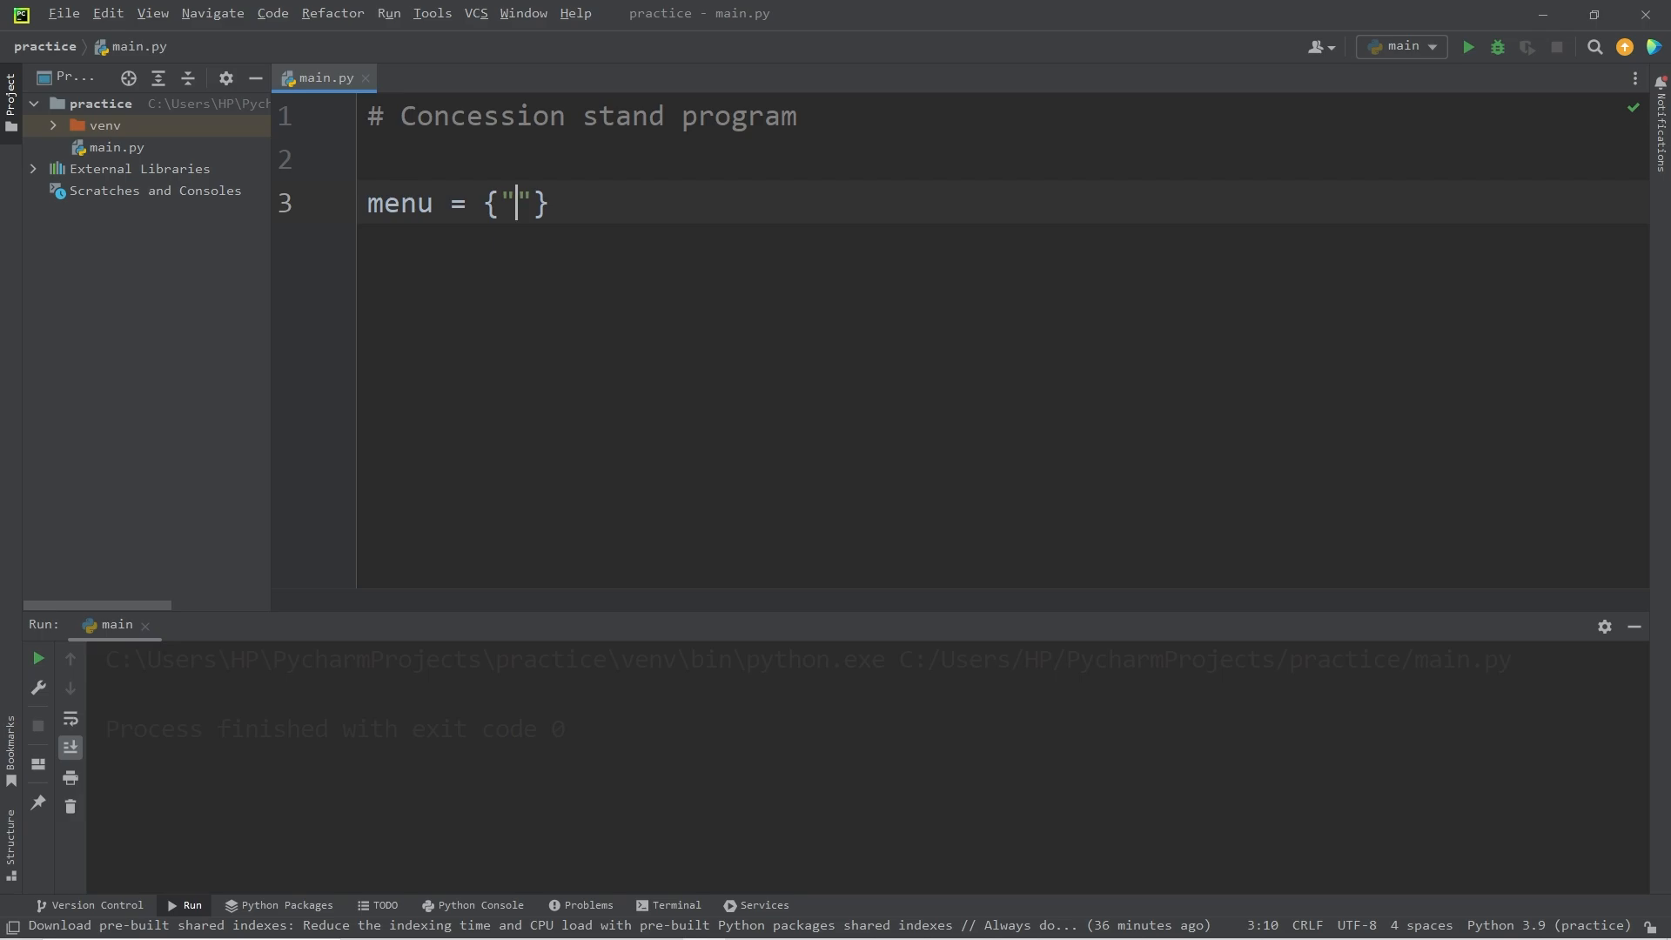
text(pizza": 3.00)
text("nachos": 4.50})
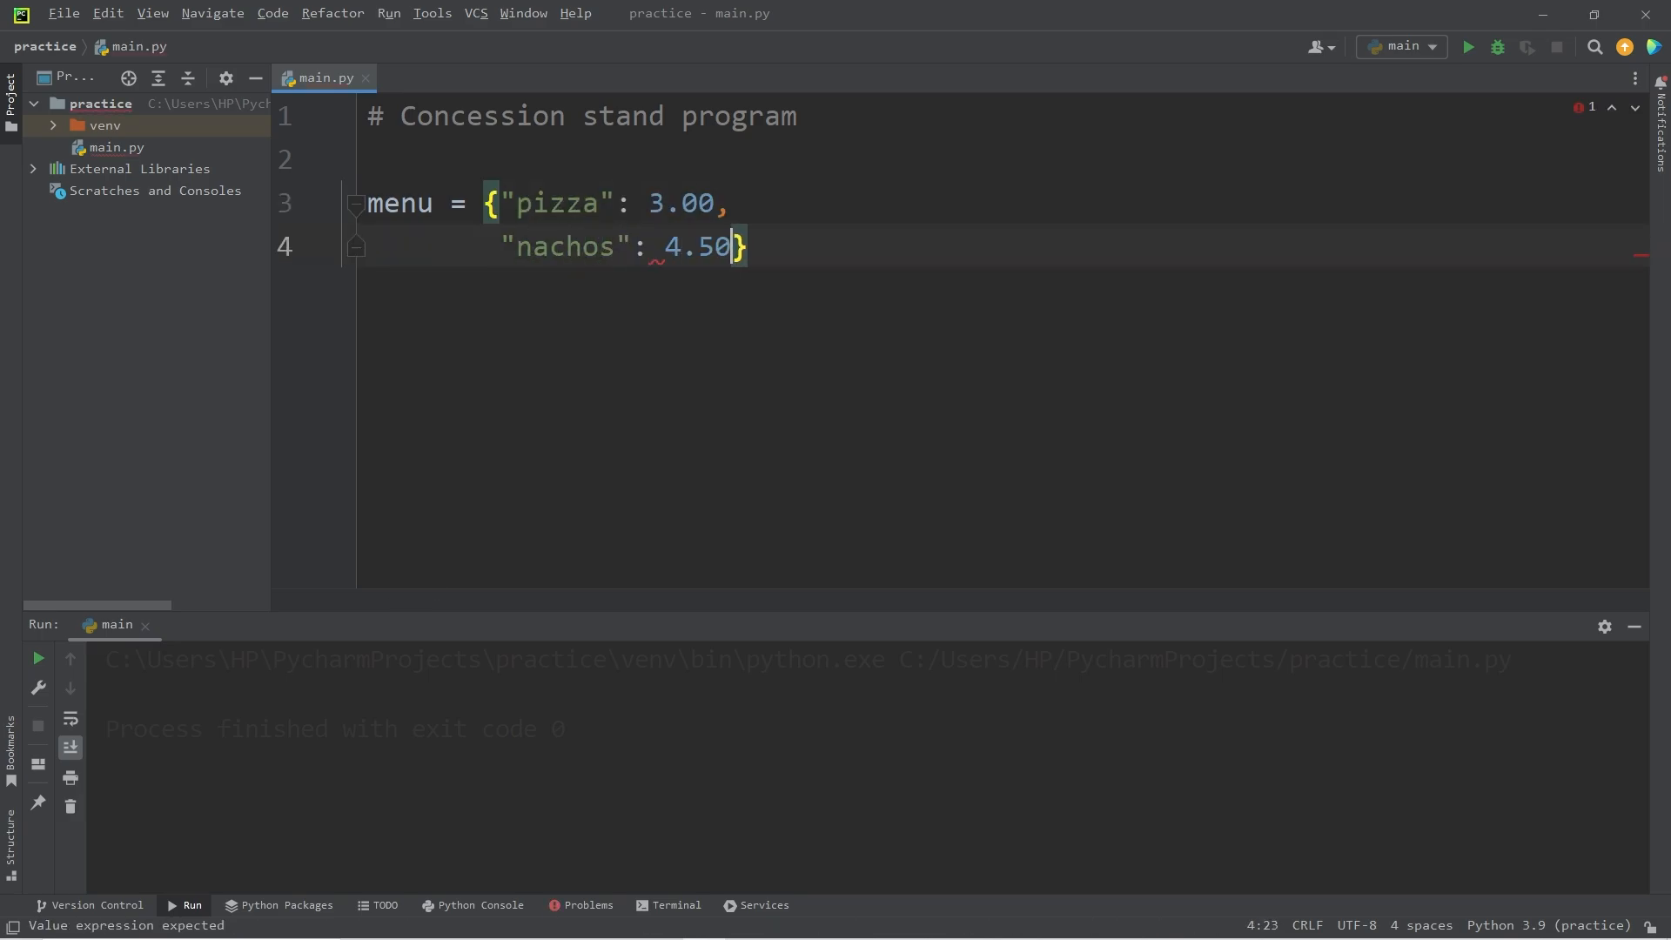
text(,)
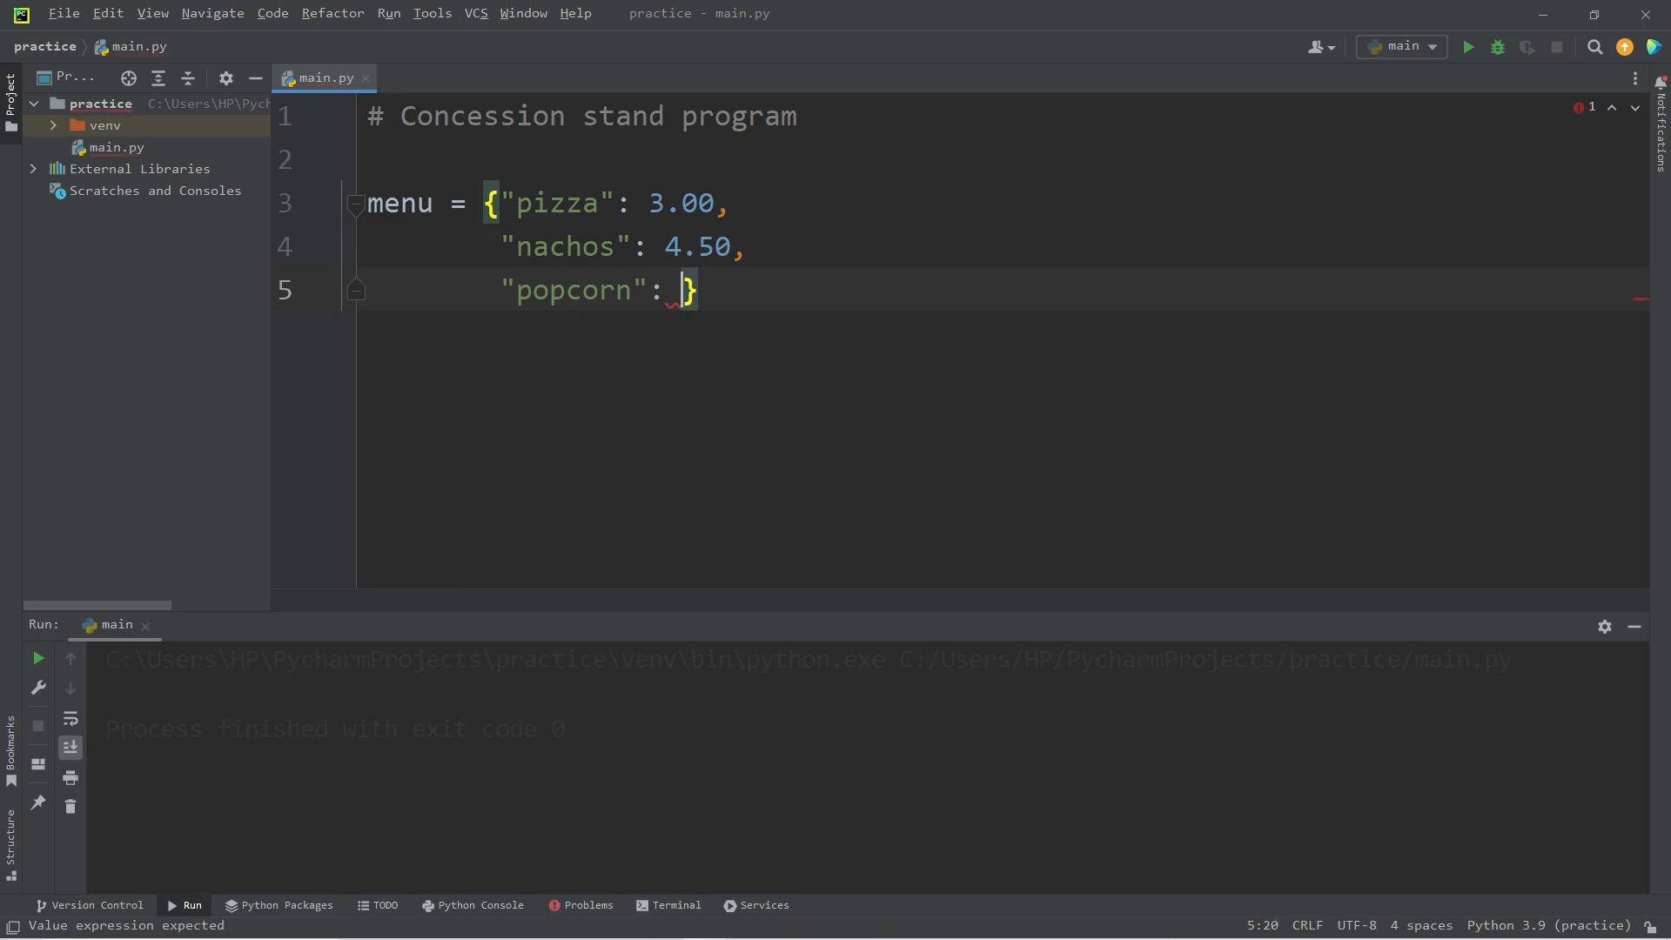
text(6.00,)
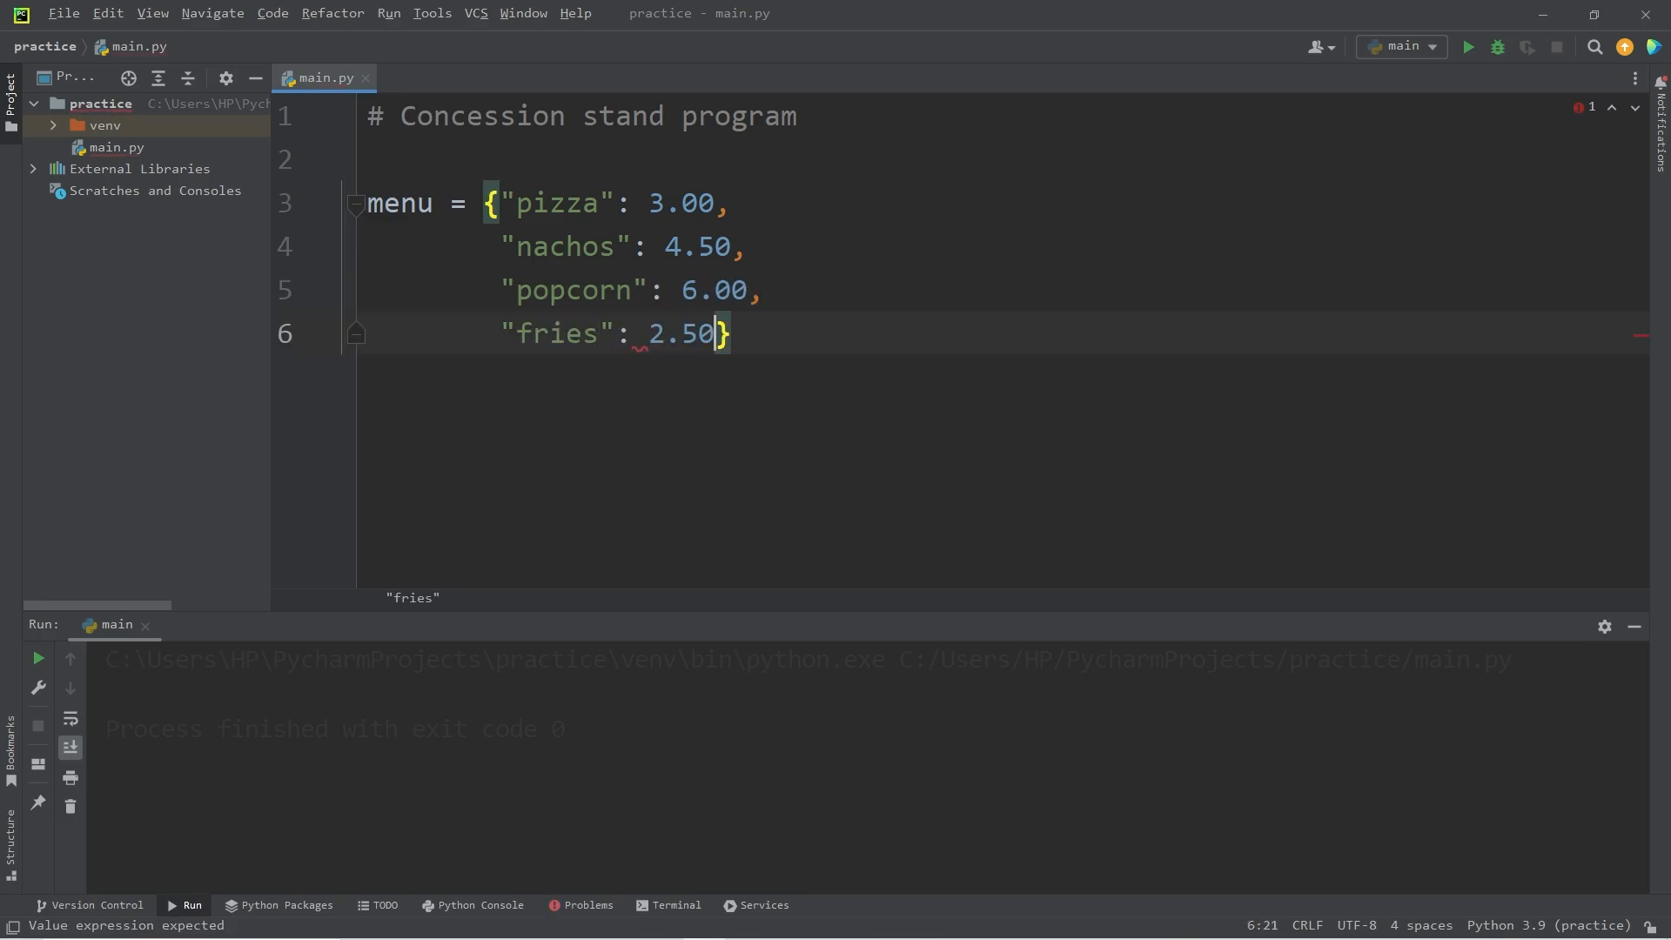
text(,)
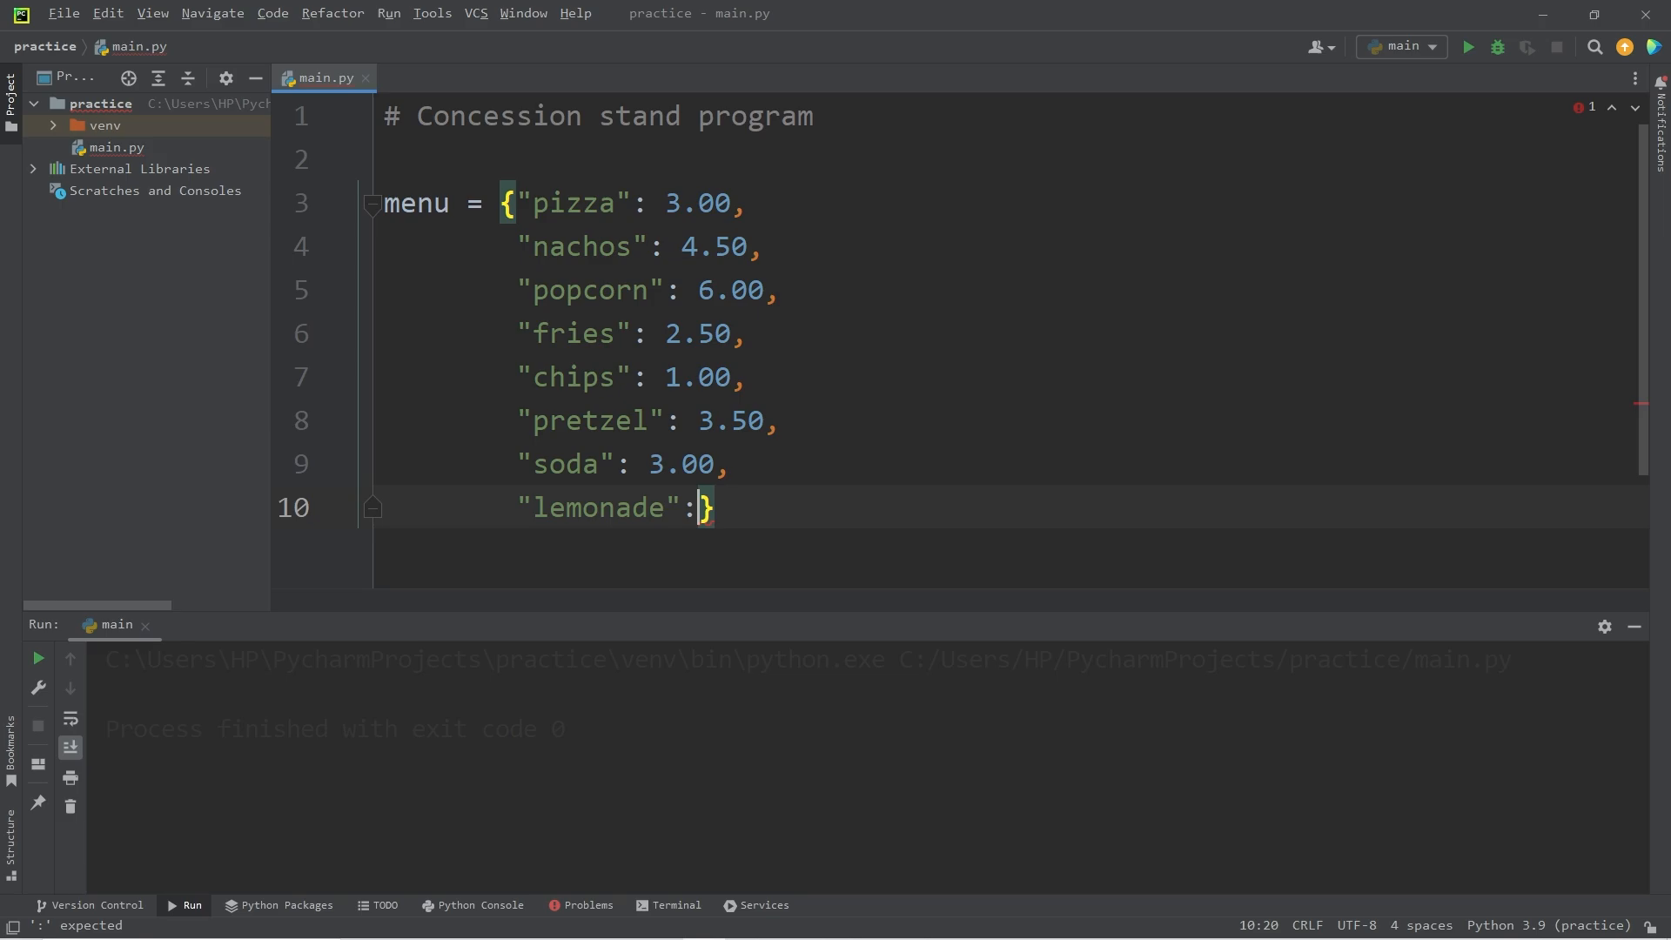
text(4.25)
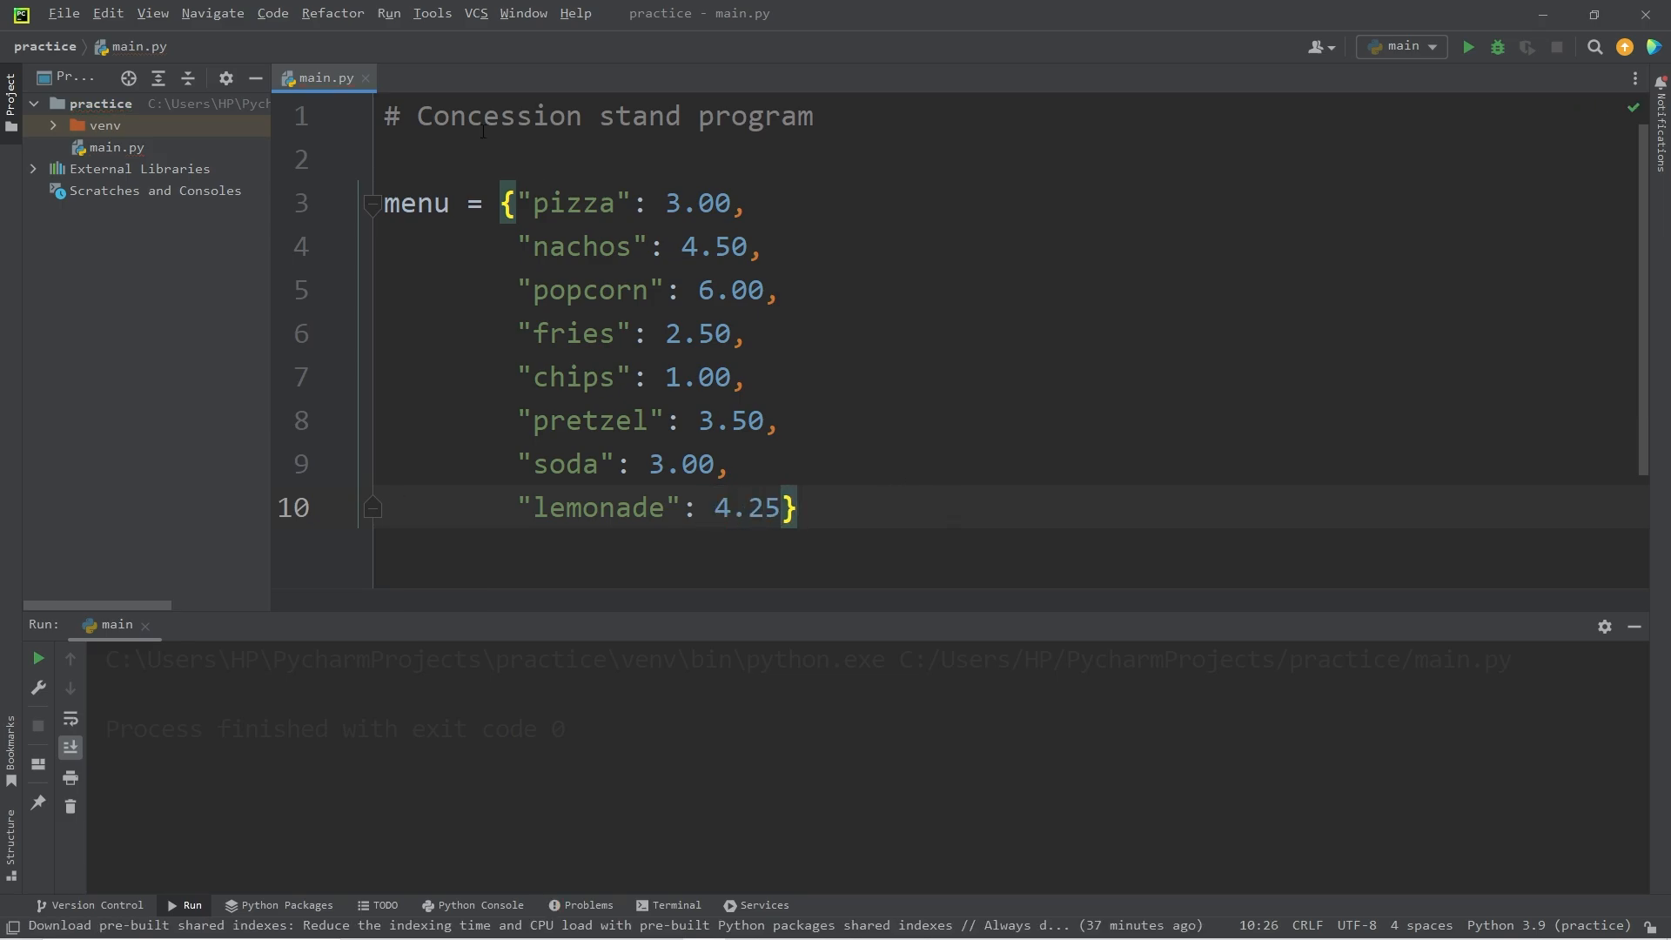
- Review the menu dictionary's keys and values, then start a new line after it
click(800, 230)
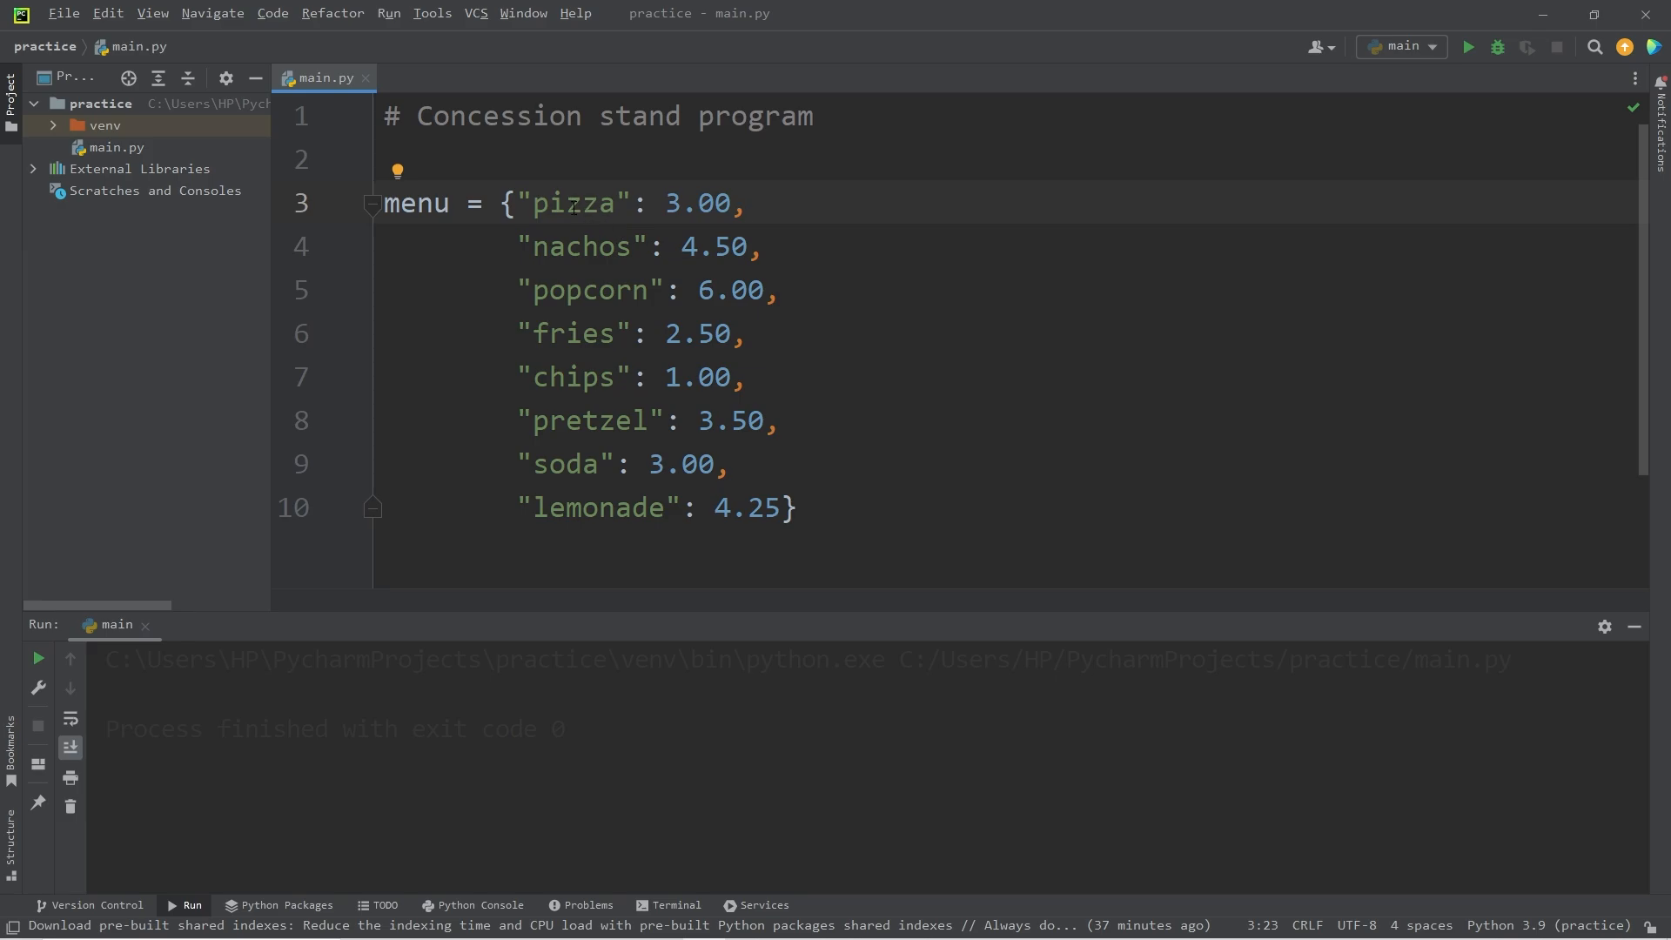
double_click(581, 246)
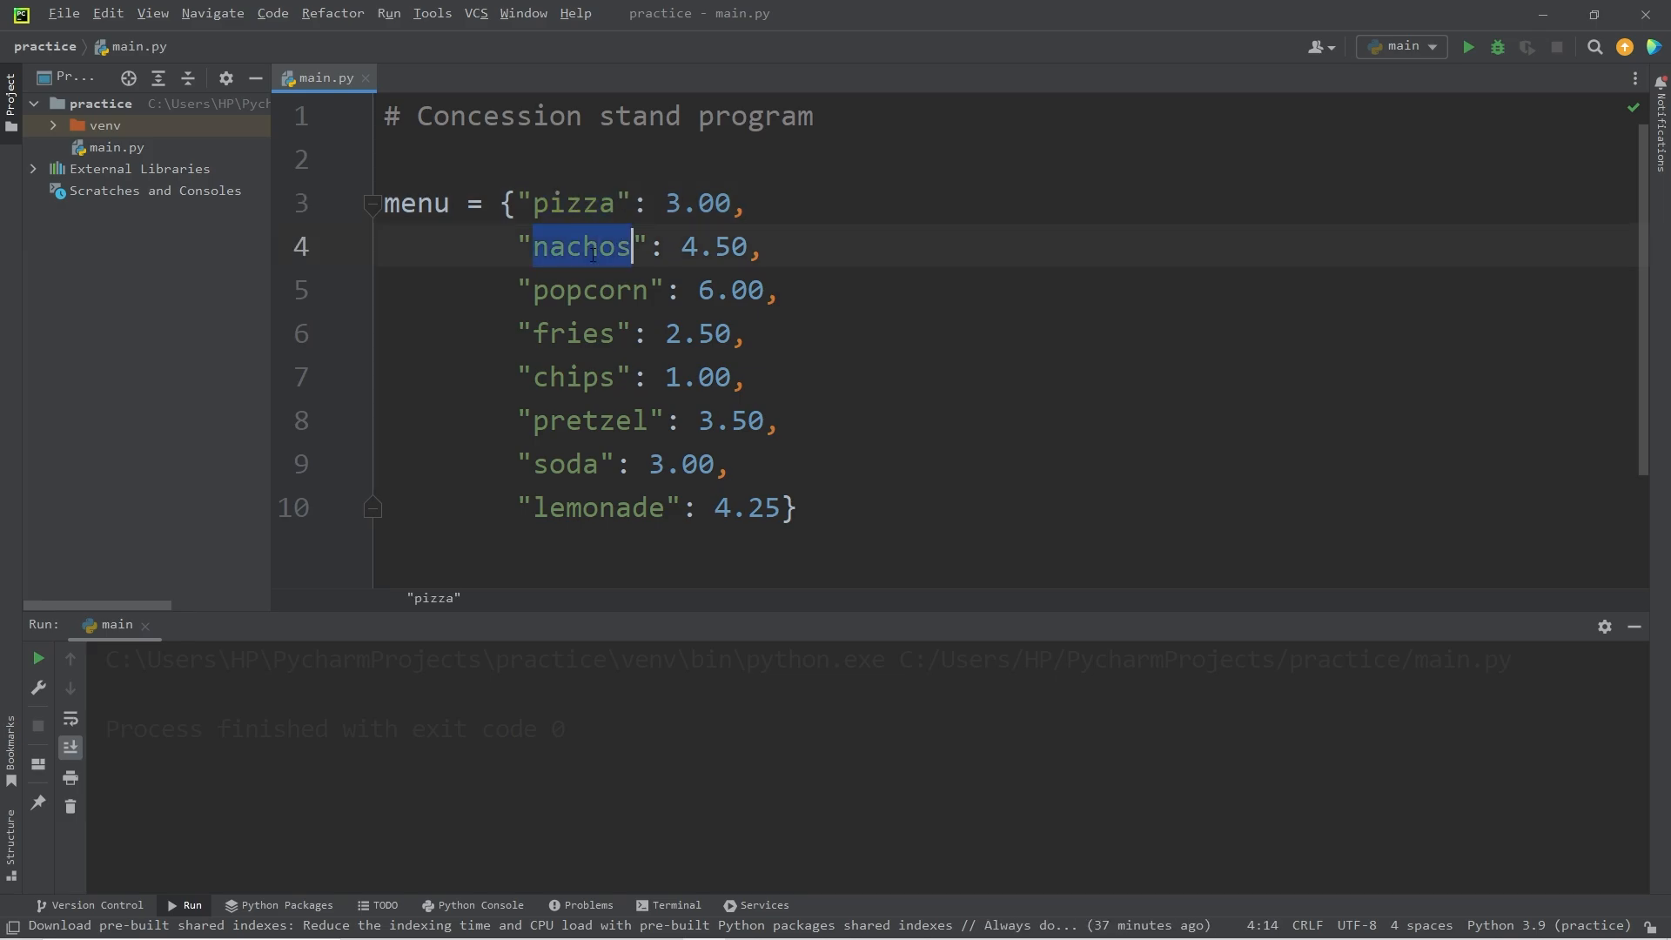
click(563, 335)
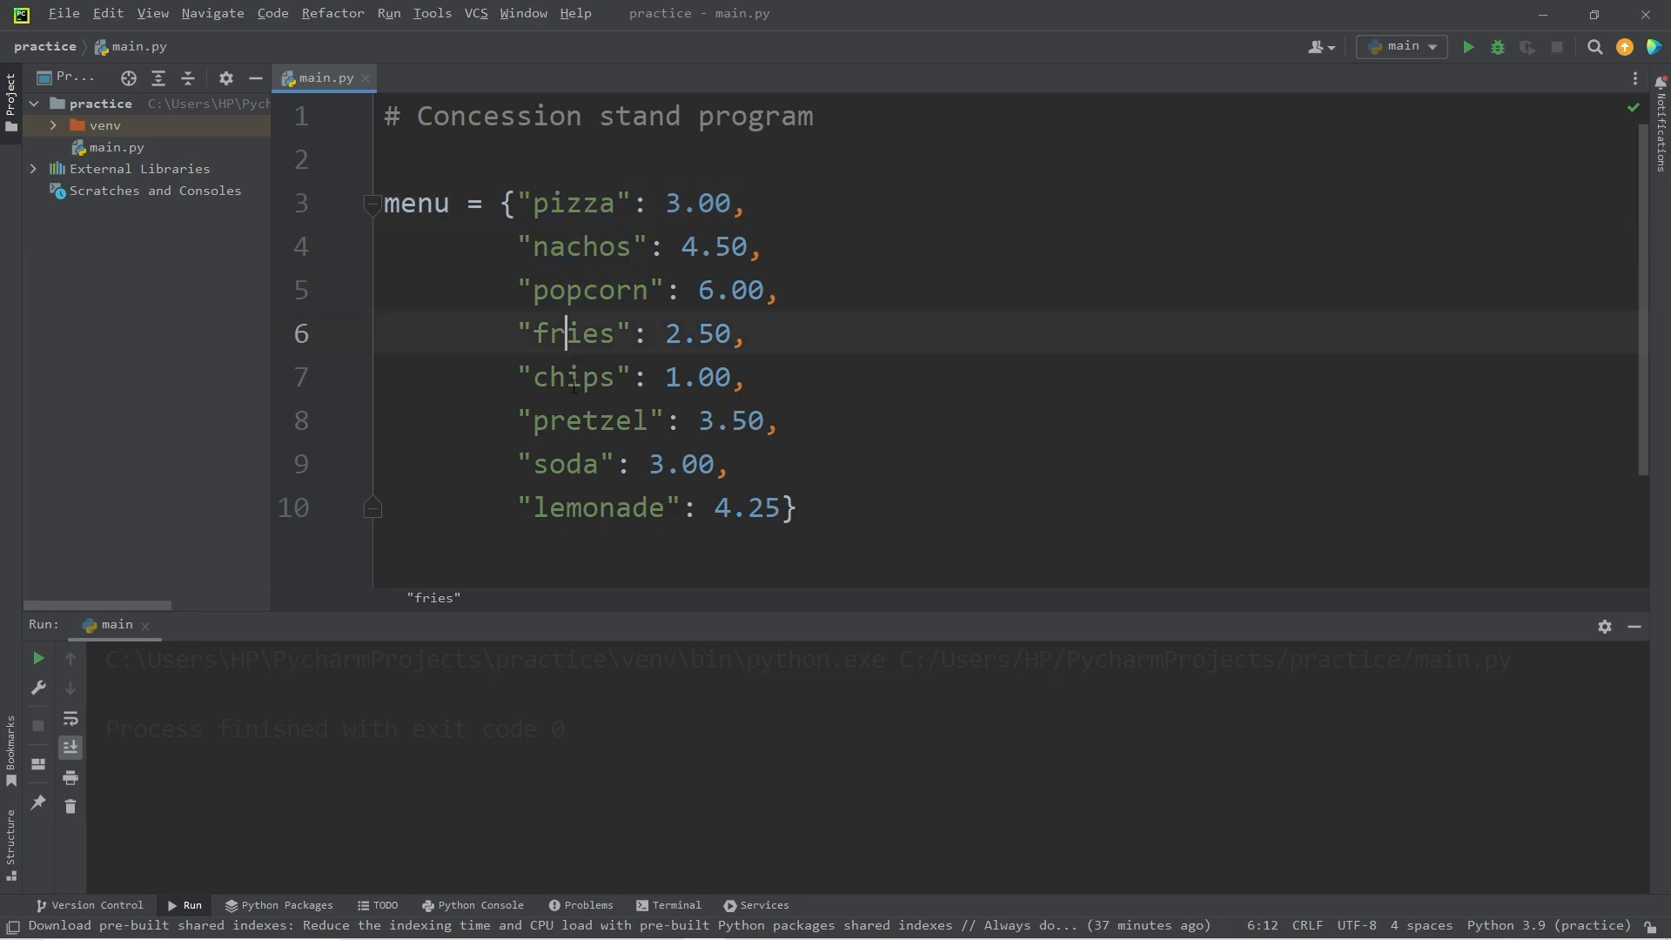
click(565, 463)
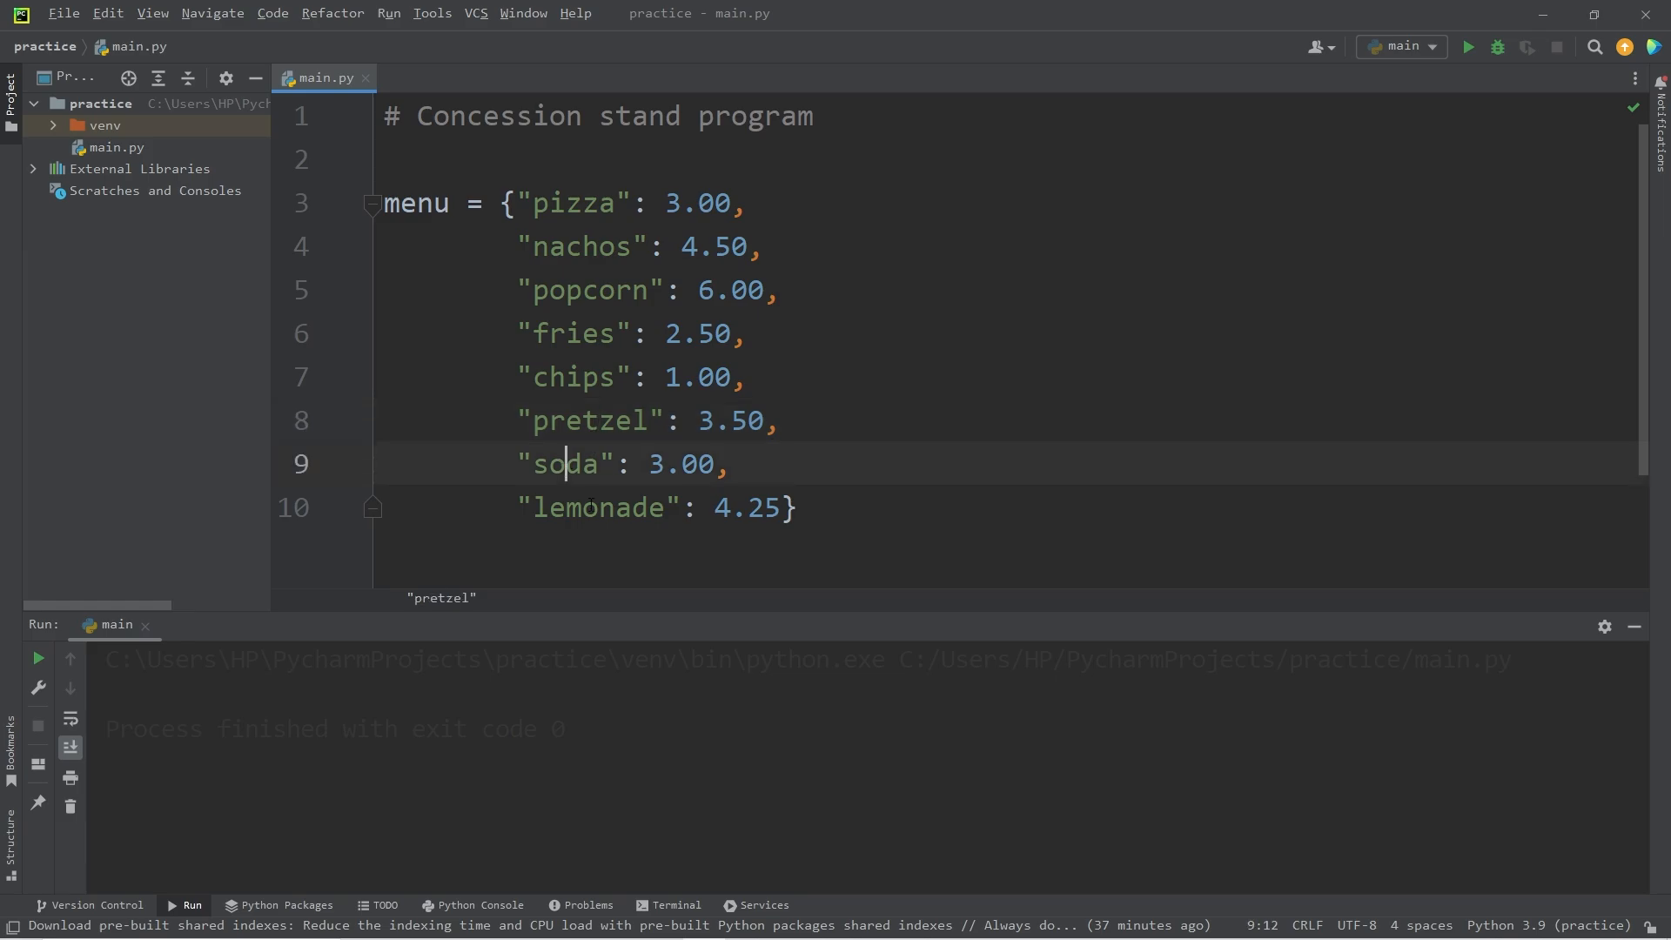
double_click(729, 289)
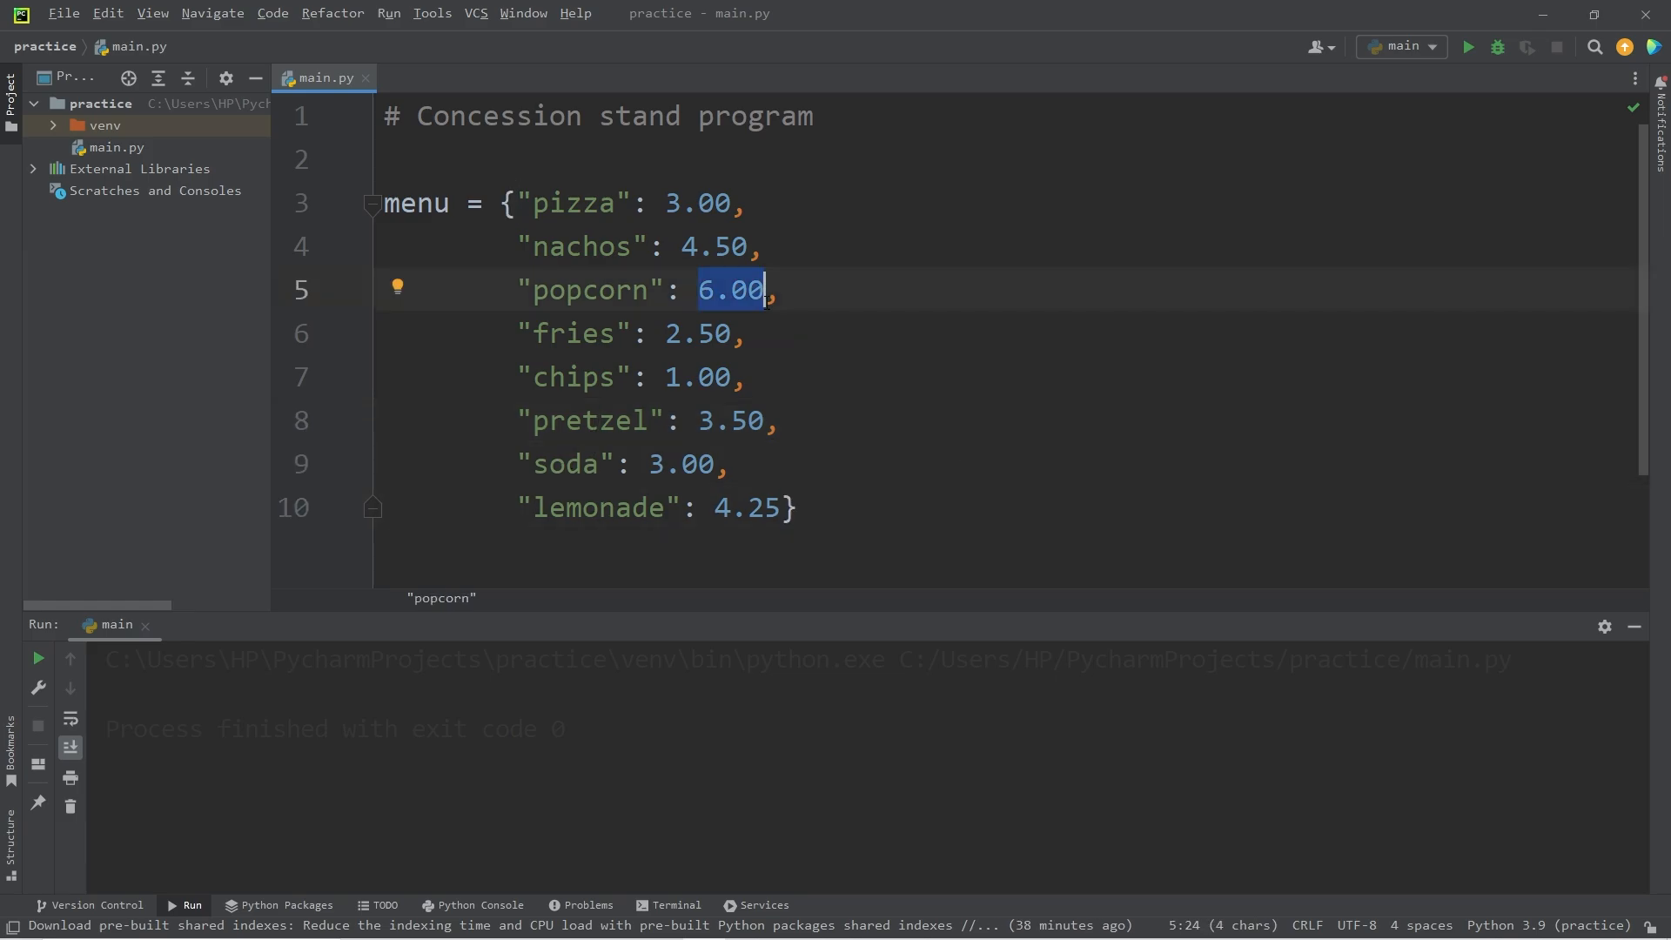
click(690, 387)
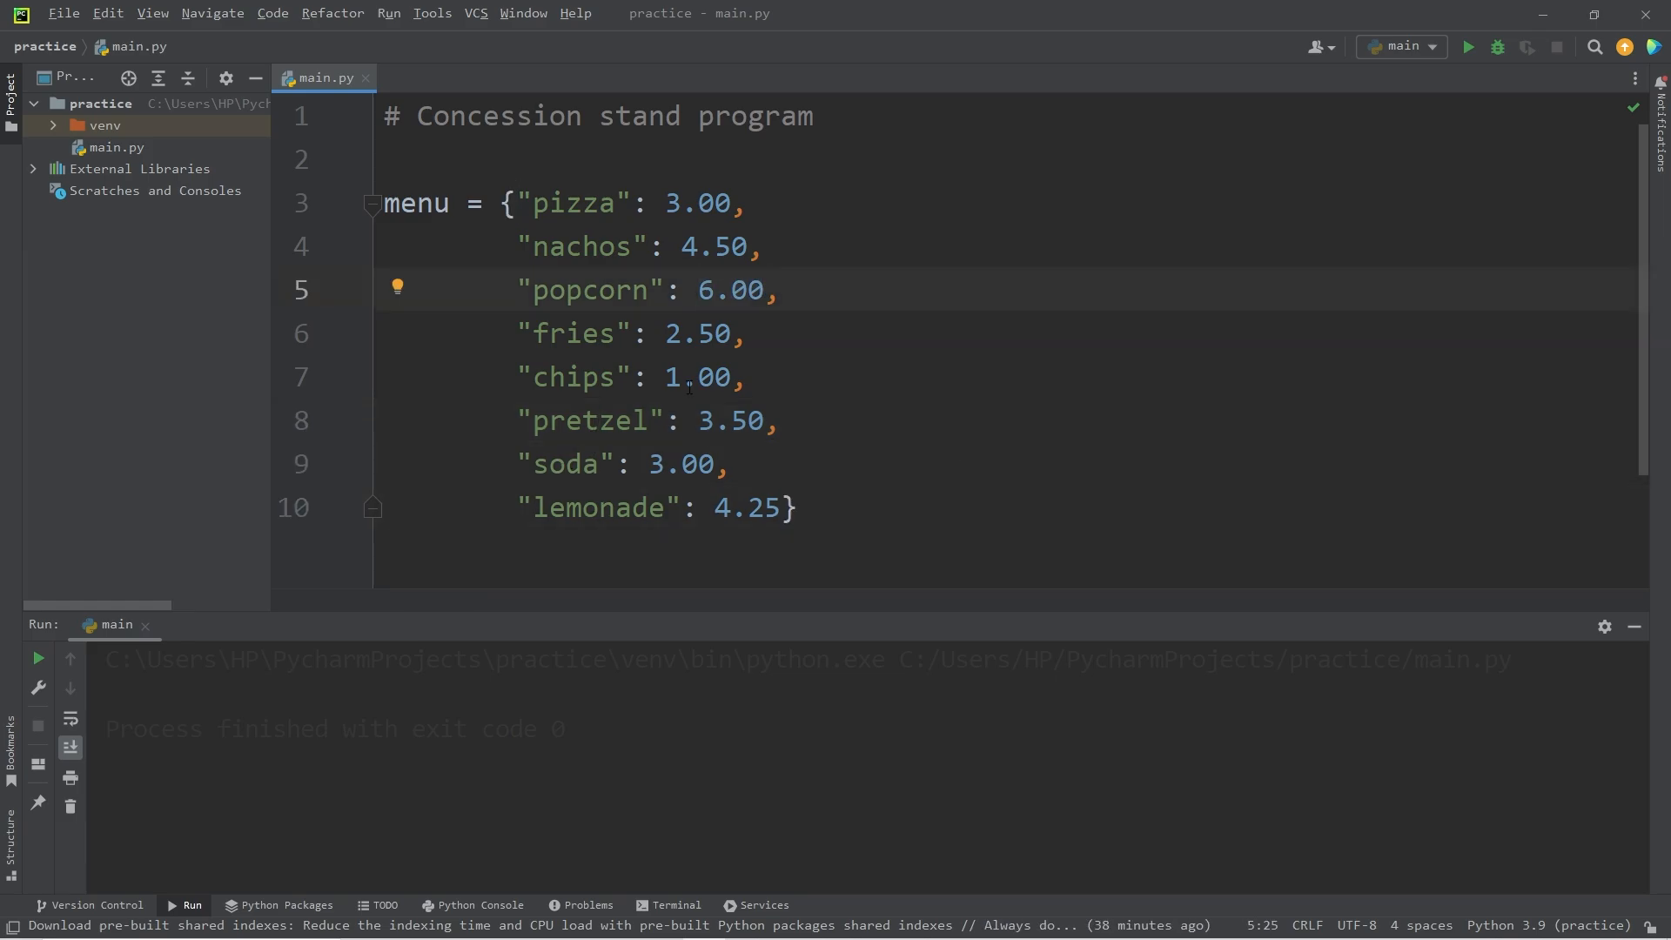
click(577, 202)
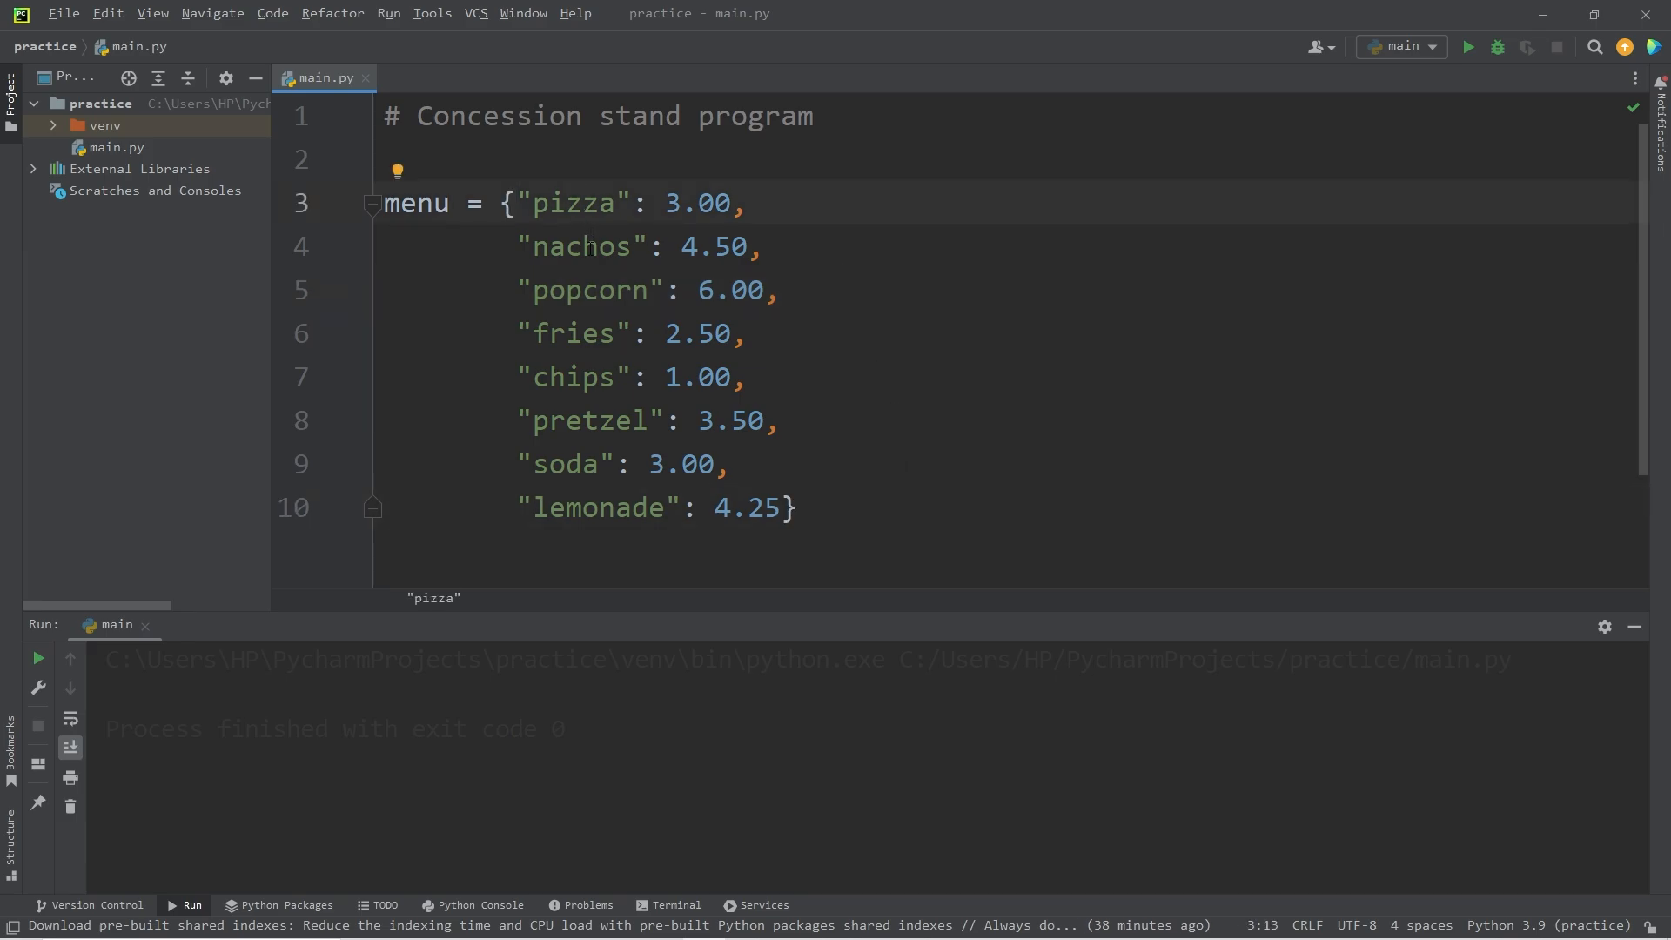
click(581, 246)
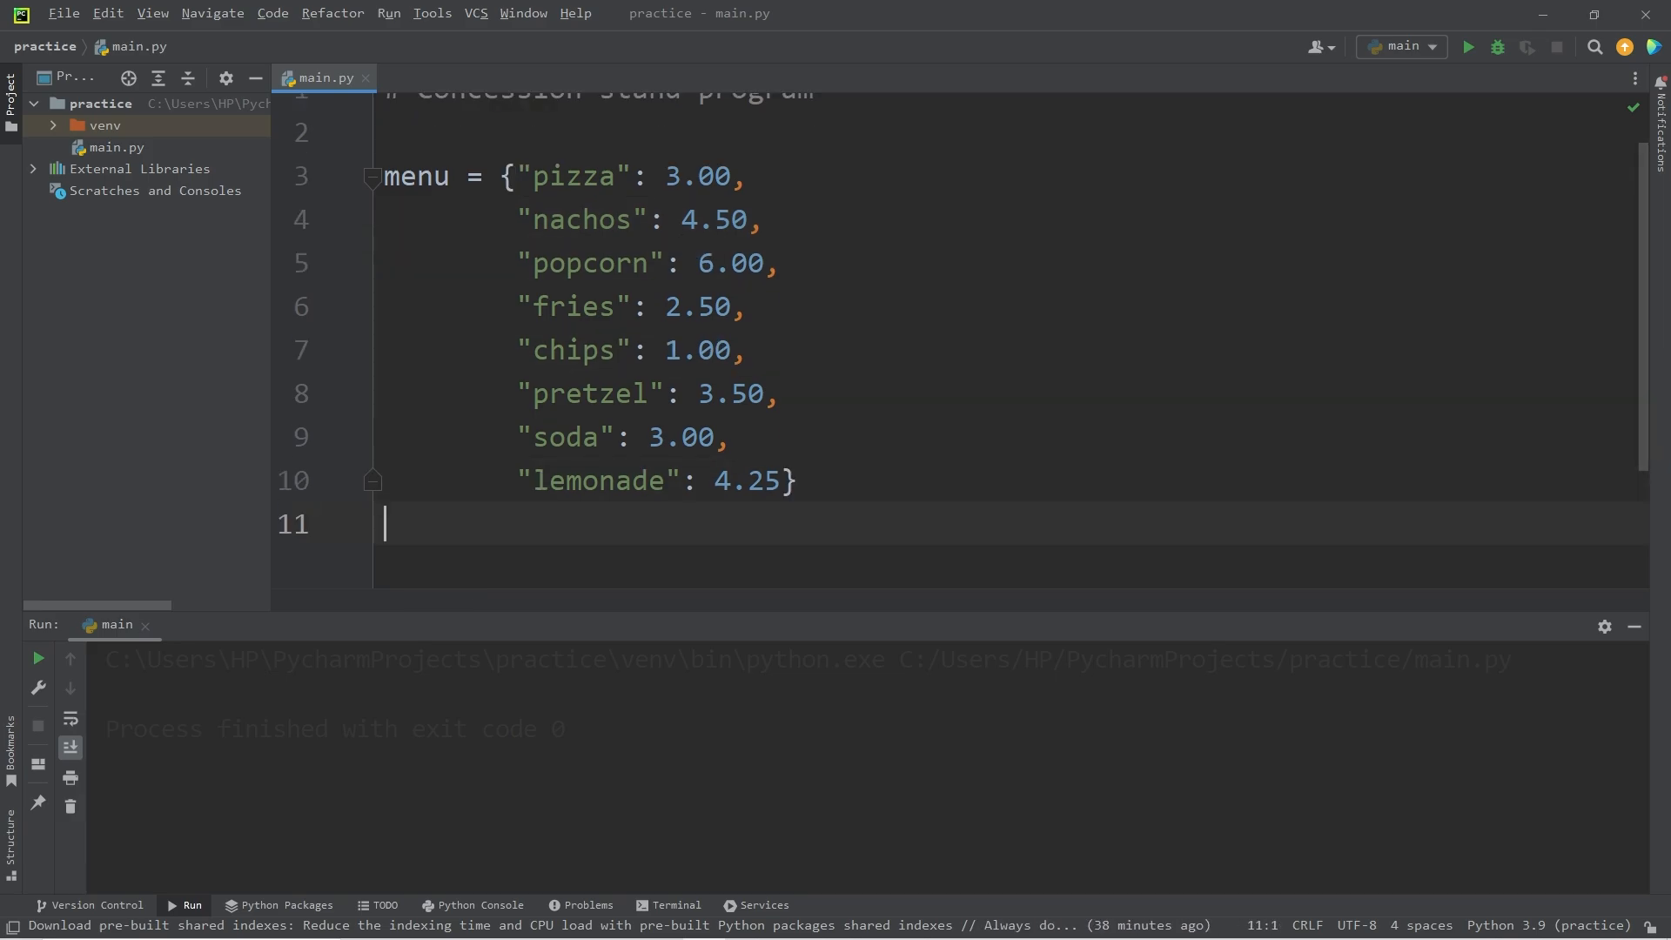
- Declare an empty cart list and total = 0 below the menu
text(c)
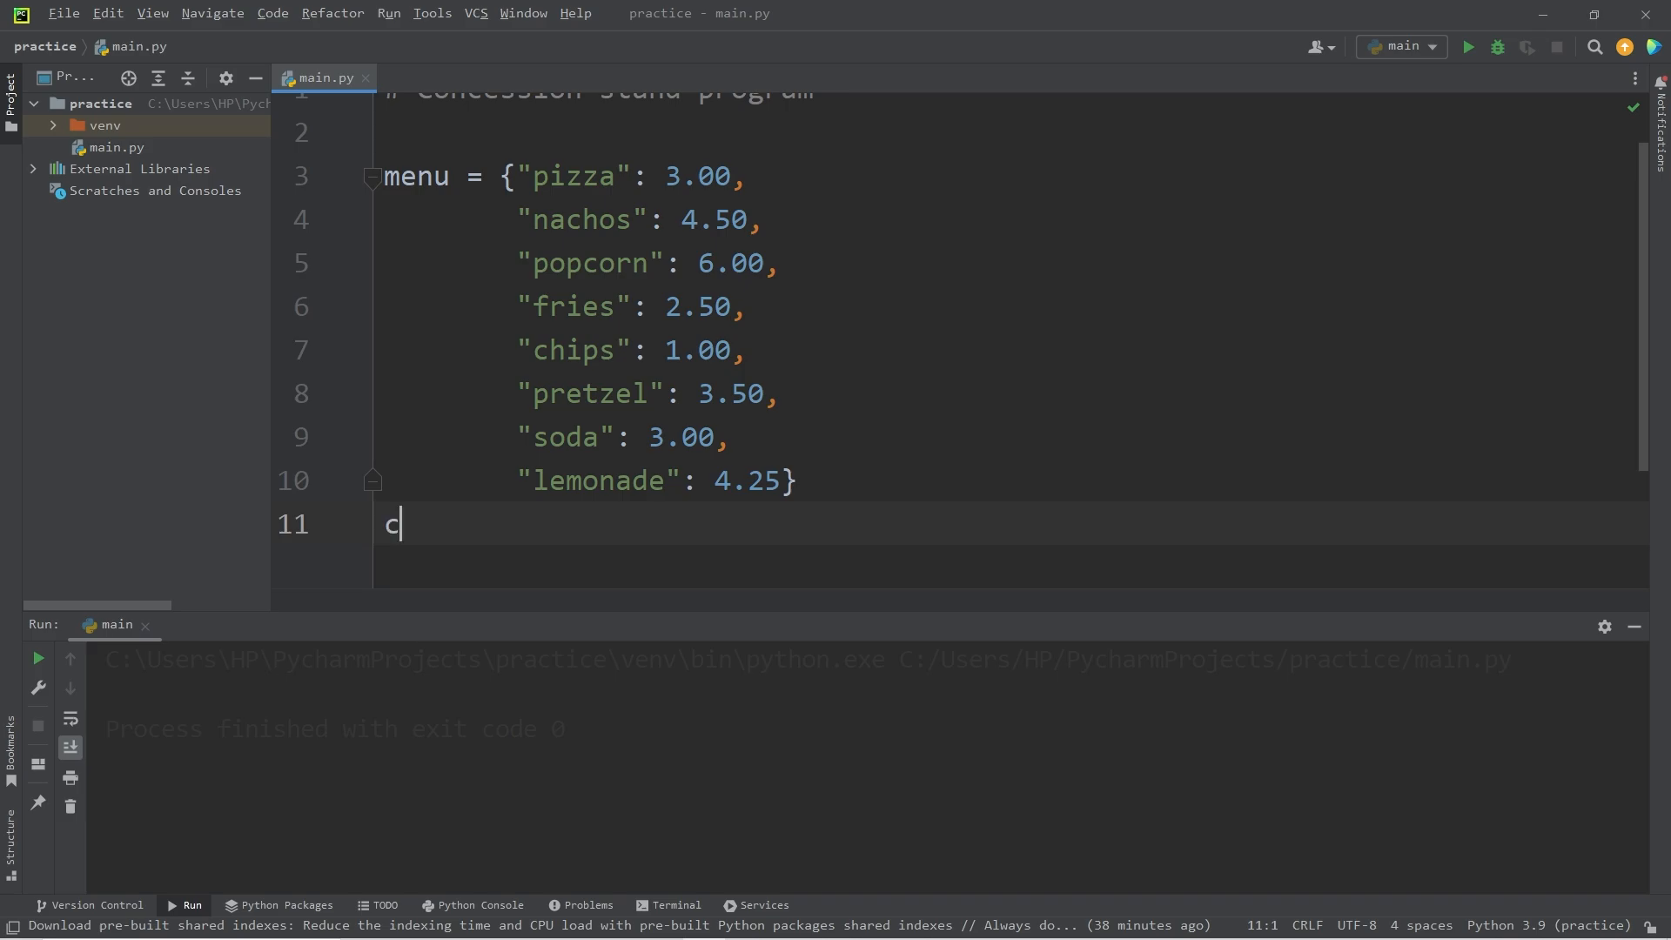
text(art =)
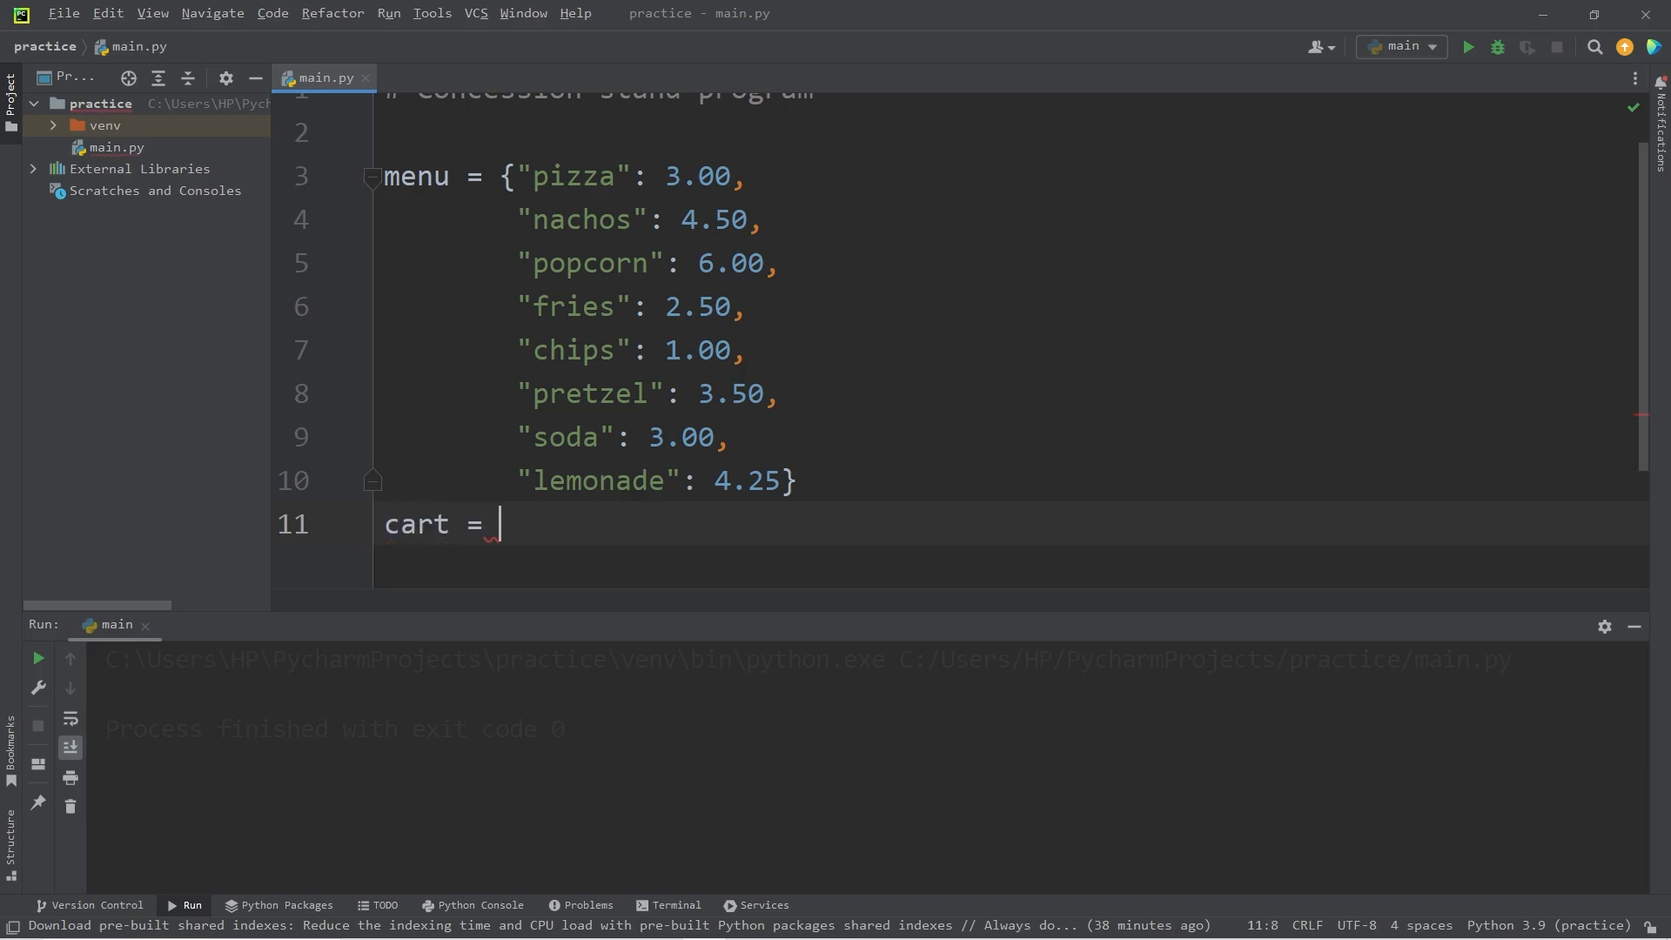
text([])
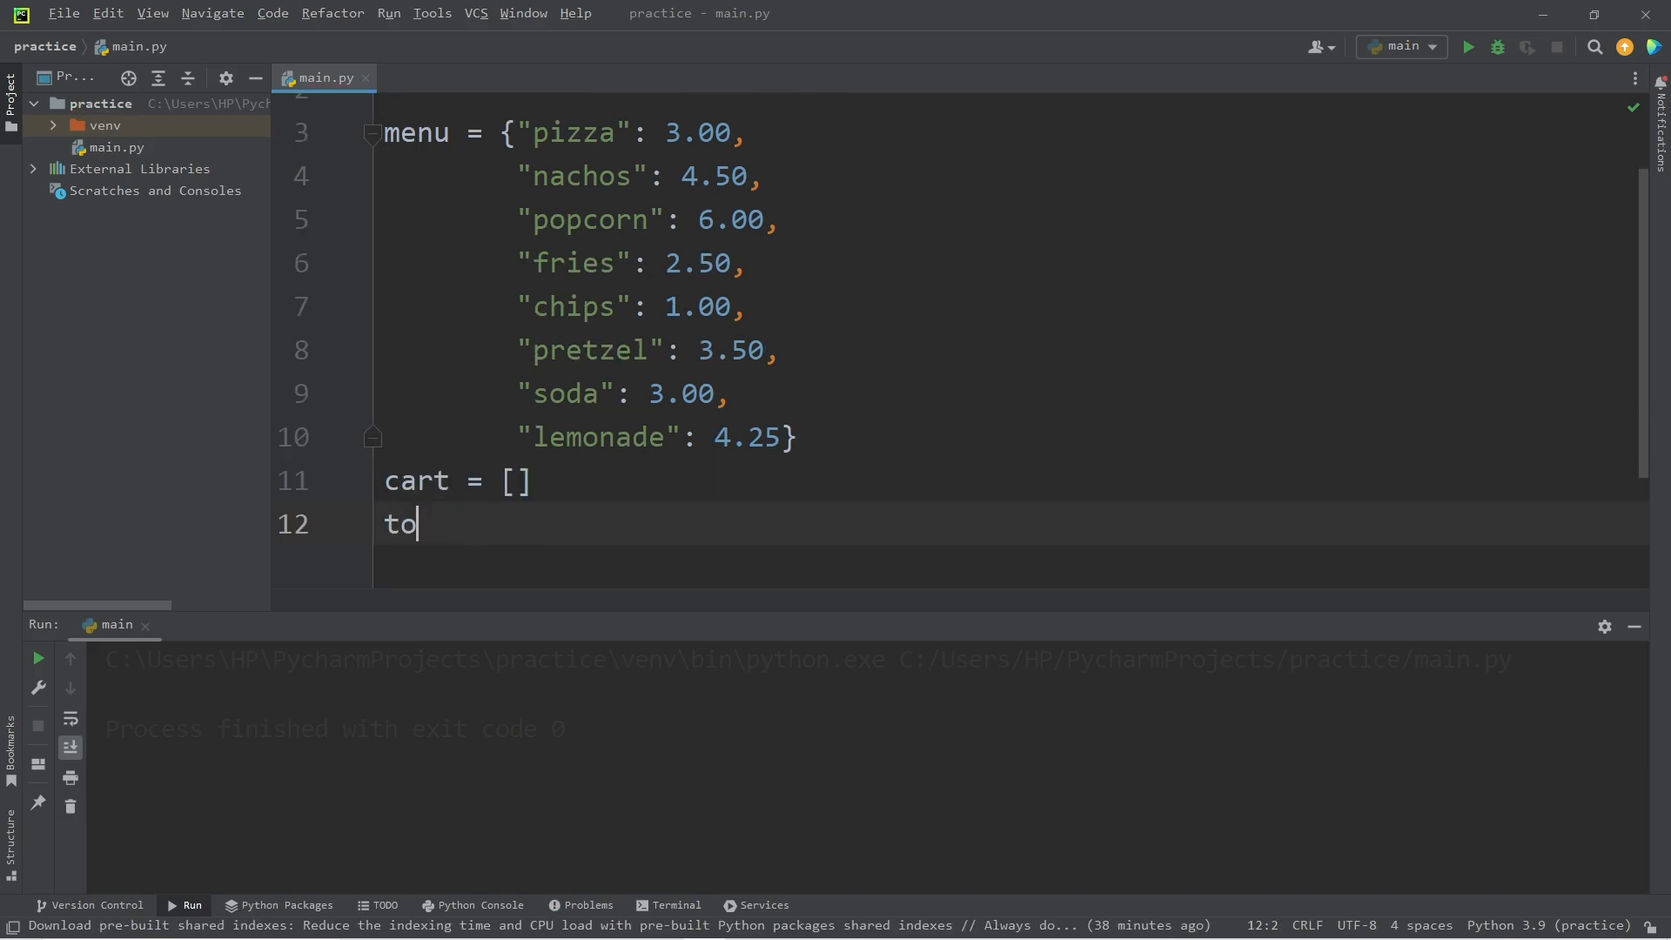
text(tal = 0)
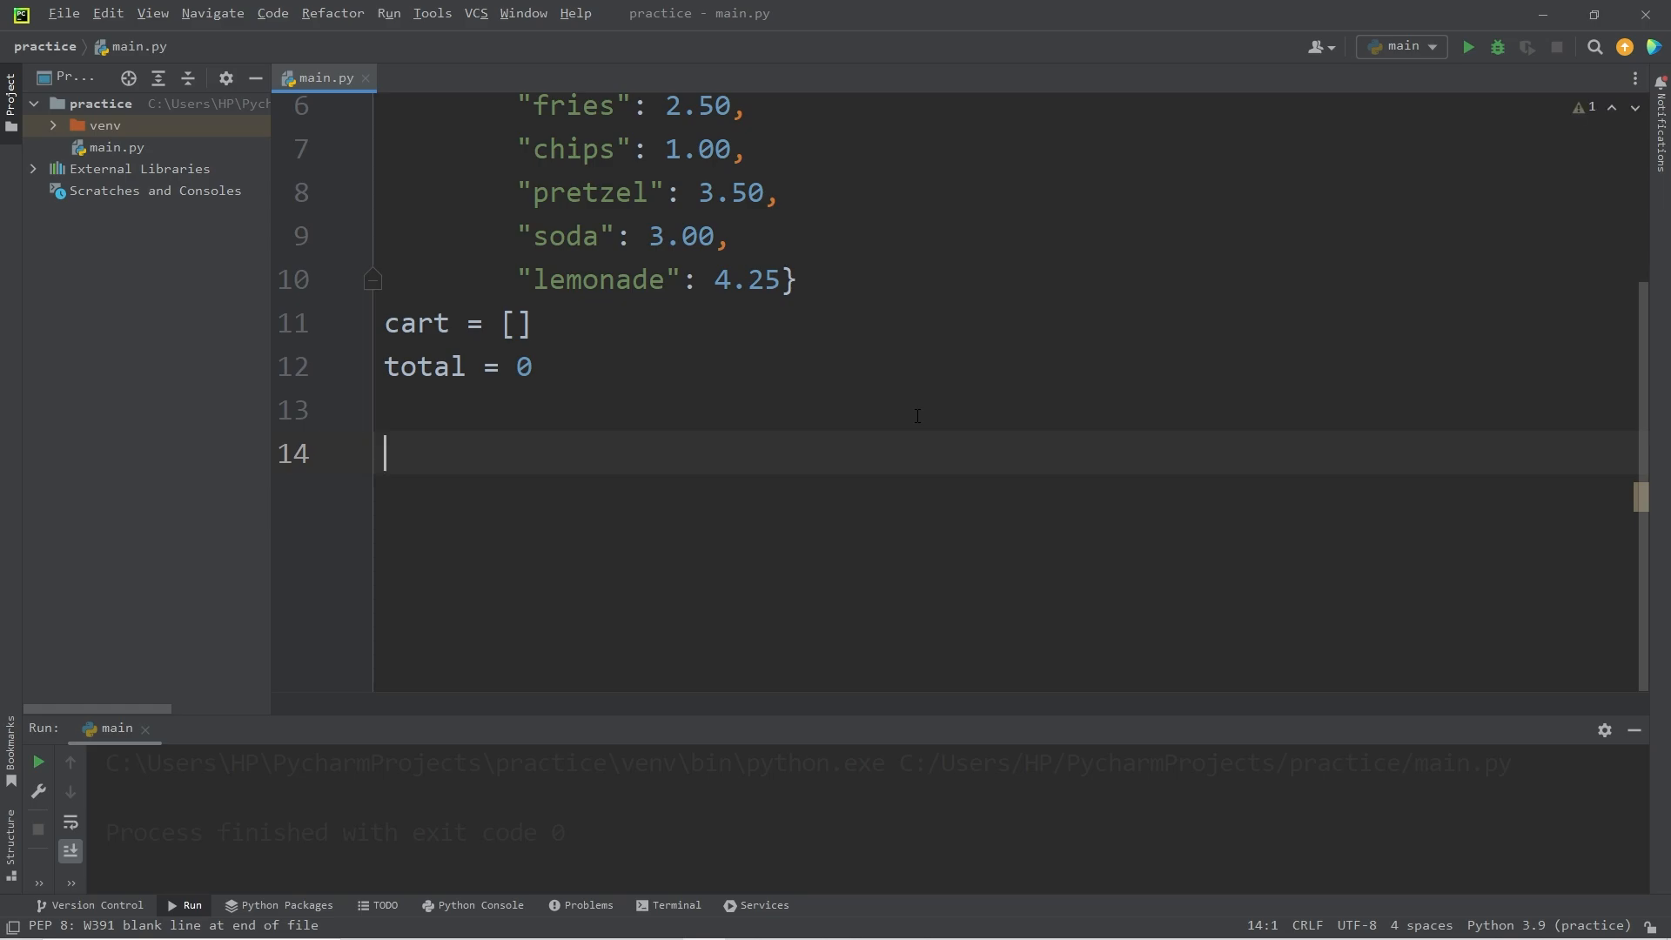
- Write a for loop over key, value in menu.items()
text(fo)
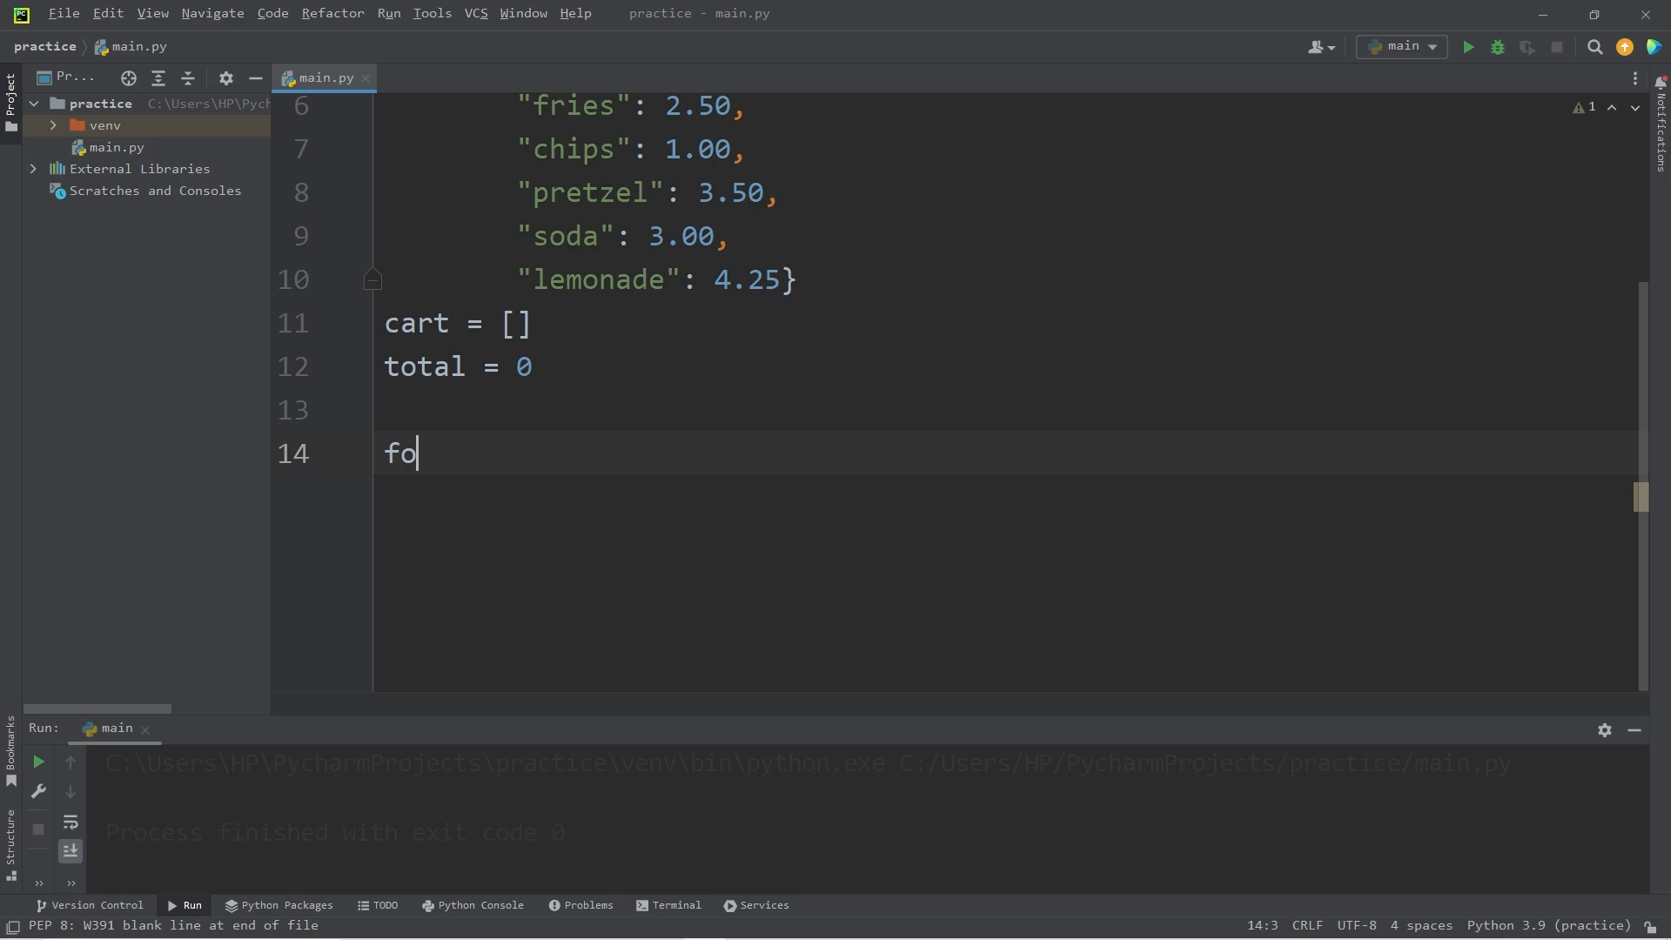
text(r key,)
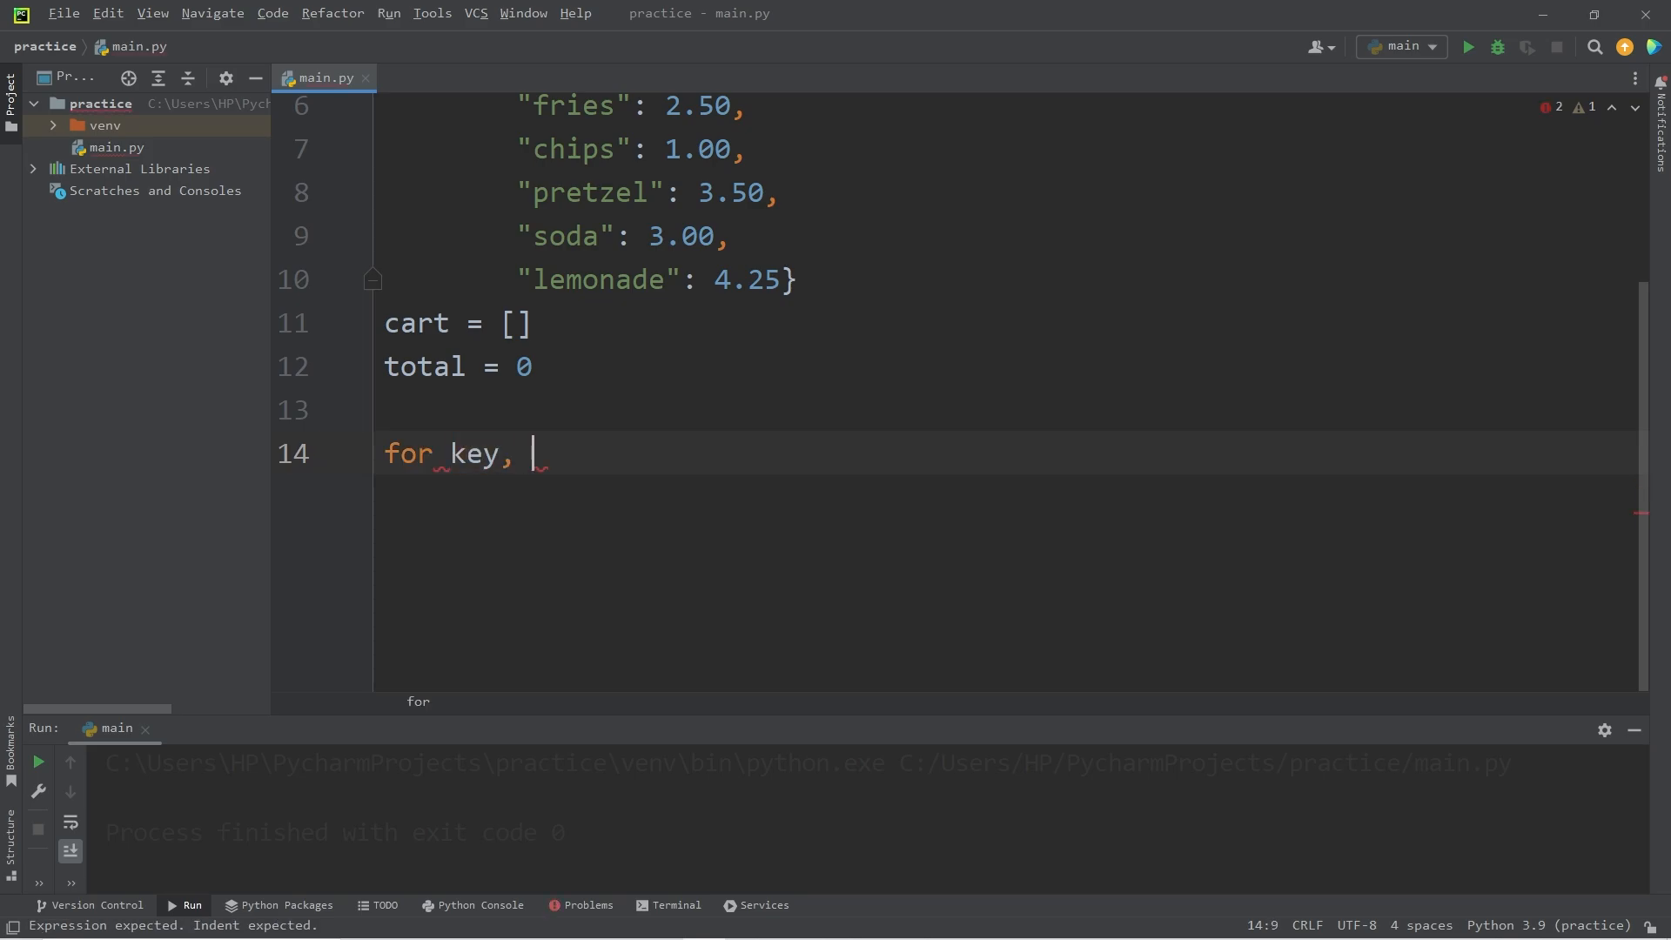
text(value in)
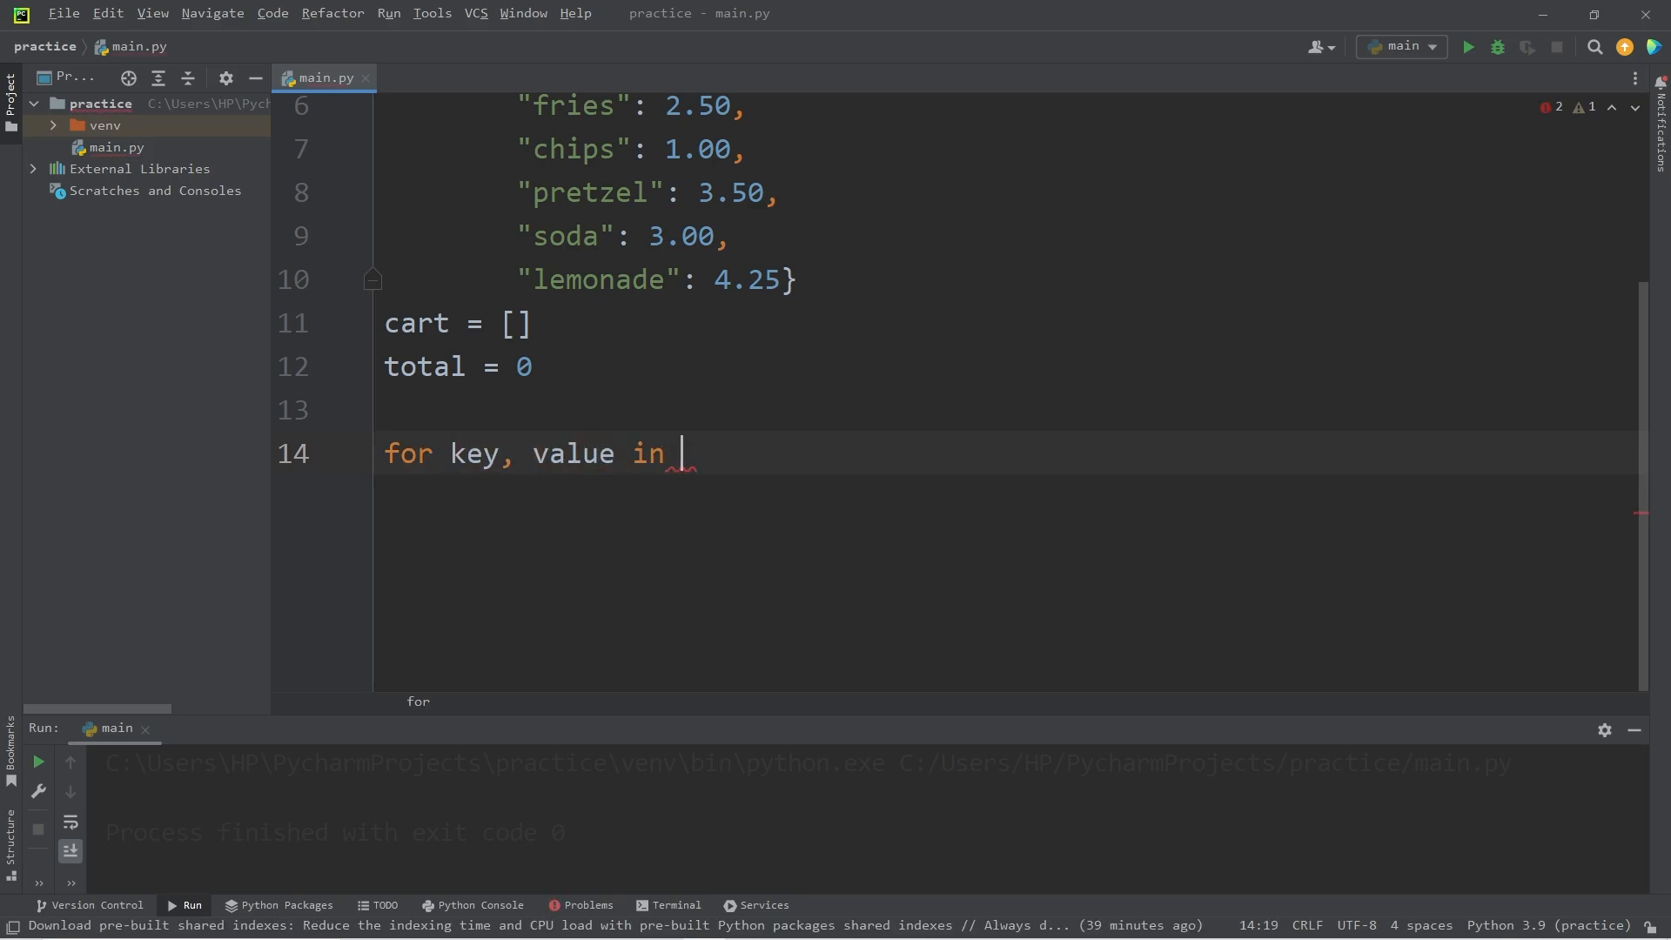
text(menu)
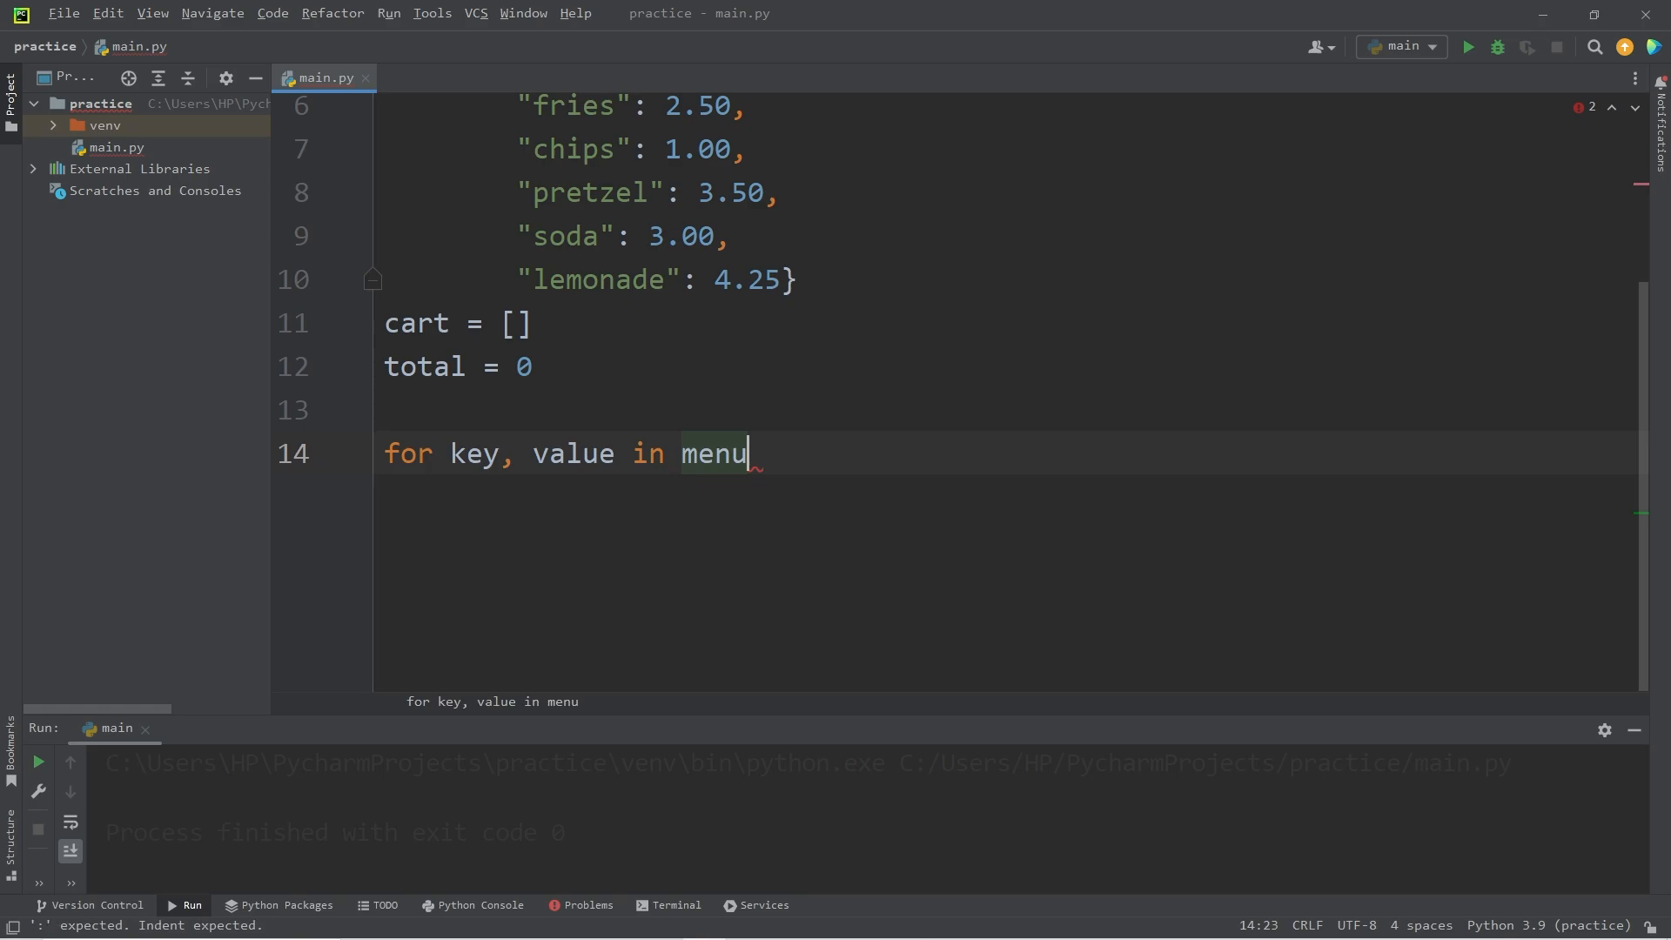
text(.items():)
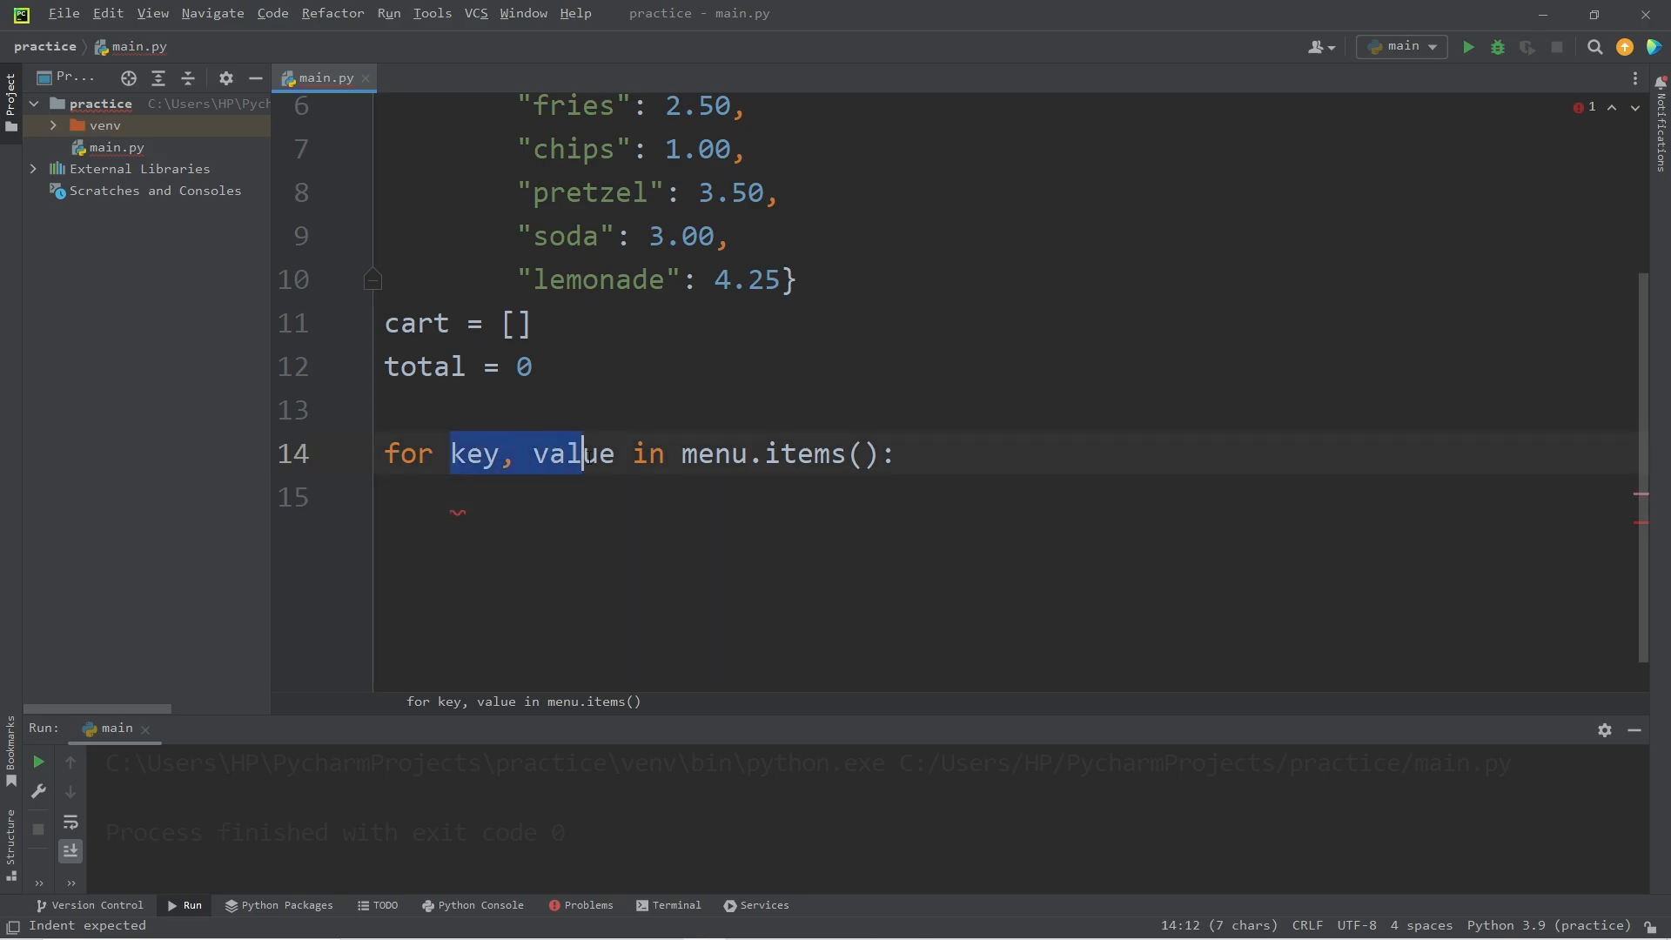
- Make the loop body print(f"{key}: {value}") for each menu entry
click(453, 496)
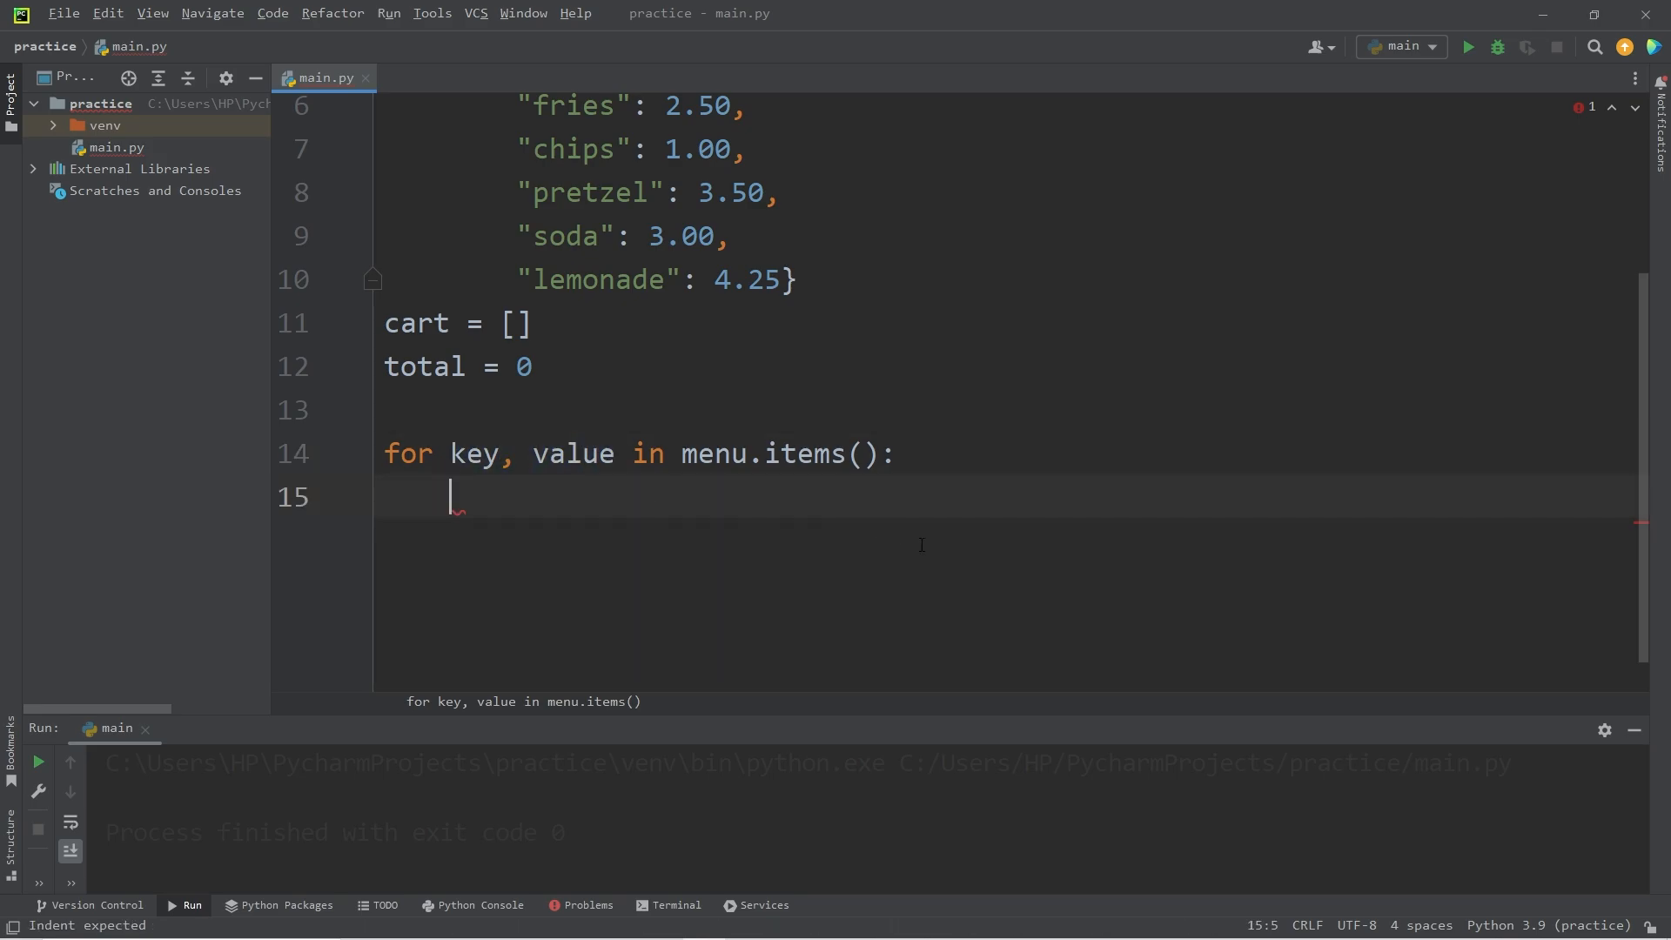
text(print())
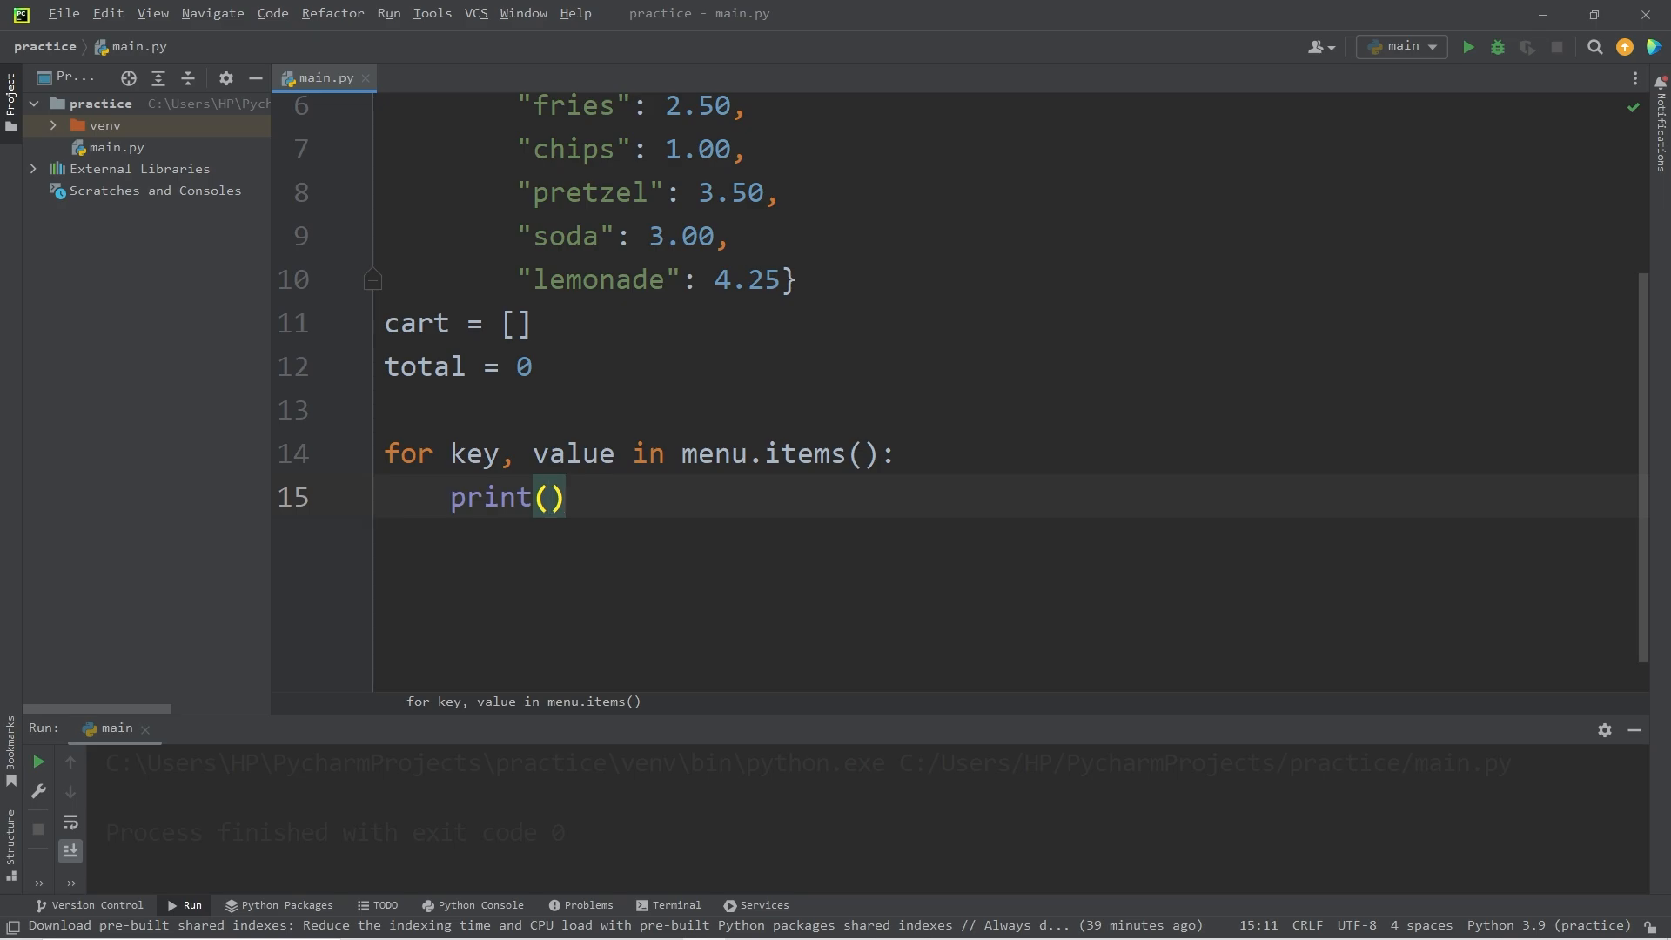
text(f")
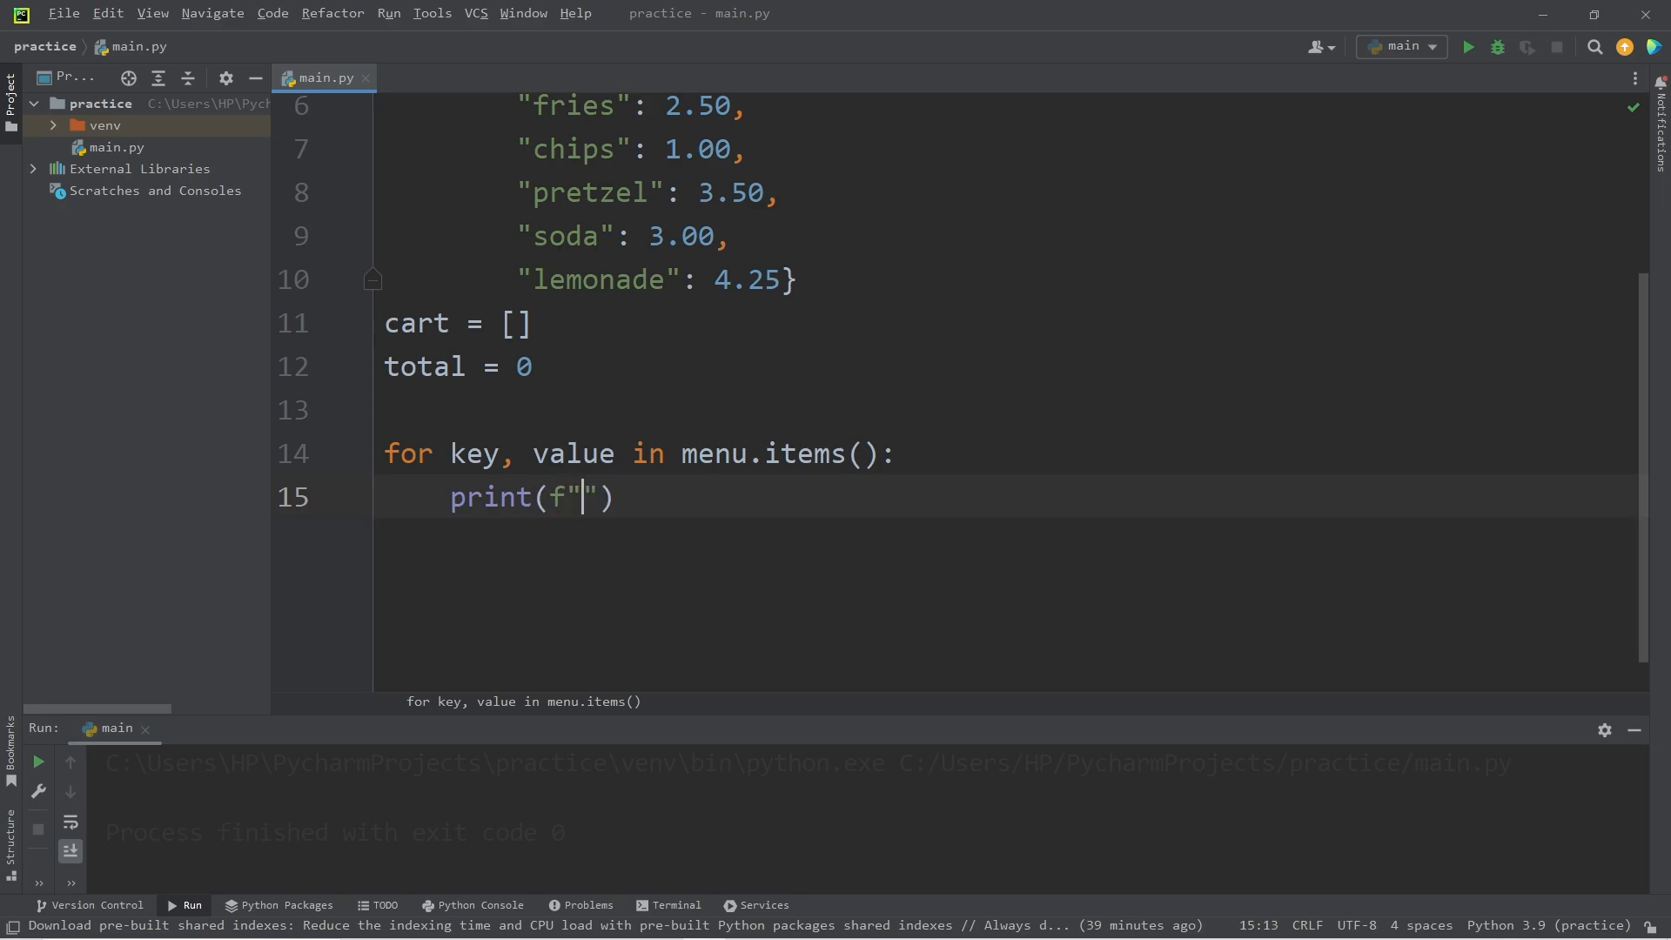
text({key})
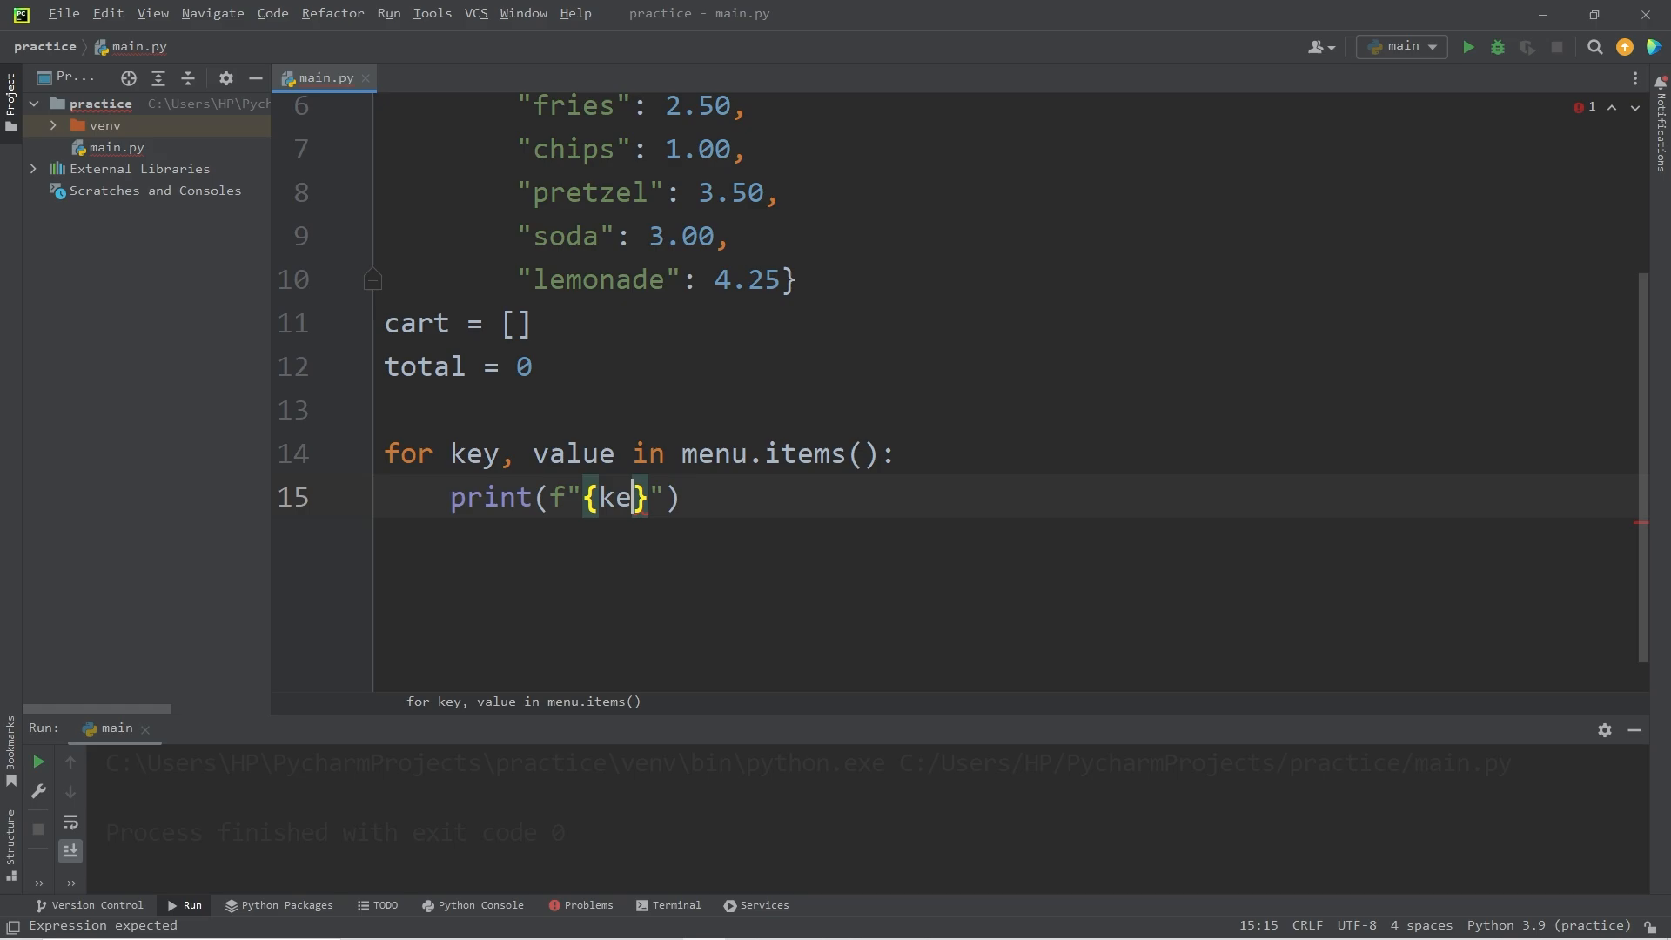
text(y}:)
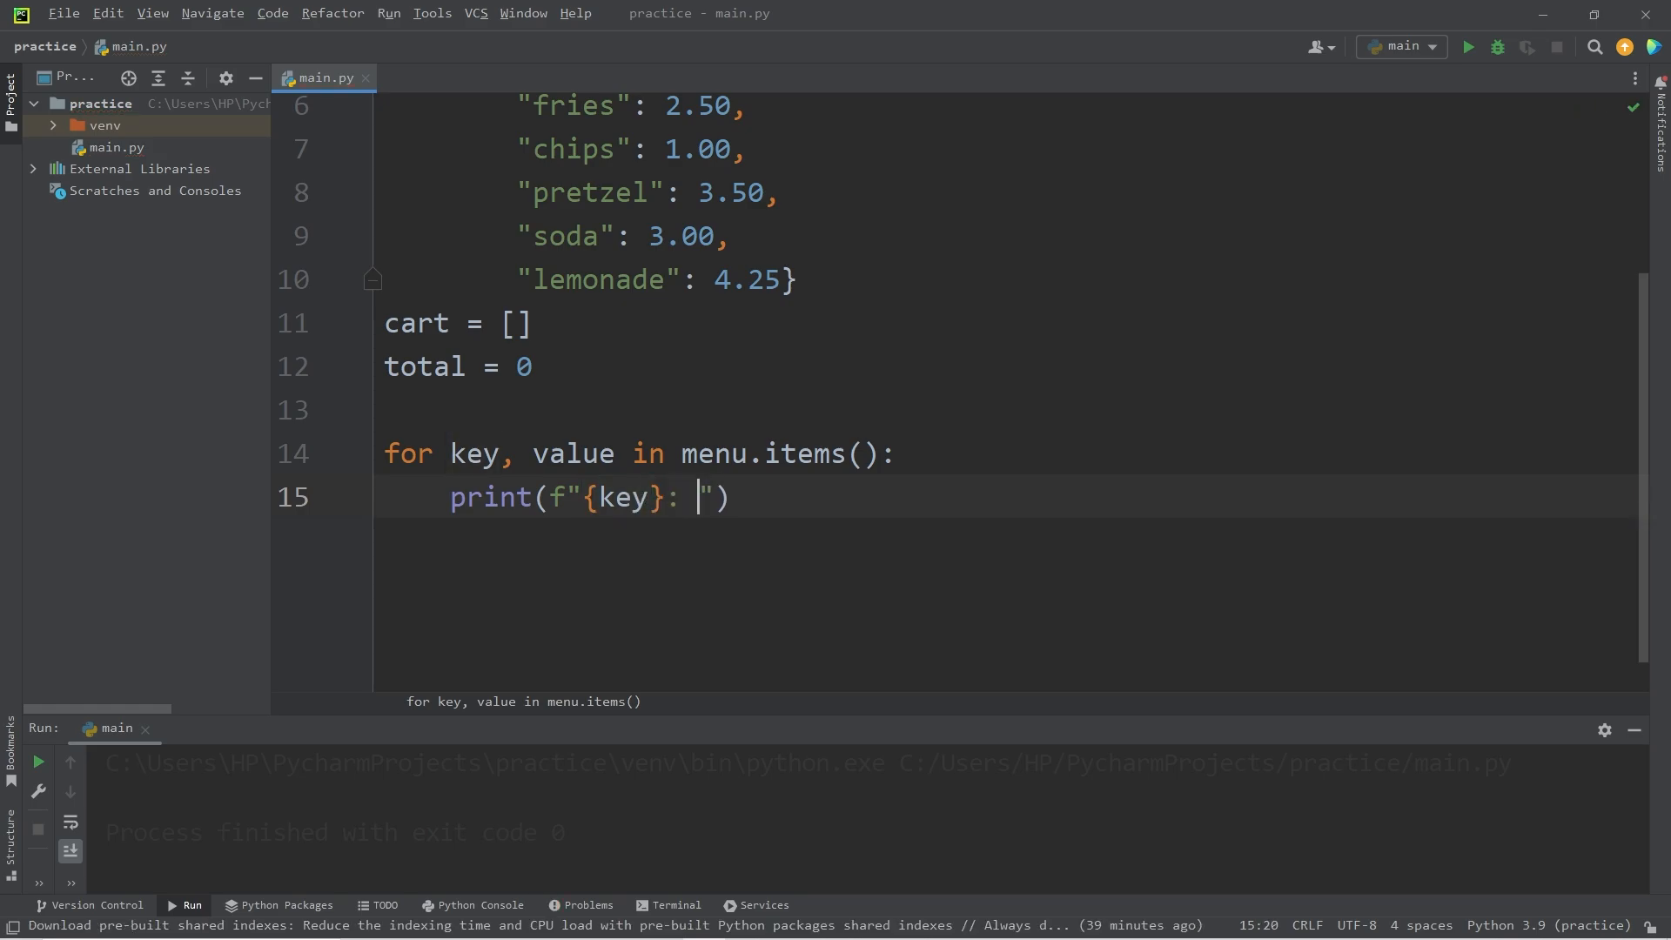
text({value)
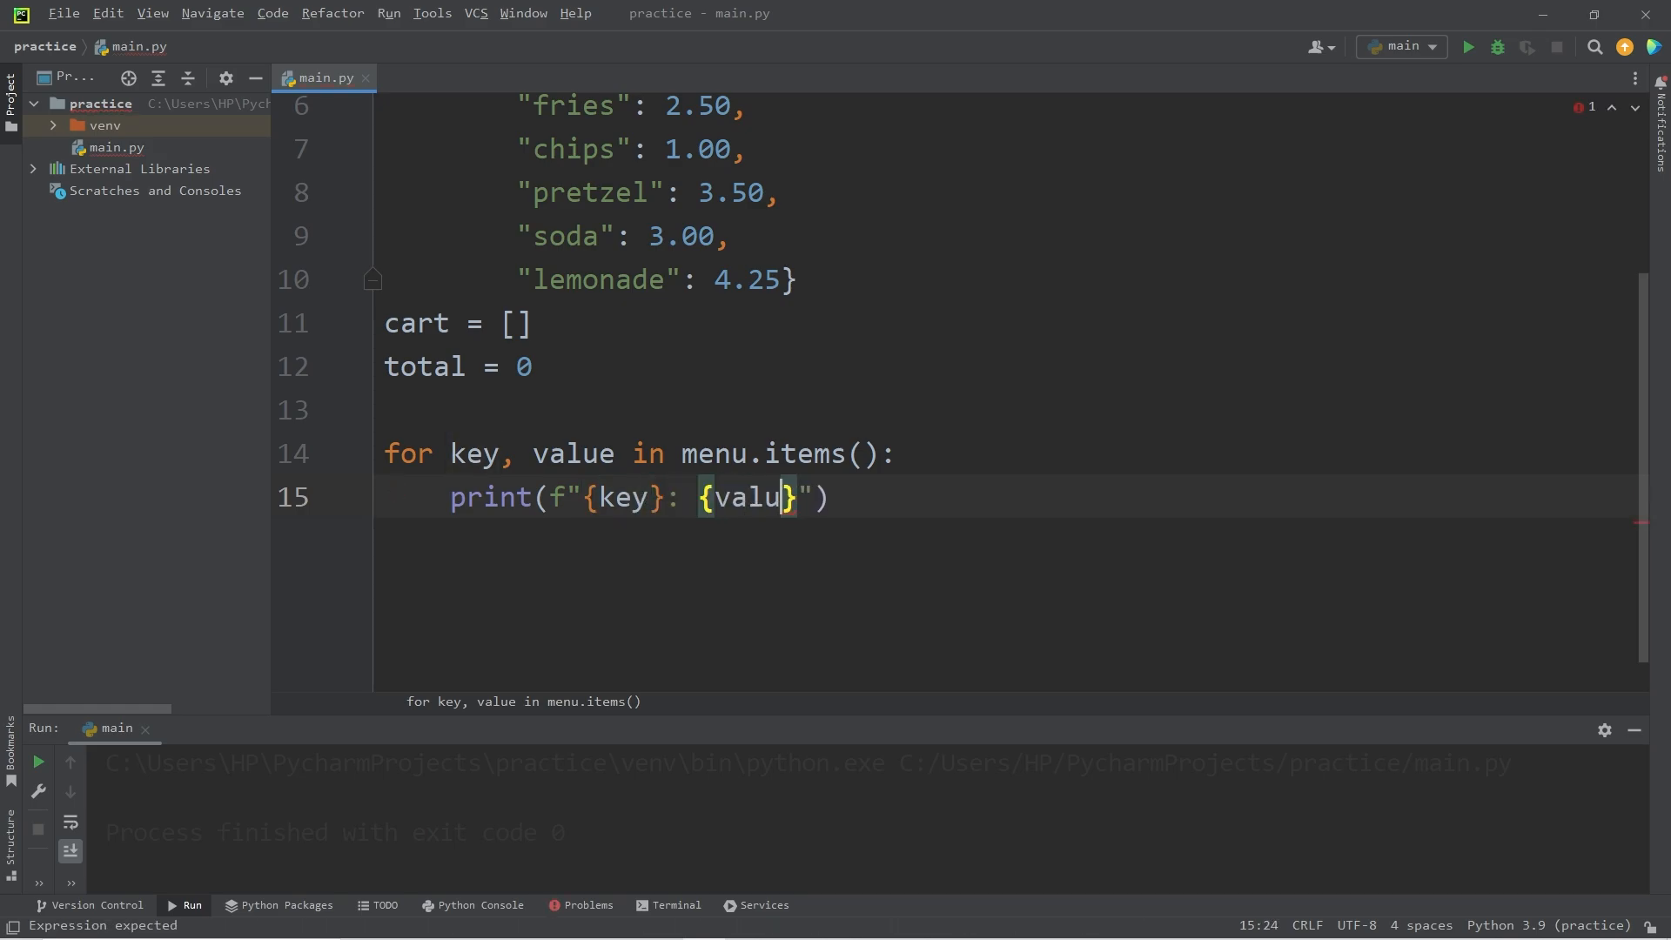
text(e)
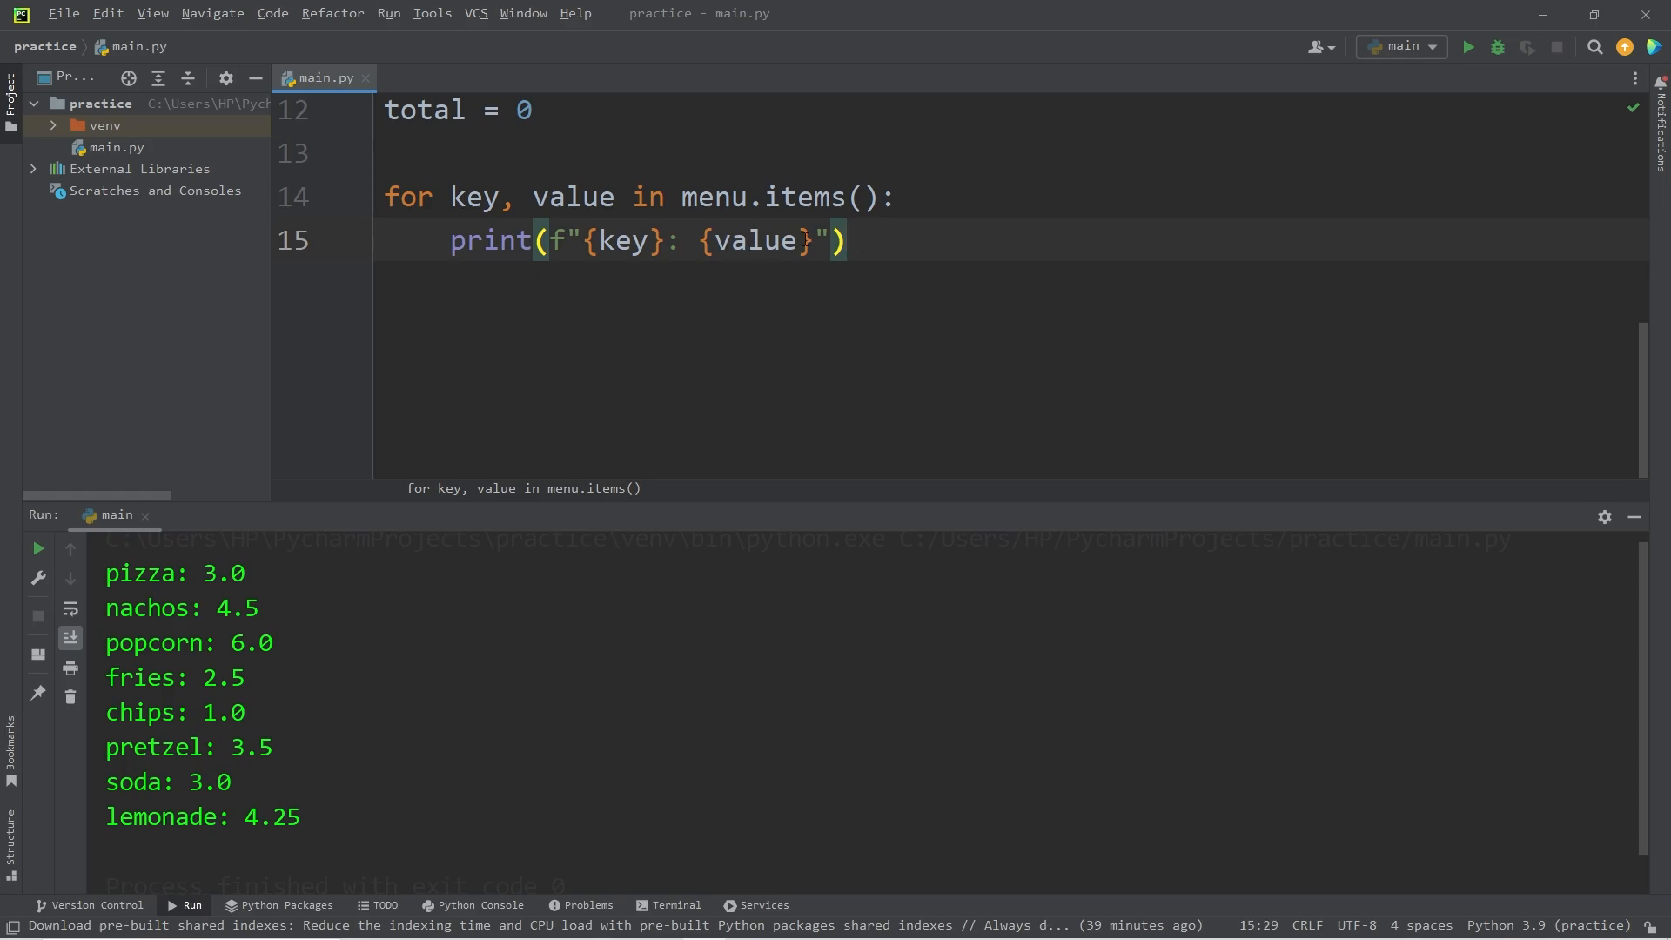
- Format prices as ${value:.2f} and rerun to see dollar amounts with two decimals
double_click(221, 572)
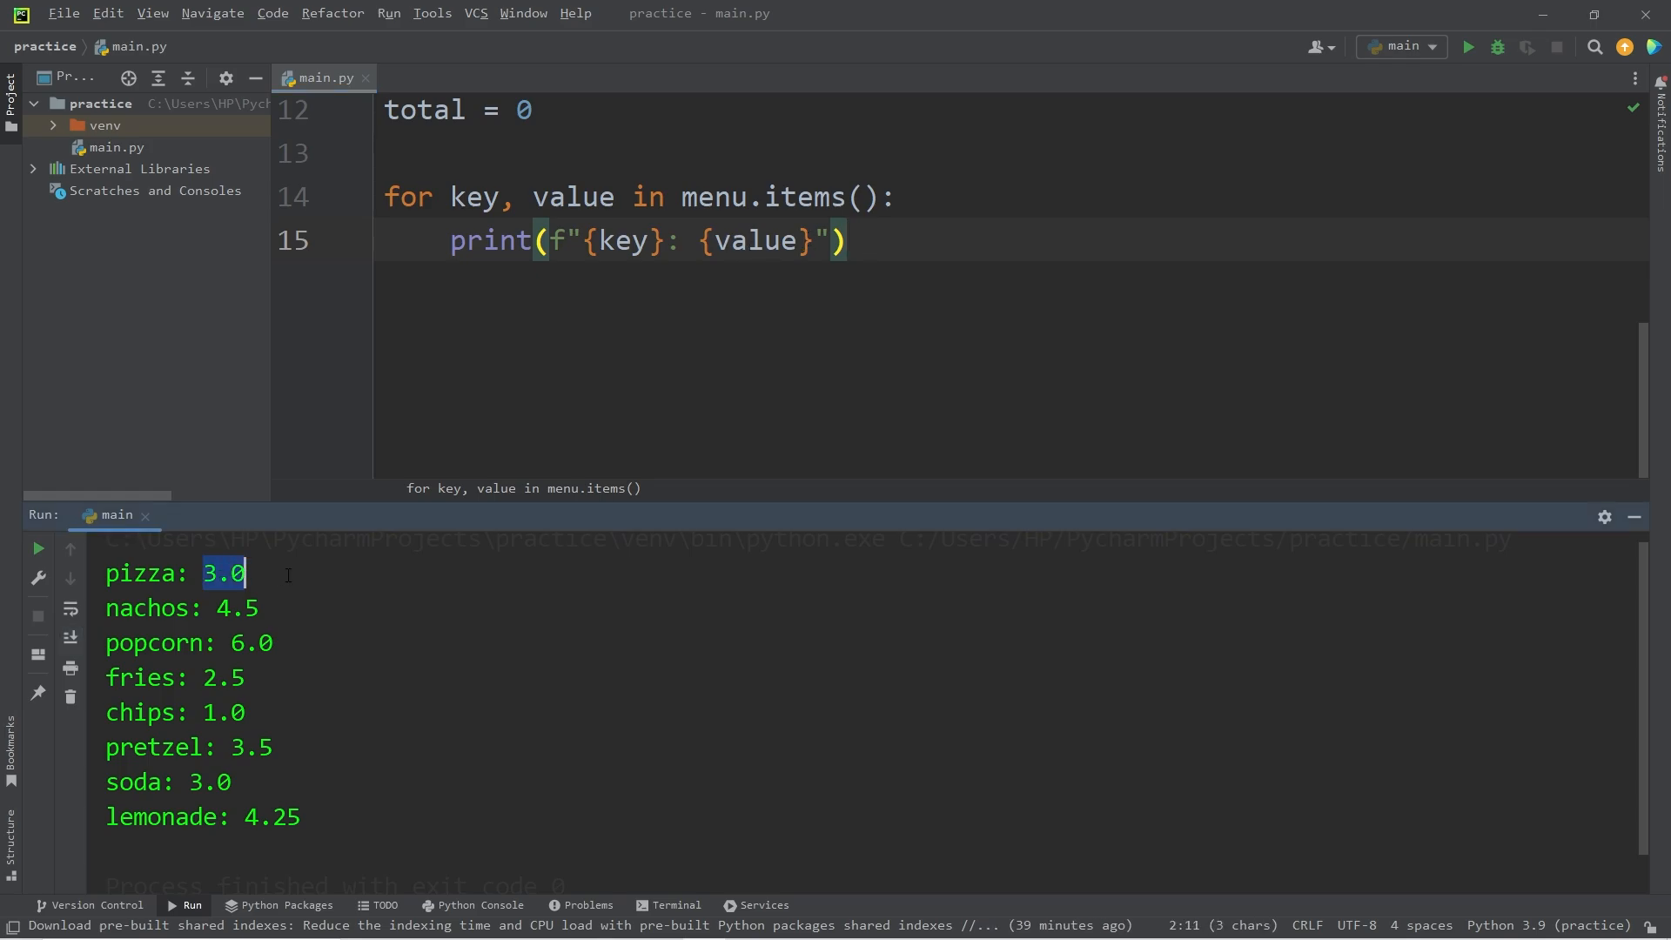
click(702, 241)
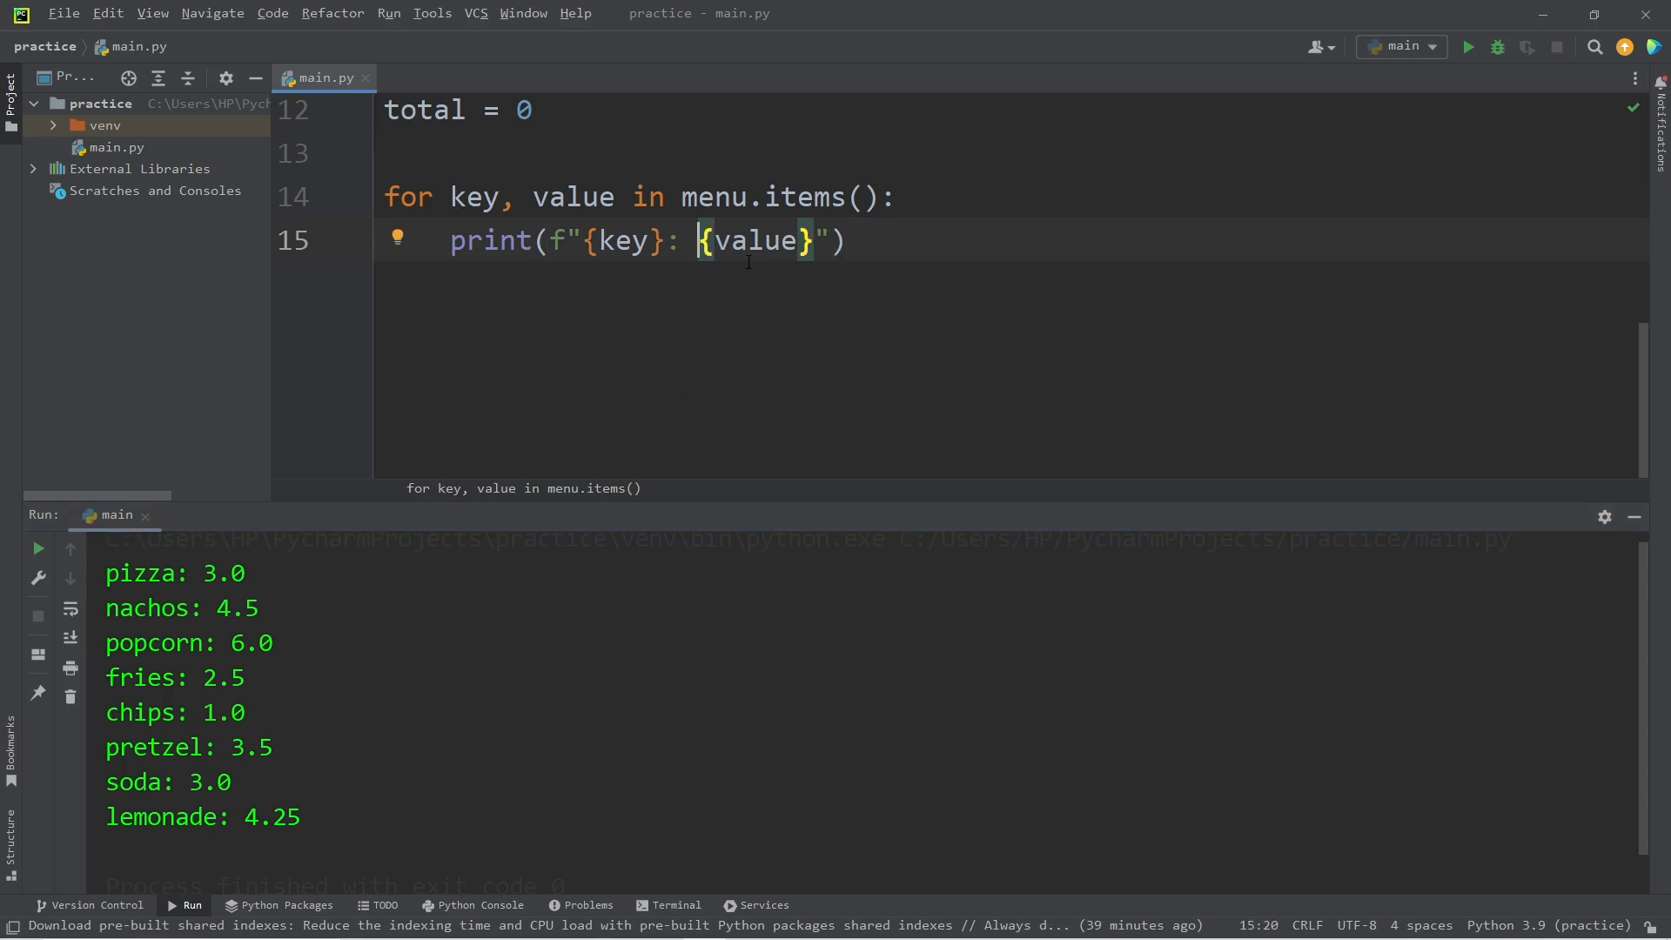
text($)
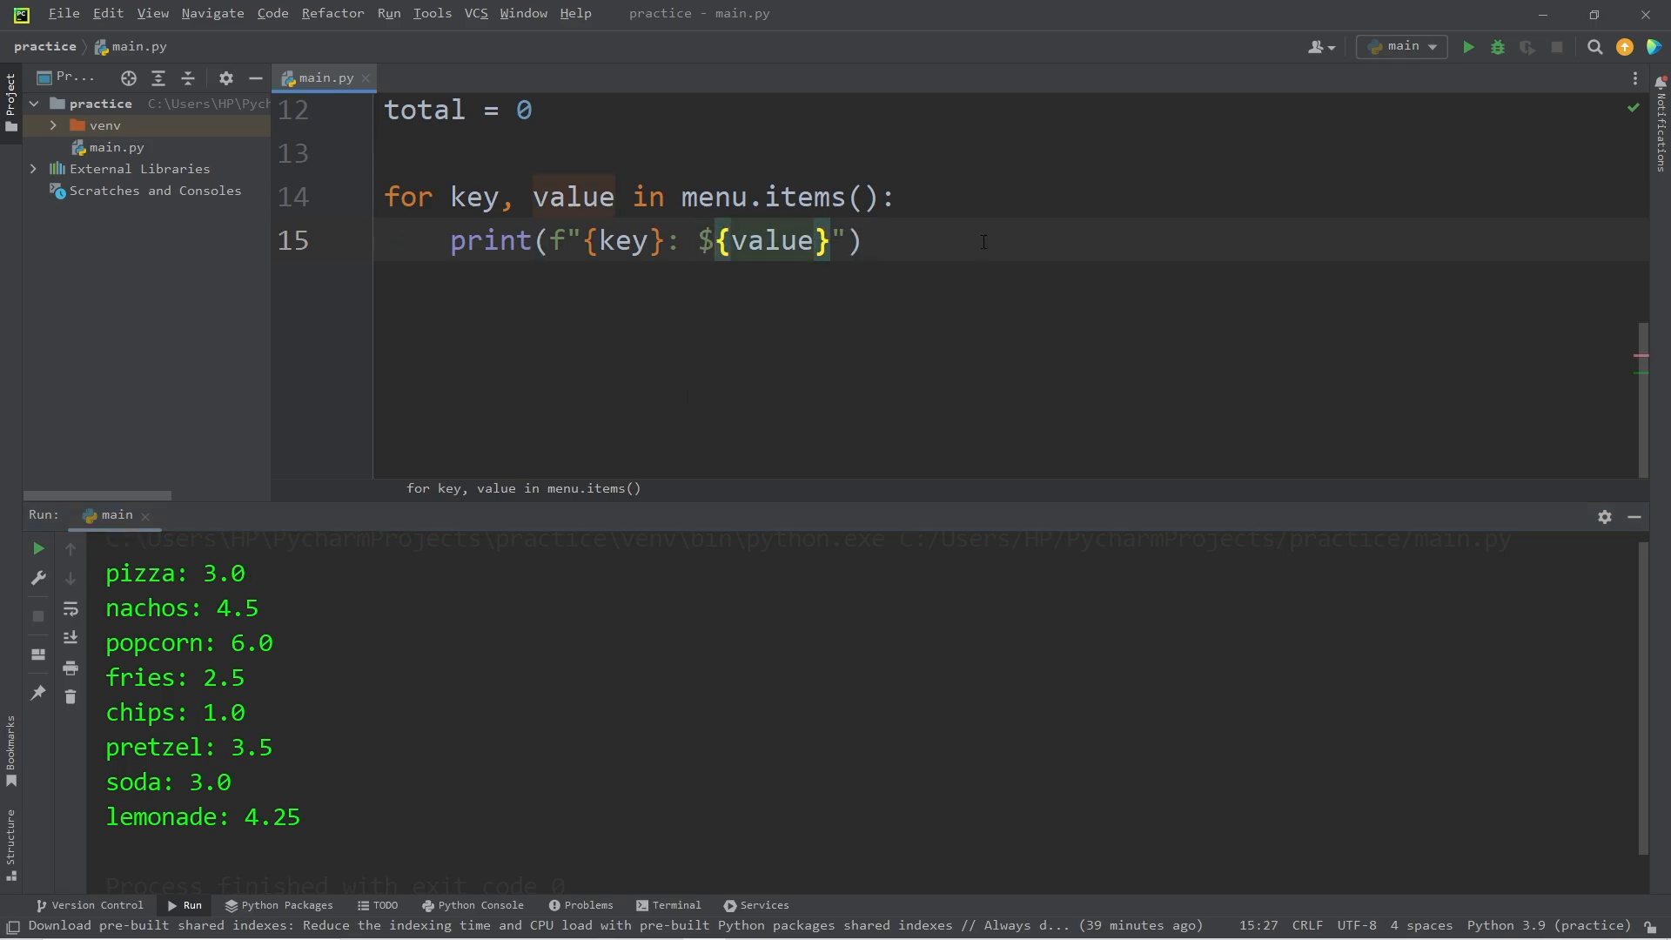
text(:)
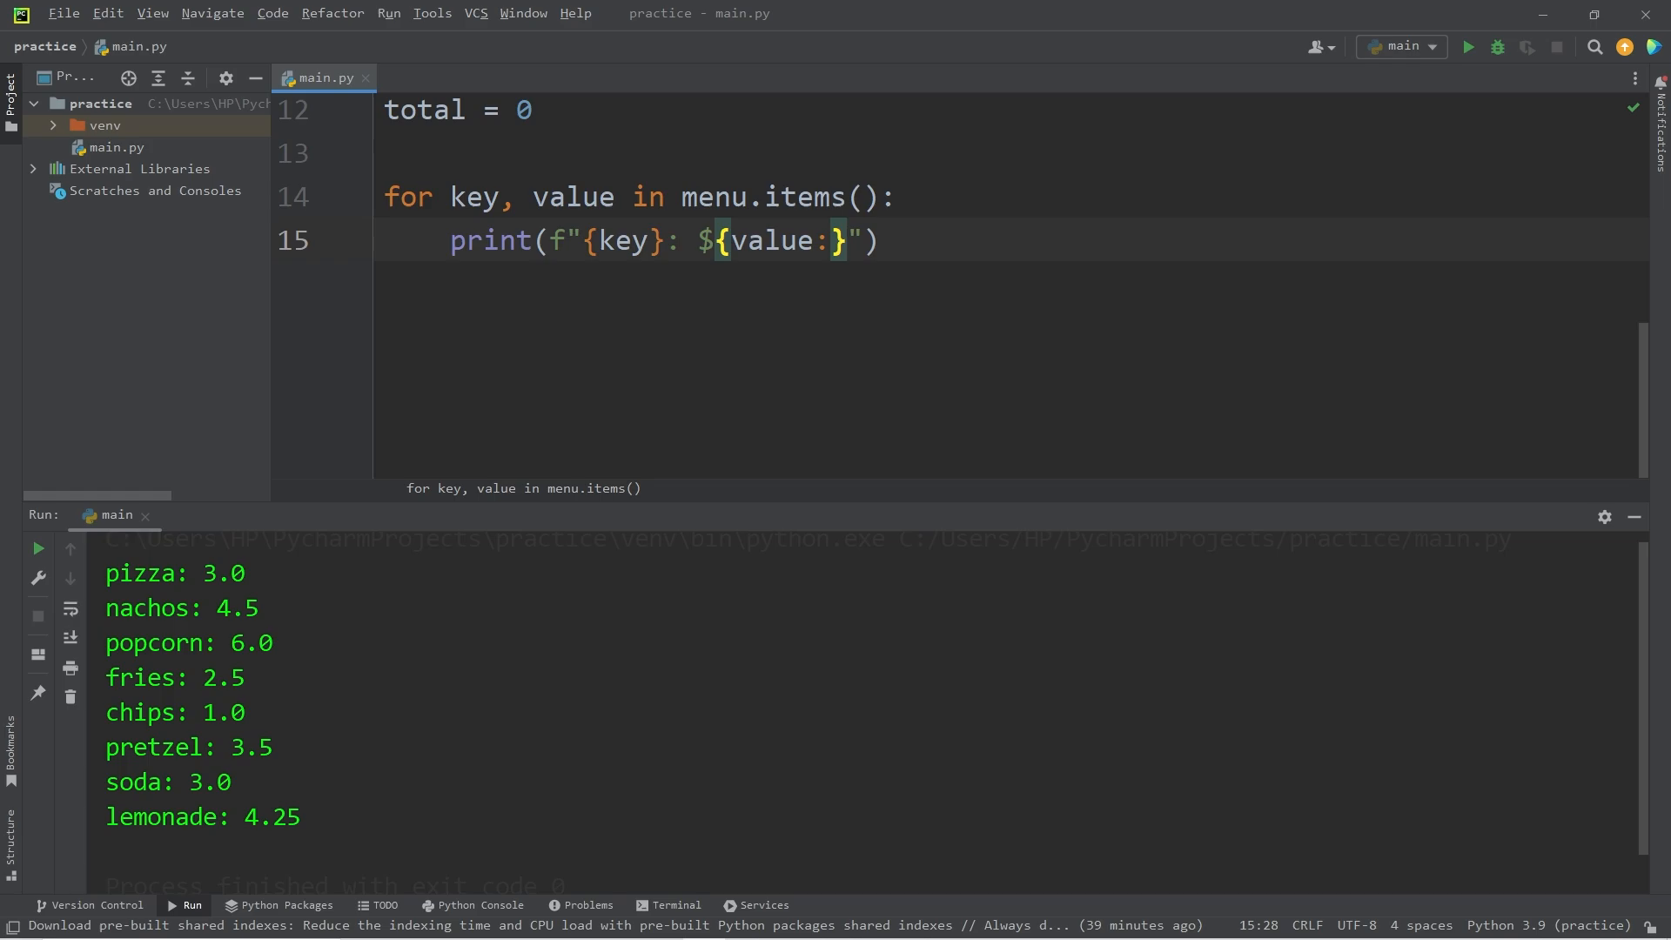
text(.)
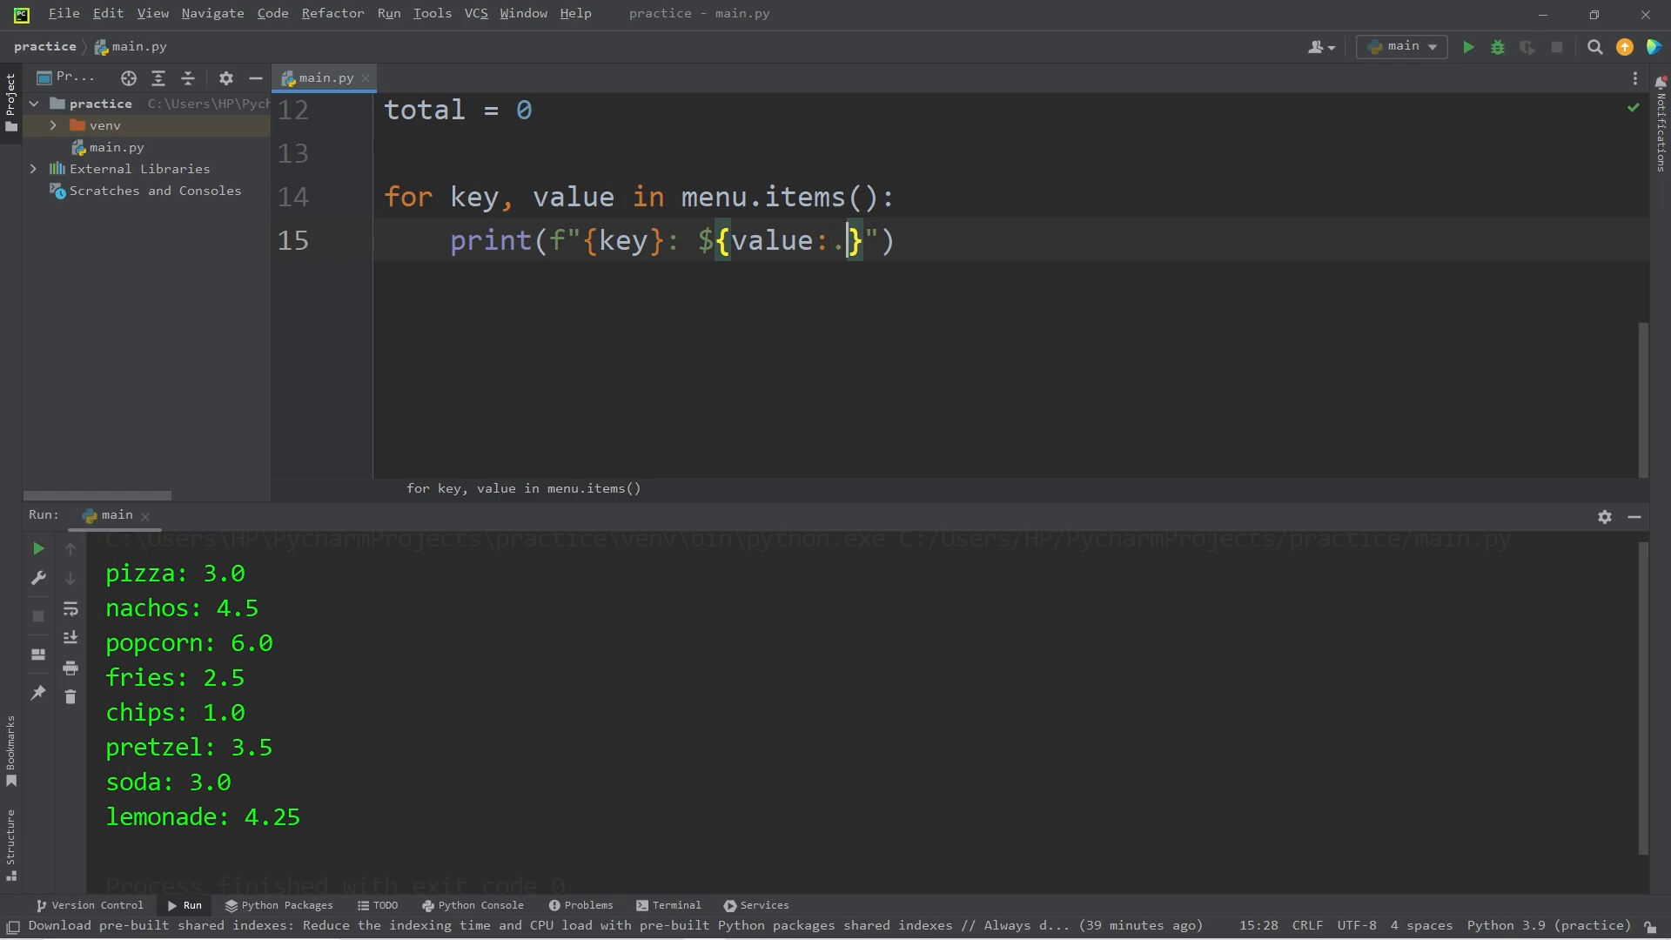
text(2f)
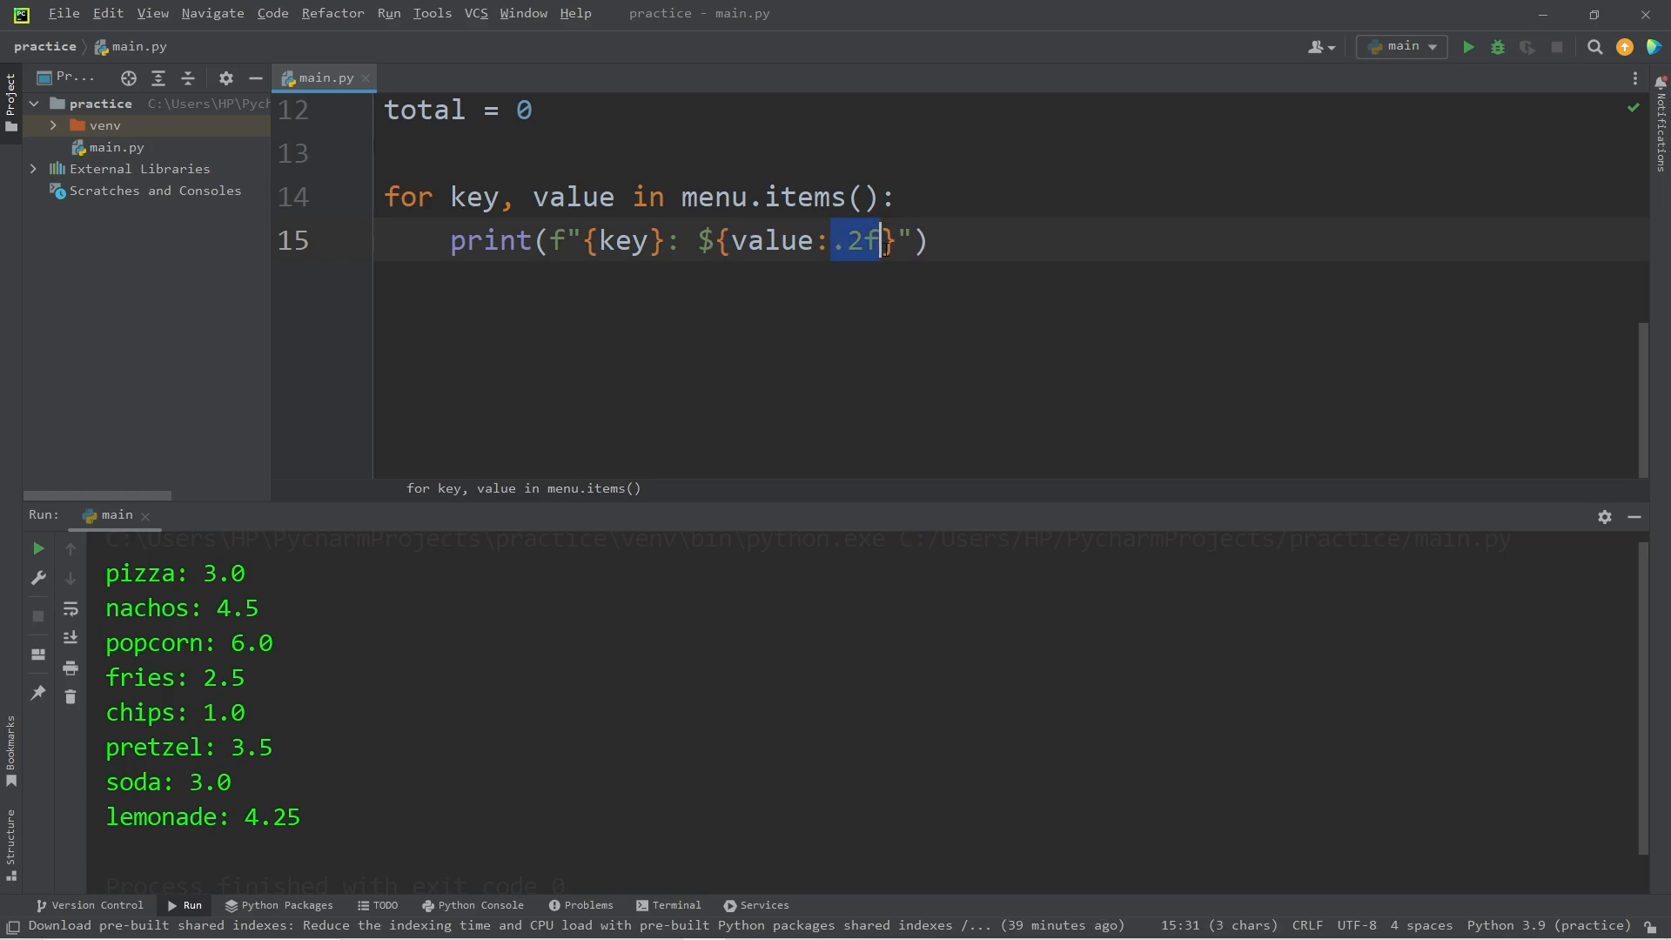
click(1466, 47)
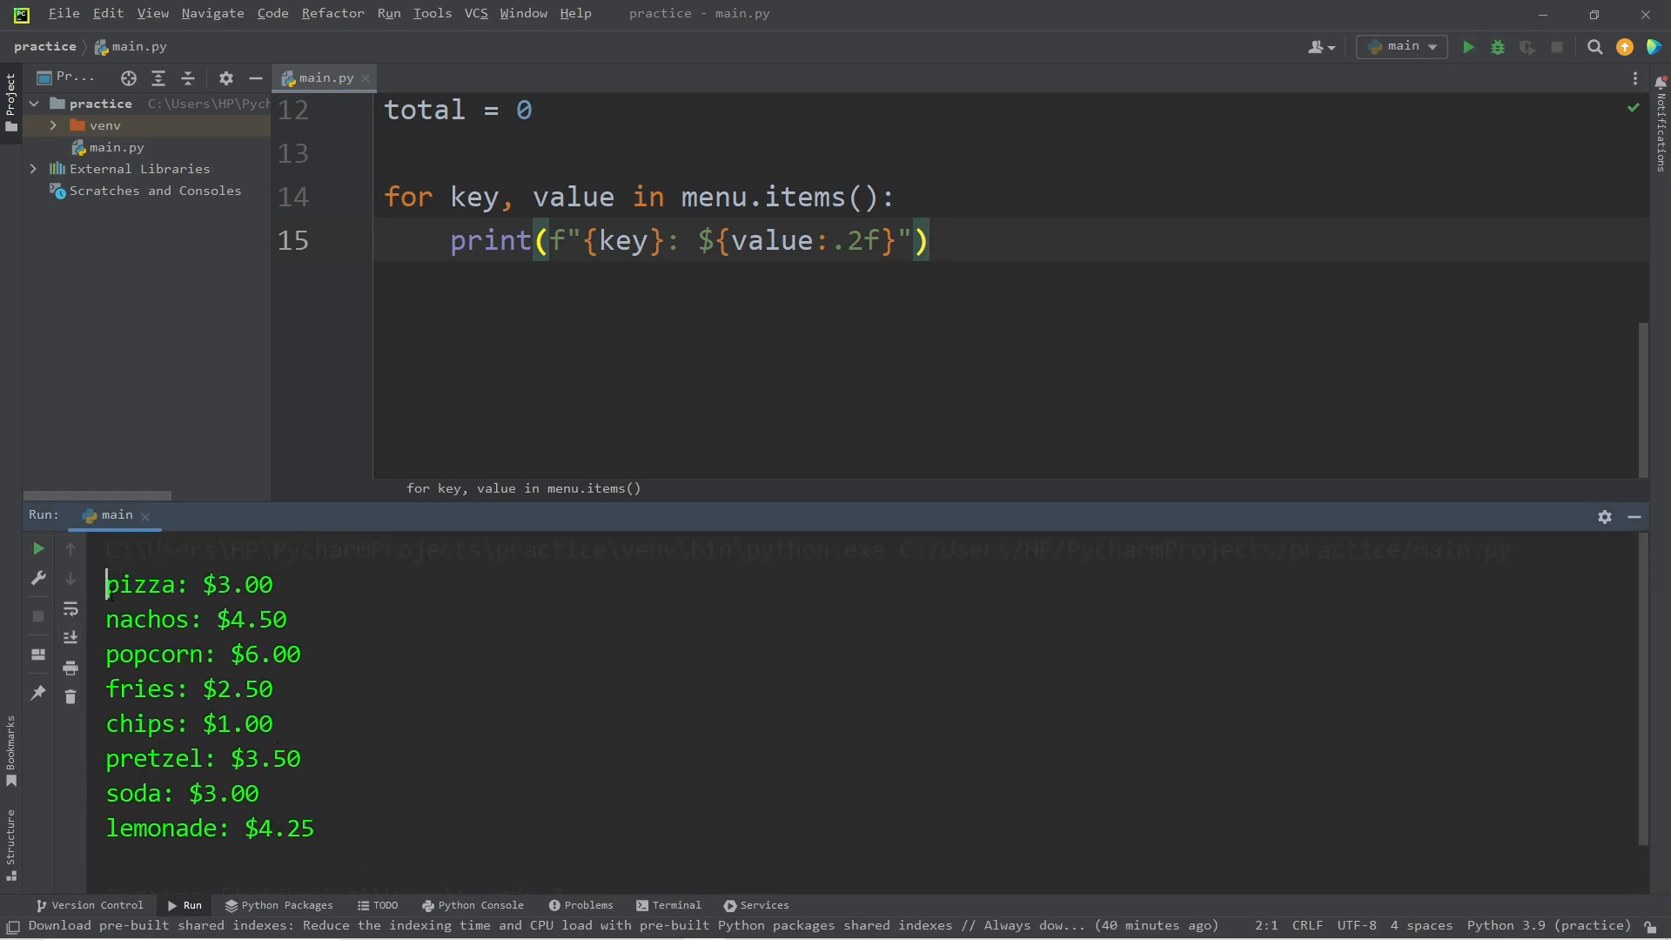
- Pad item names with {key:10} and rerun to check alignment
click(285, 619)
text(:)
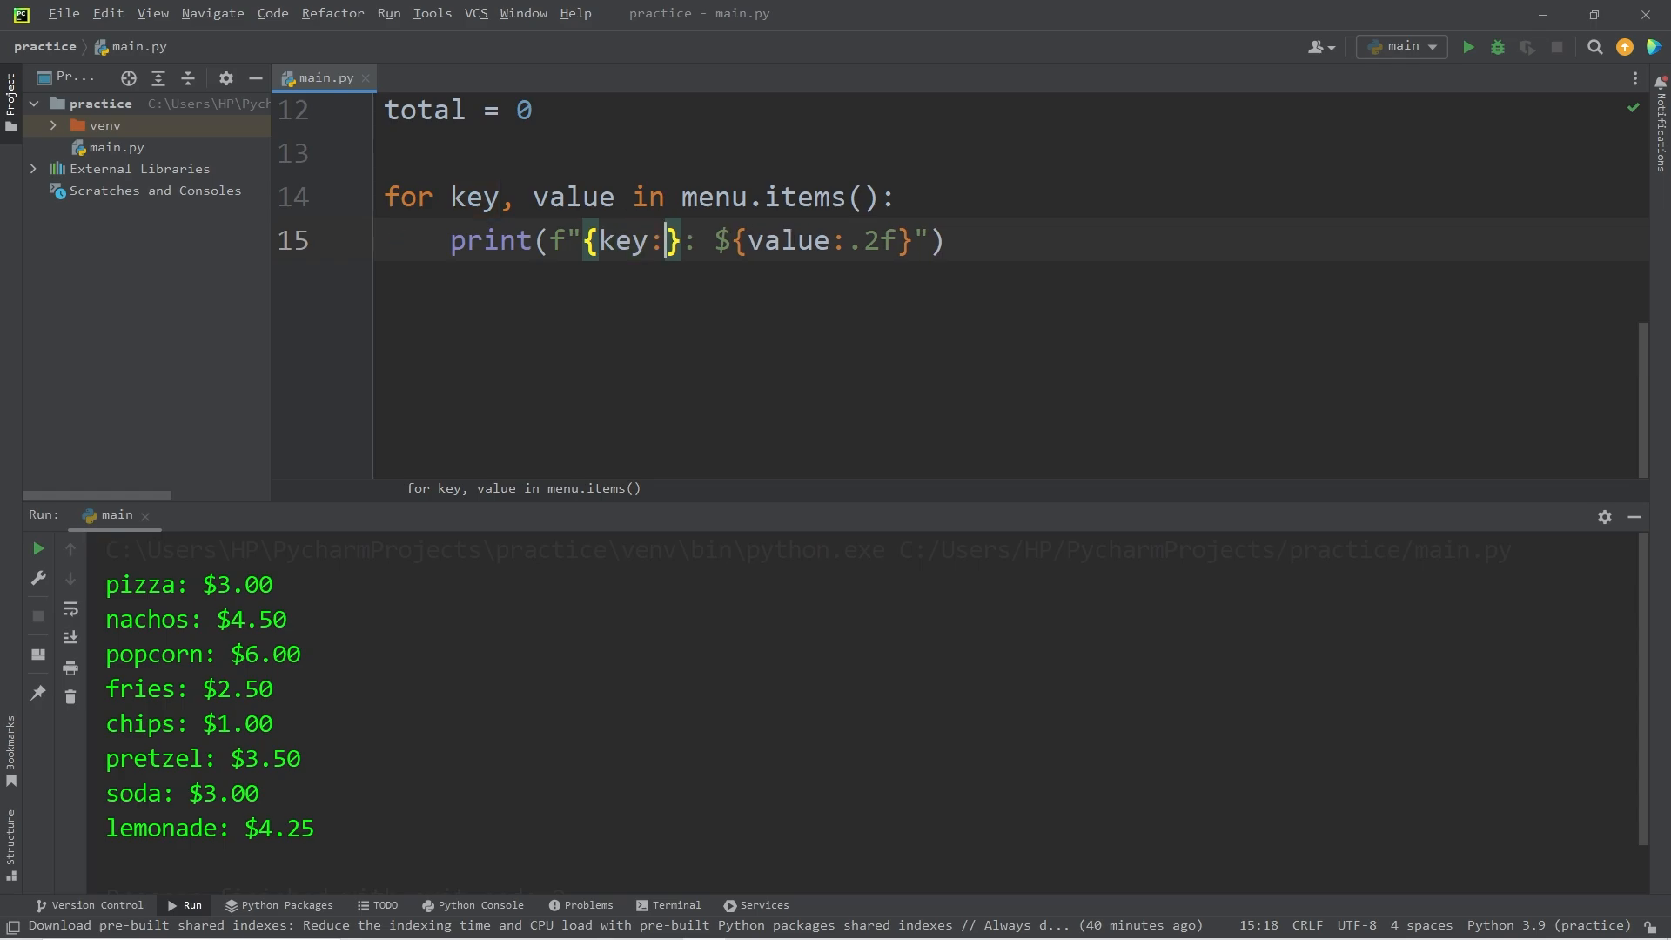
text(10)
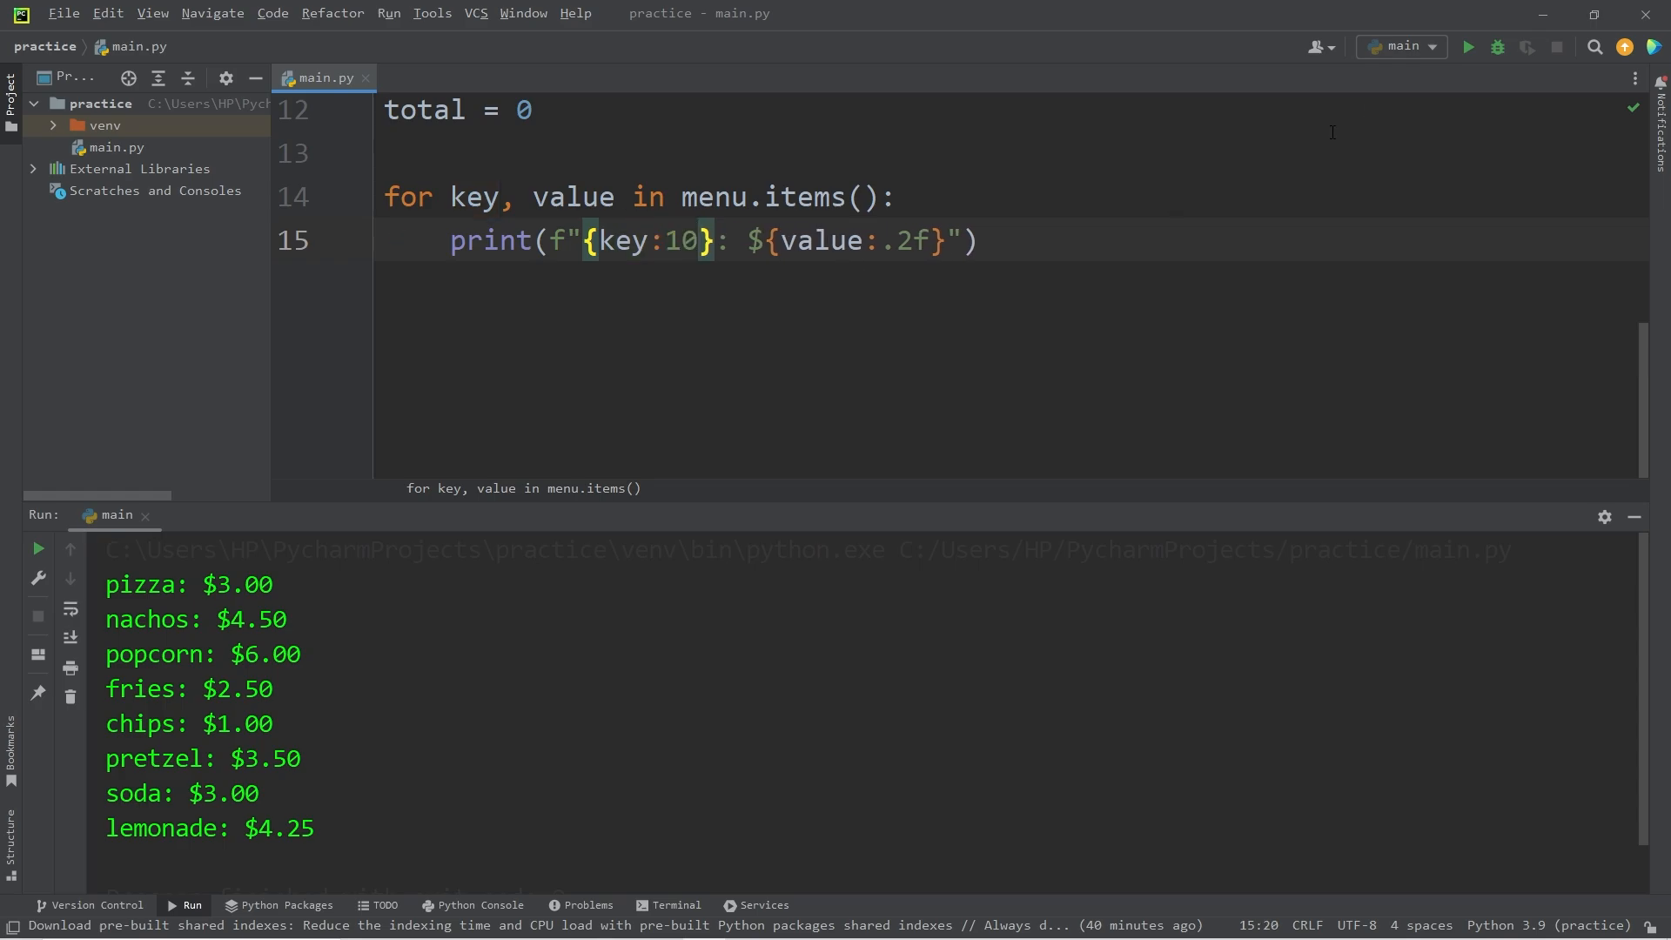
click(1468, 47)
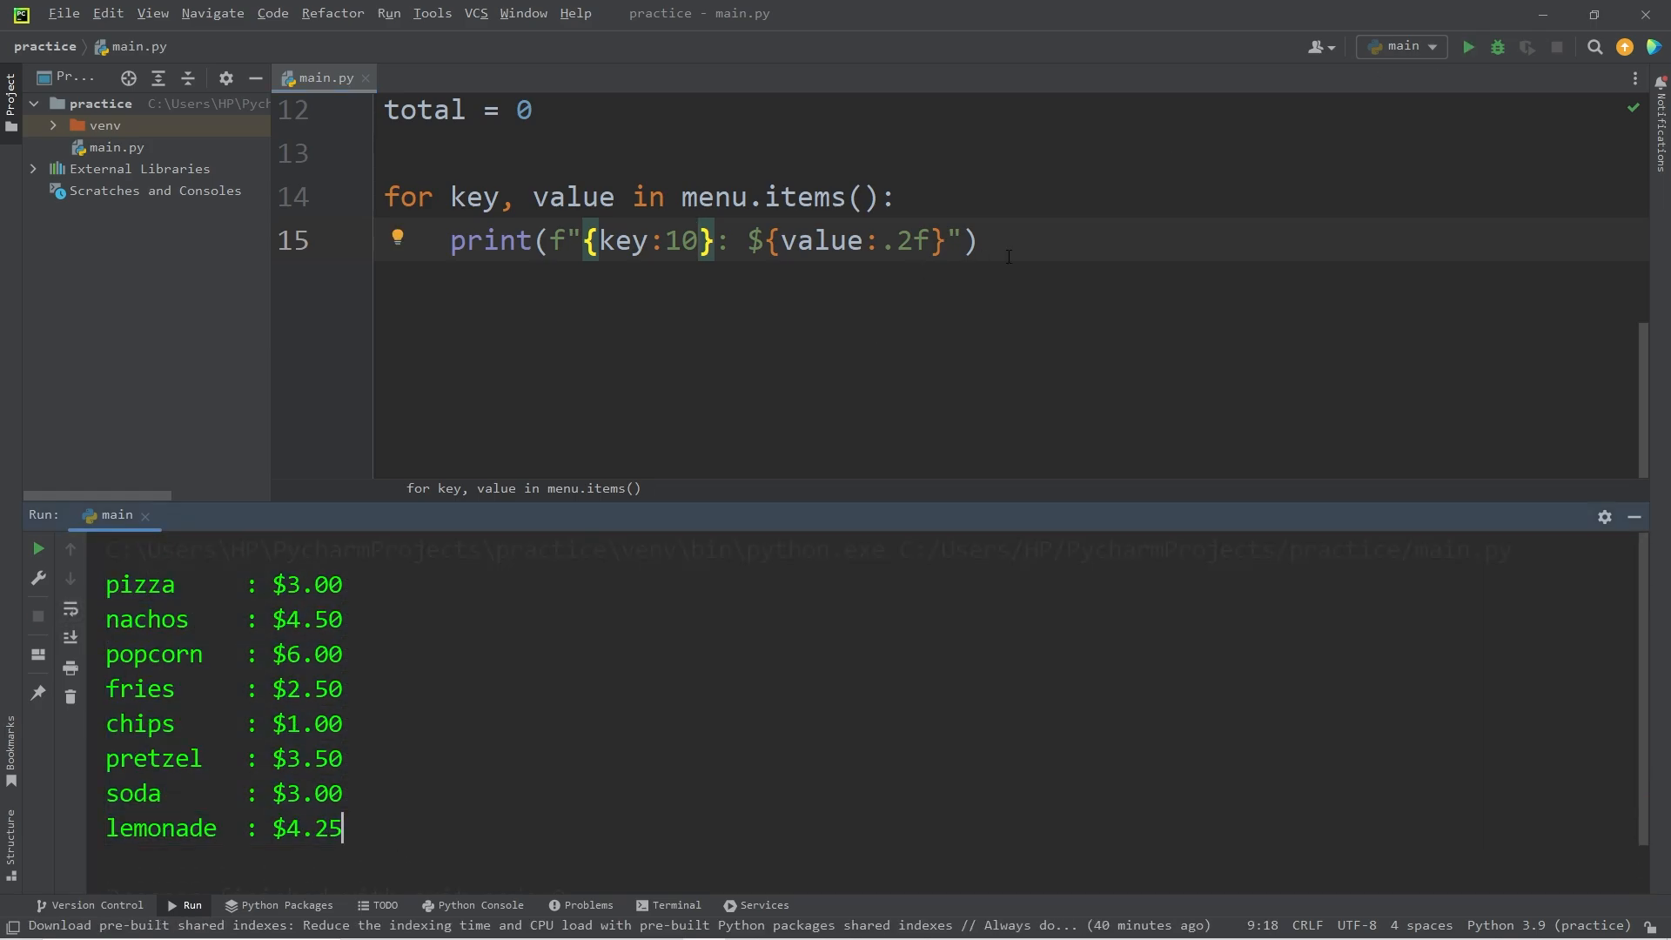
- Print a --------- MENU --------- header above the loop and a dashed line below it
click(477, 153)
text(print(" )
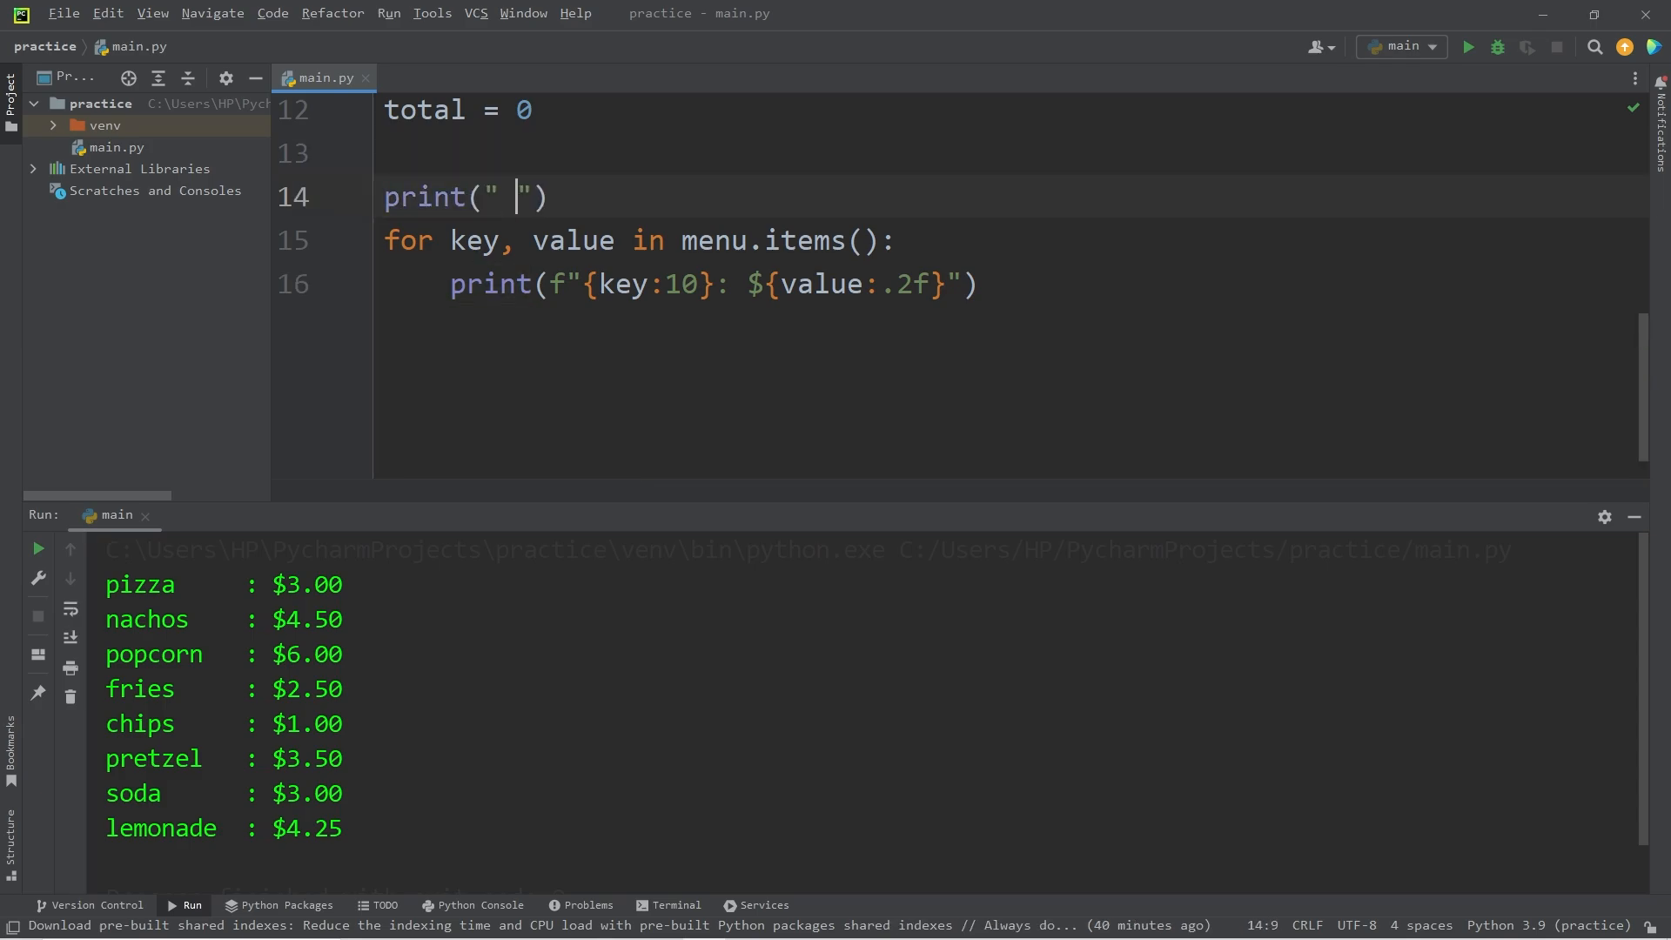
text(--------- M)
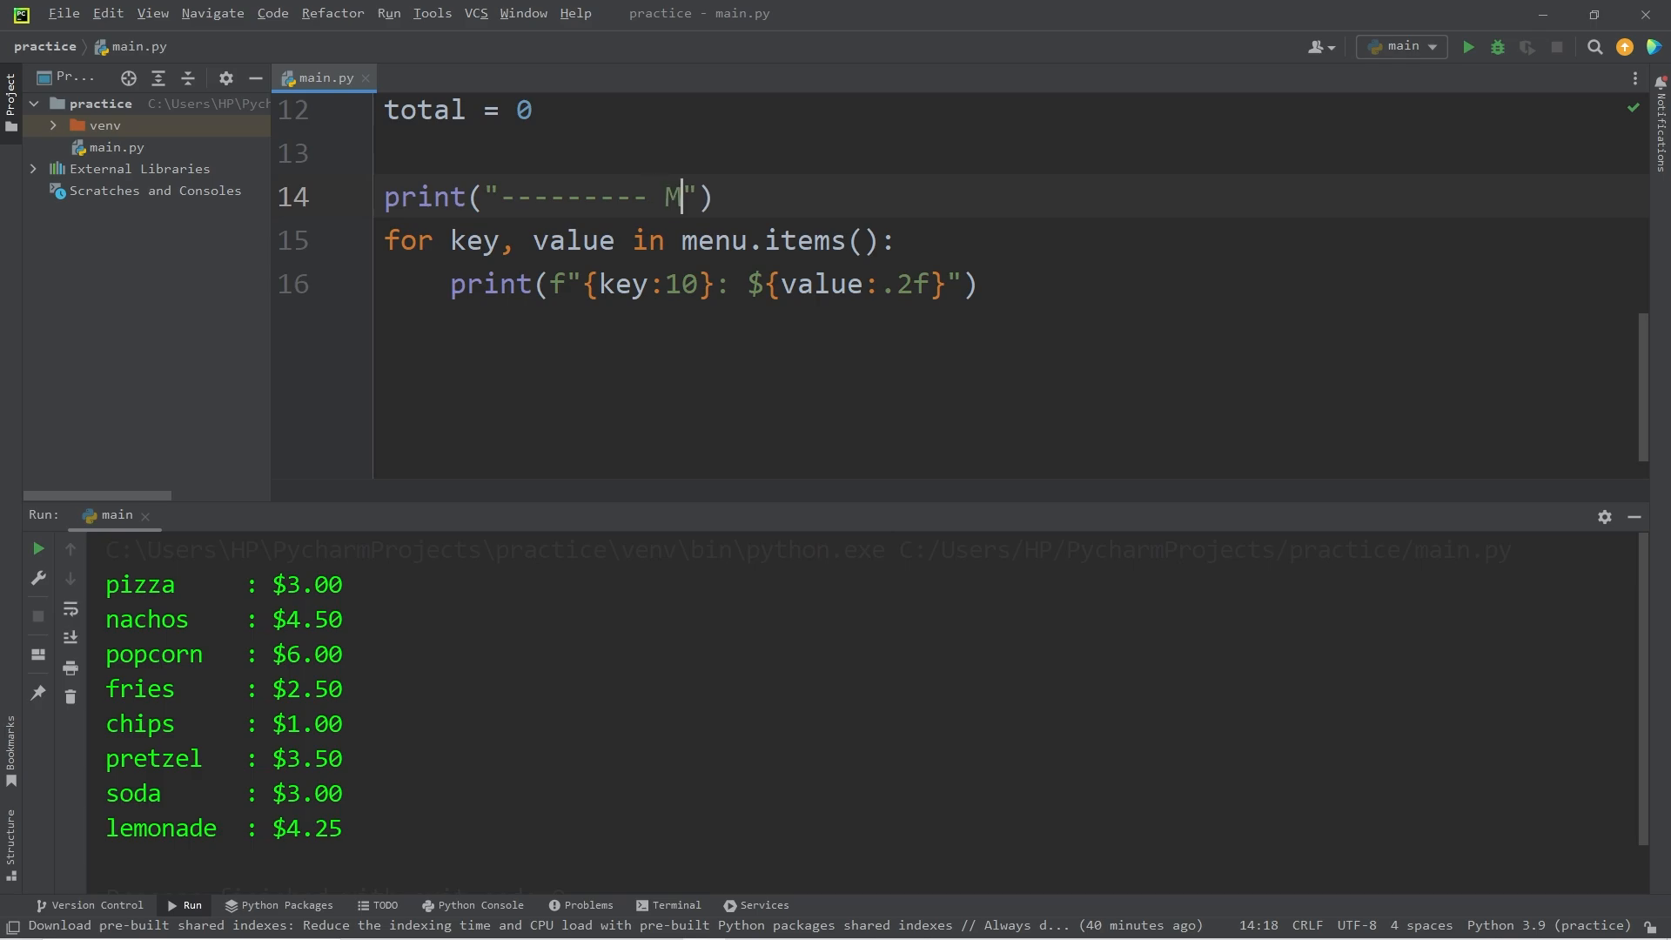
text(ENU)
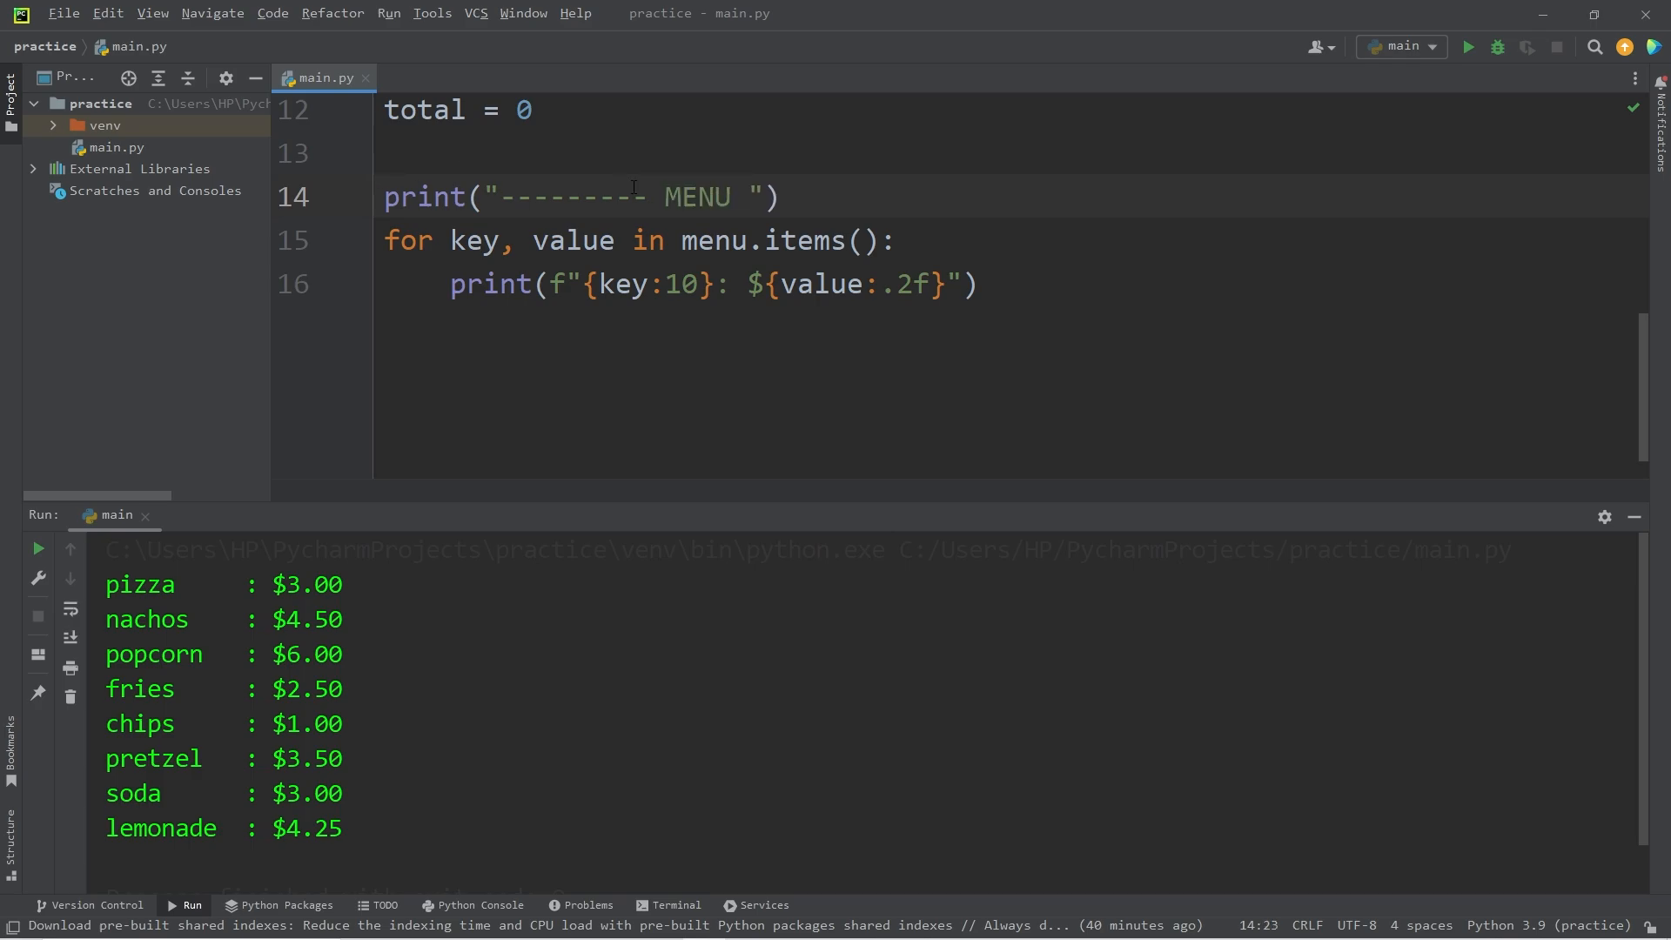
text(---------)
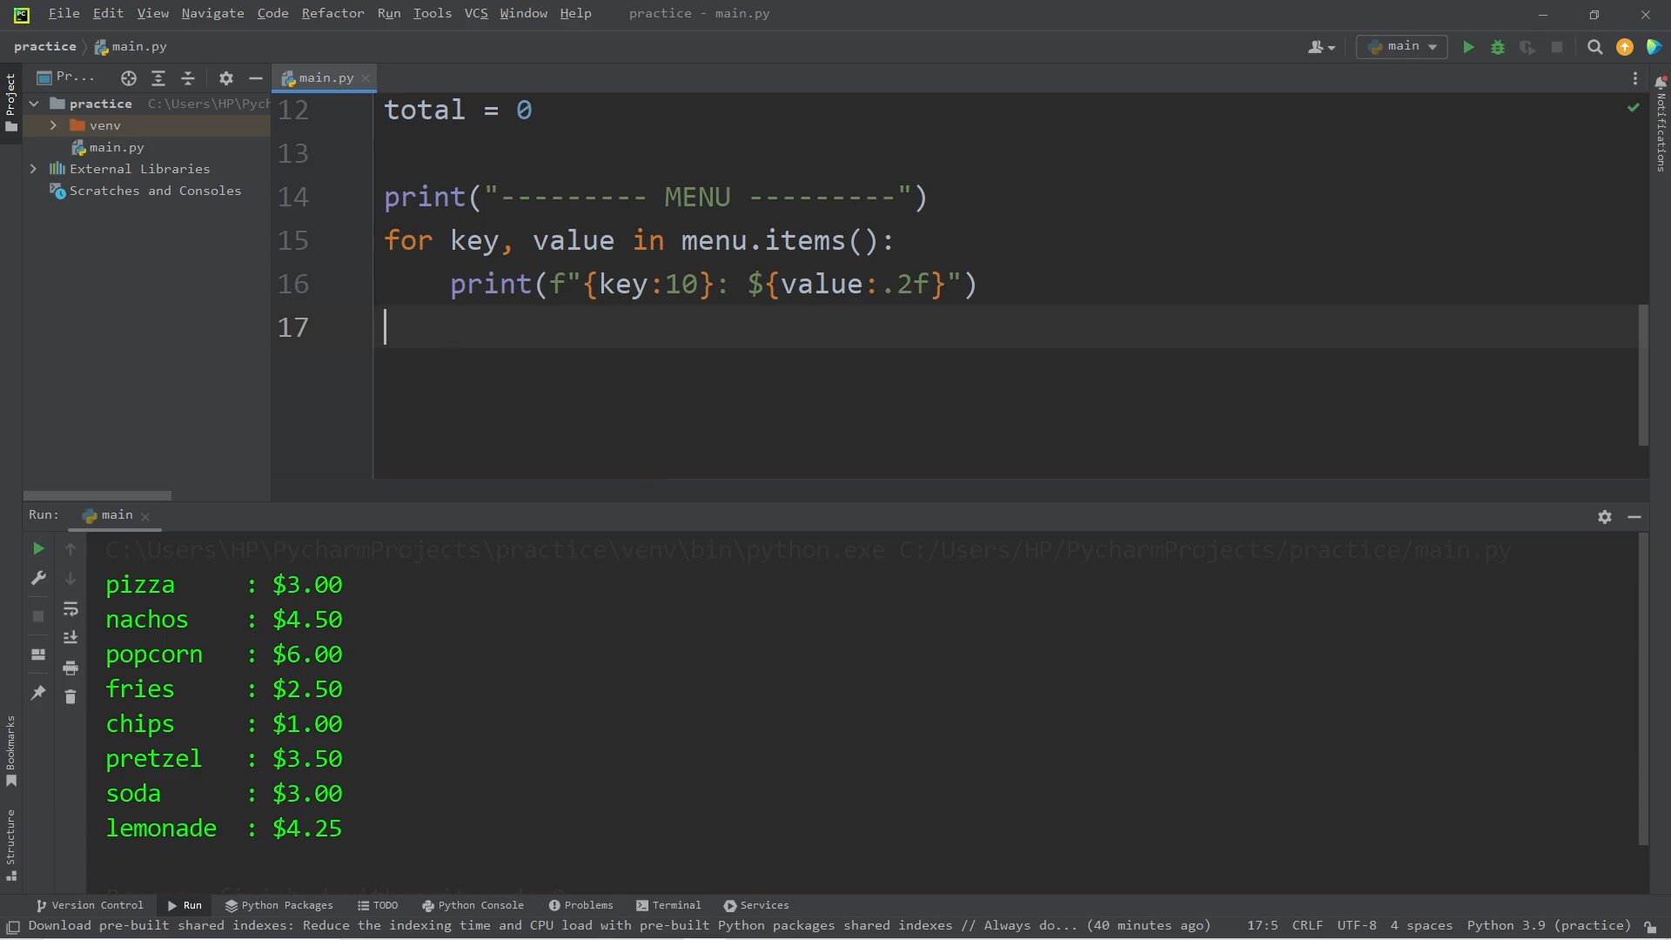
text(print())
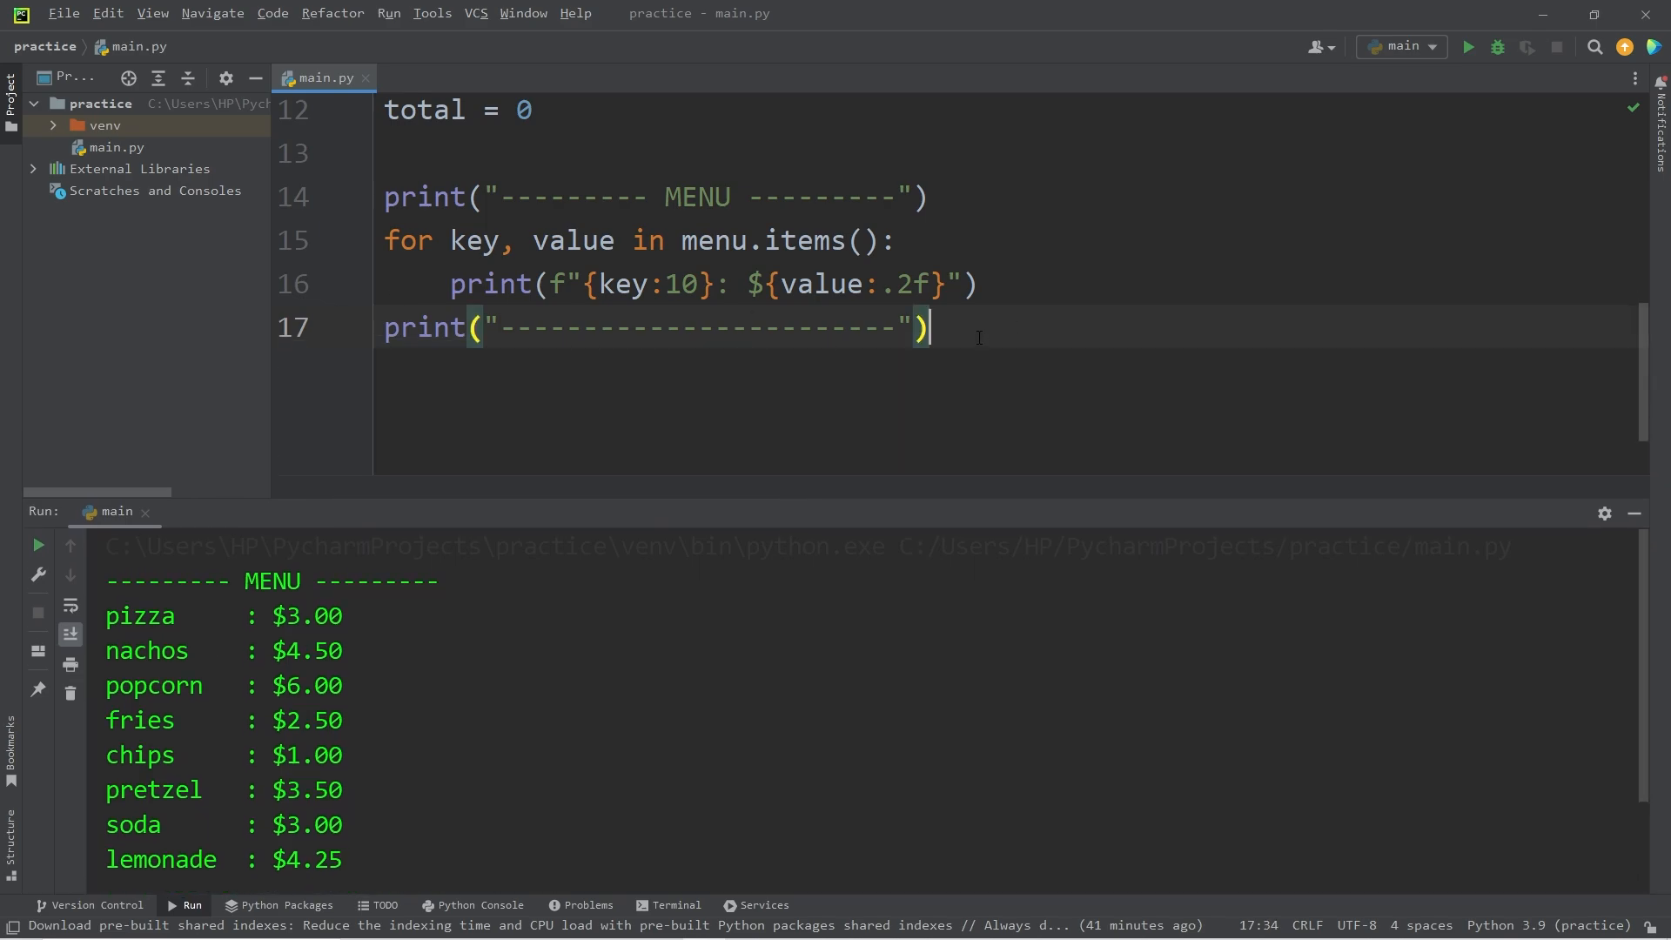
key(Enter)
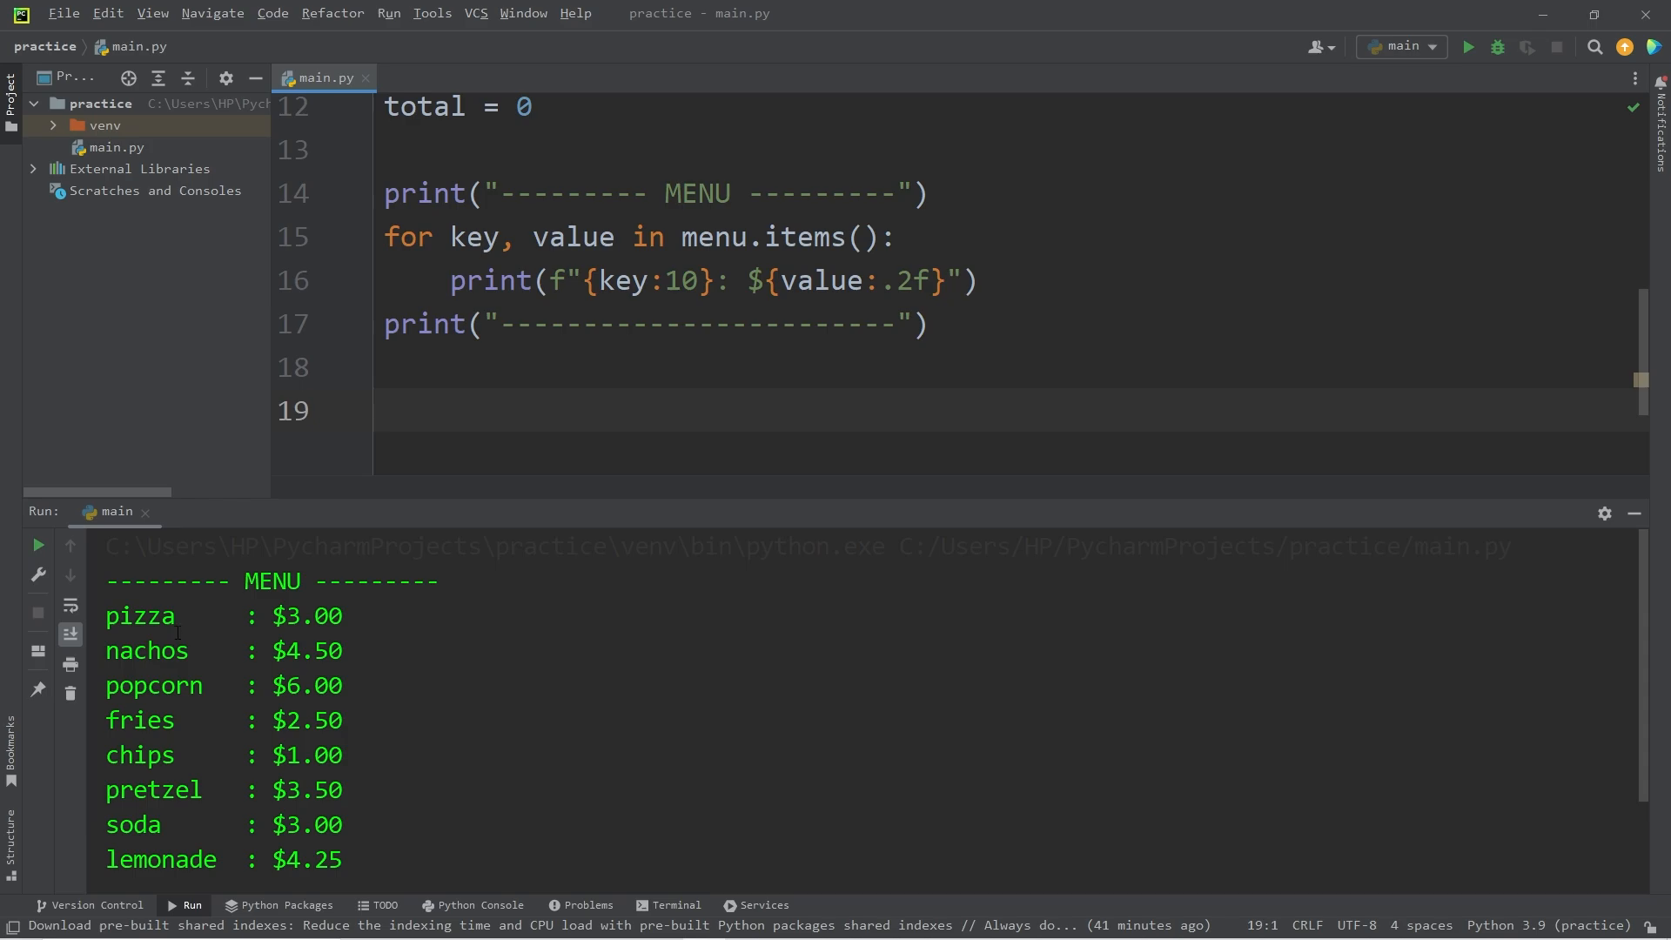
double_click(146, 650)
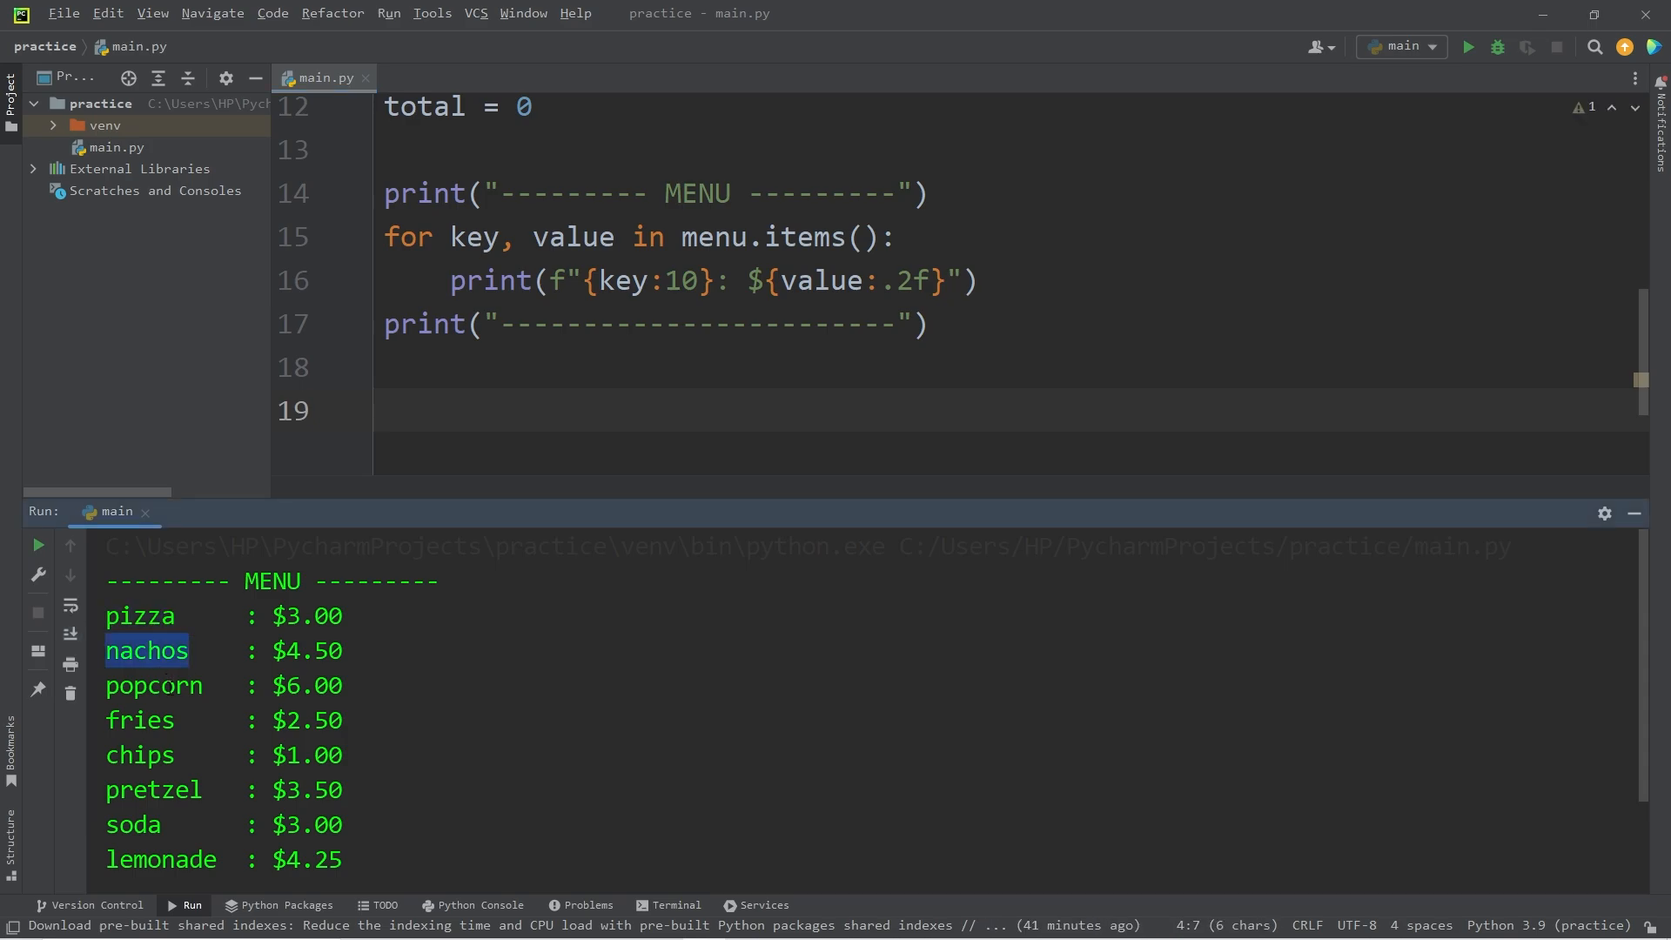
text(w)
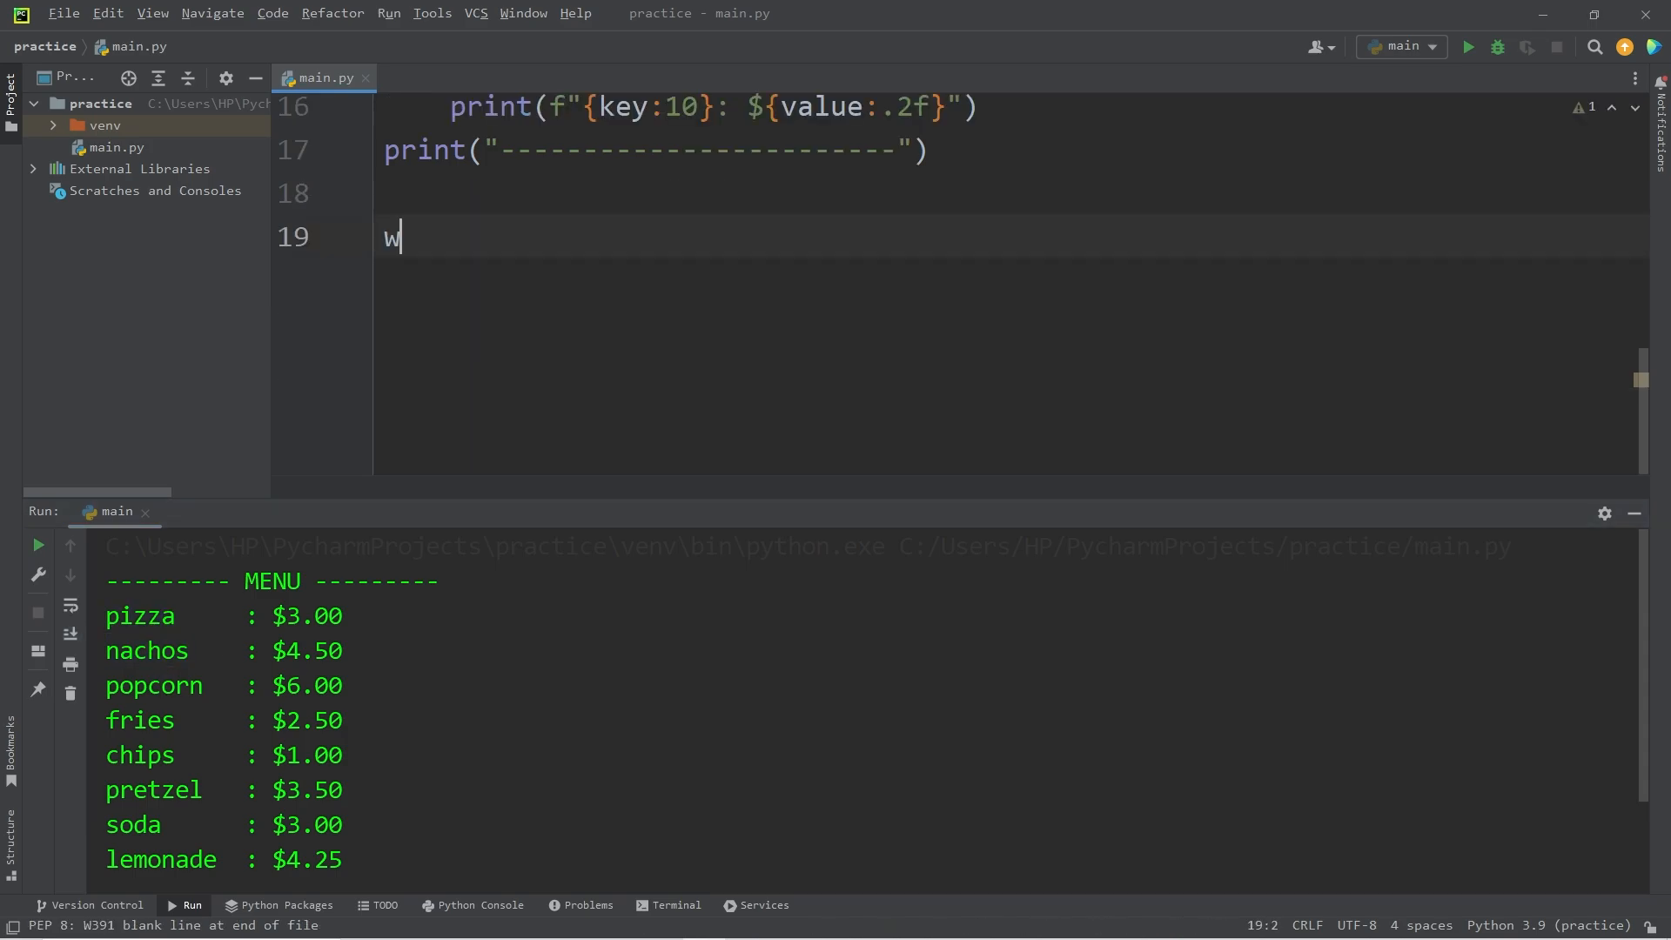
- Write a while True loop asking "Select an item (q to quit): " into food
text(hile True:)
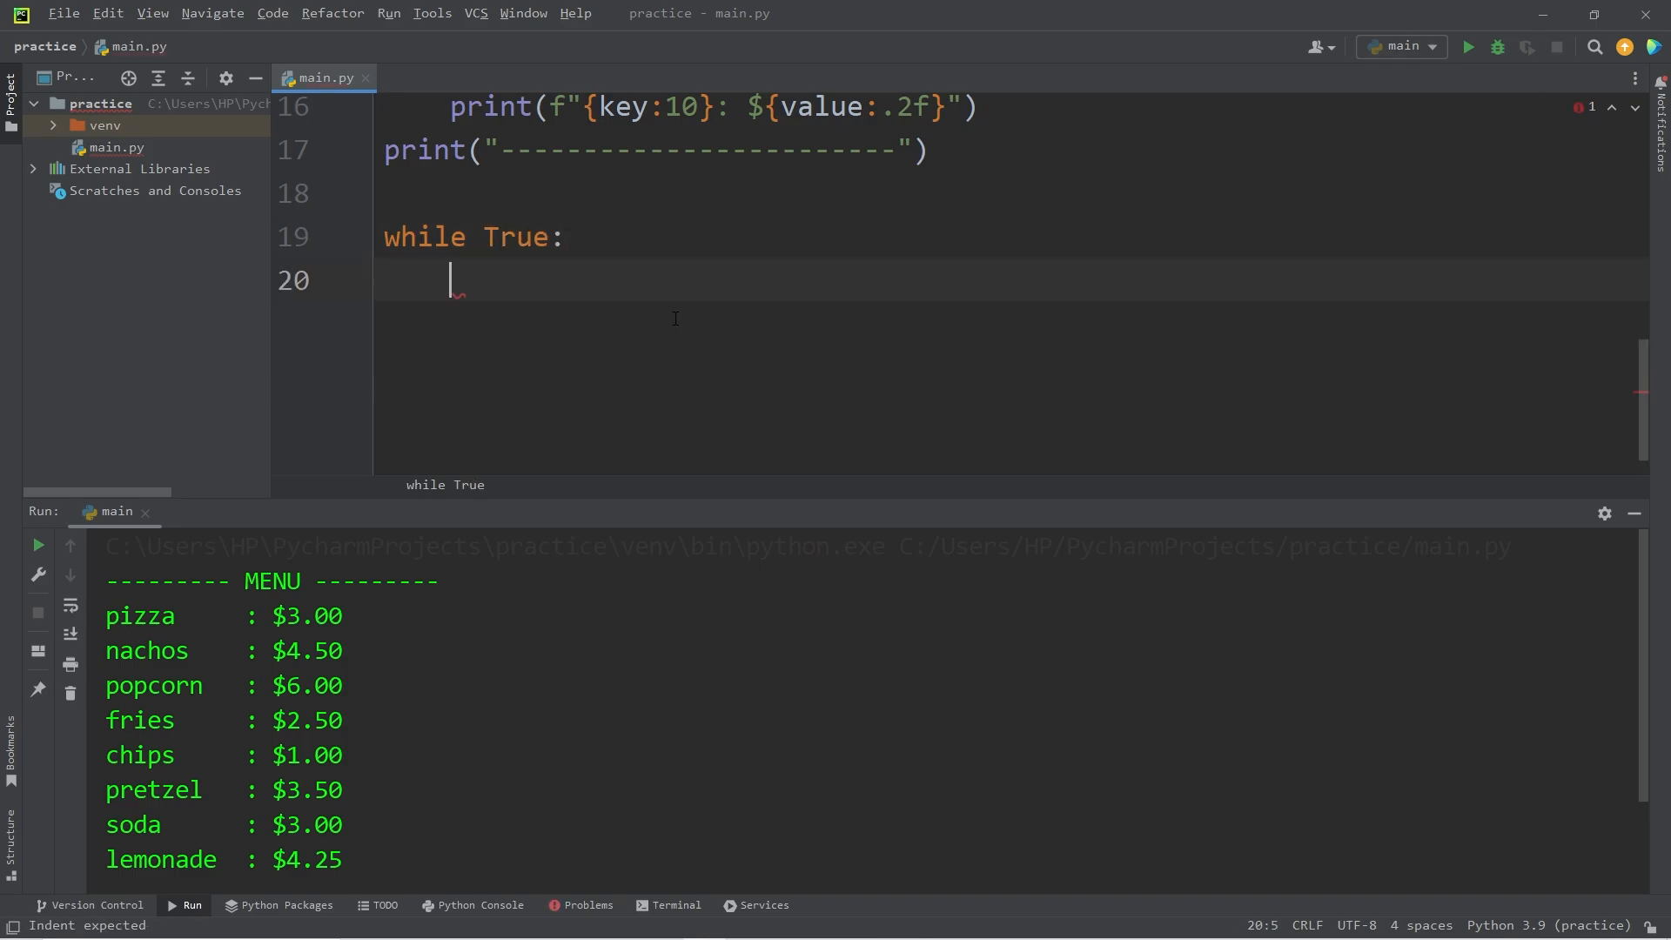
mouse_move(502, 288)
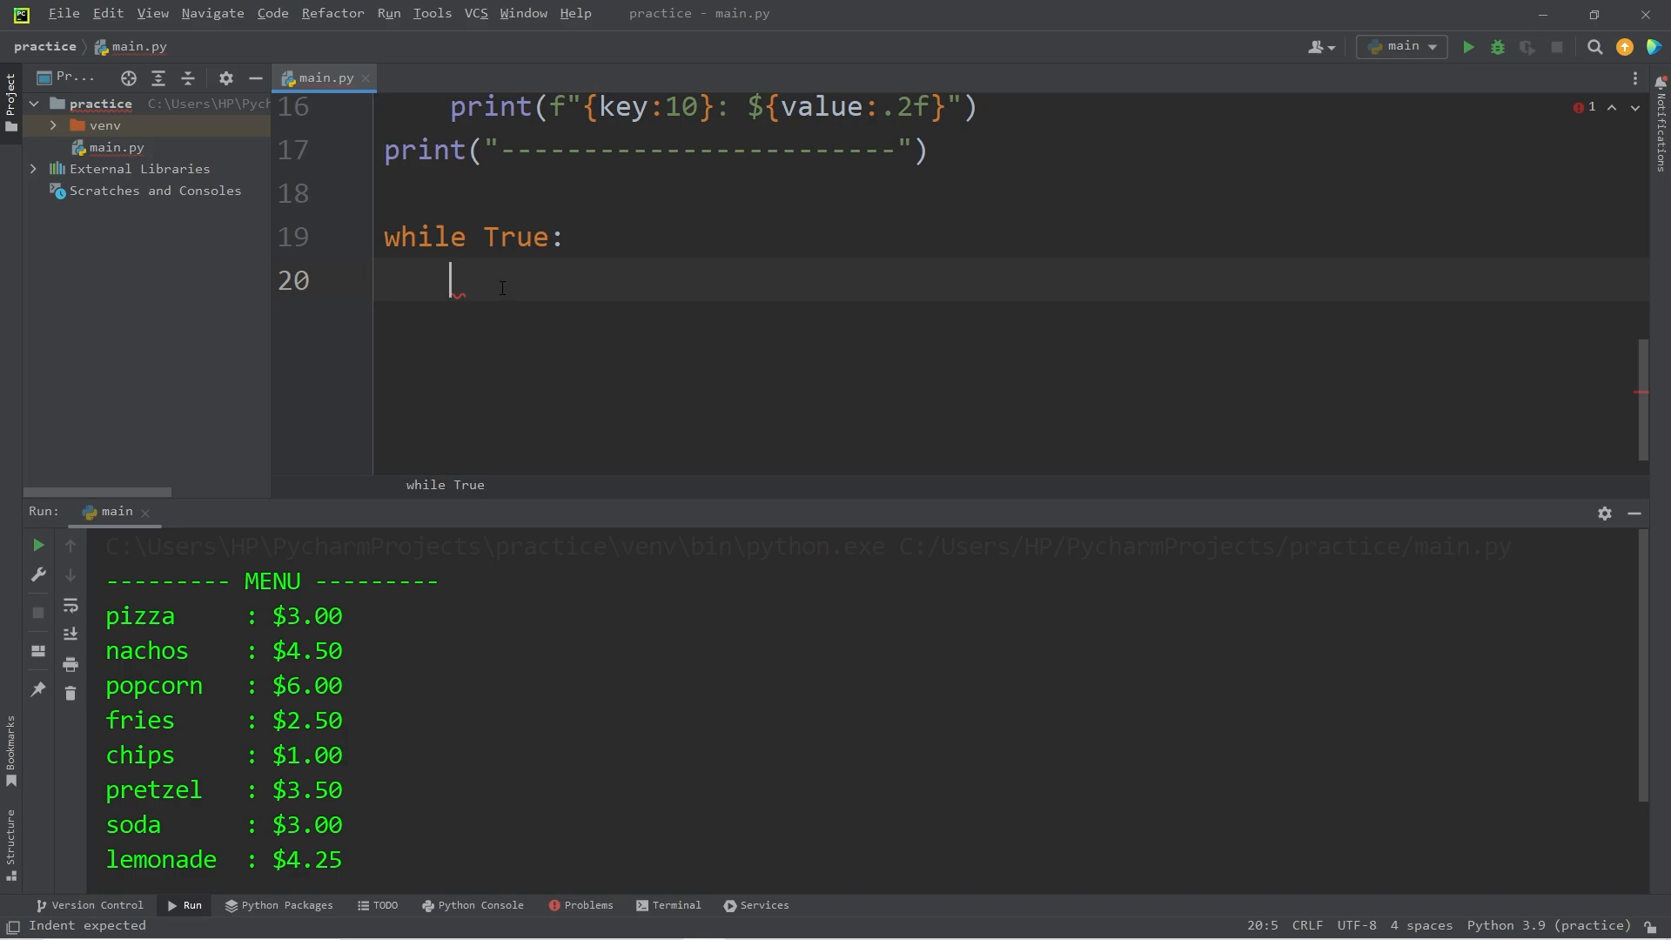
text(food)
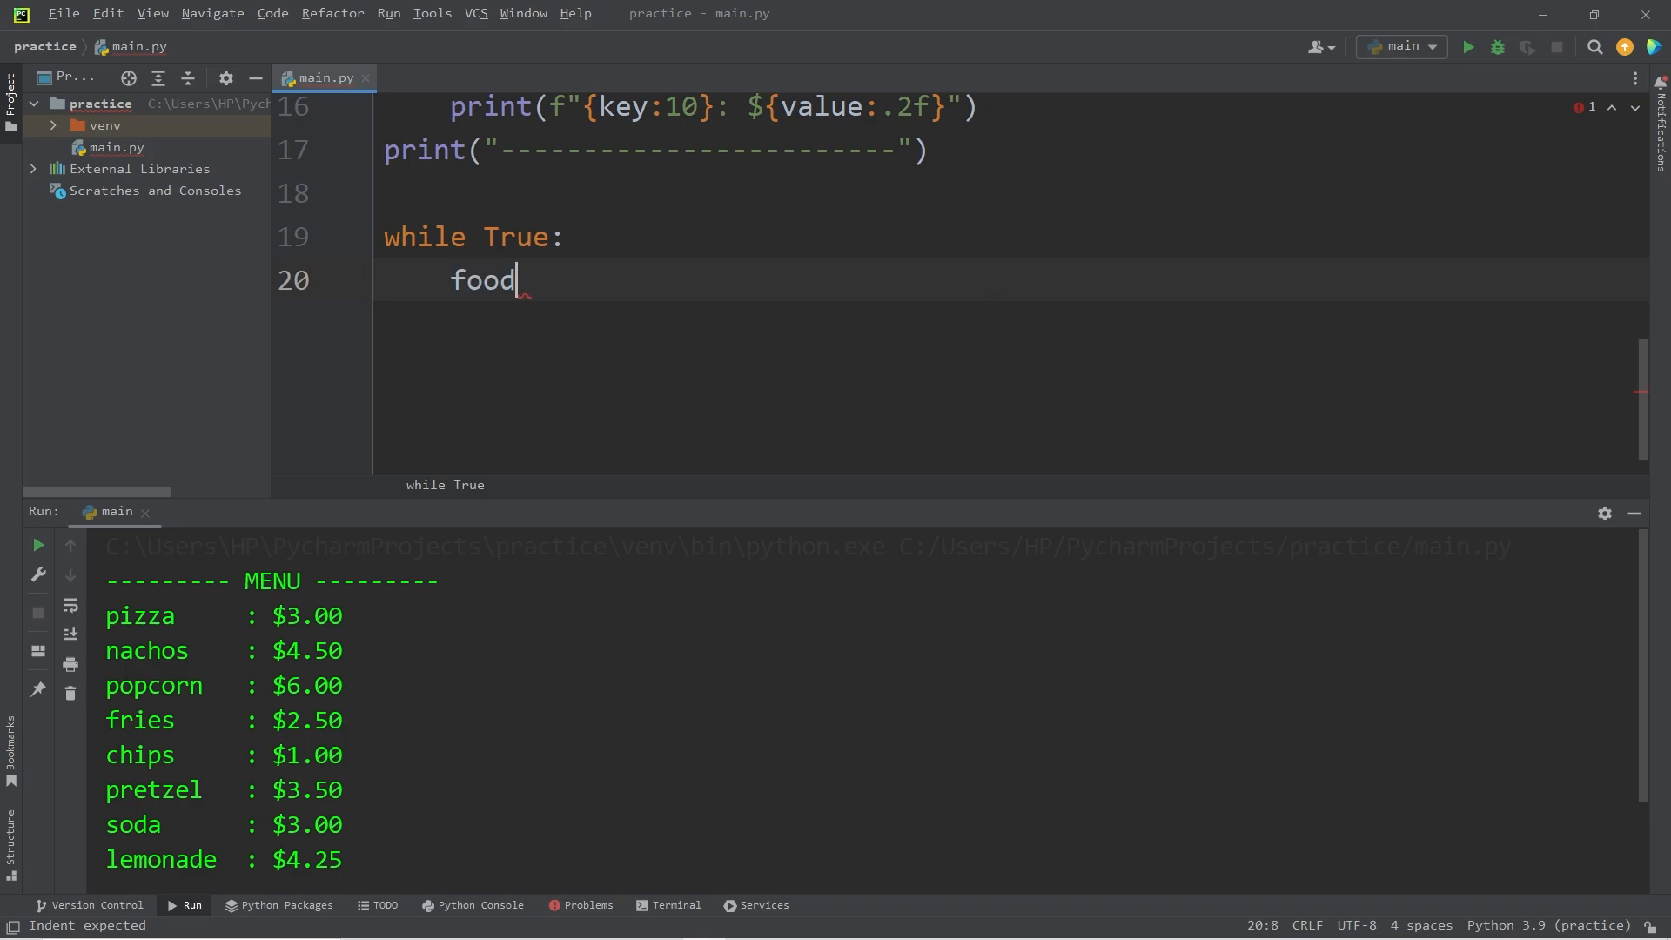
text(= i)
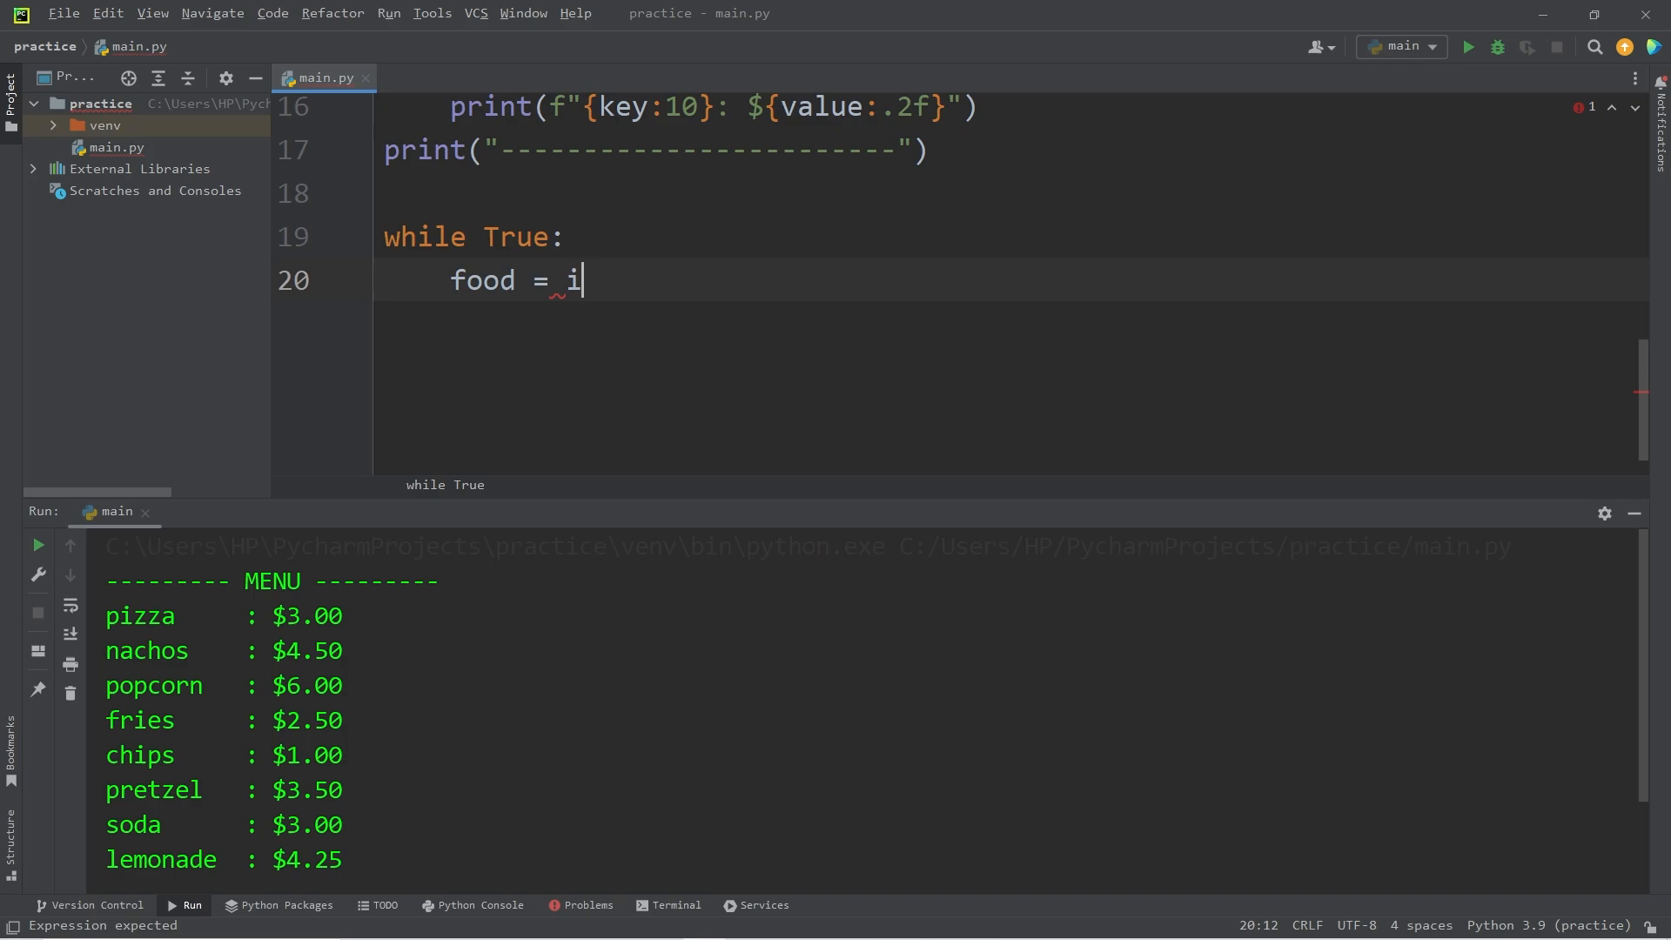
text(nput())
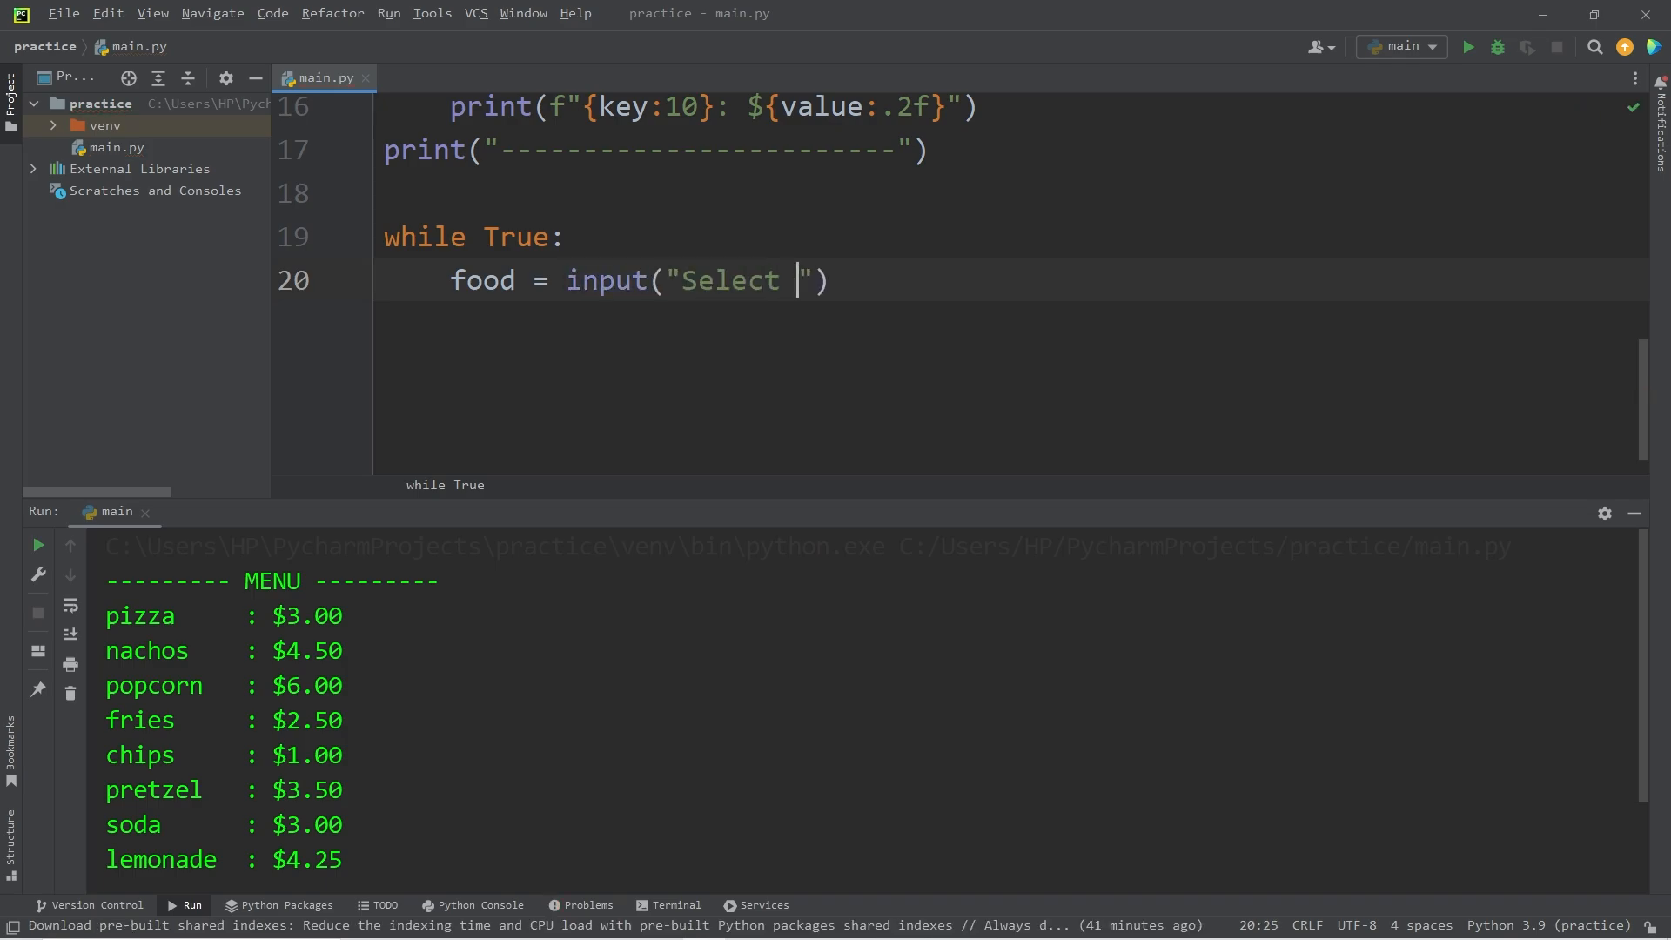
text(an item ())
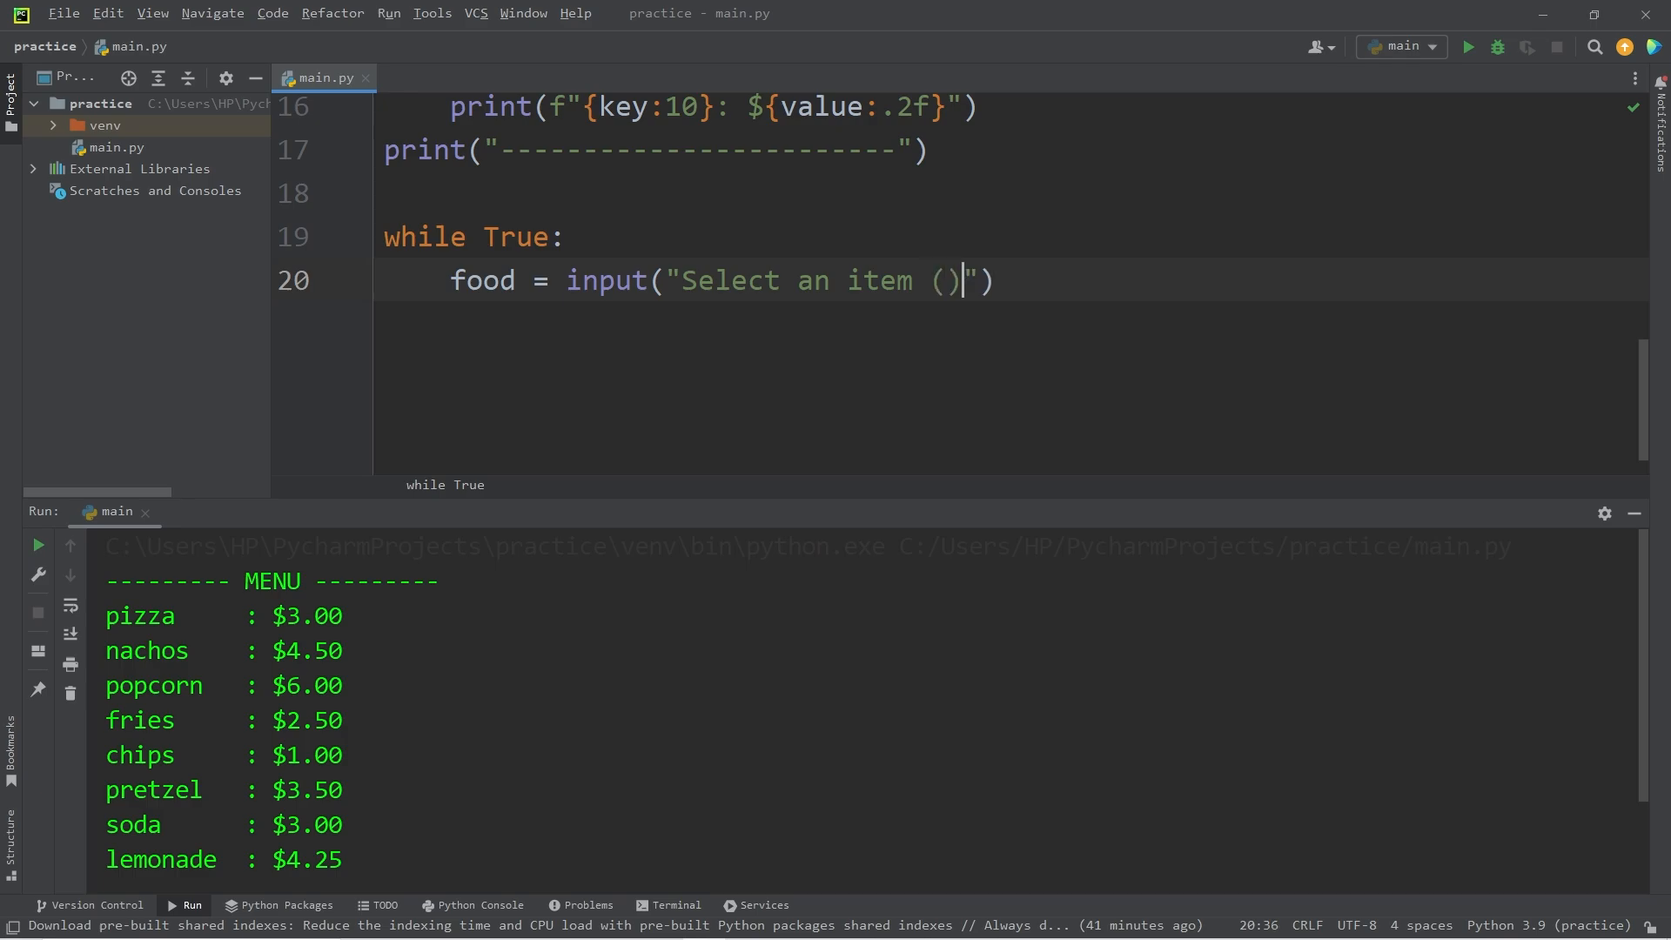
text(q to quit)
text(if food ==)
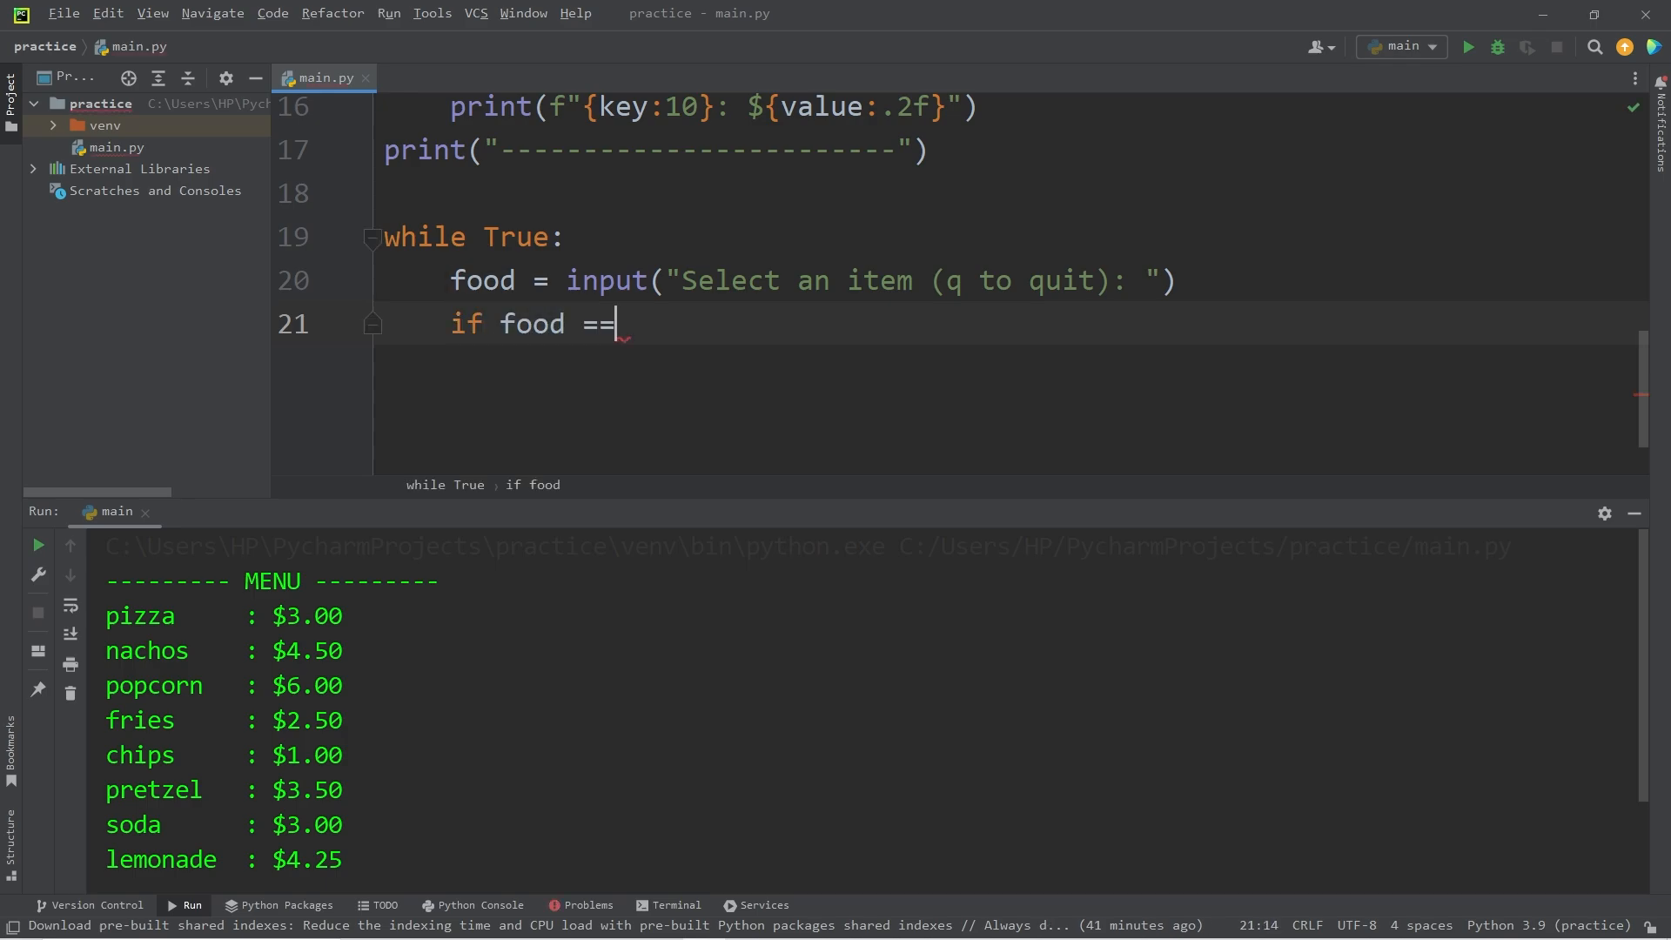
- Break the loop when food == "q" and run the script
text("q")
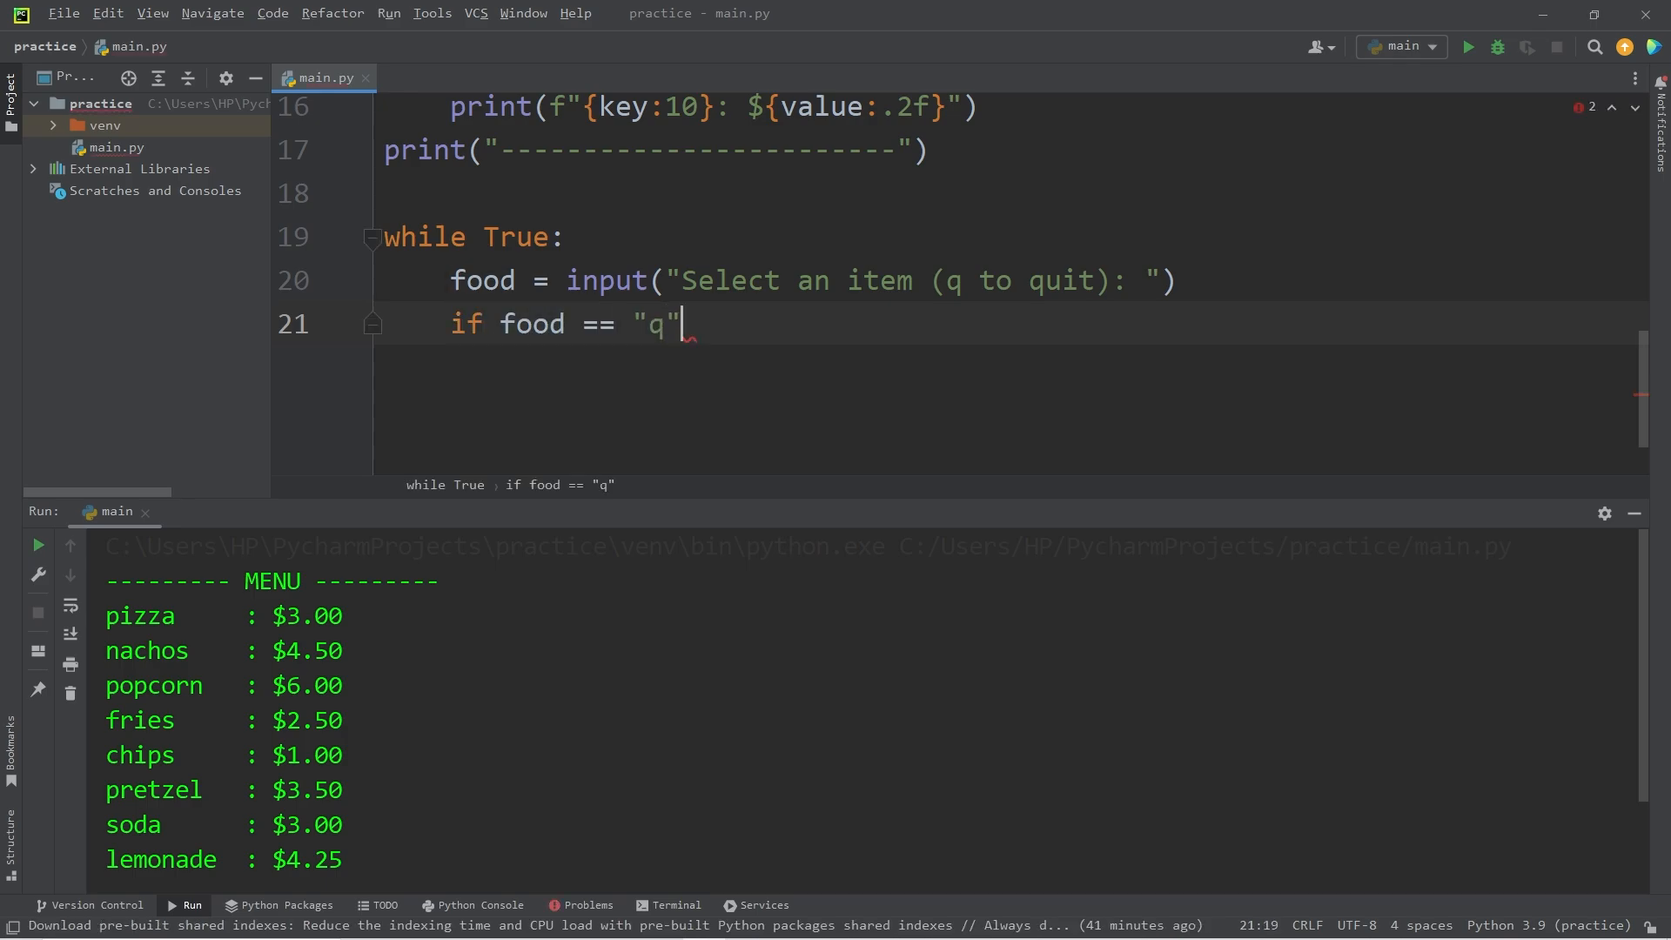
text(:)
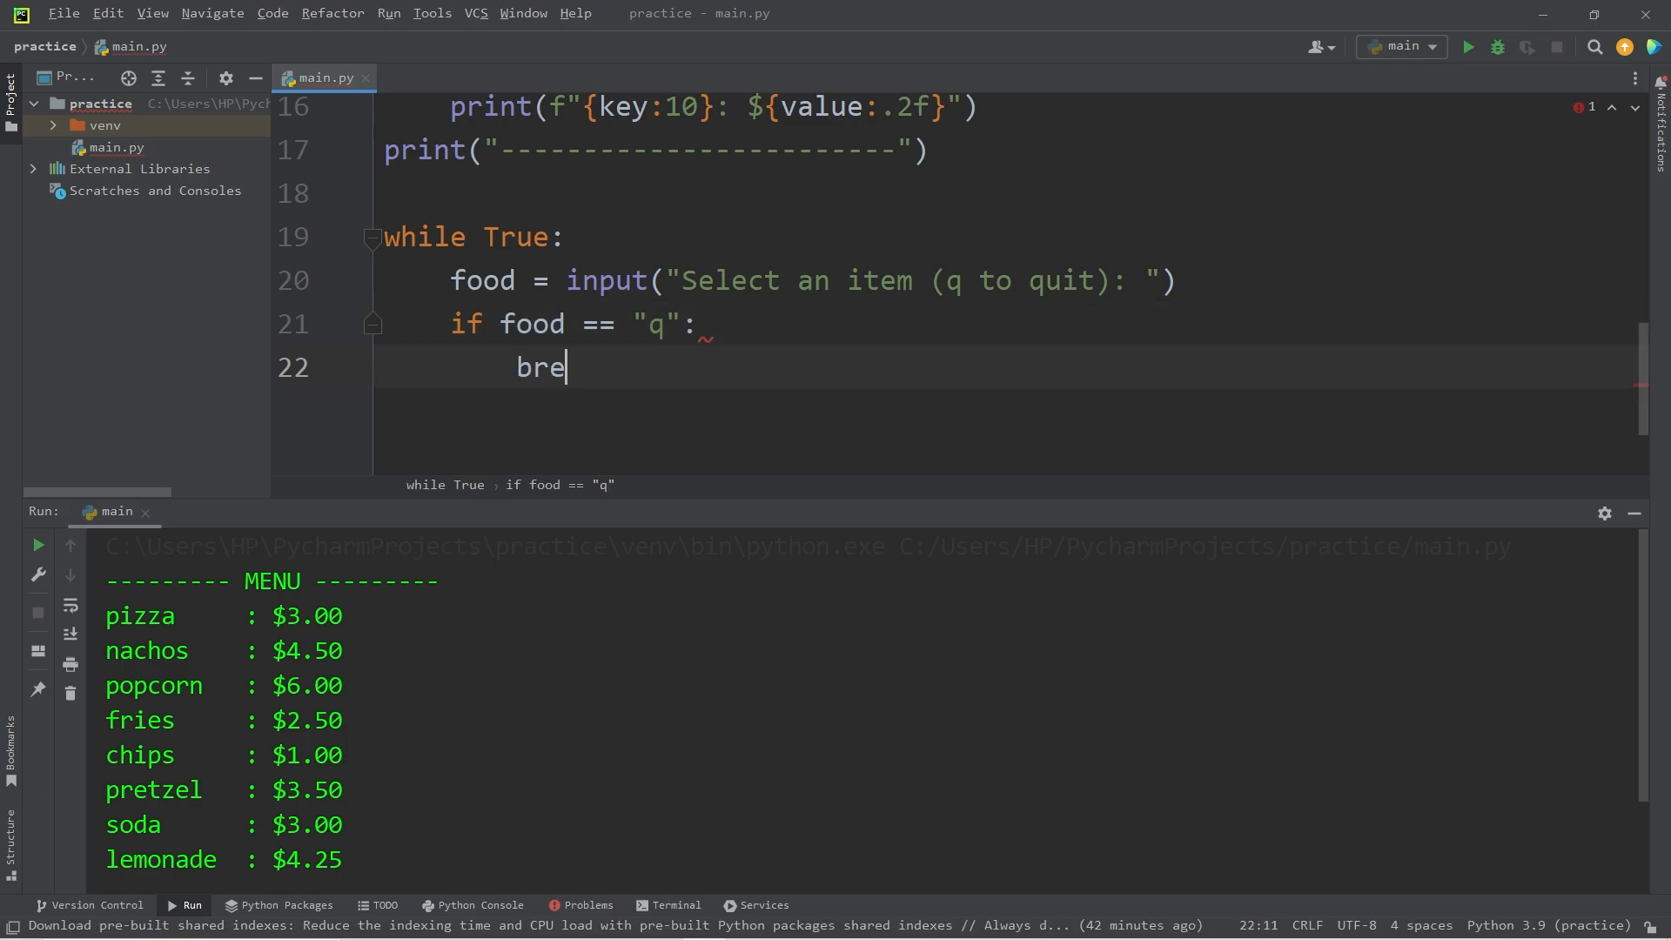
text(ak)
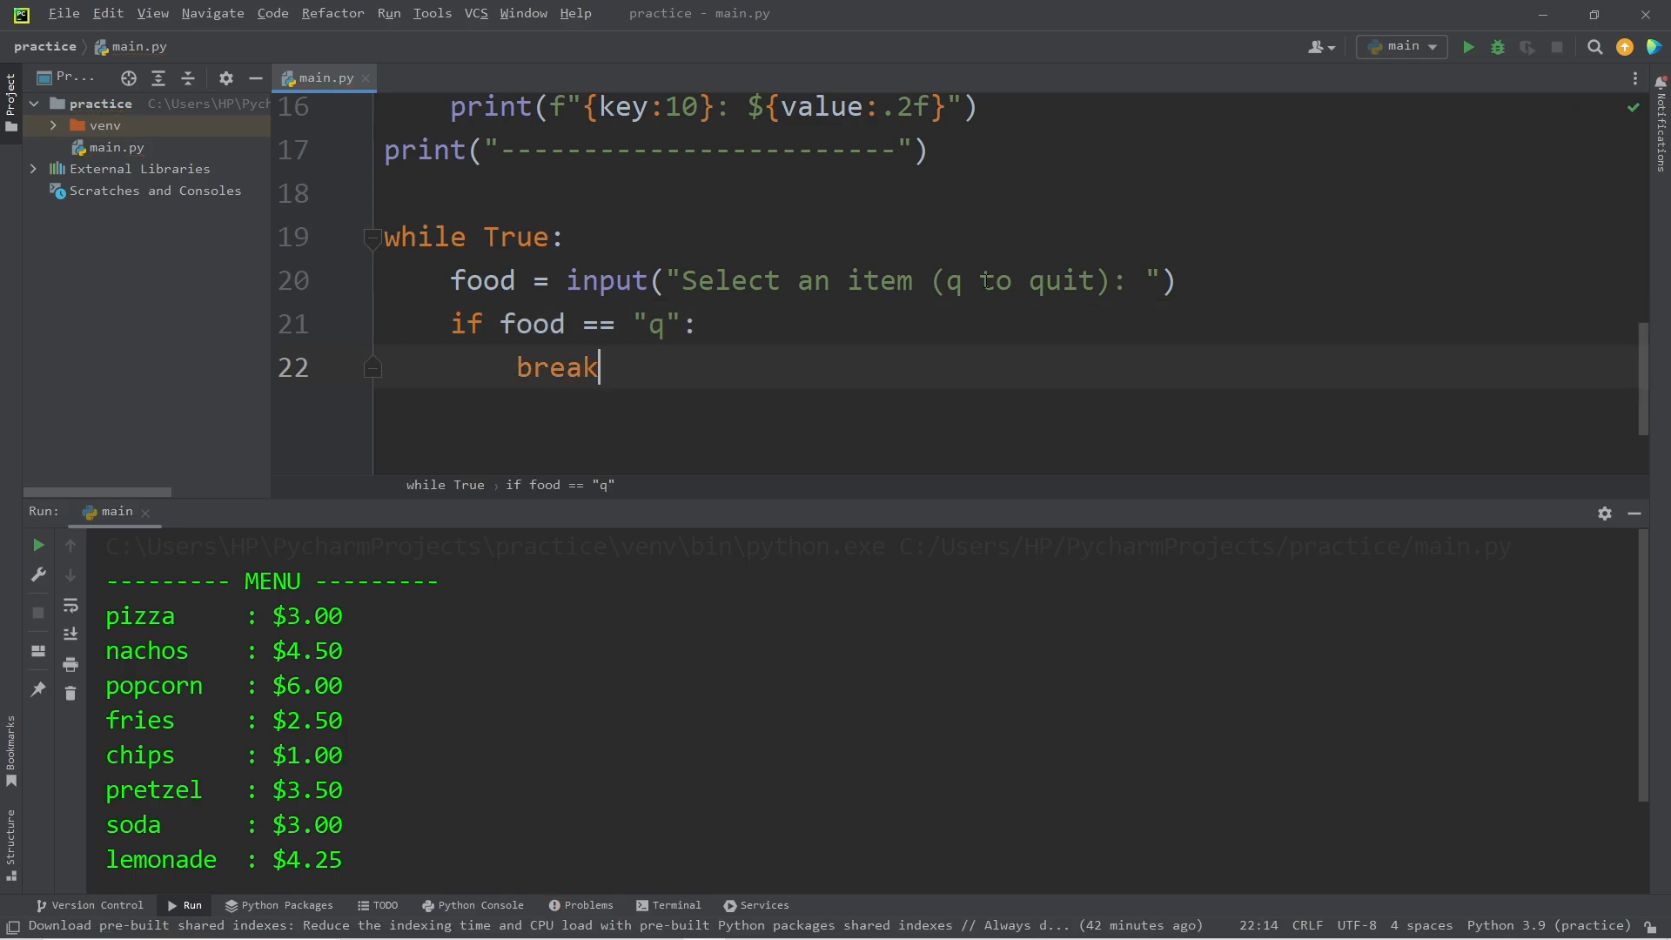
click(1466, 47)
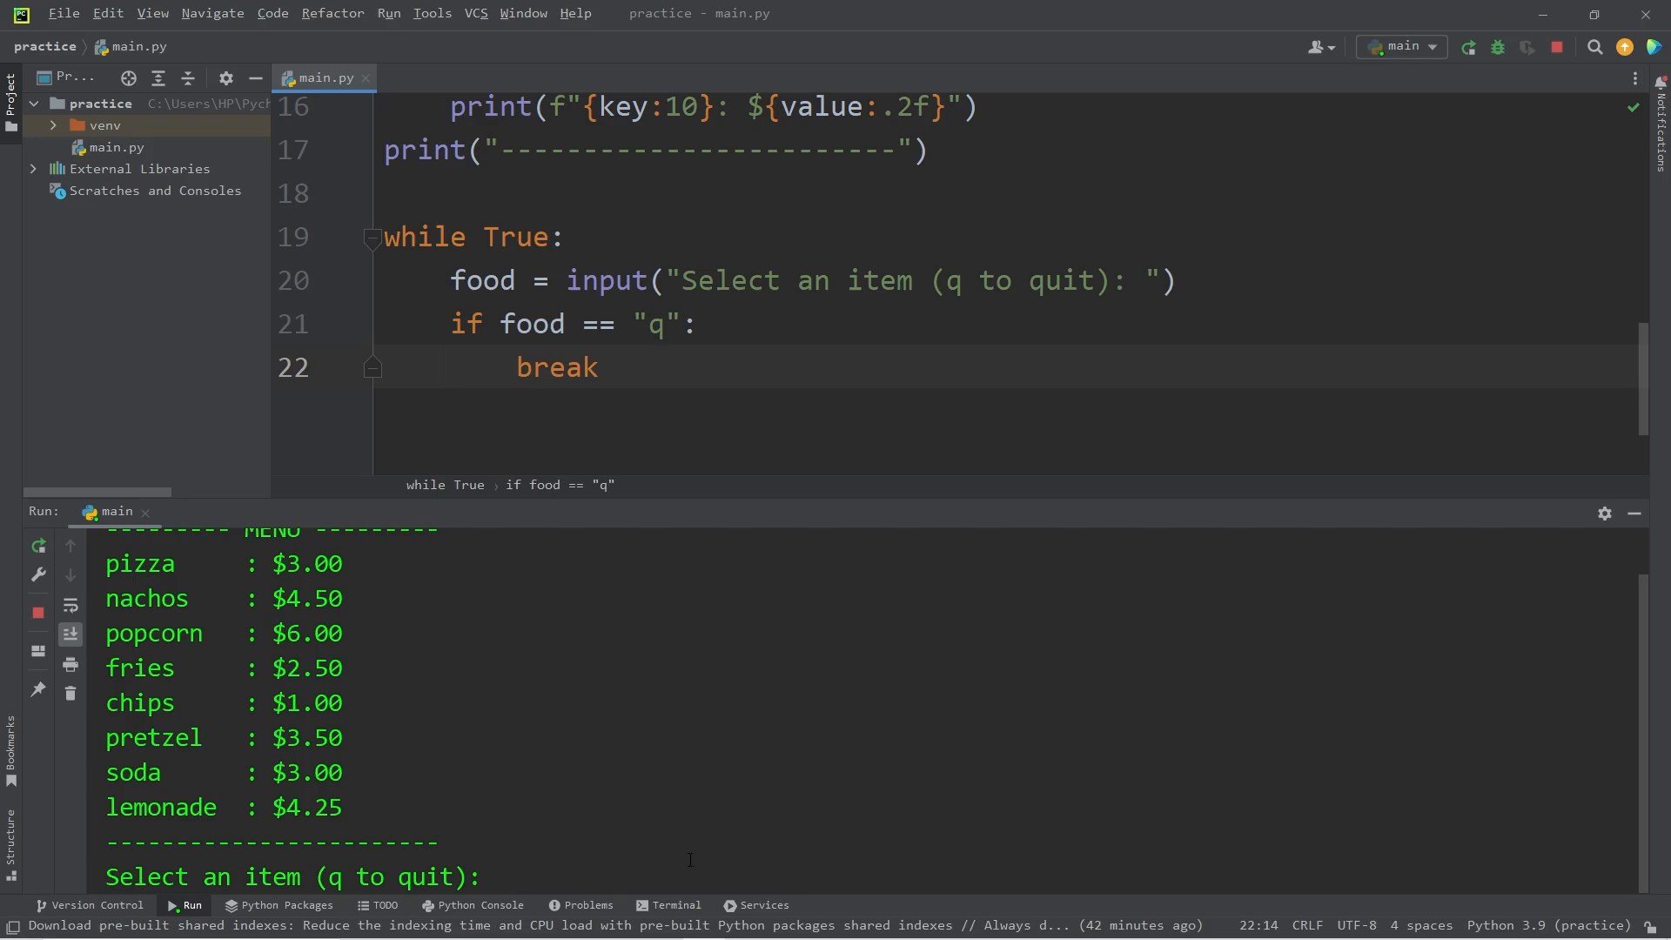
- Test that lowercase q ends the program while uppercase Q keeps prompting
text(pizza)
text(soda)
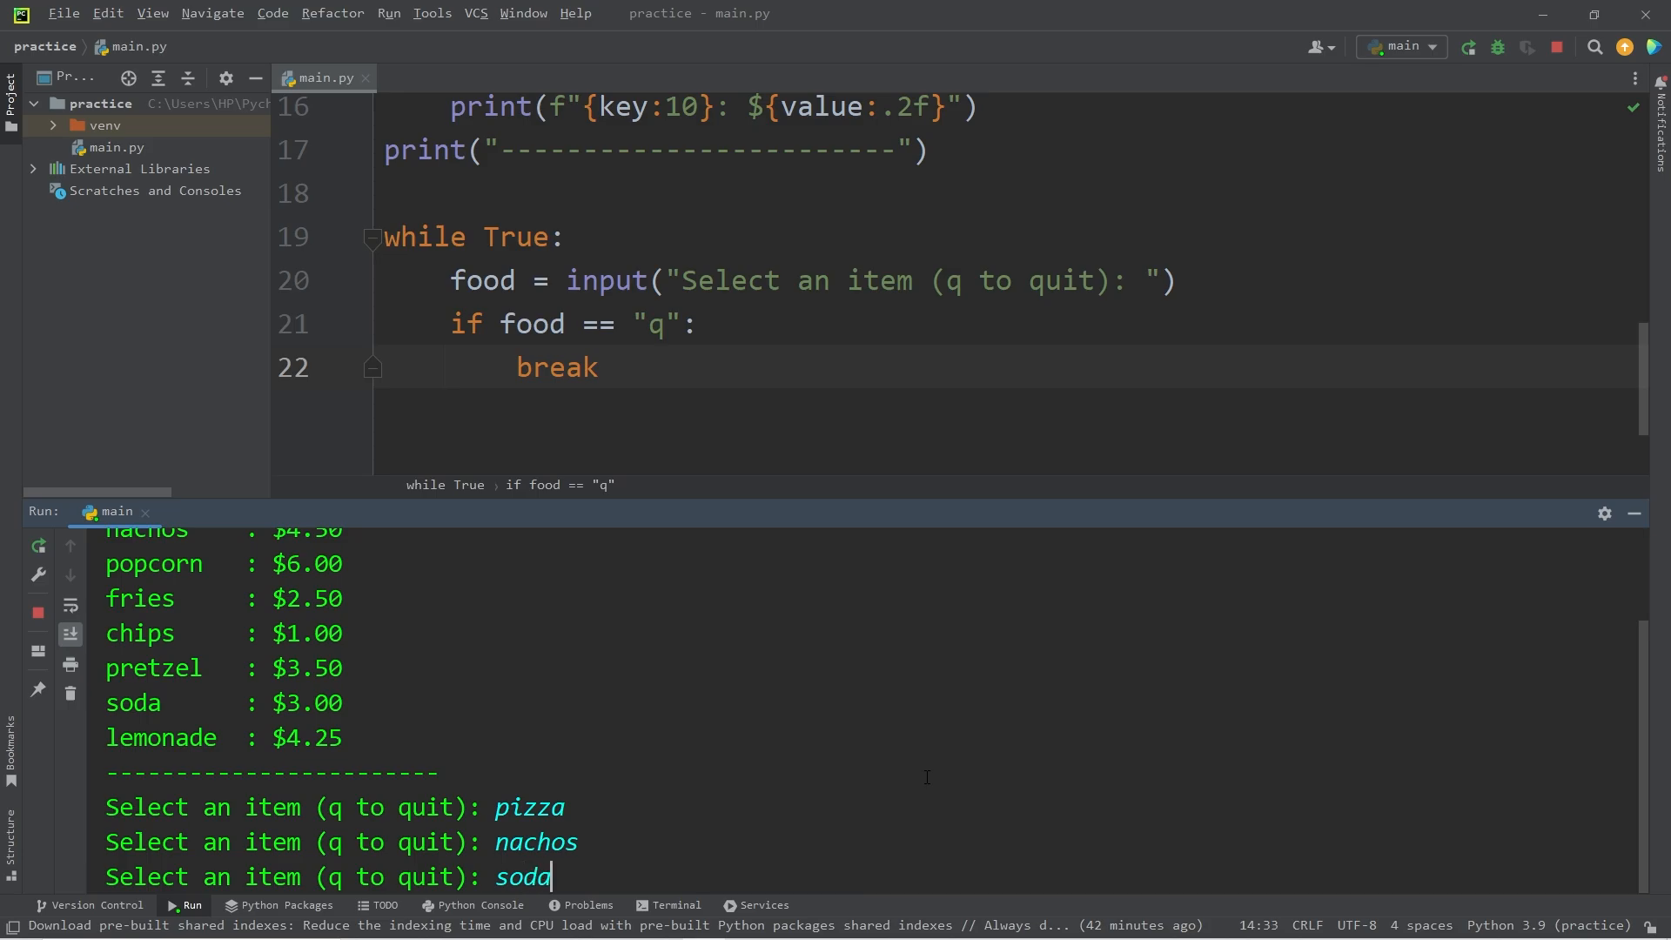
text(q to quit): q)
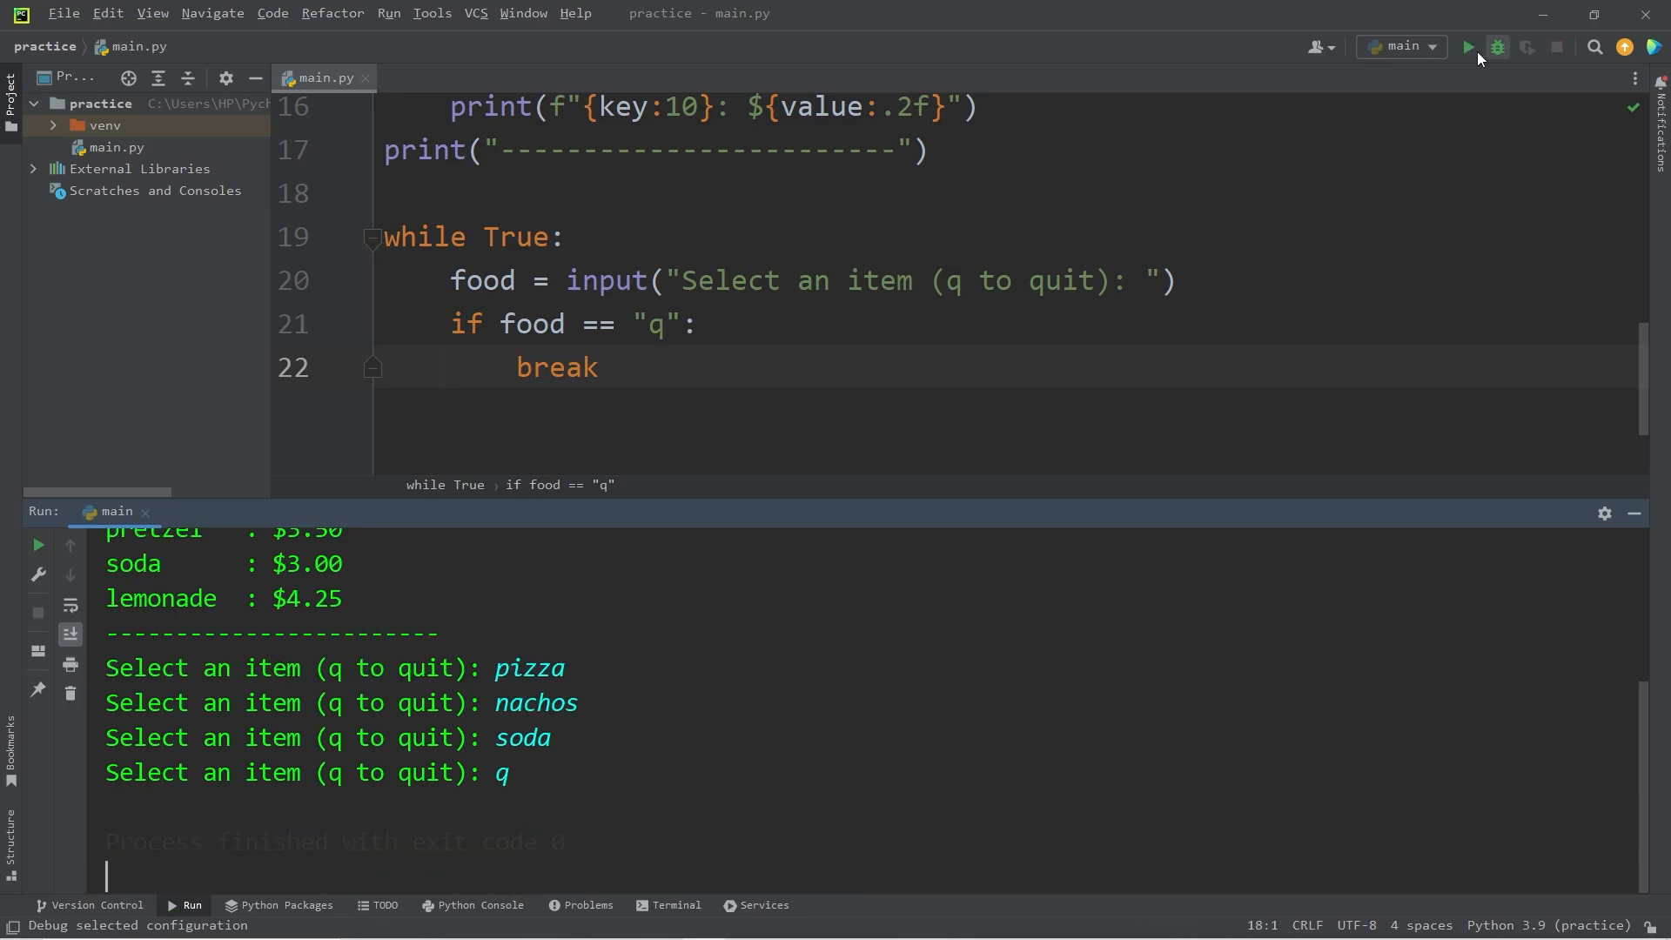
click(1467, 47)
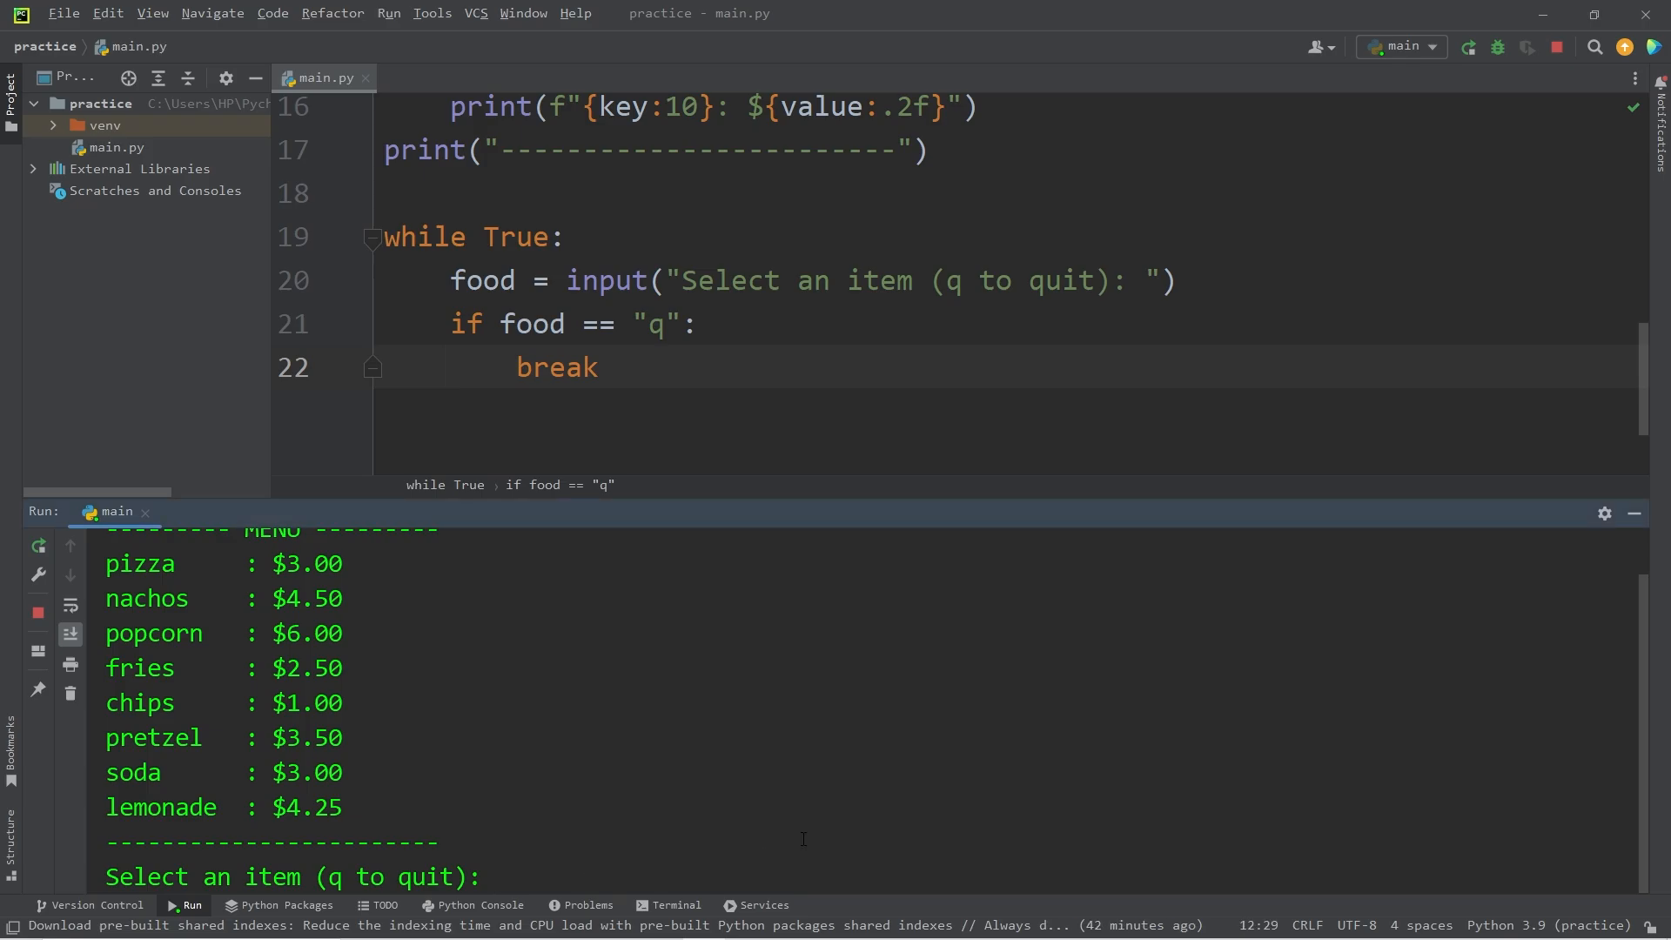
text(Q)
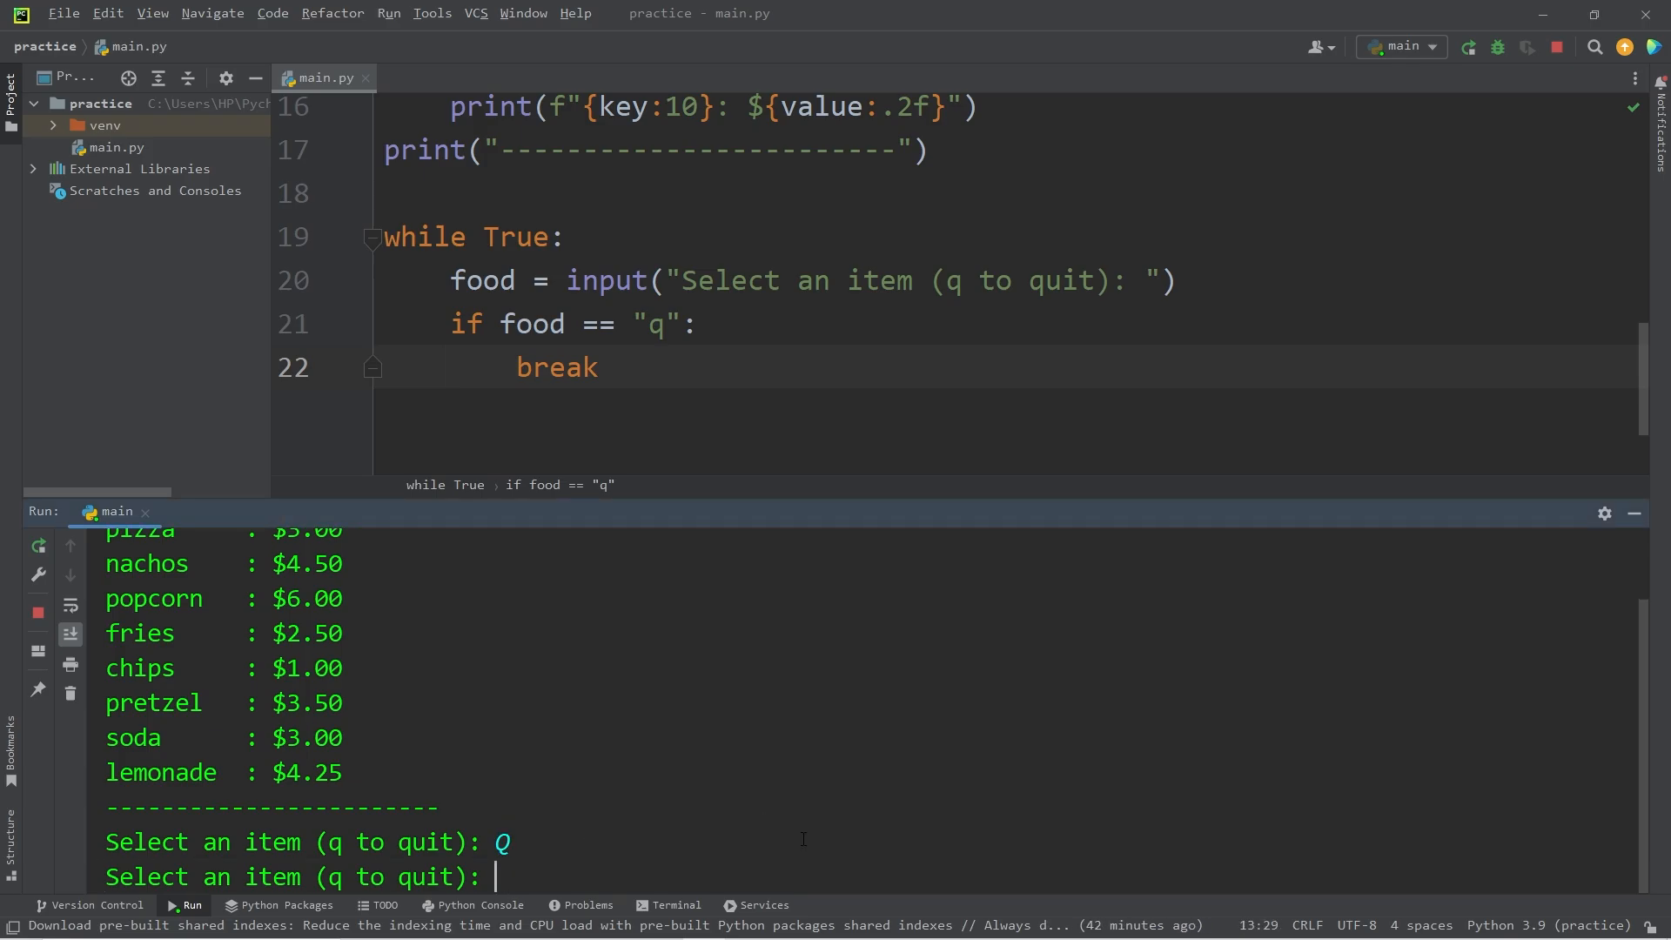
text(Q)
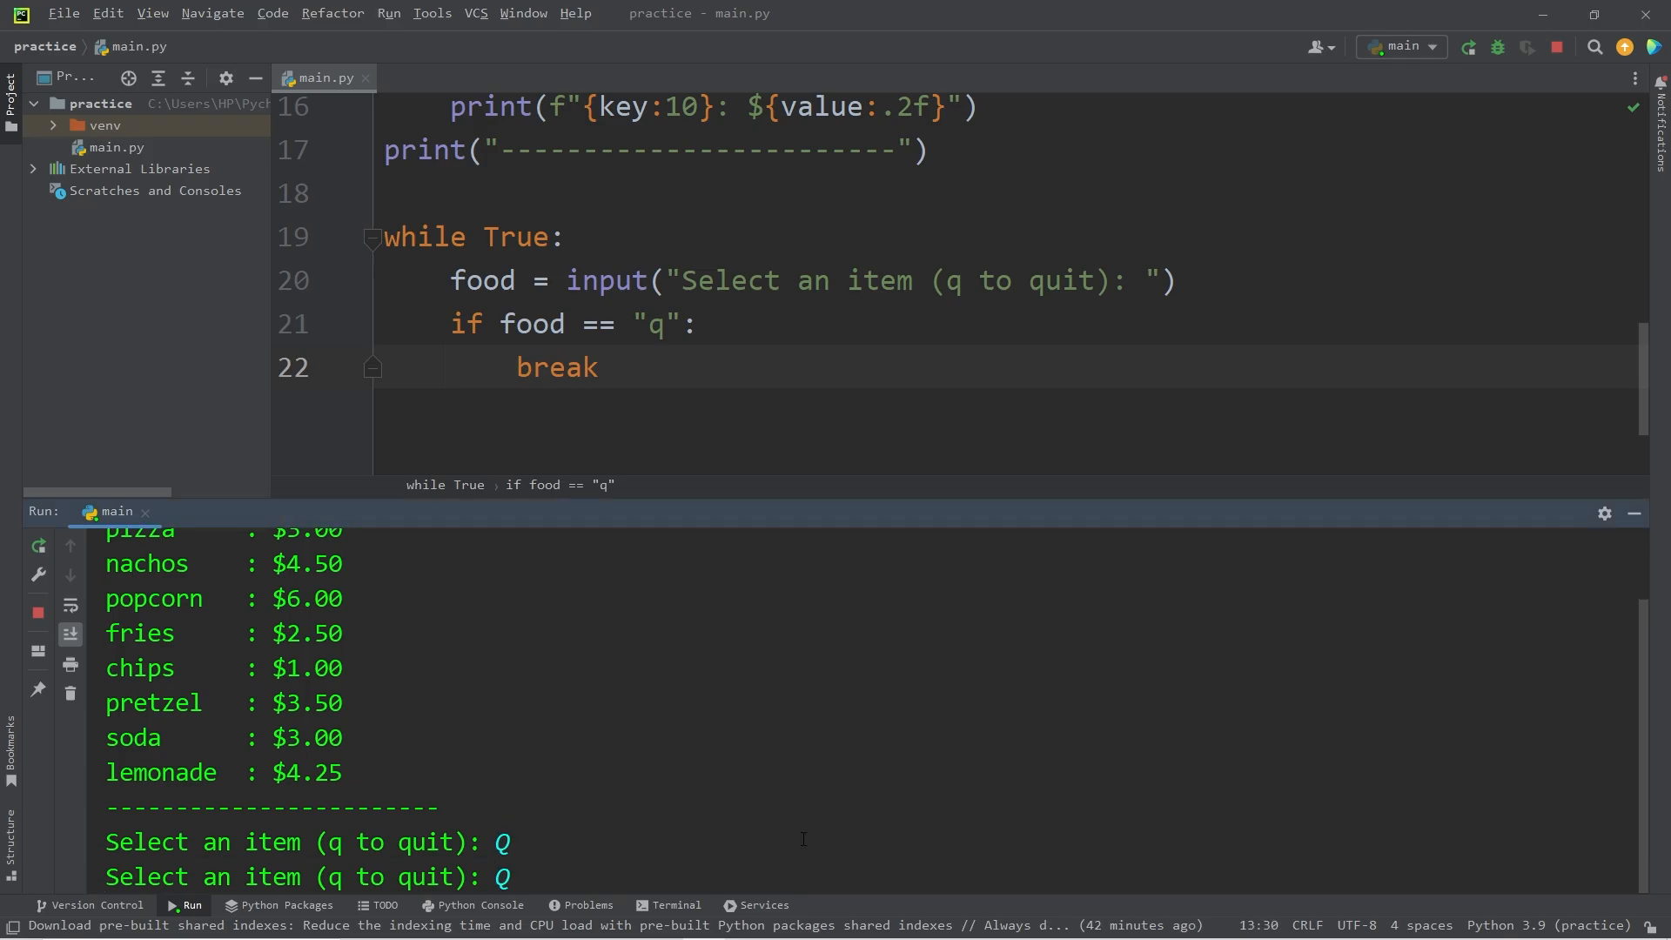
text(Q)
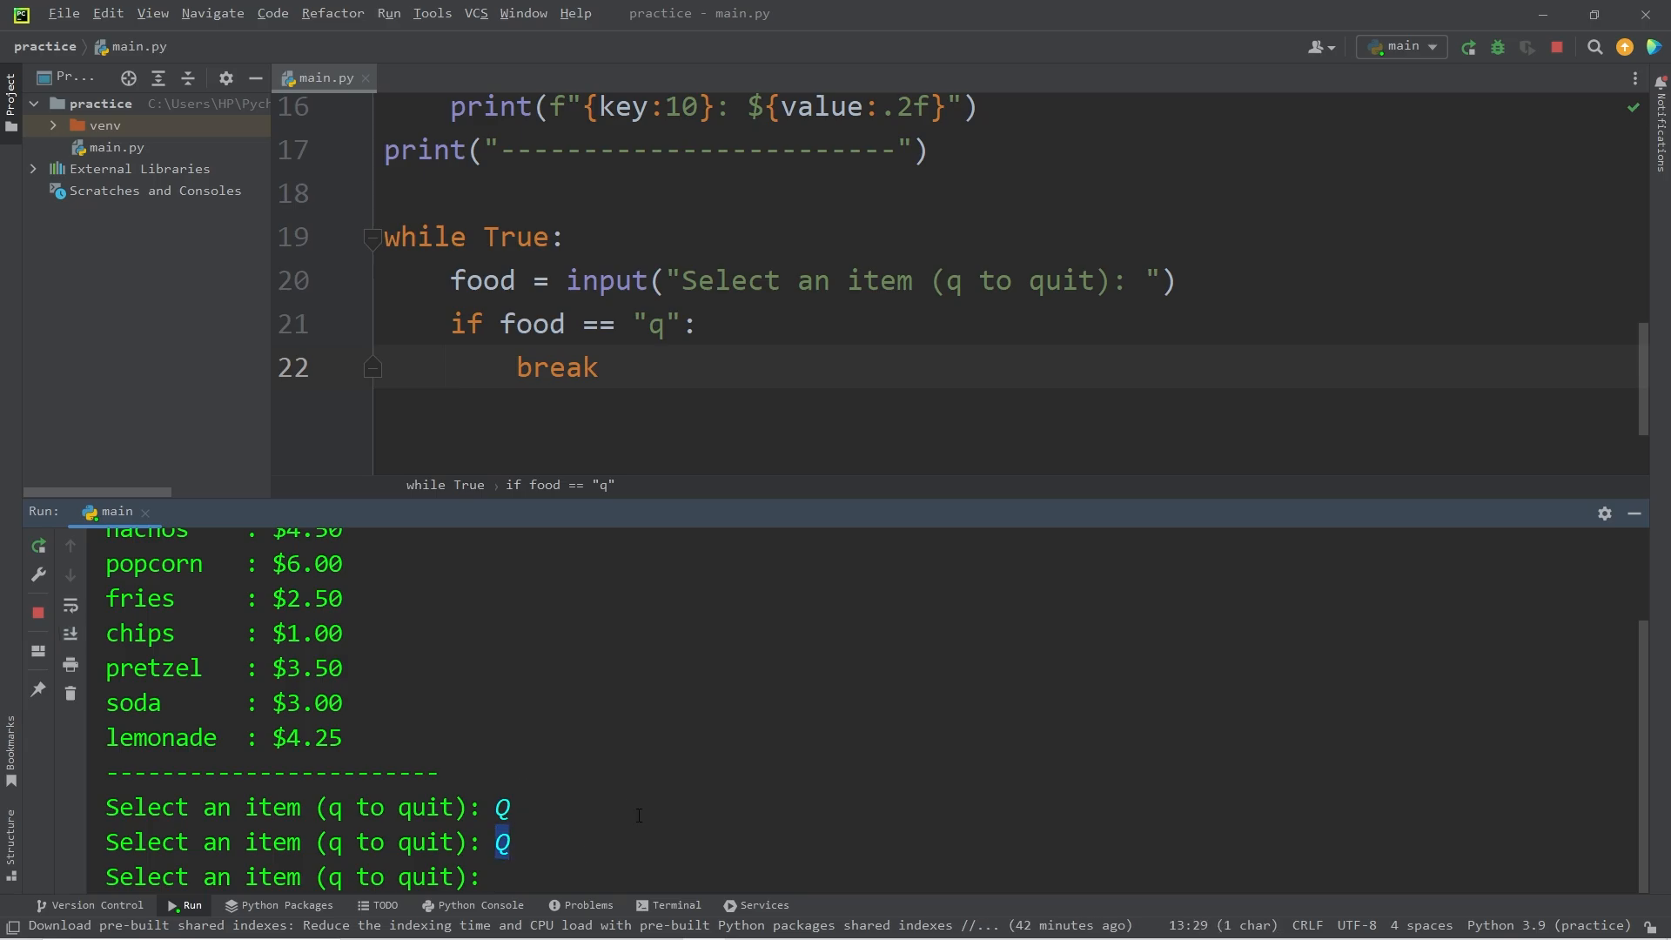
click(1172, 280)
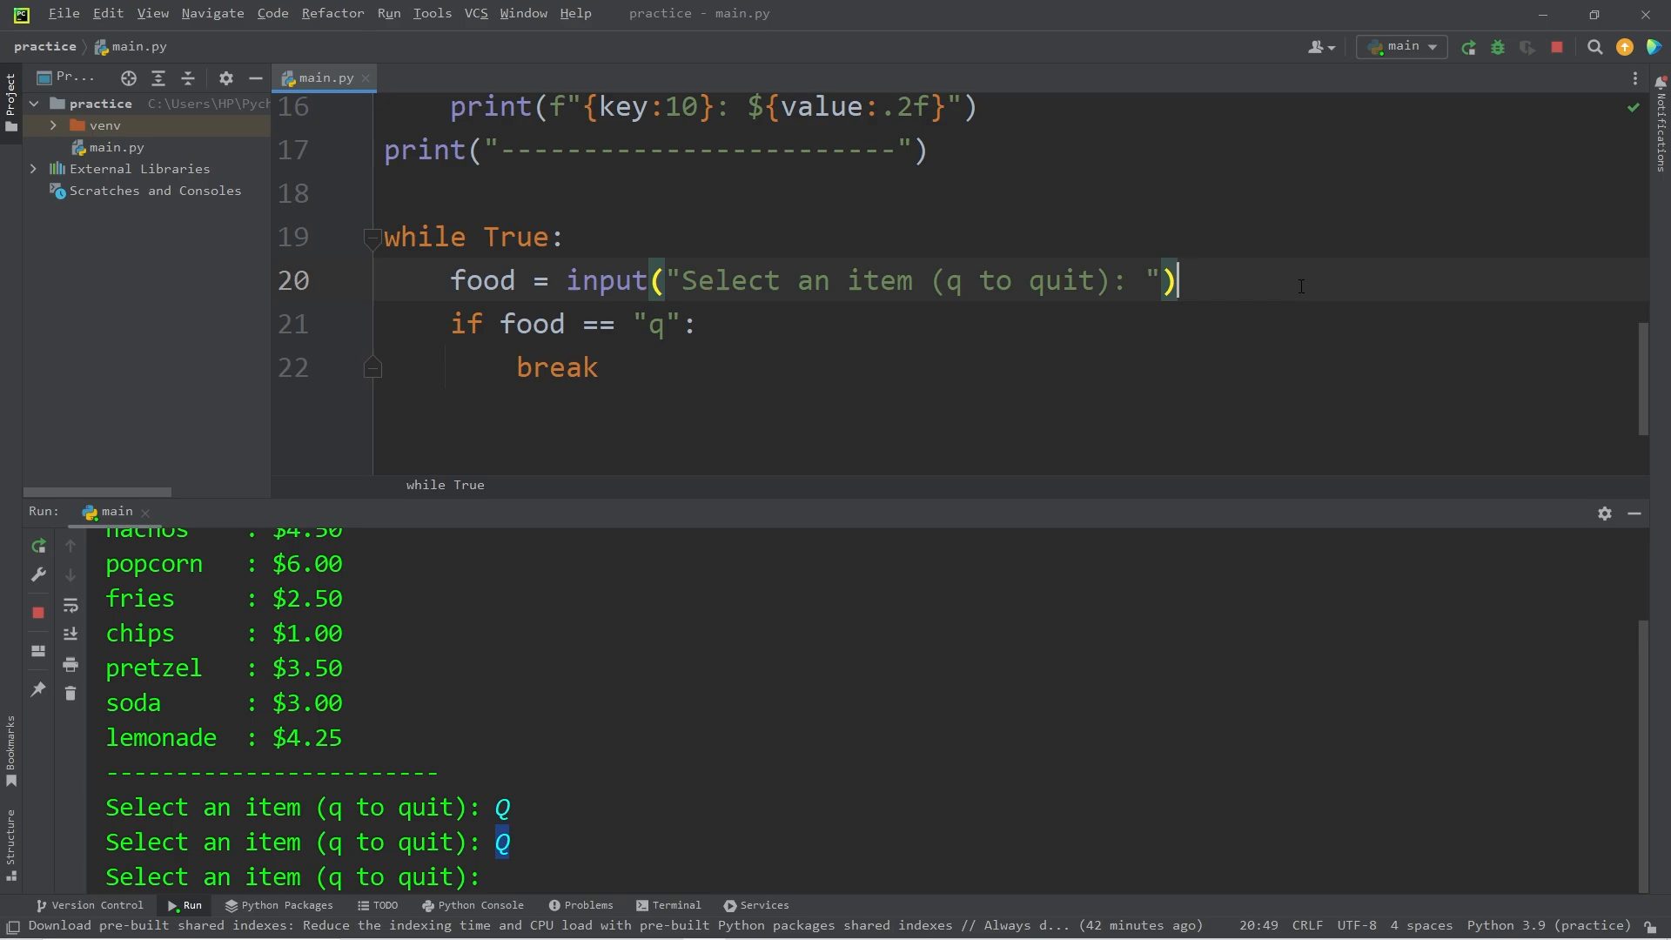
- Append .lower() to the input call and rerun so Q now quits
text(.)
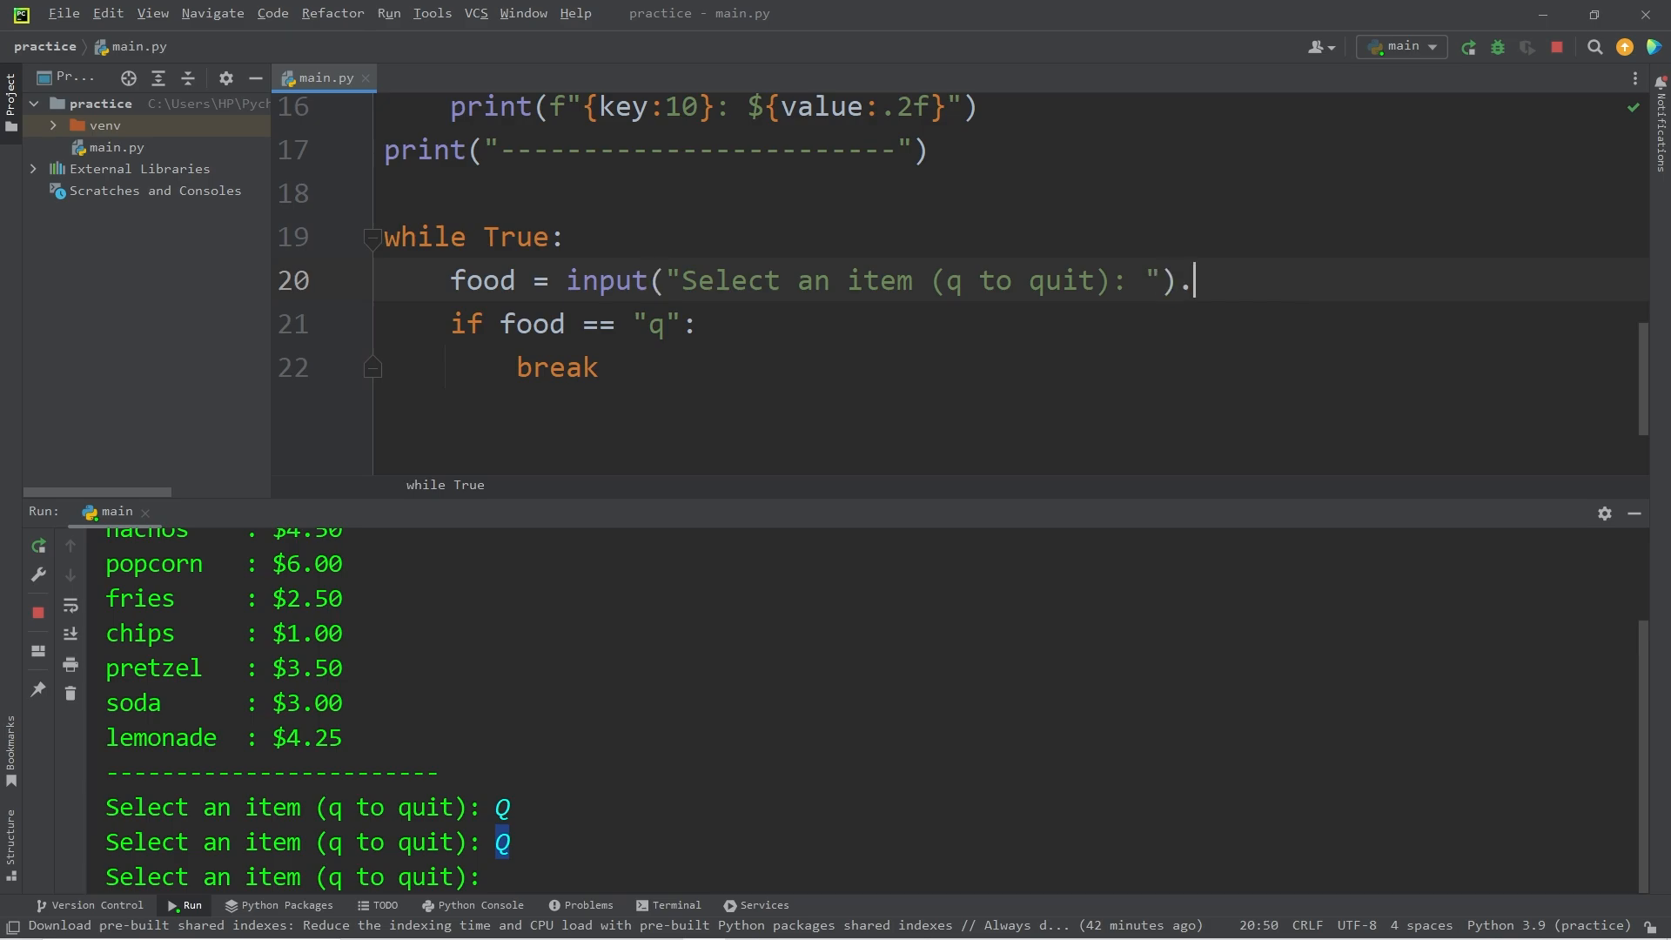
text(lower())
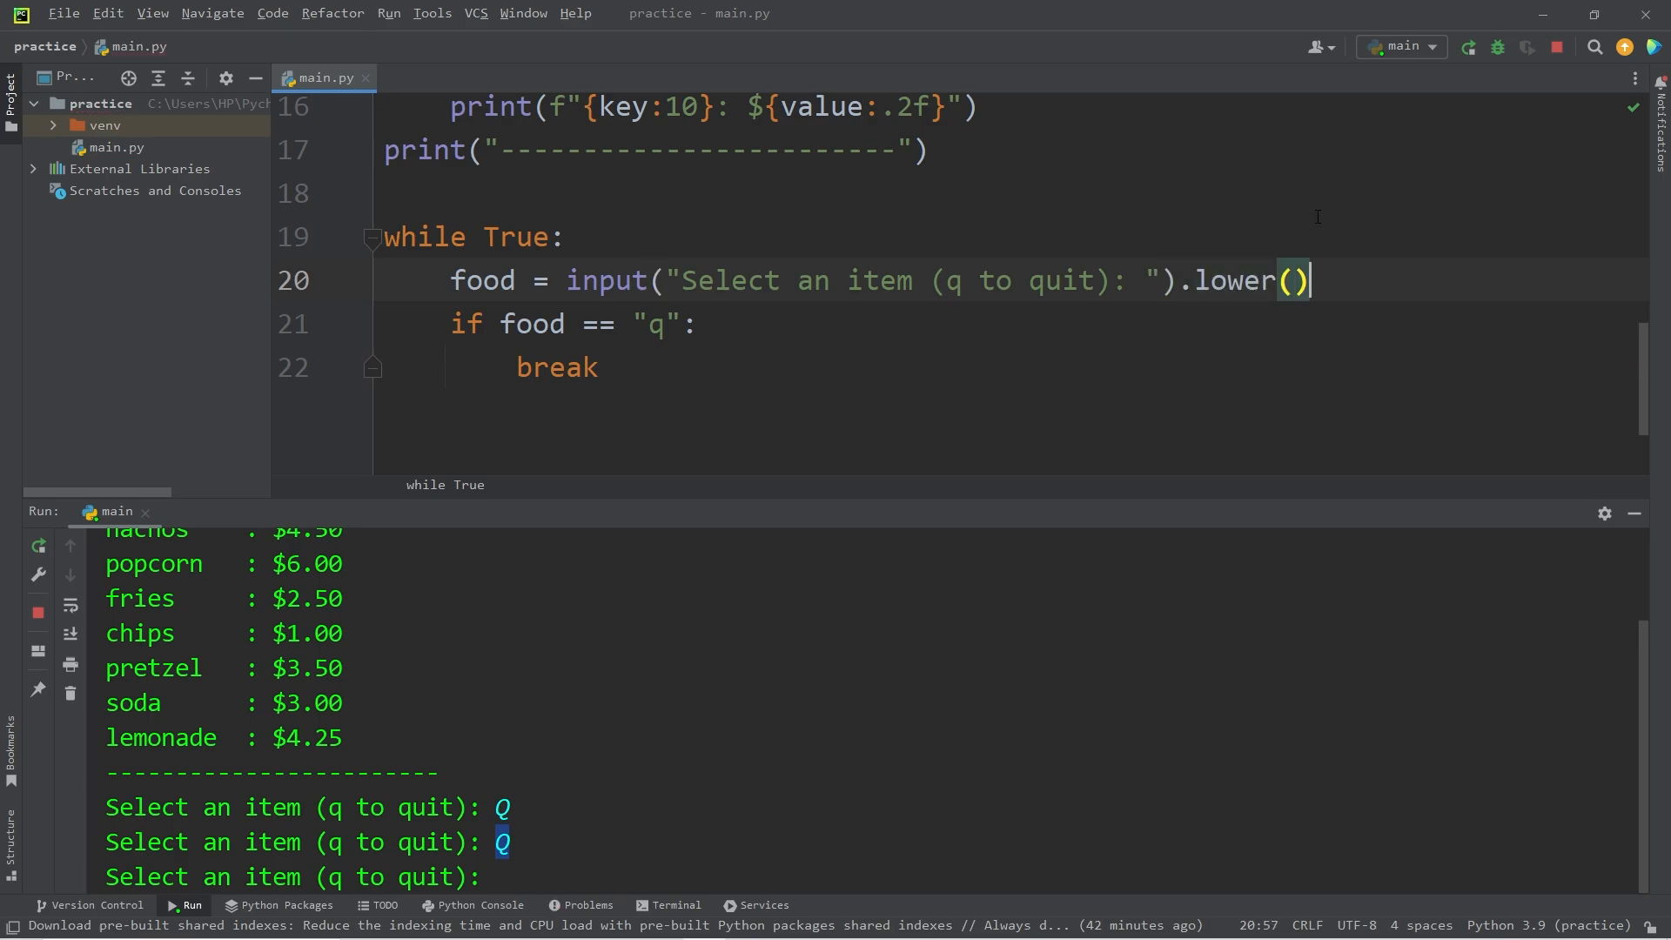
double_click(1236, 280)
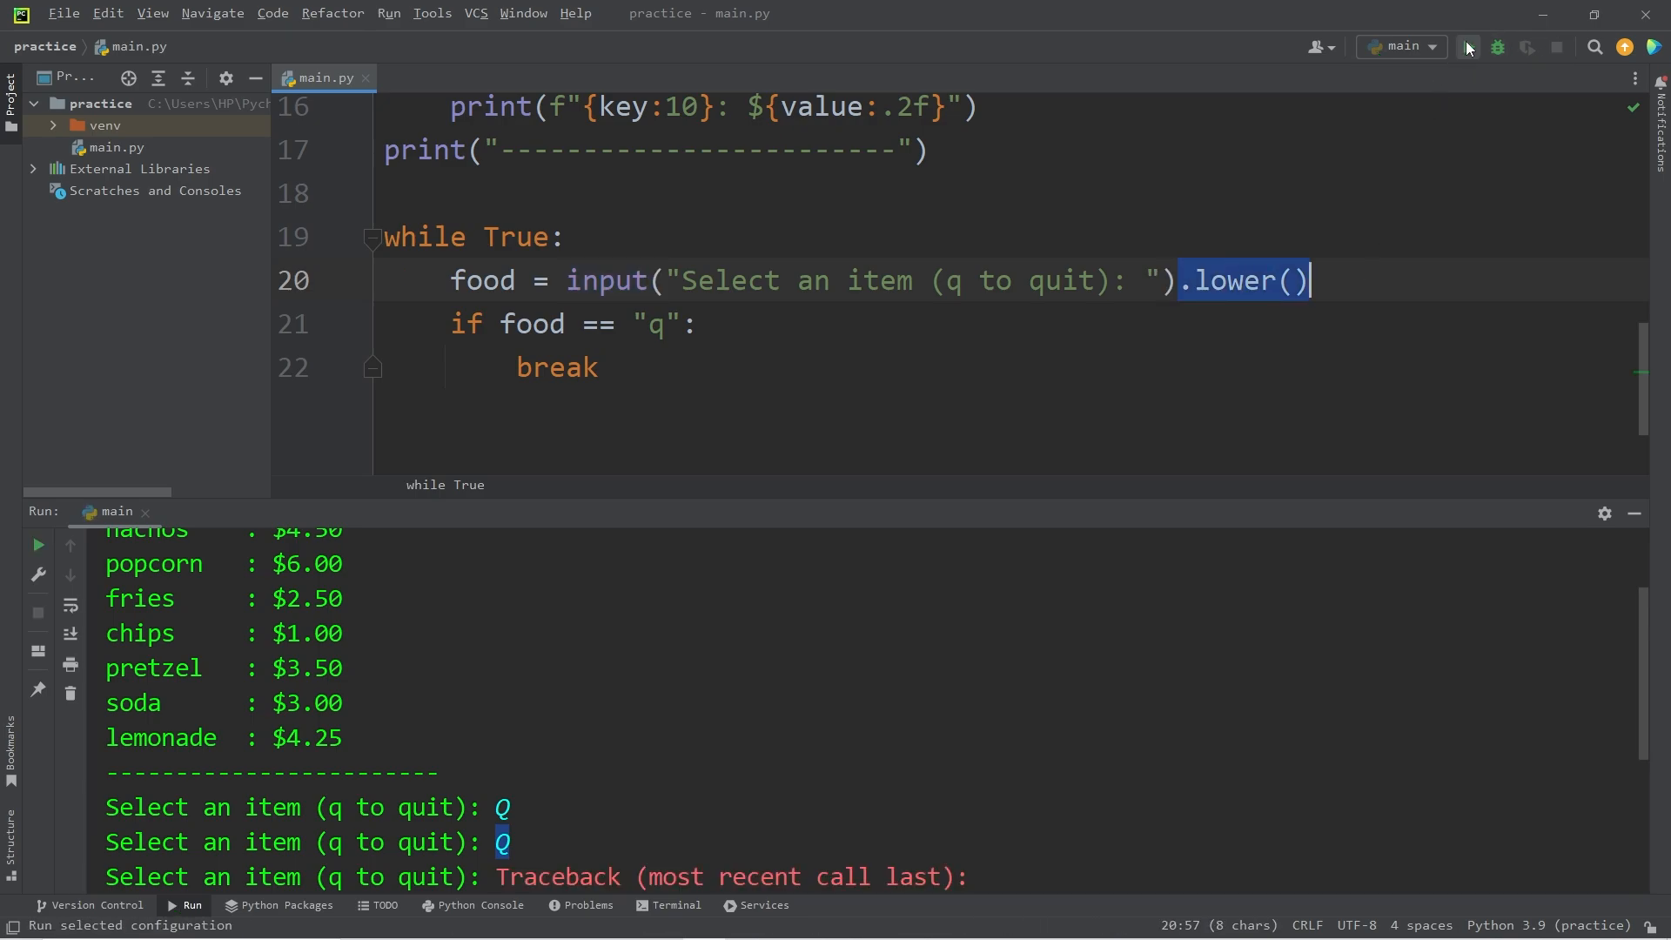
click(1467, 47)
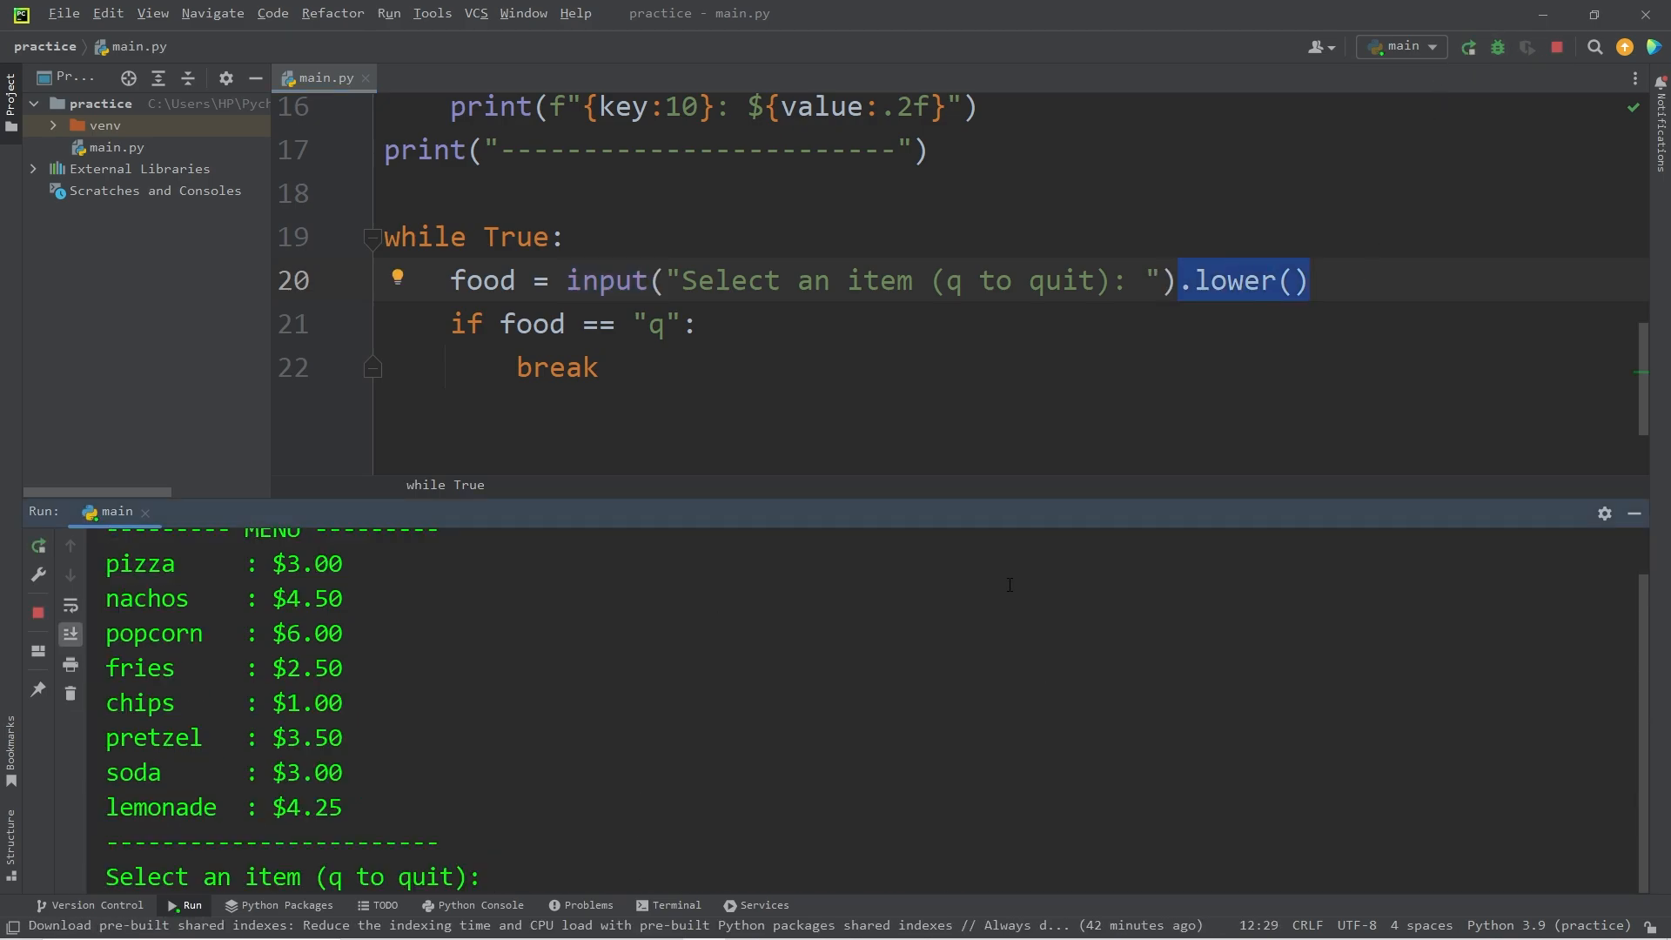
text(q)
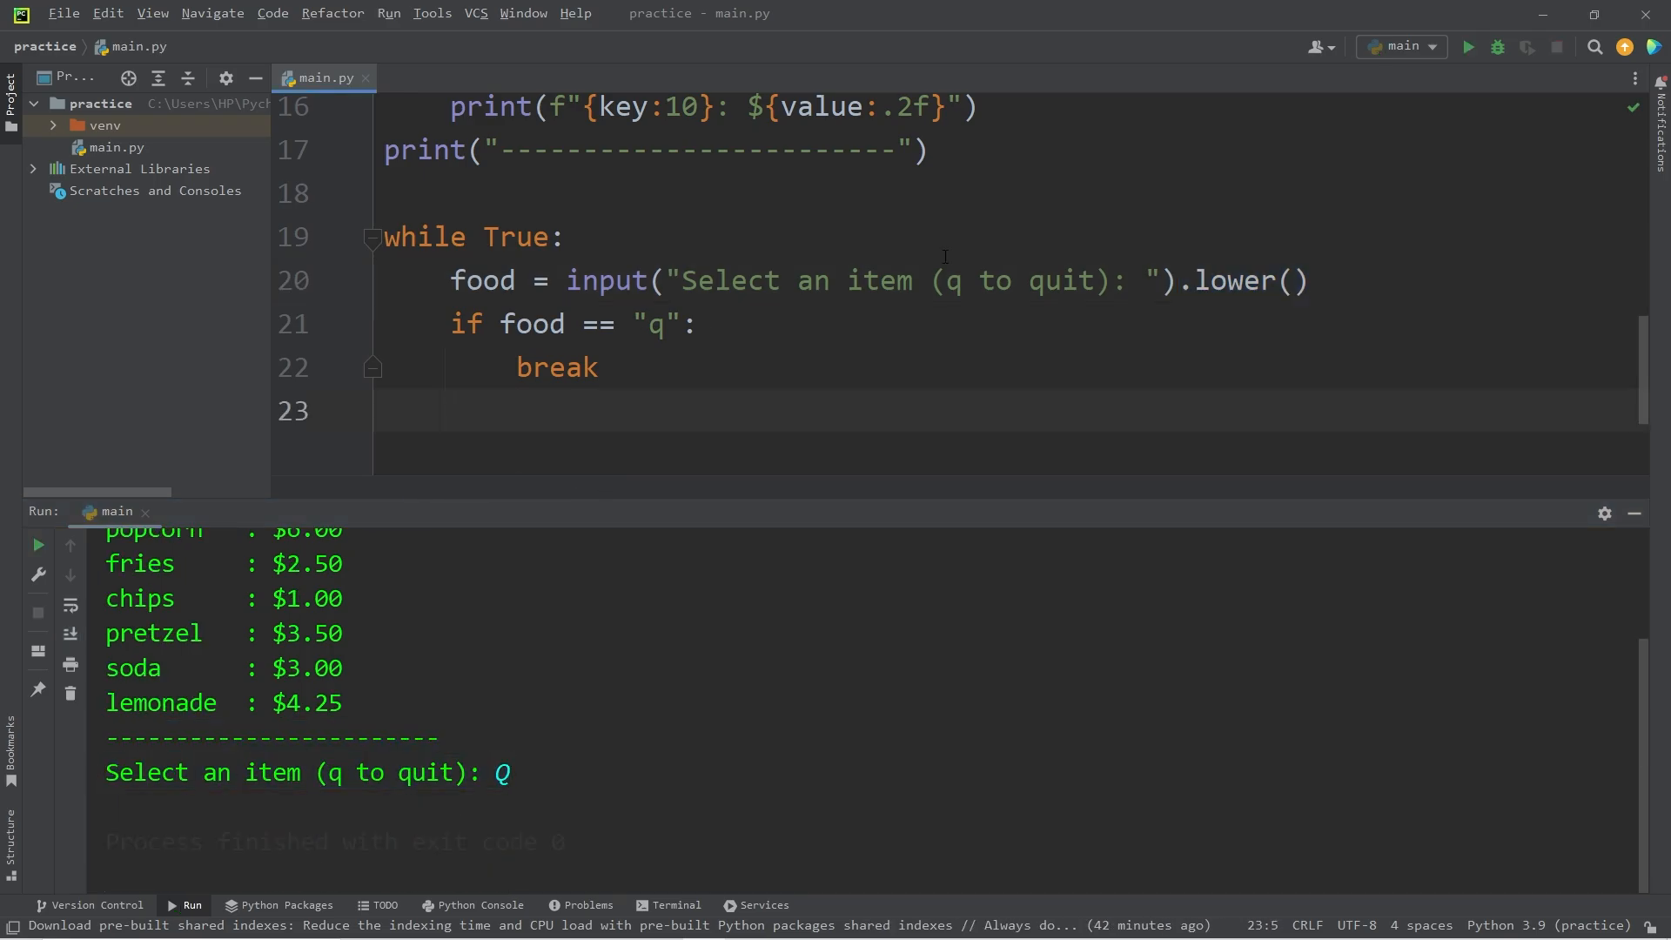
- Write the elif condition checking menu.get(food) is not None
text(elif)
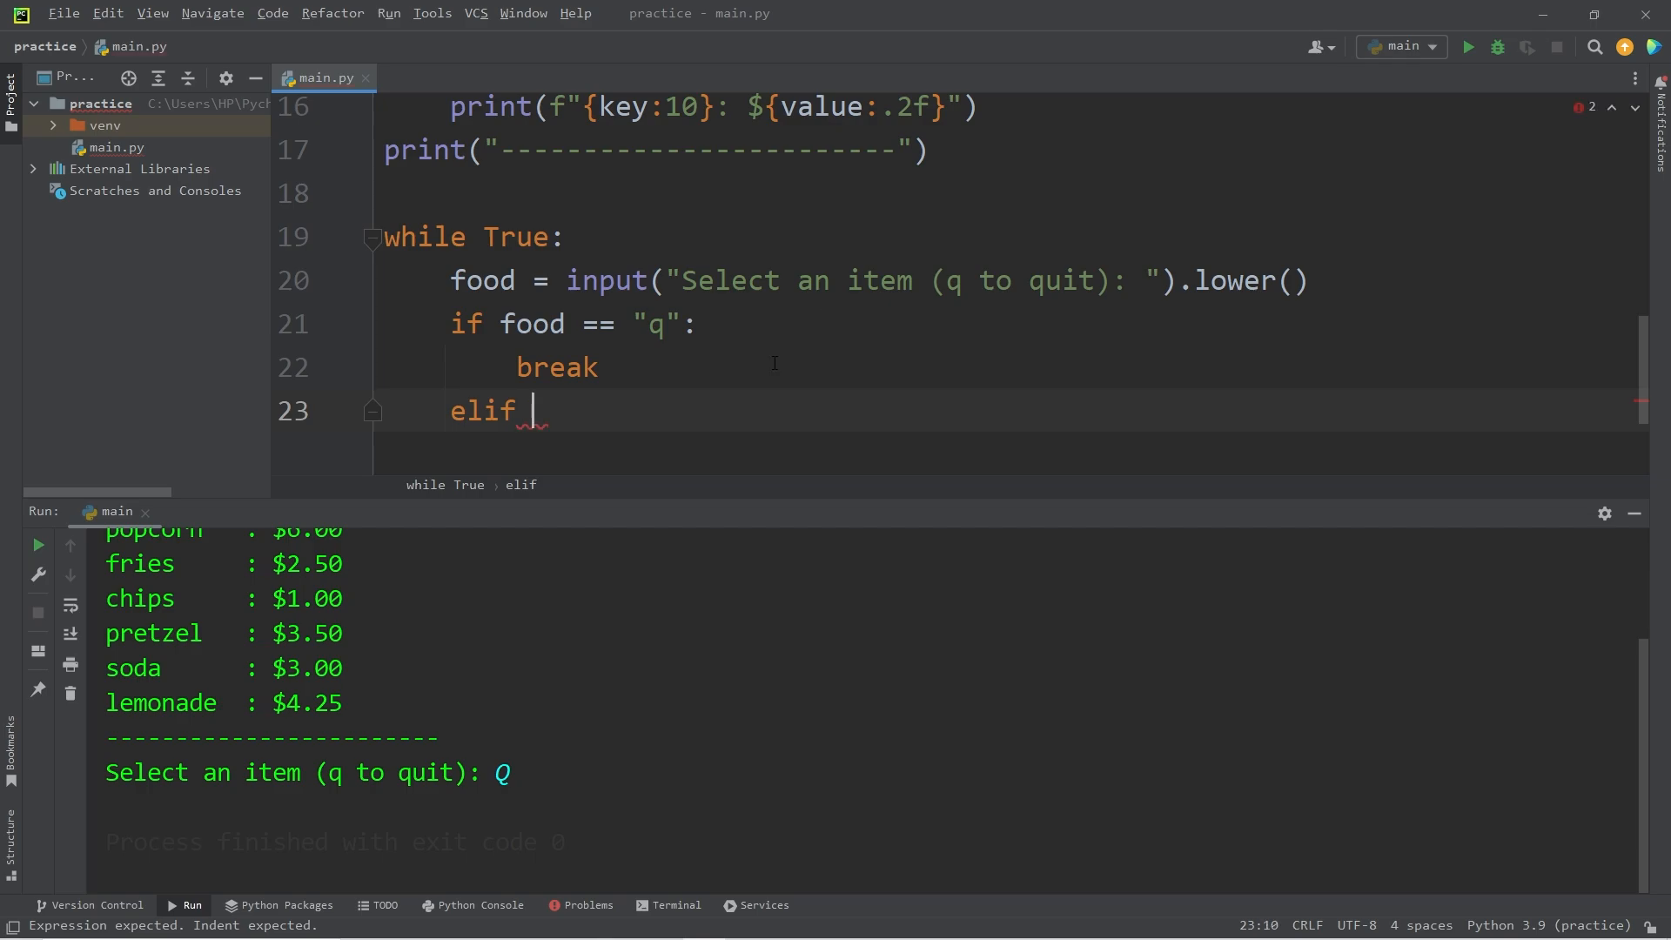
scroll(up, 3)
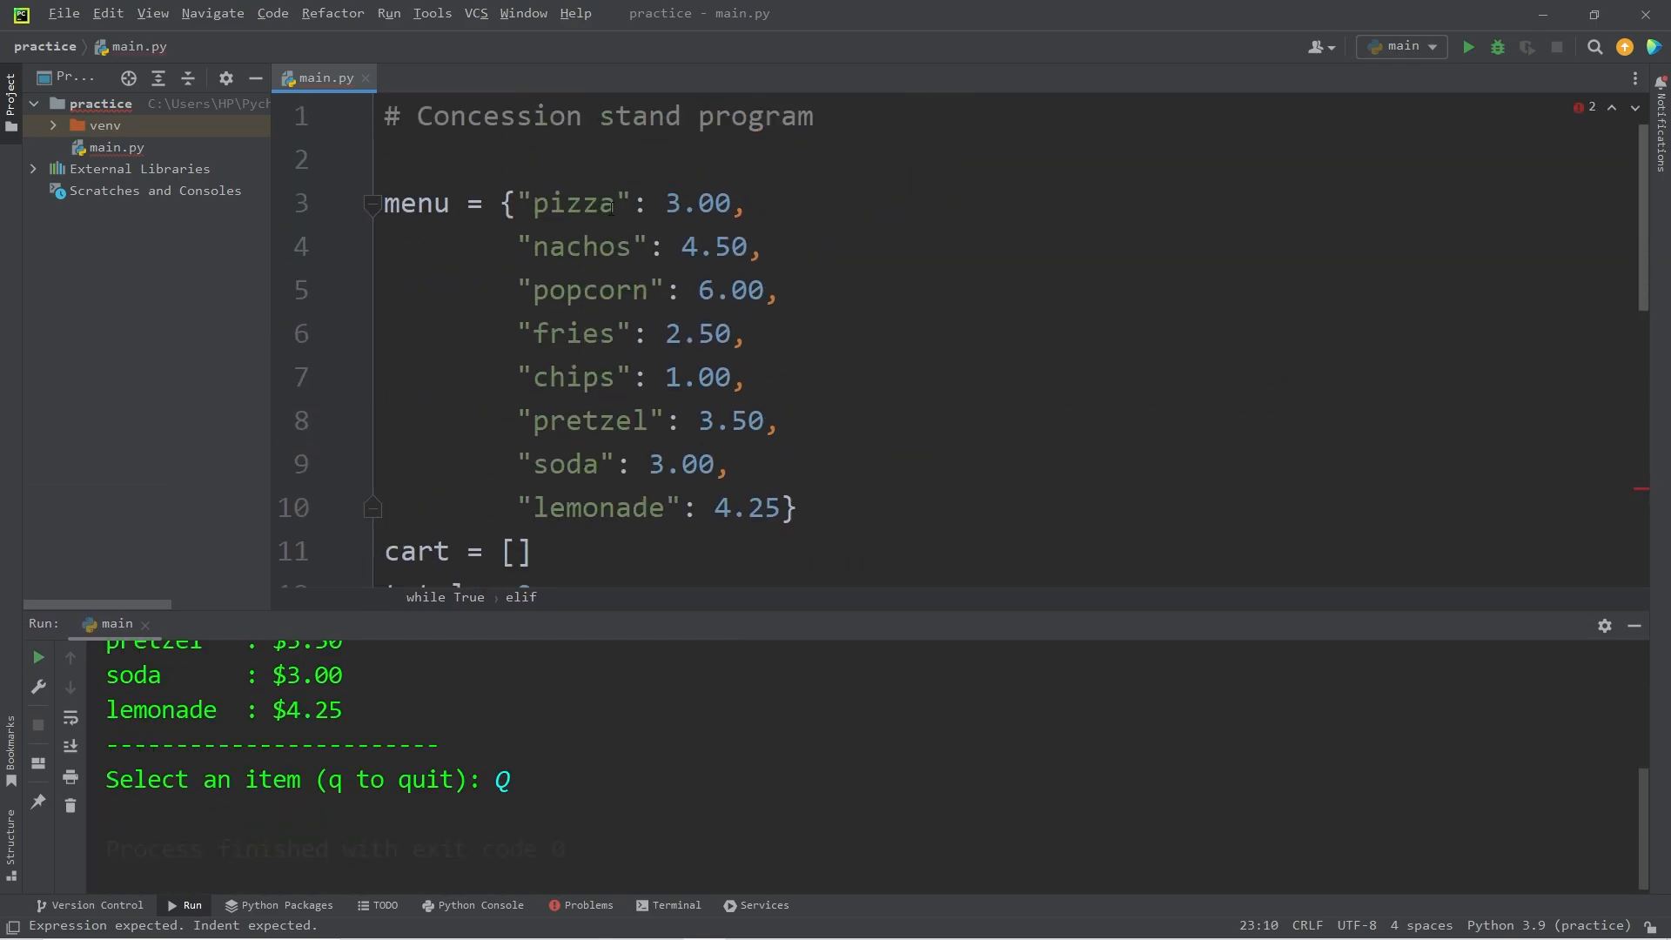
double_click(573, 202)
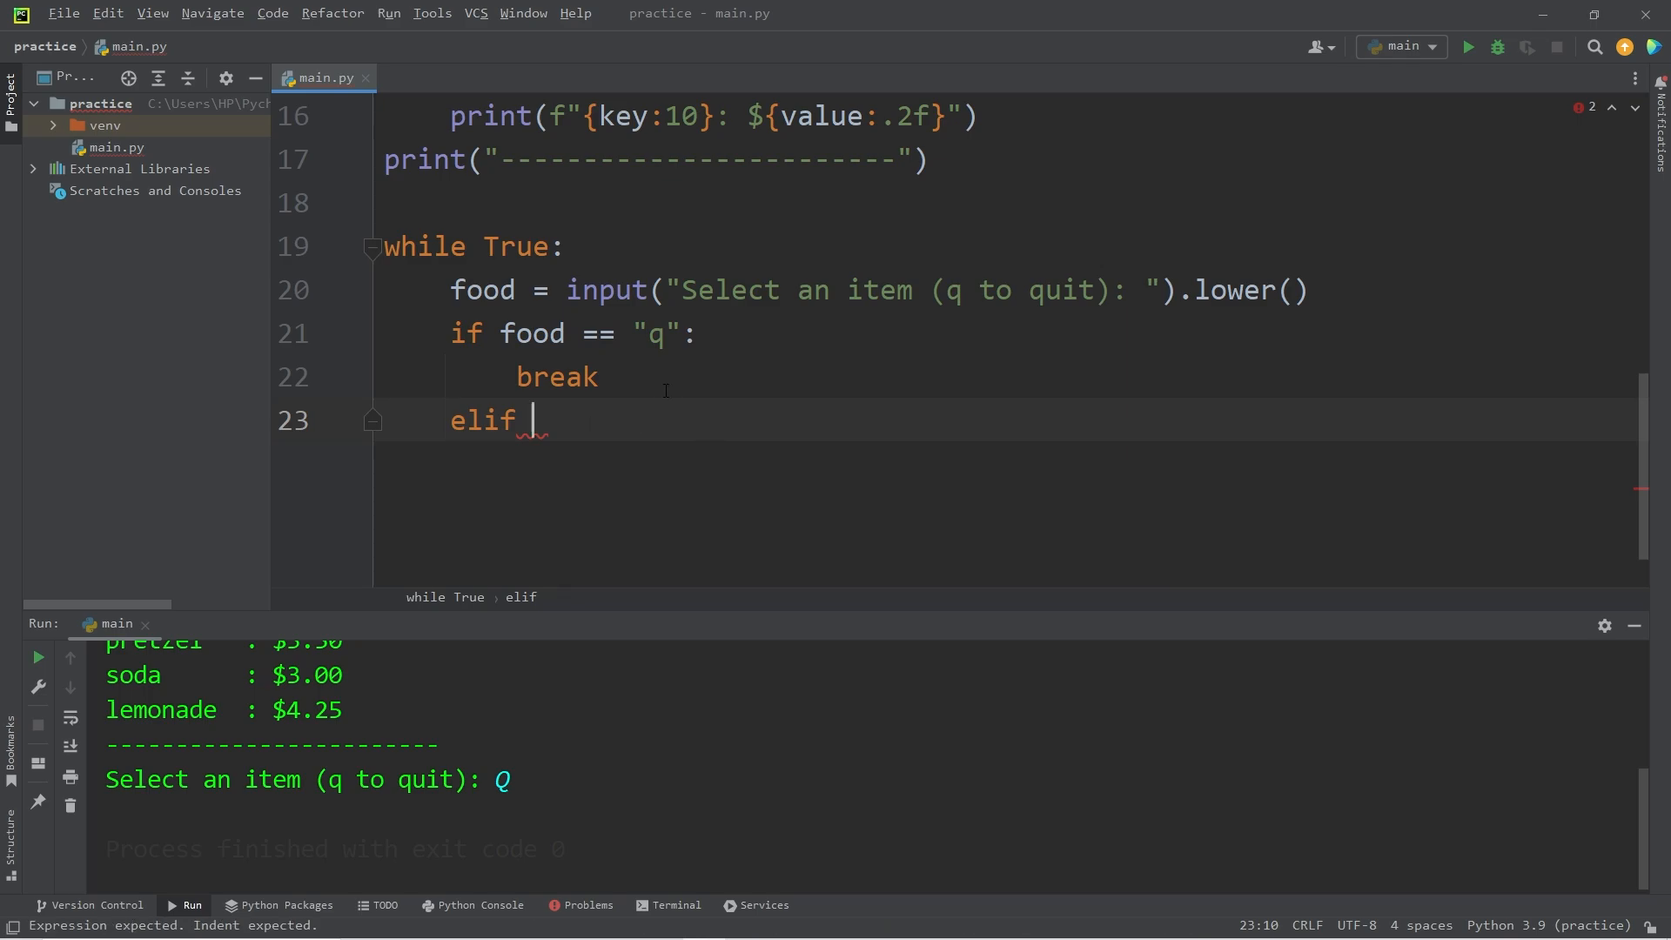
text(menu.get)
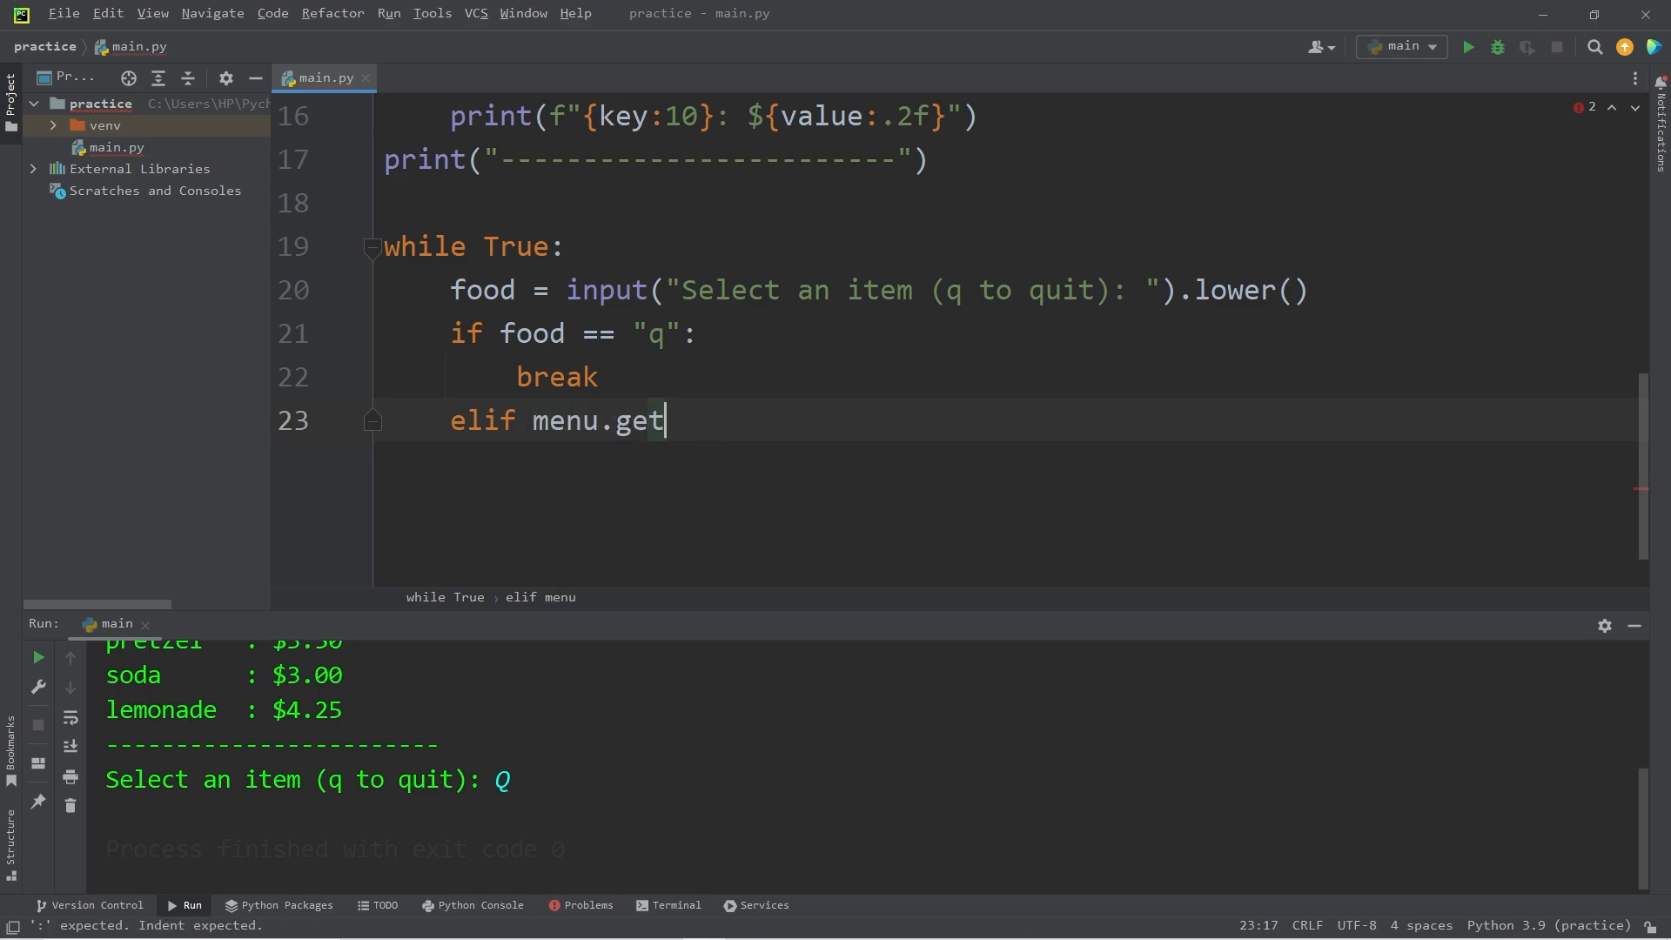
text(())
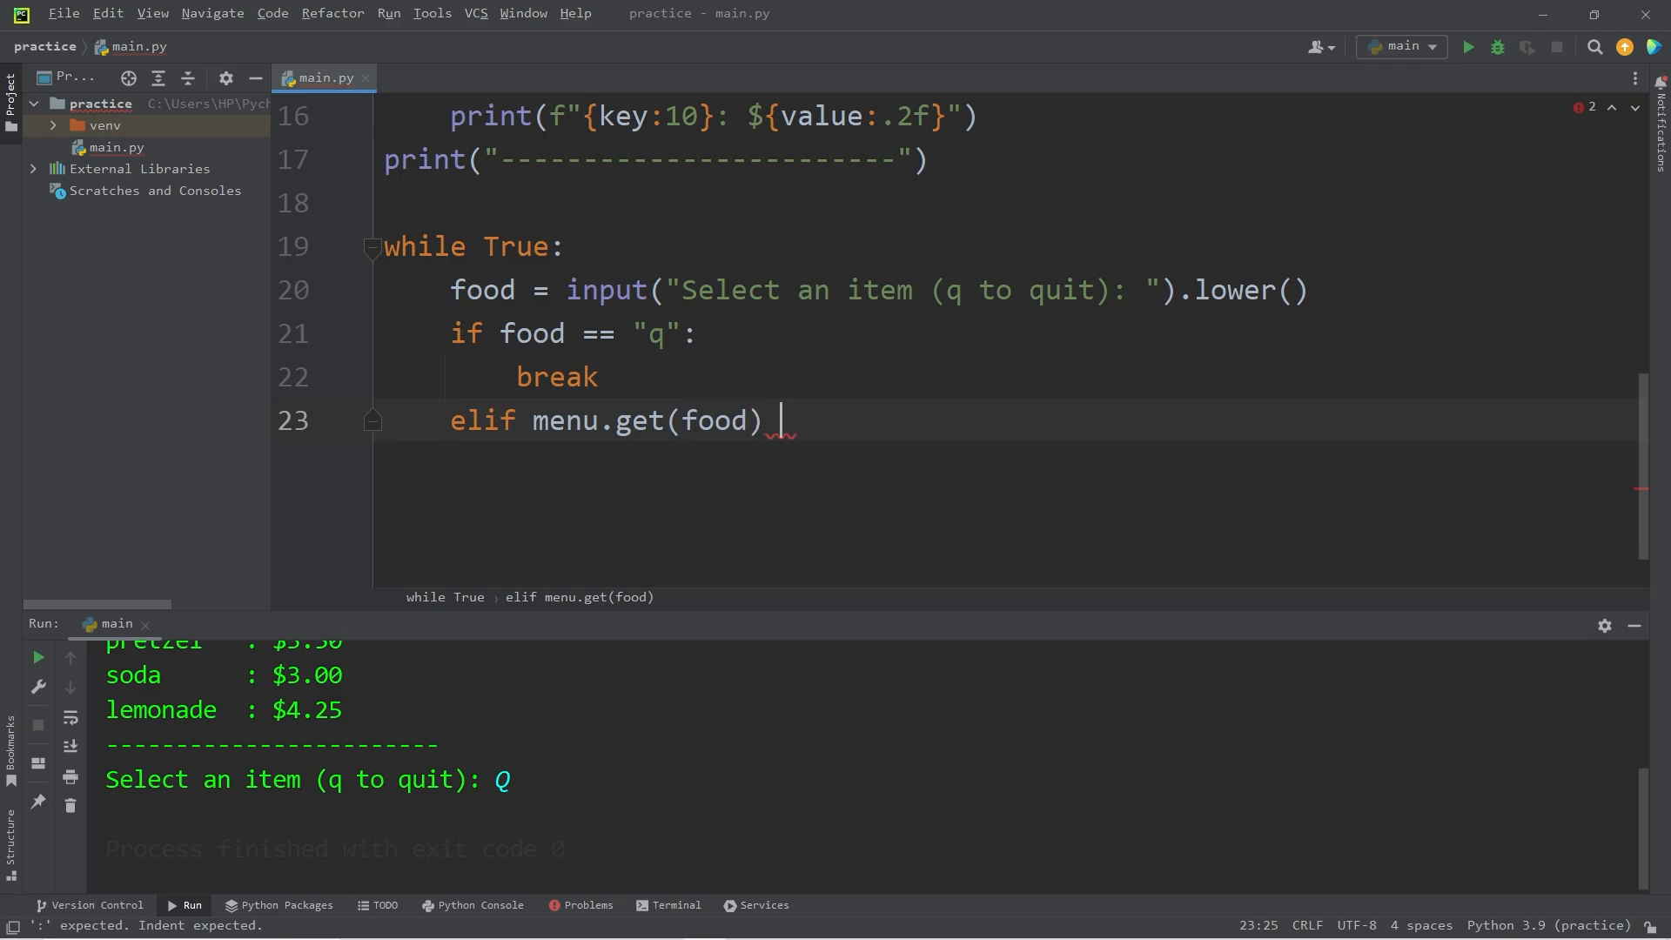
text(is)
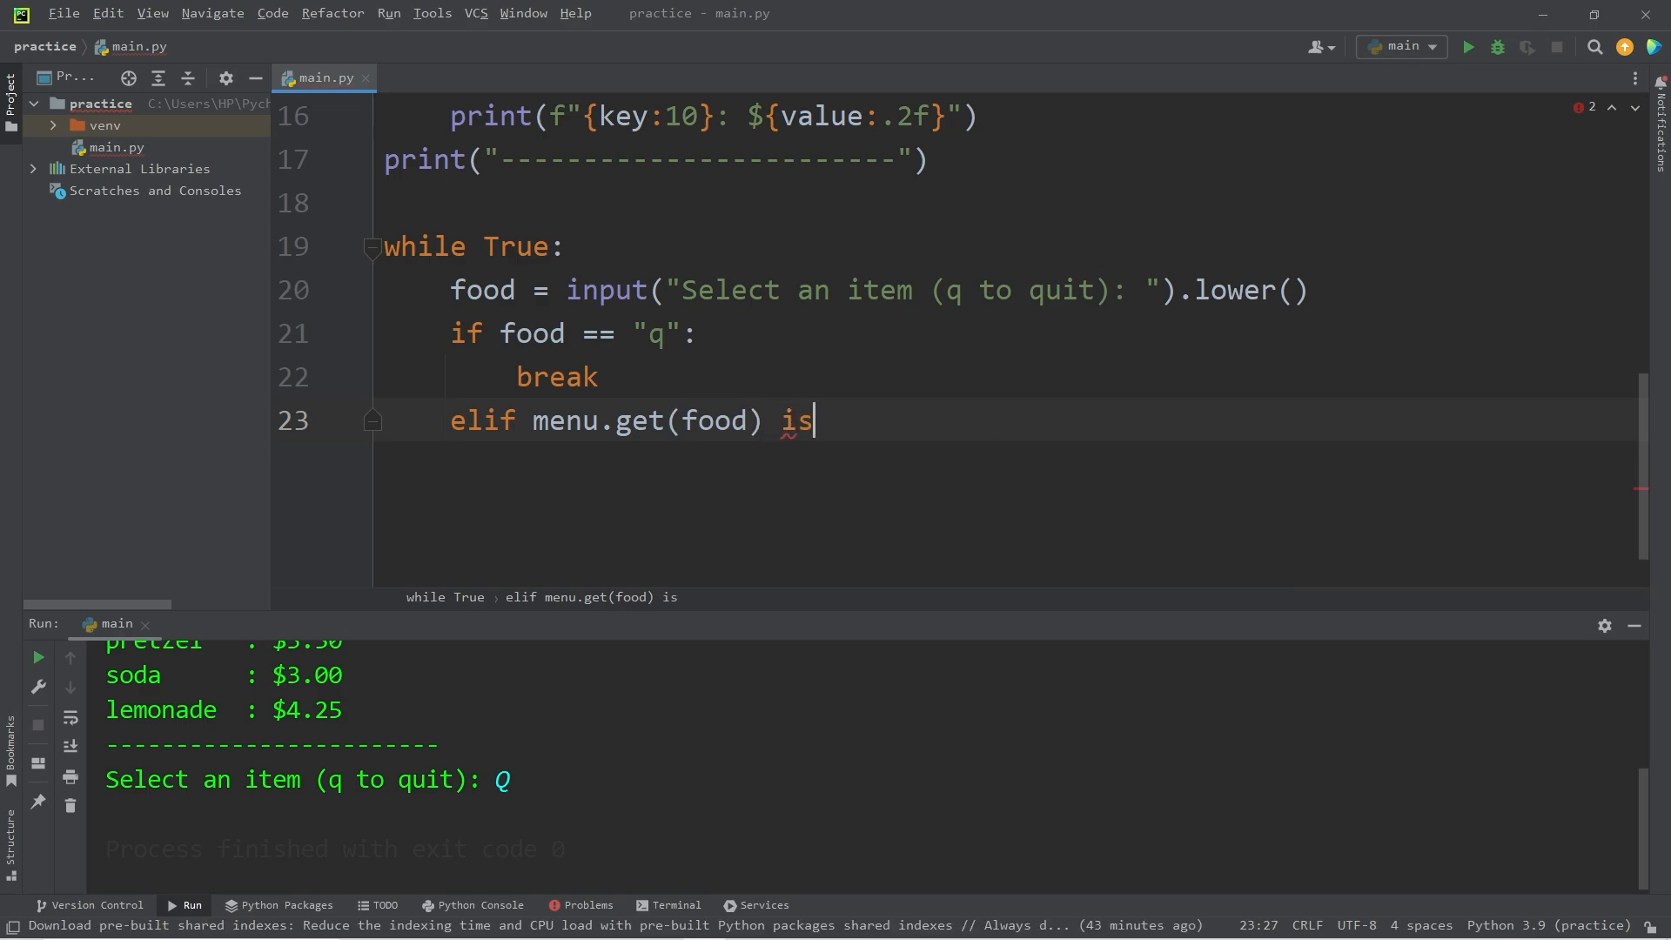
text(not None:)
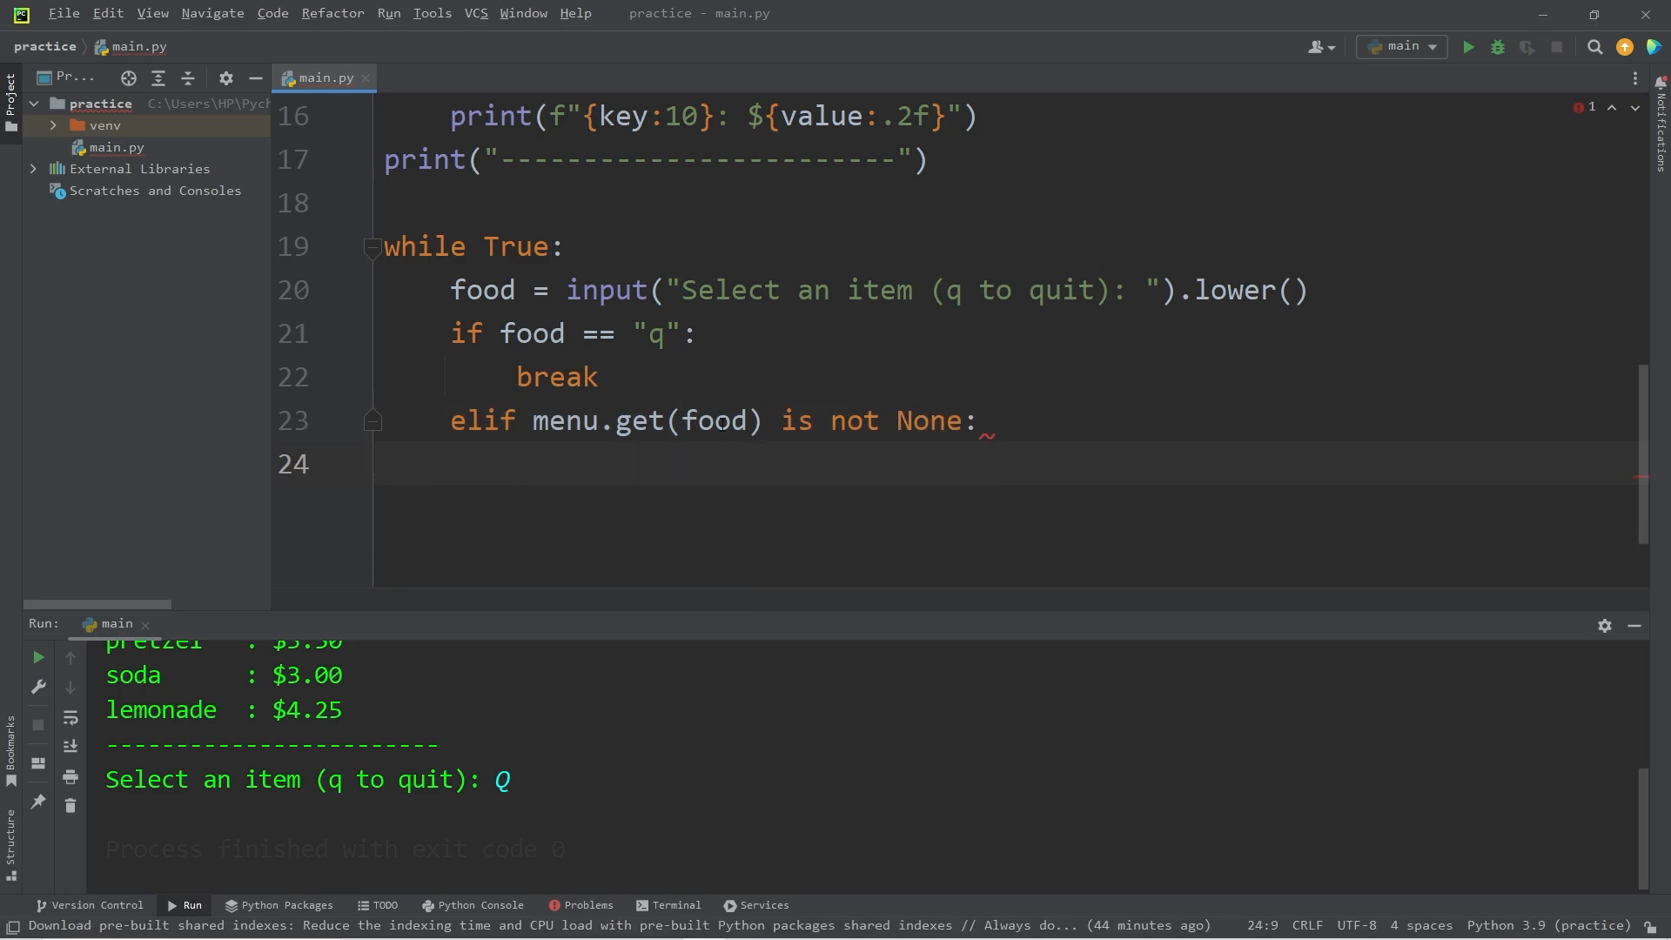
- Inside that branch, add the chosen food to the cart with cart.append(food)
text(cart)
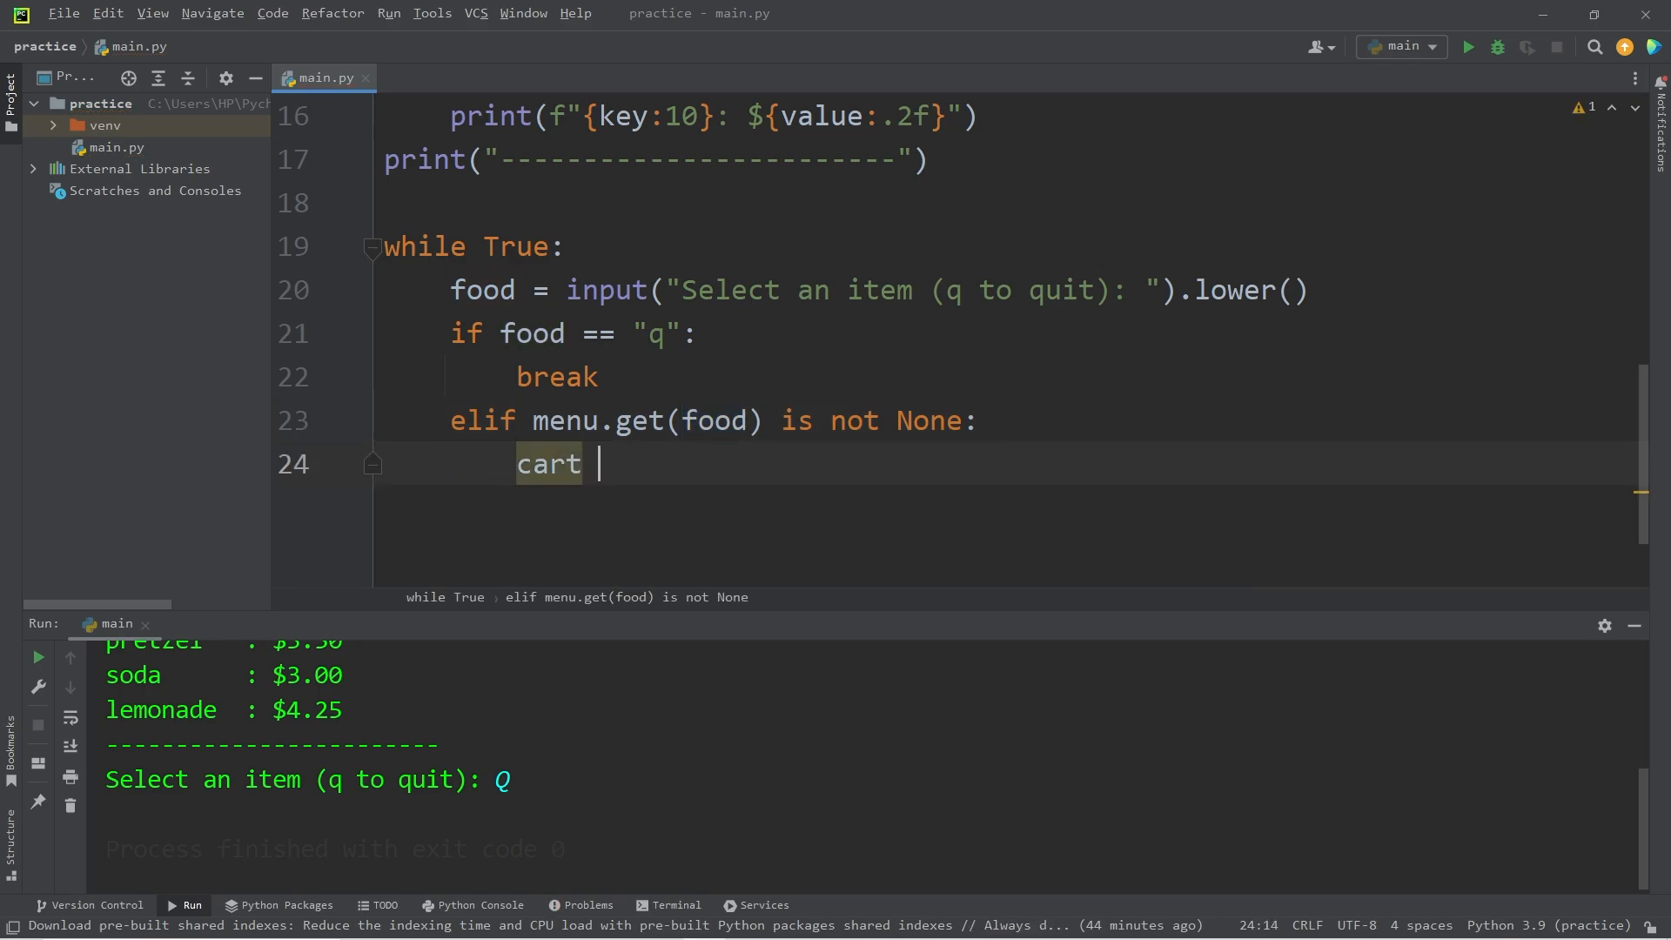
text(.append)
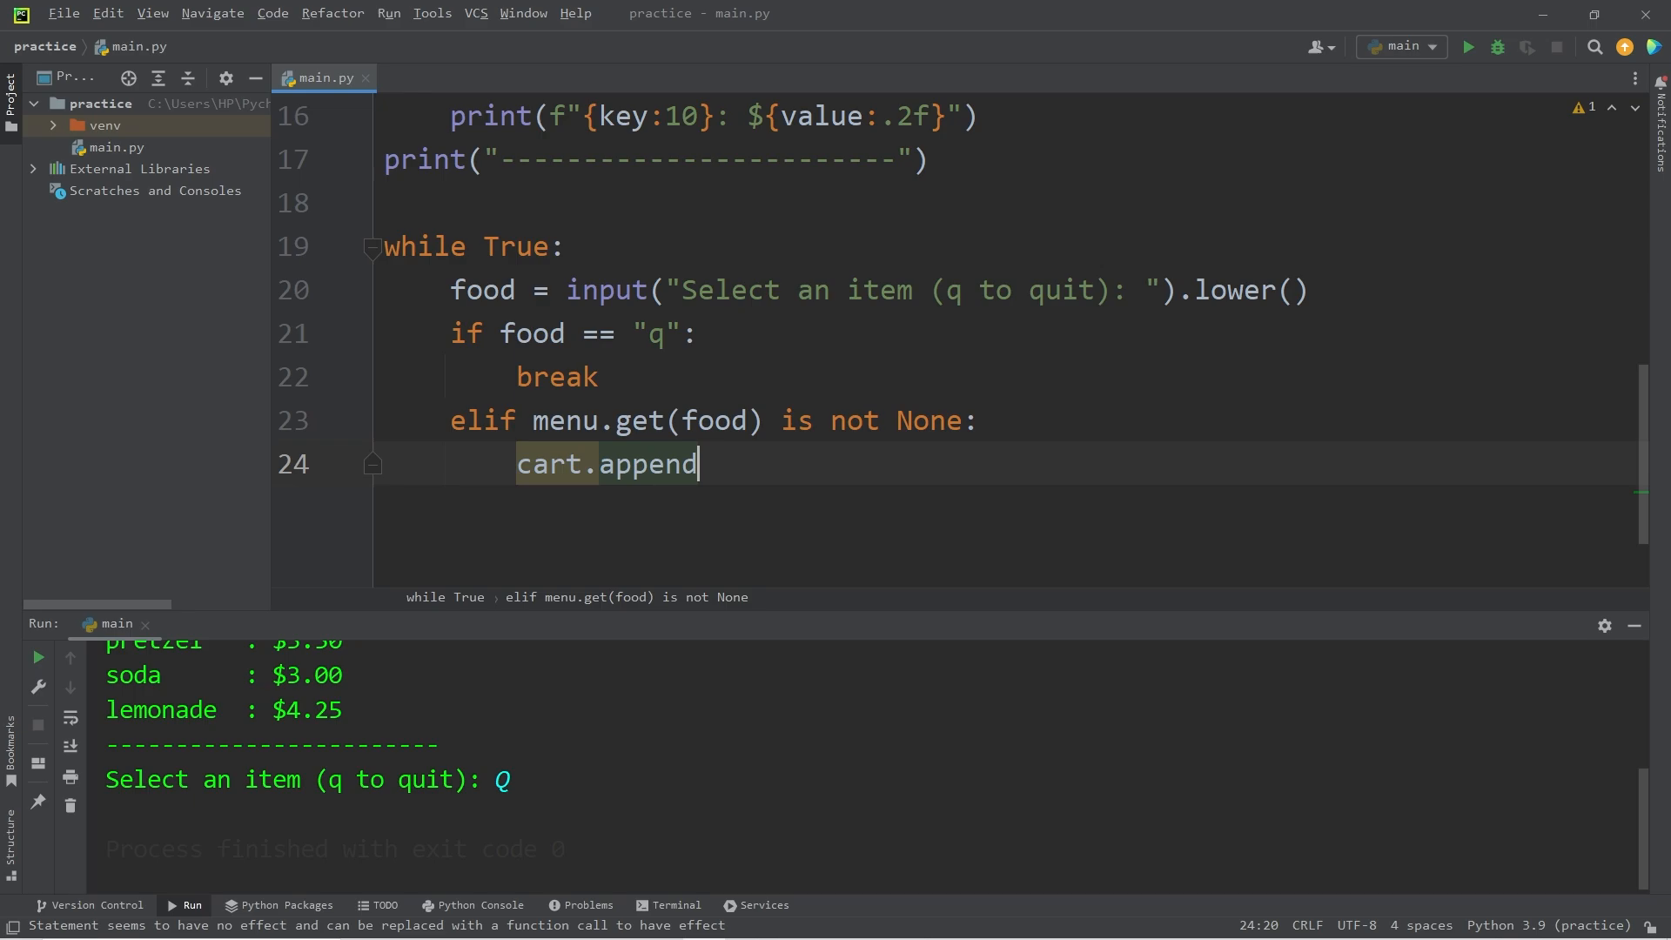
text(())
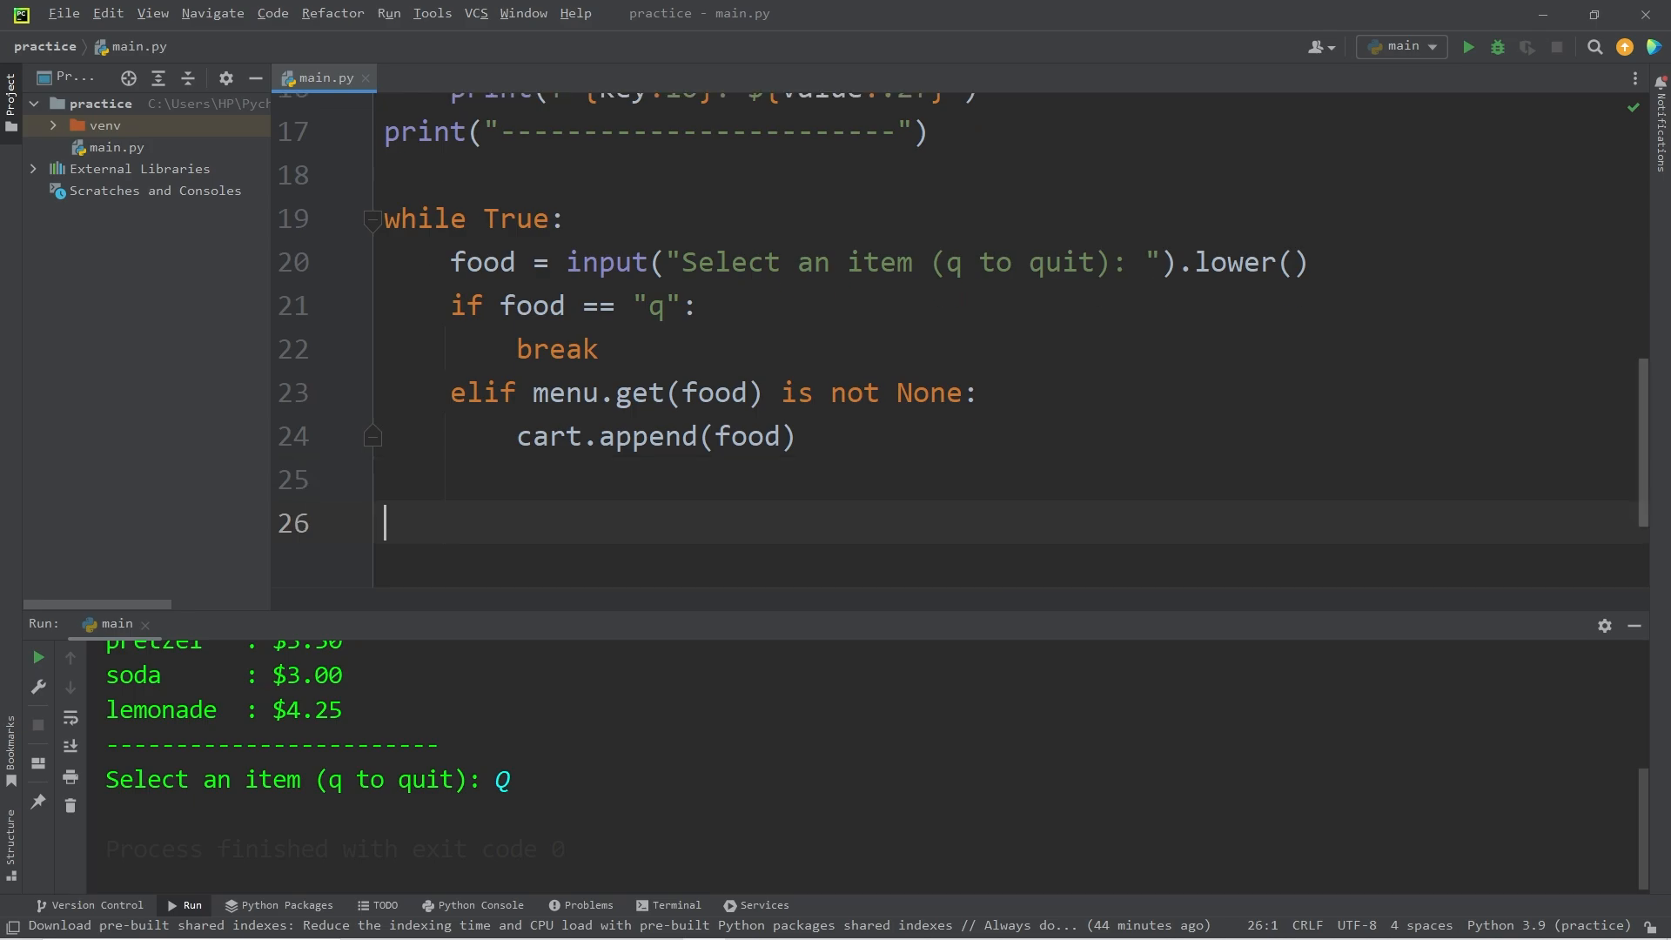
- Add print(cart) after the input loop to show the collected items
text(print())
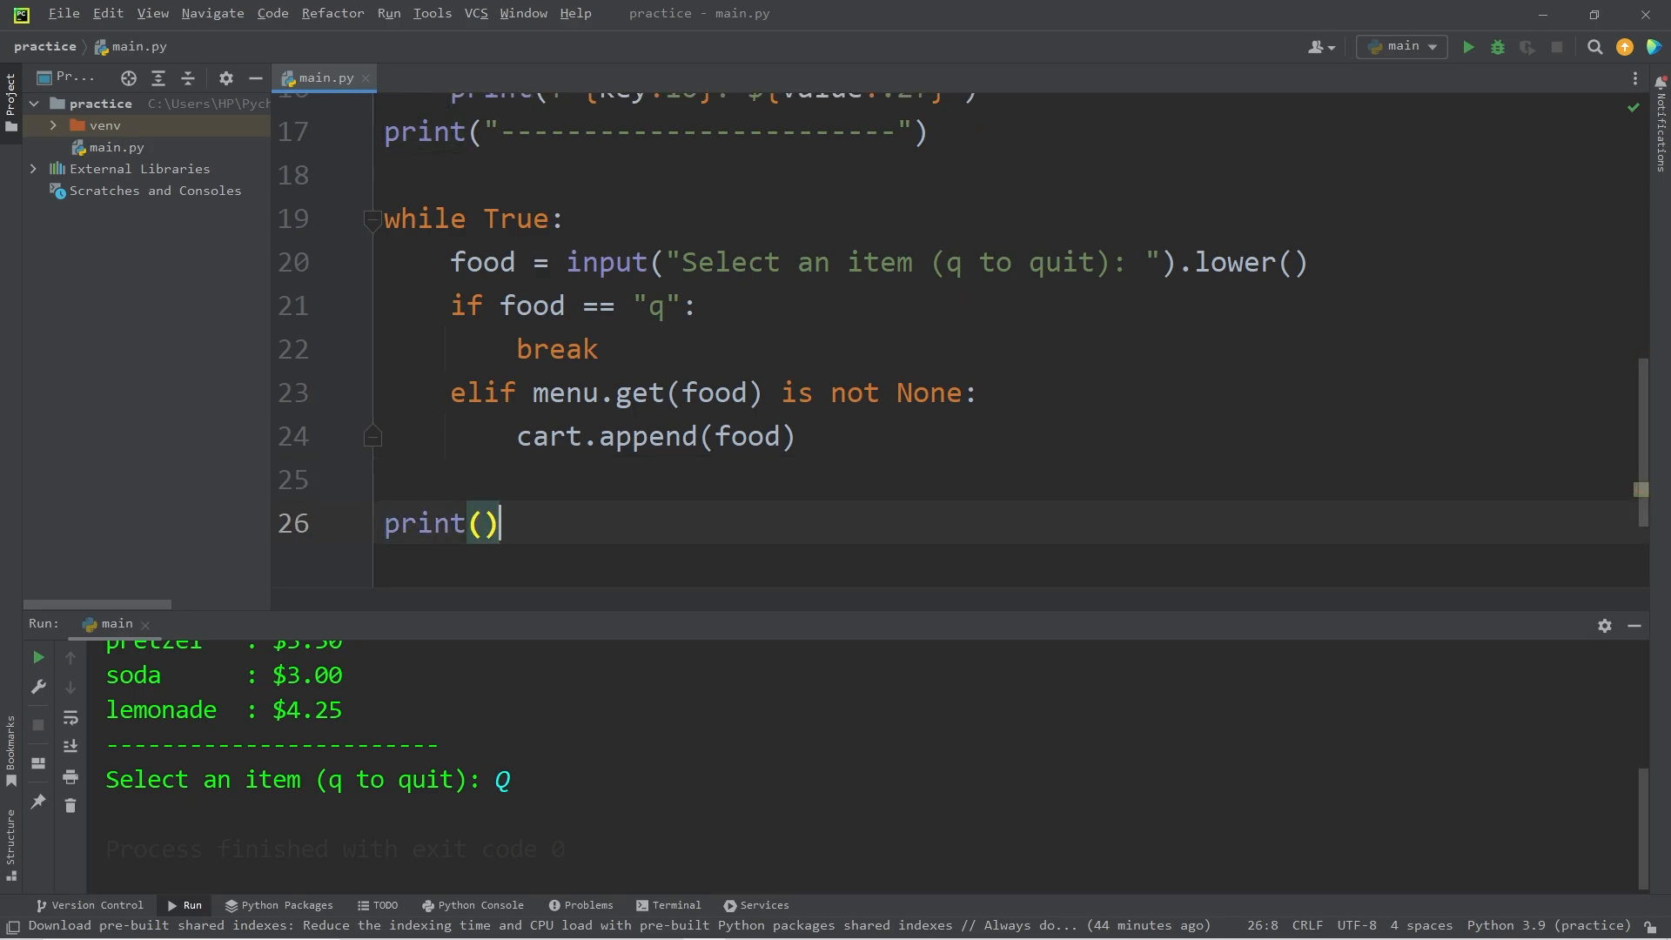
text(cart)
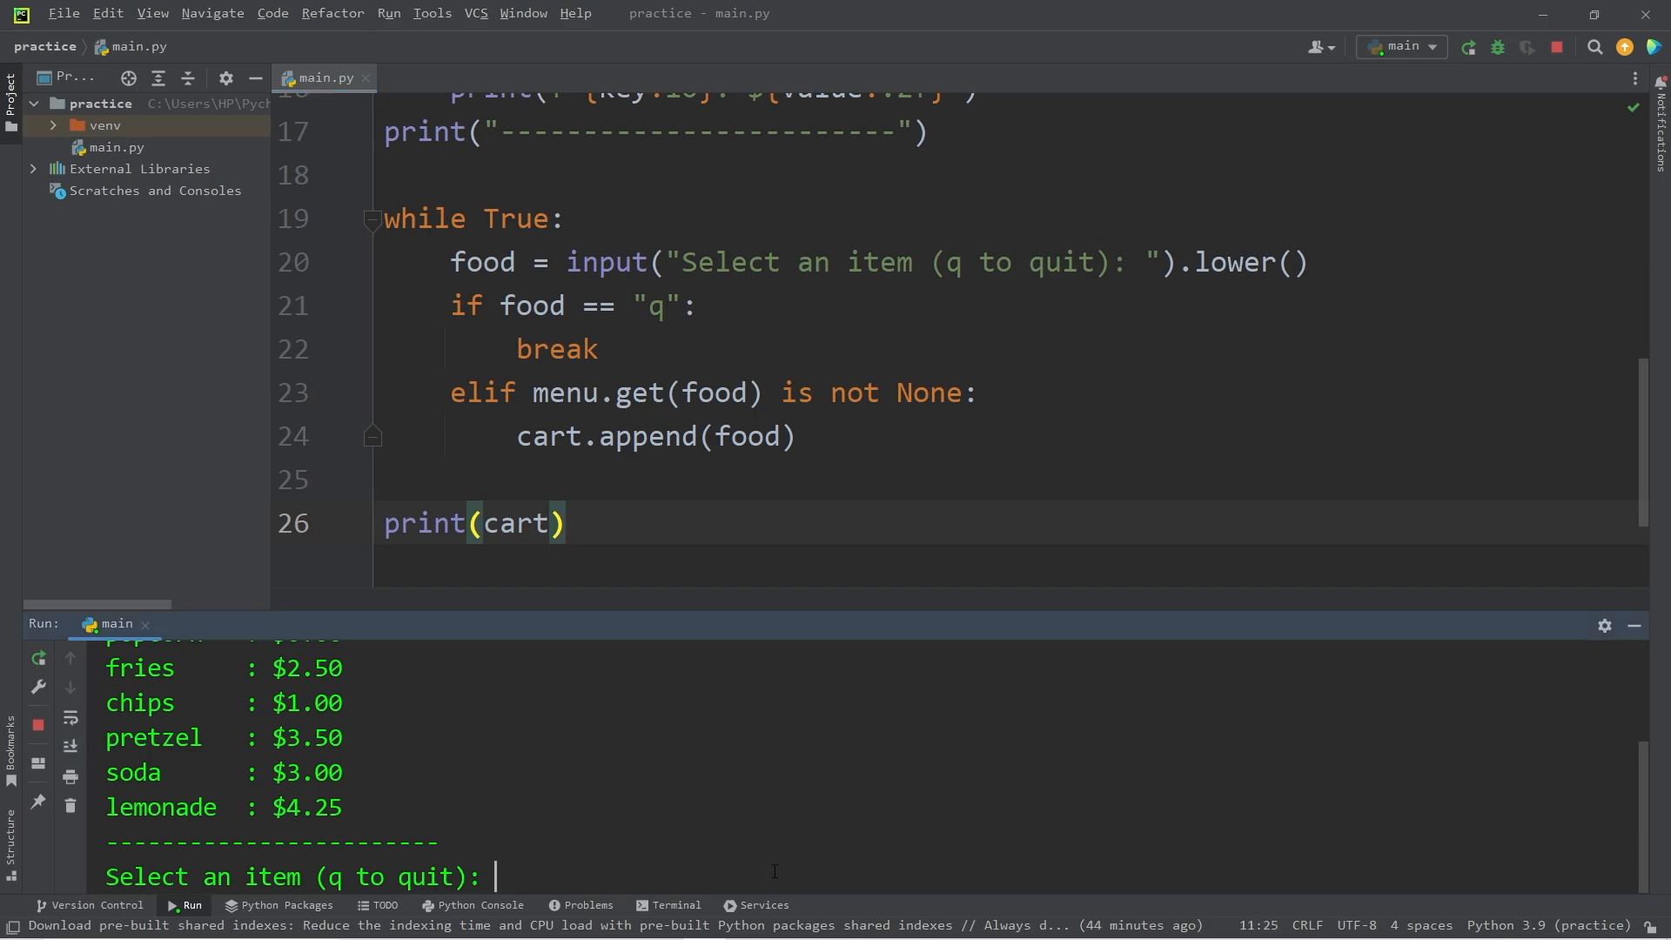
- Test-run with pizza, soda, pretzel, potato and q; the cart lists ['pizza', 'soda', 'pretzel']
text(pizza)
text(soda)
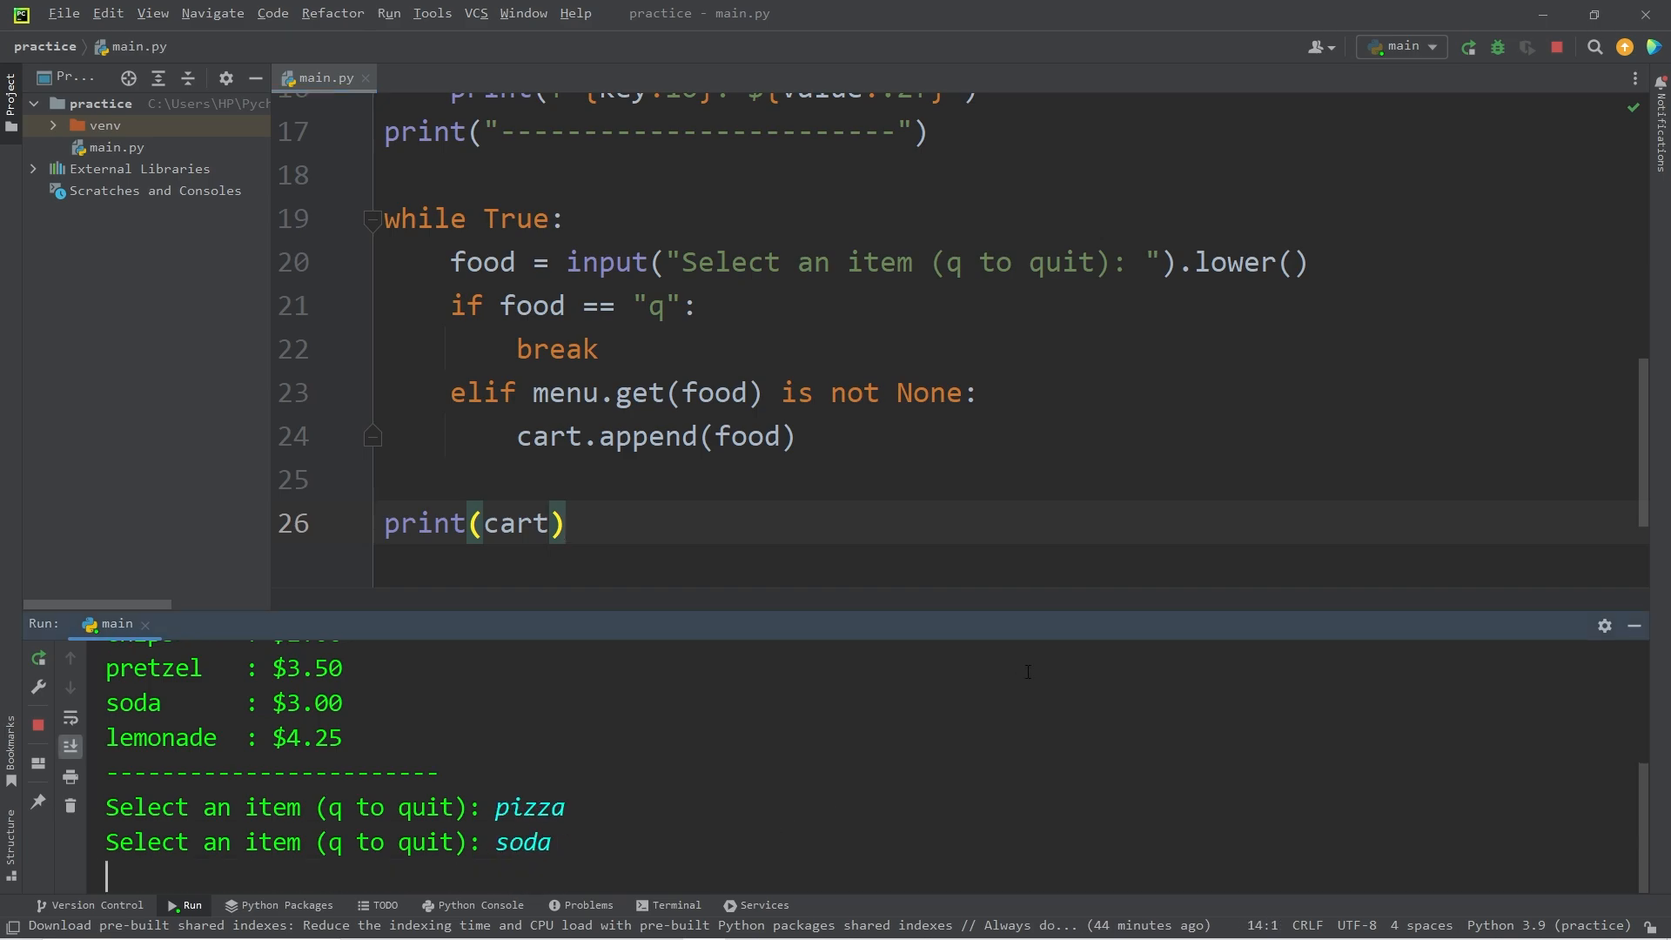
text(pretzel)
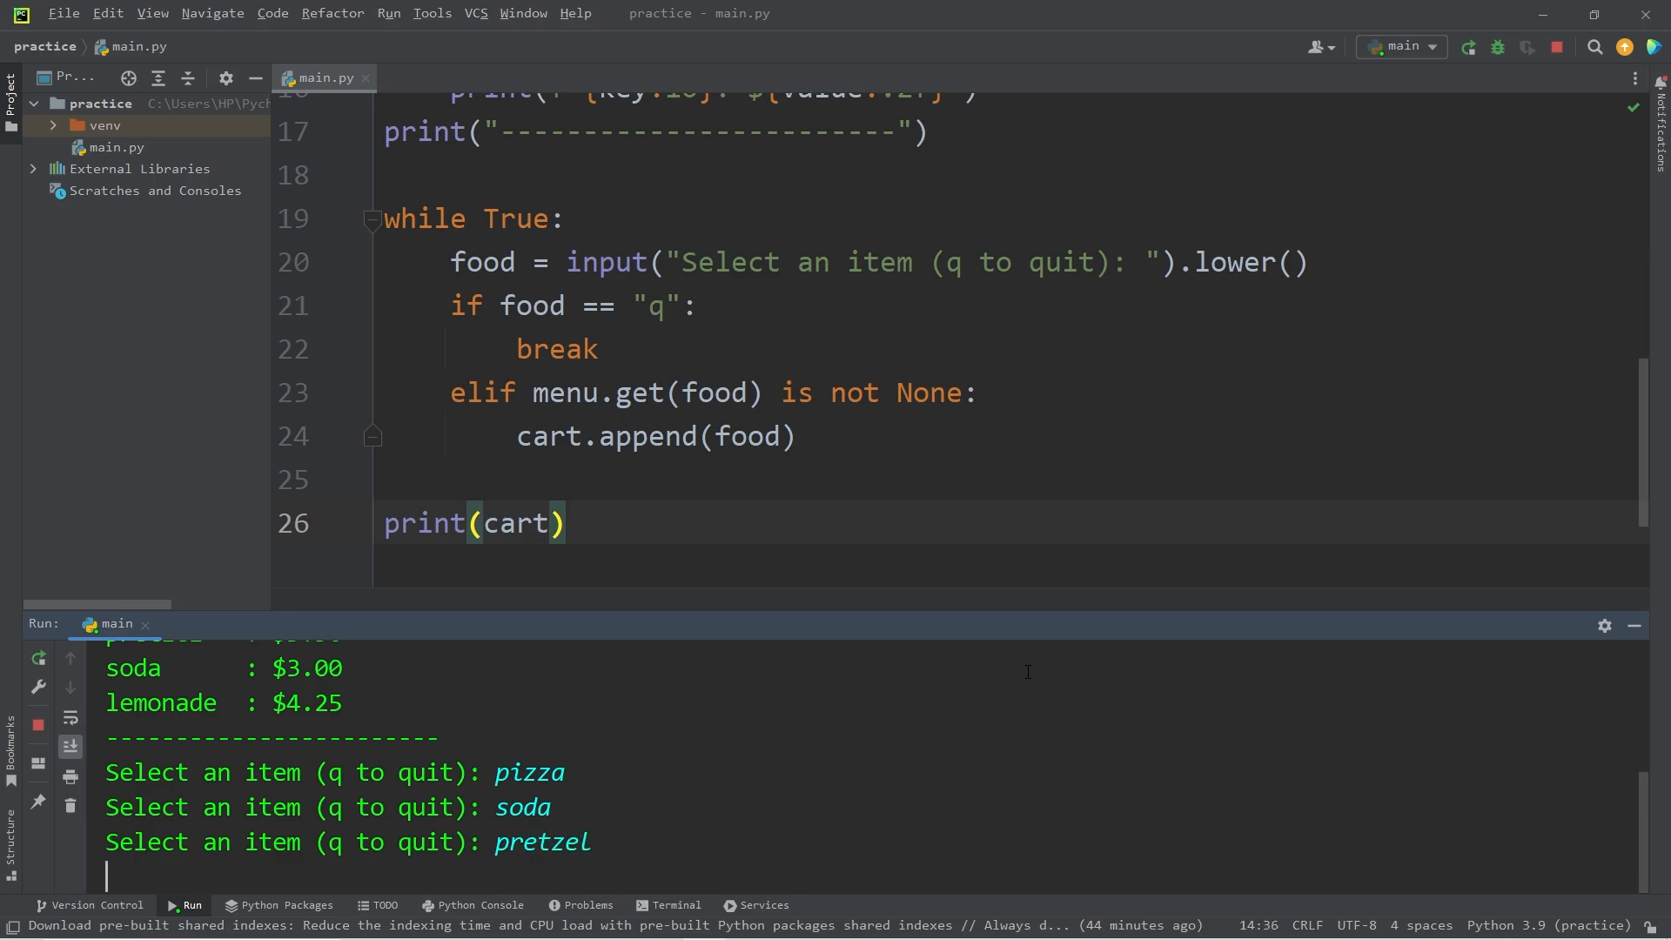
text(potato)
text(q)
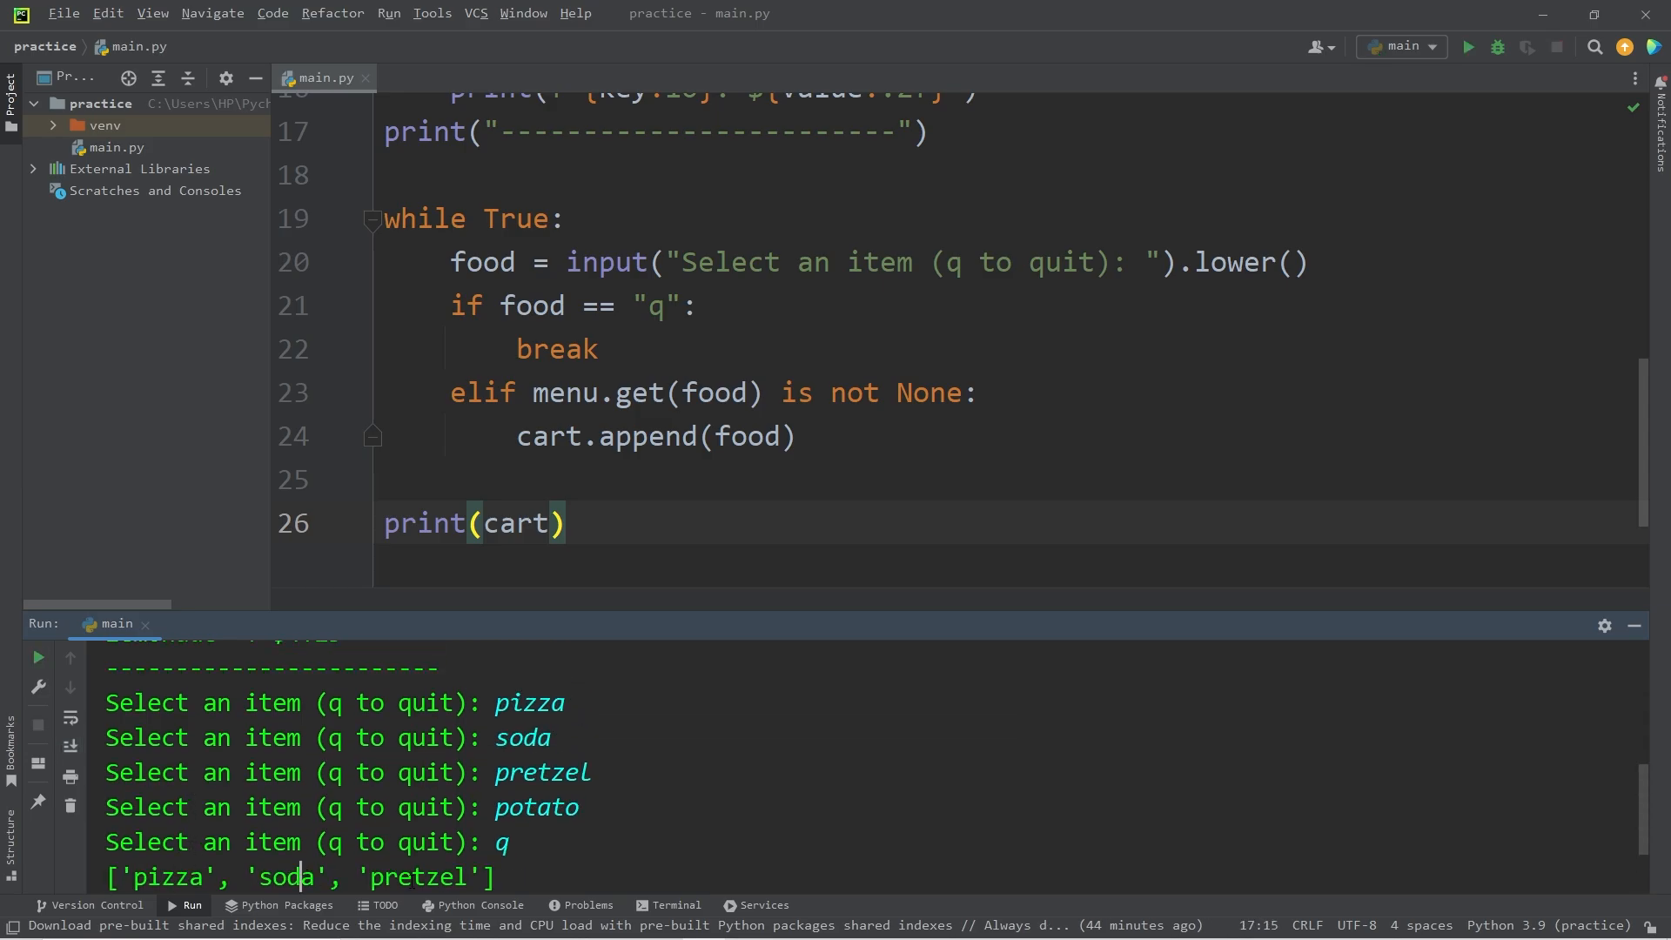
double_click(538, 806)
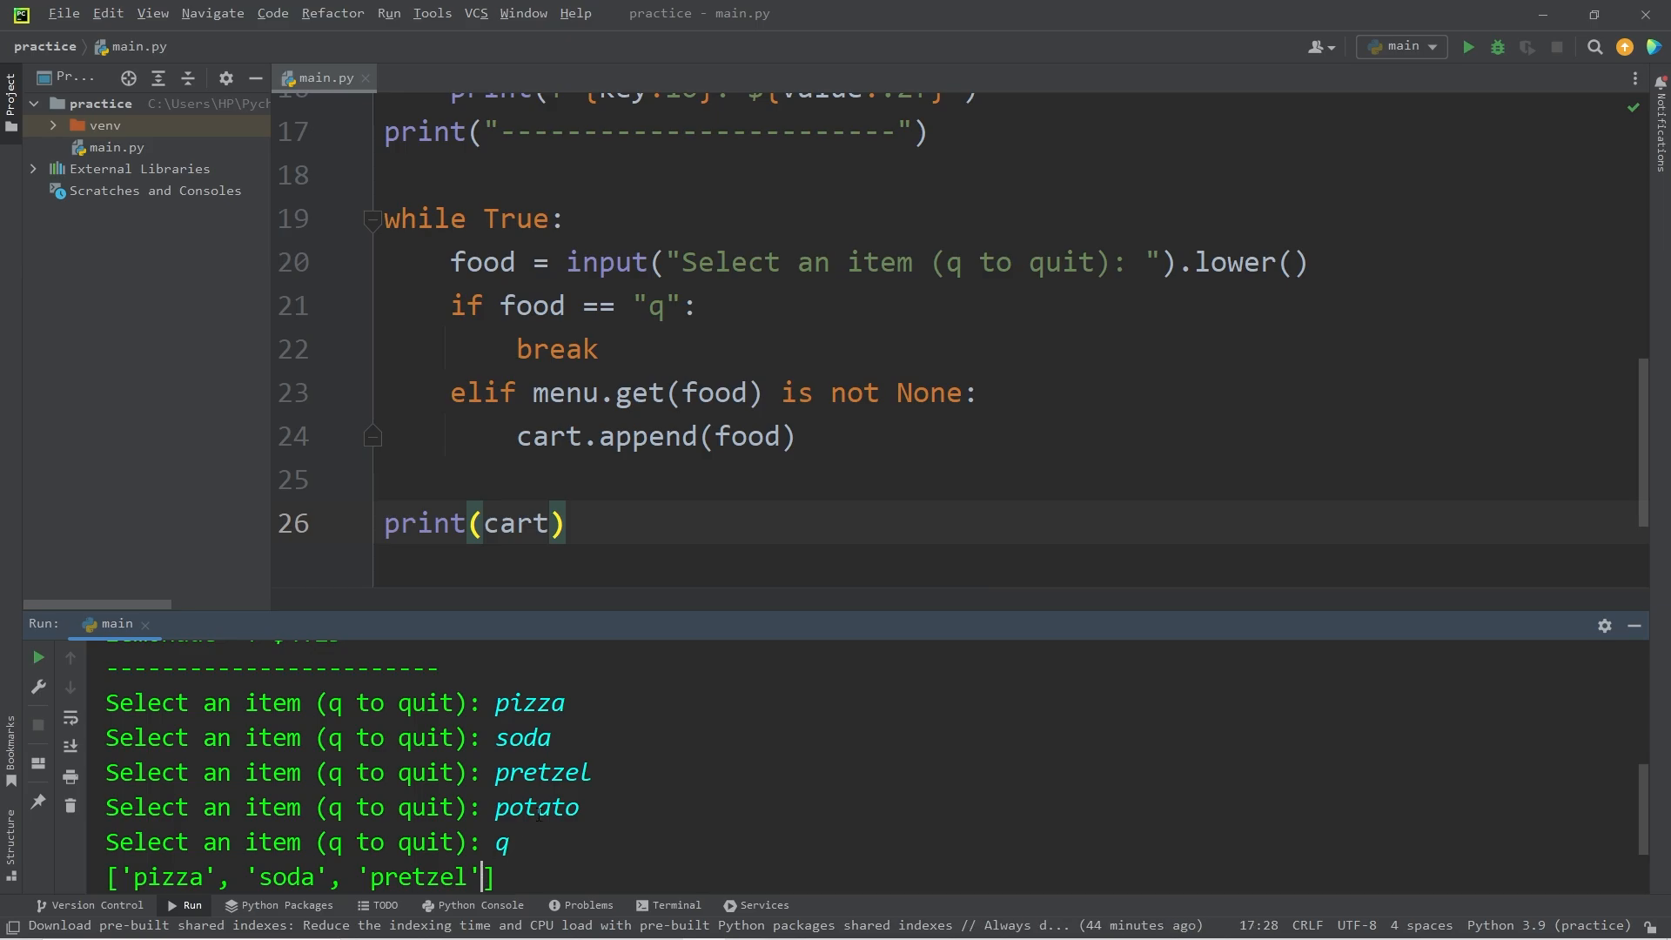
click(482, 392)
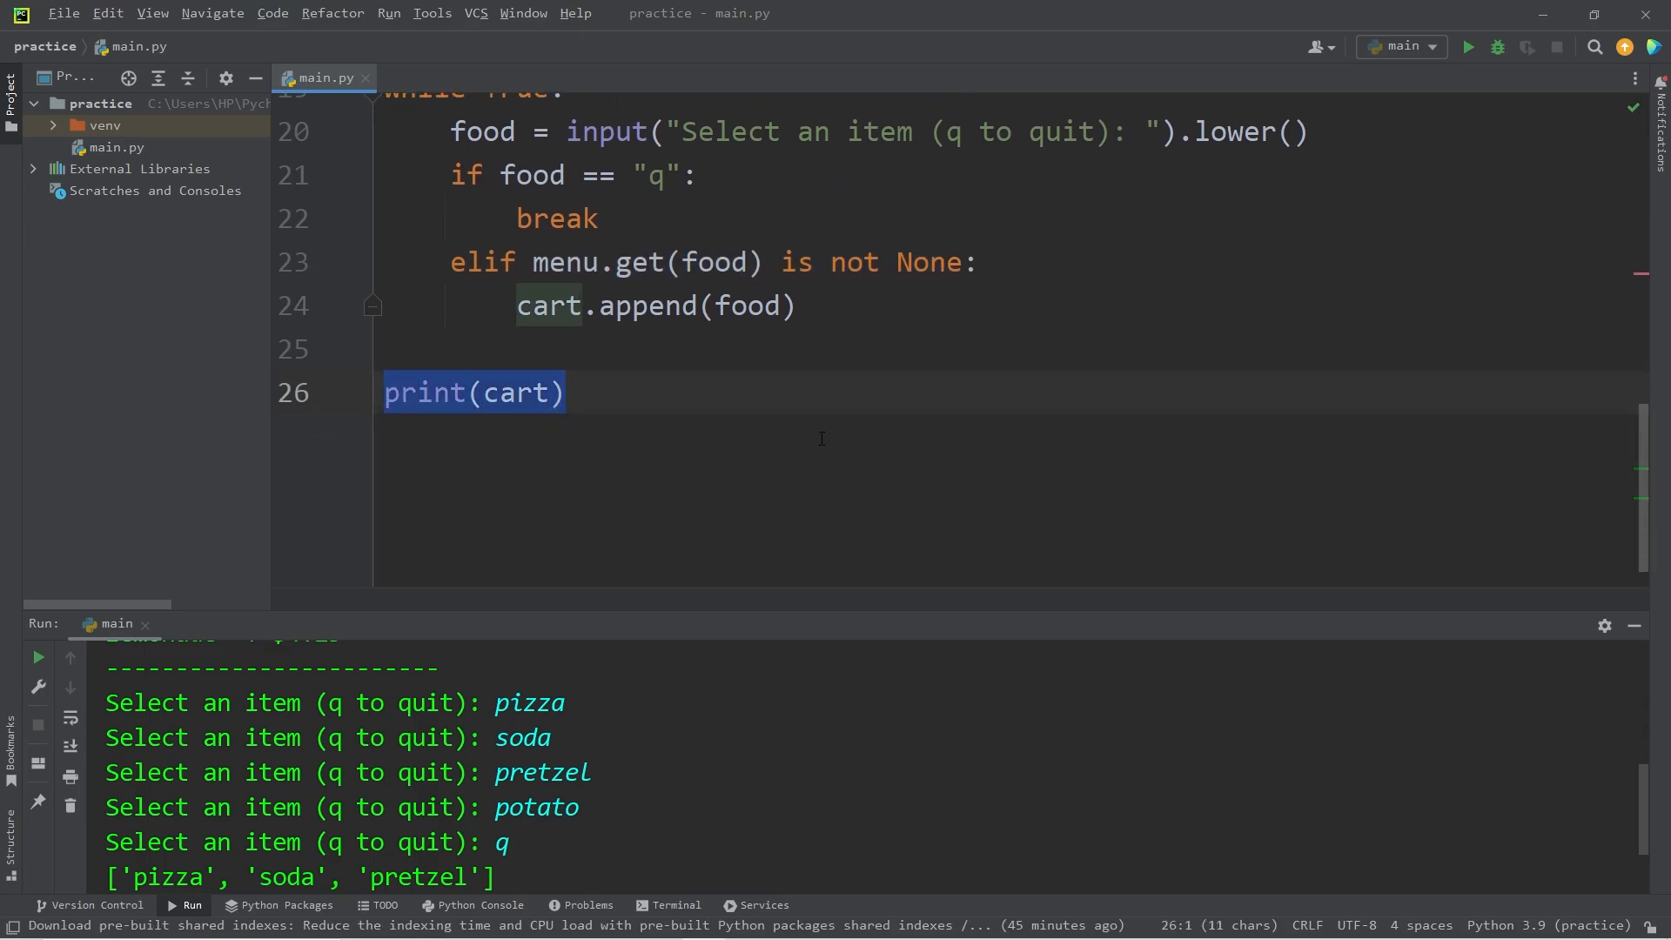
- Replace print(cart) with a for food in cart loop adding menu.get(food) to total
key(Delete)
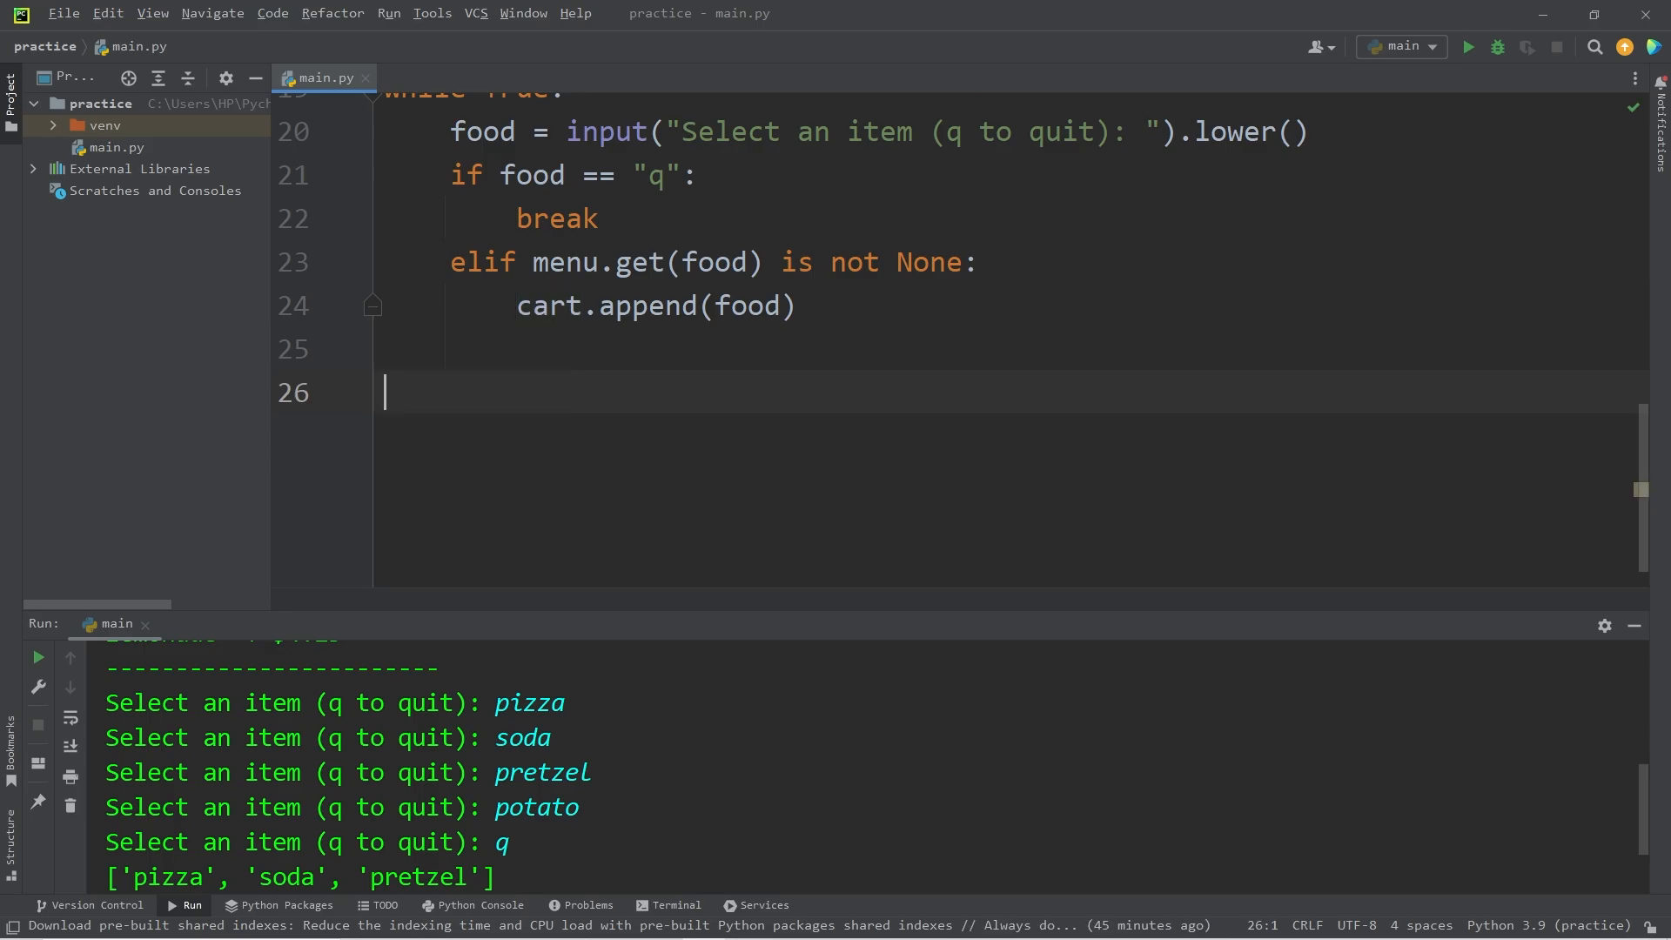
text(for food in cart:)
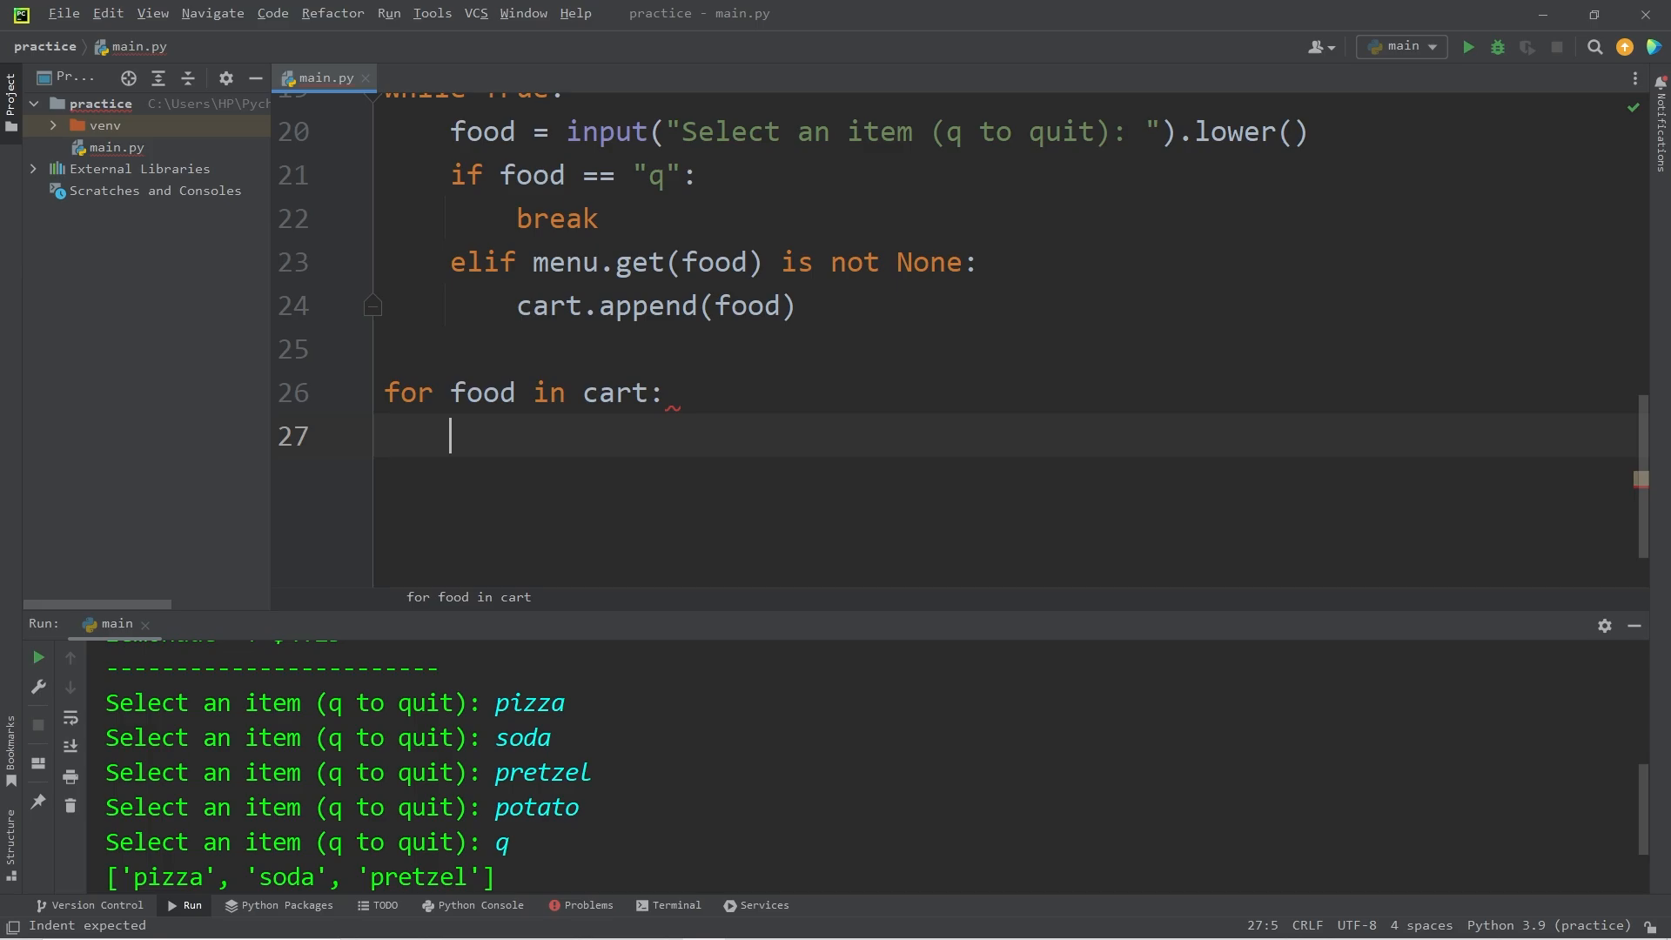
text(total = total)
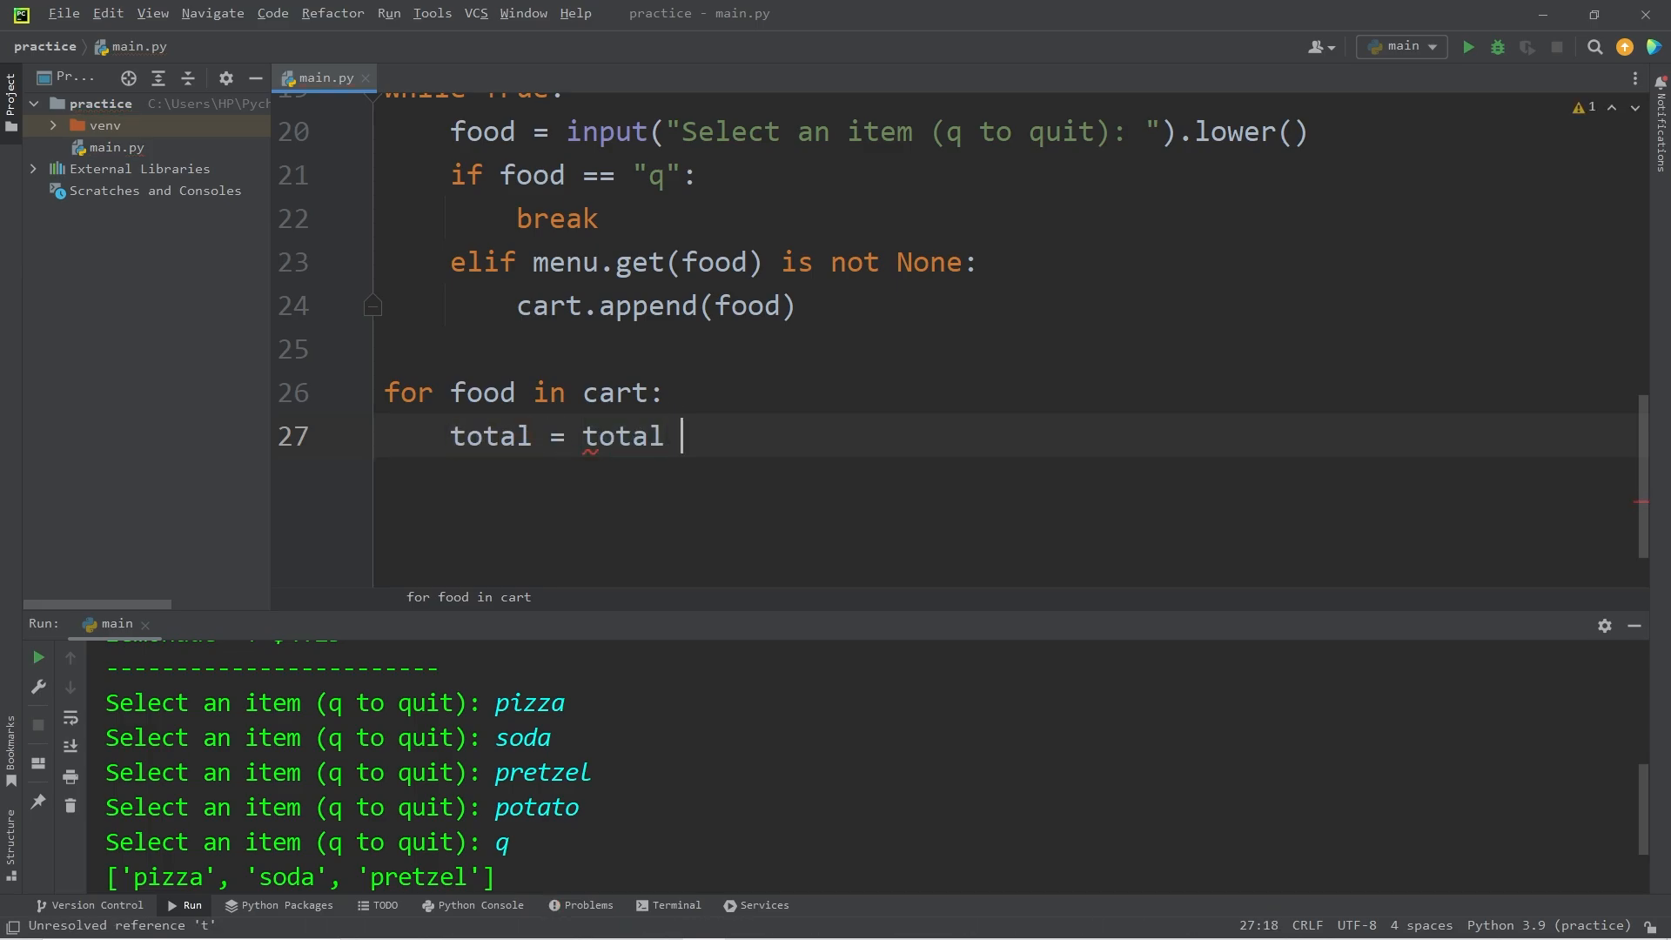
text(+)
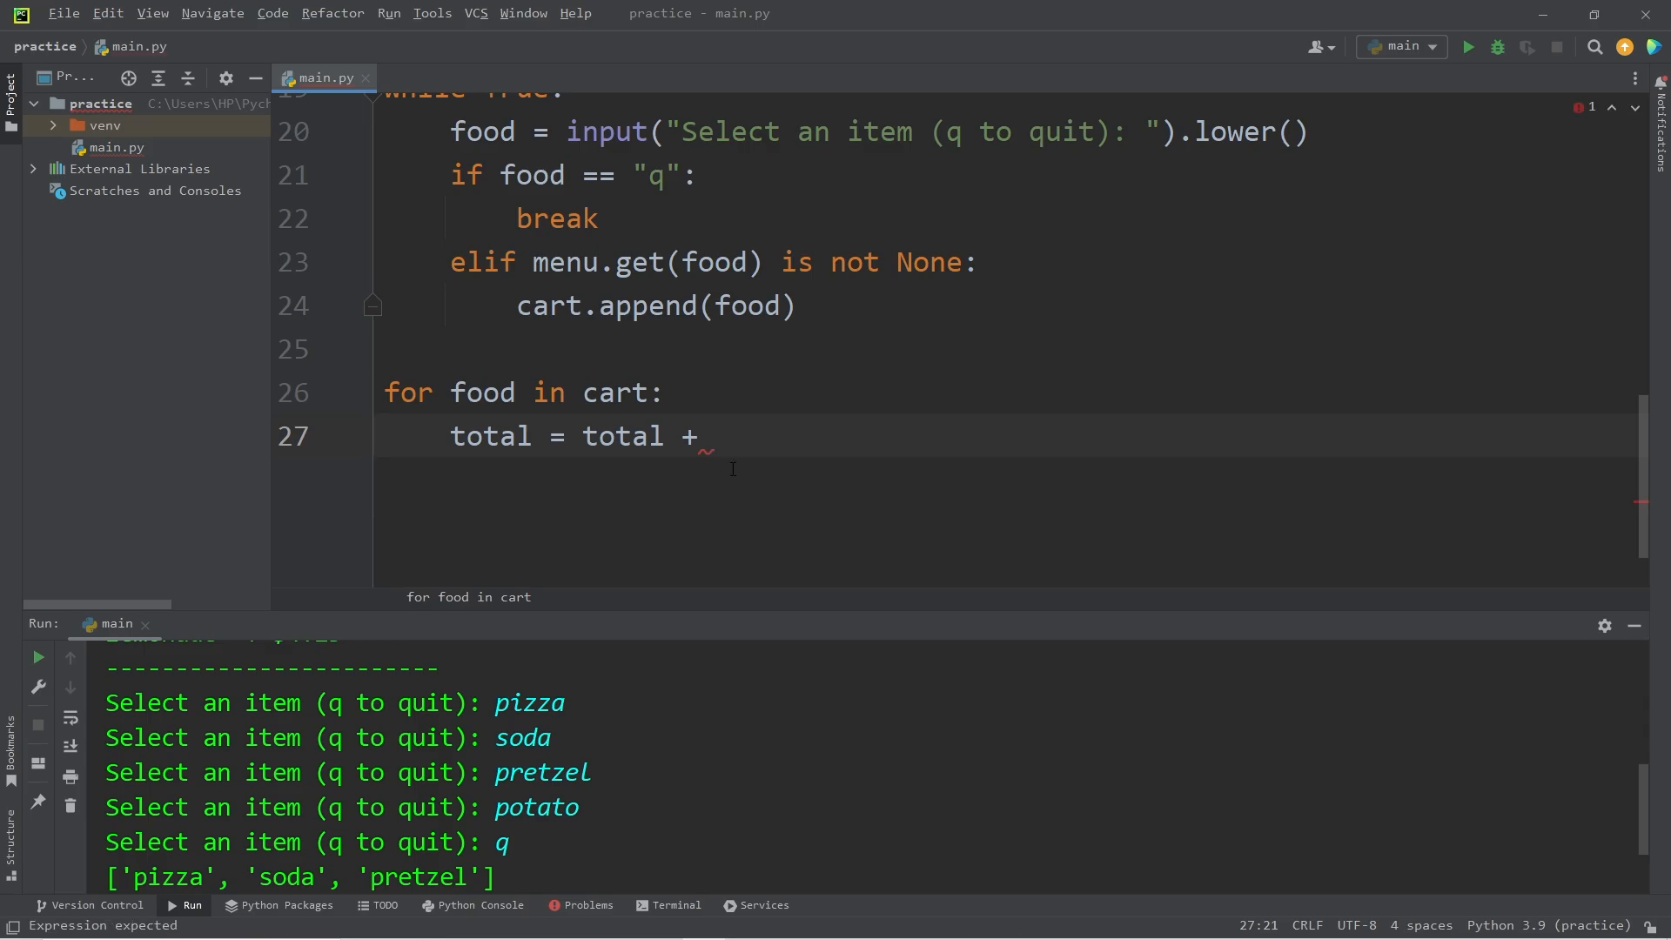
scroll(up, 3)
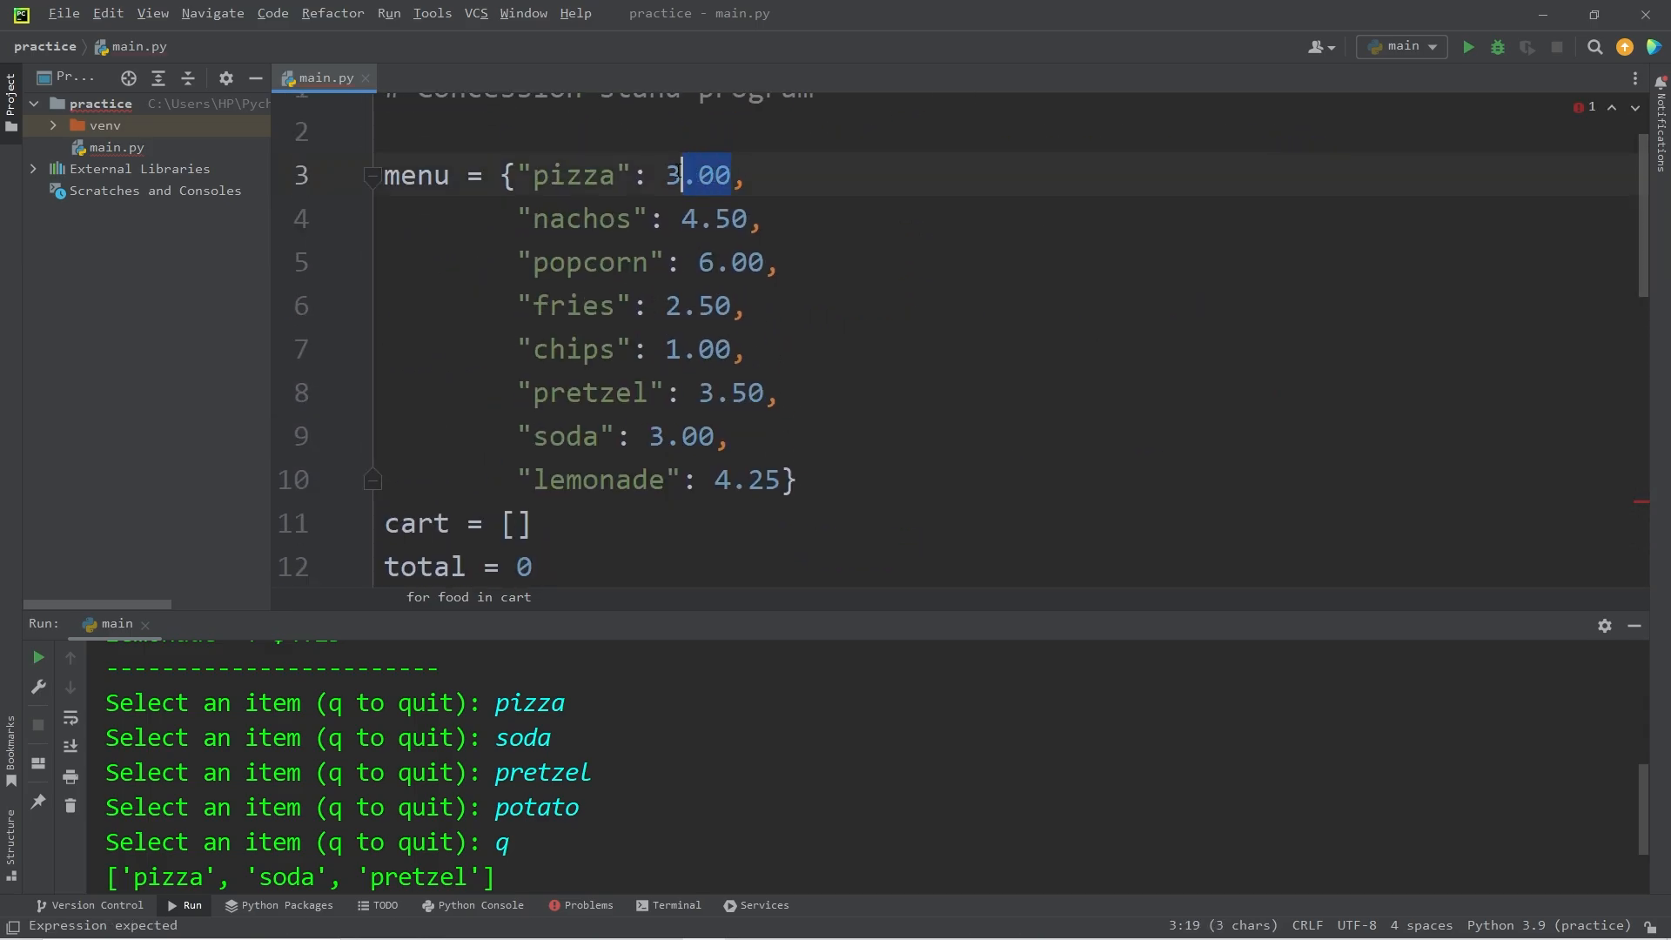
scroll(down, 3)
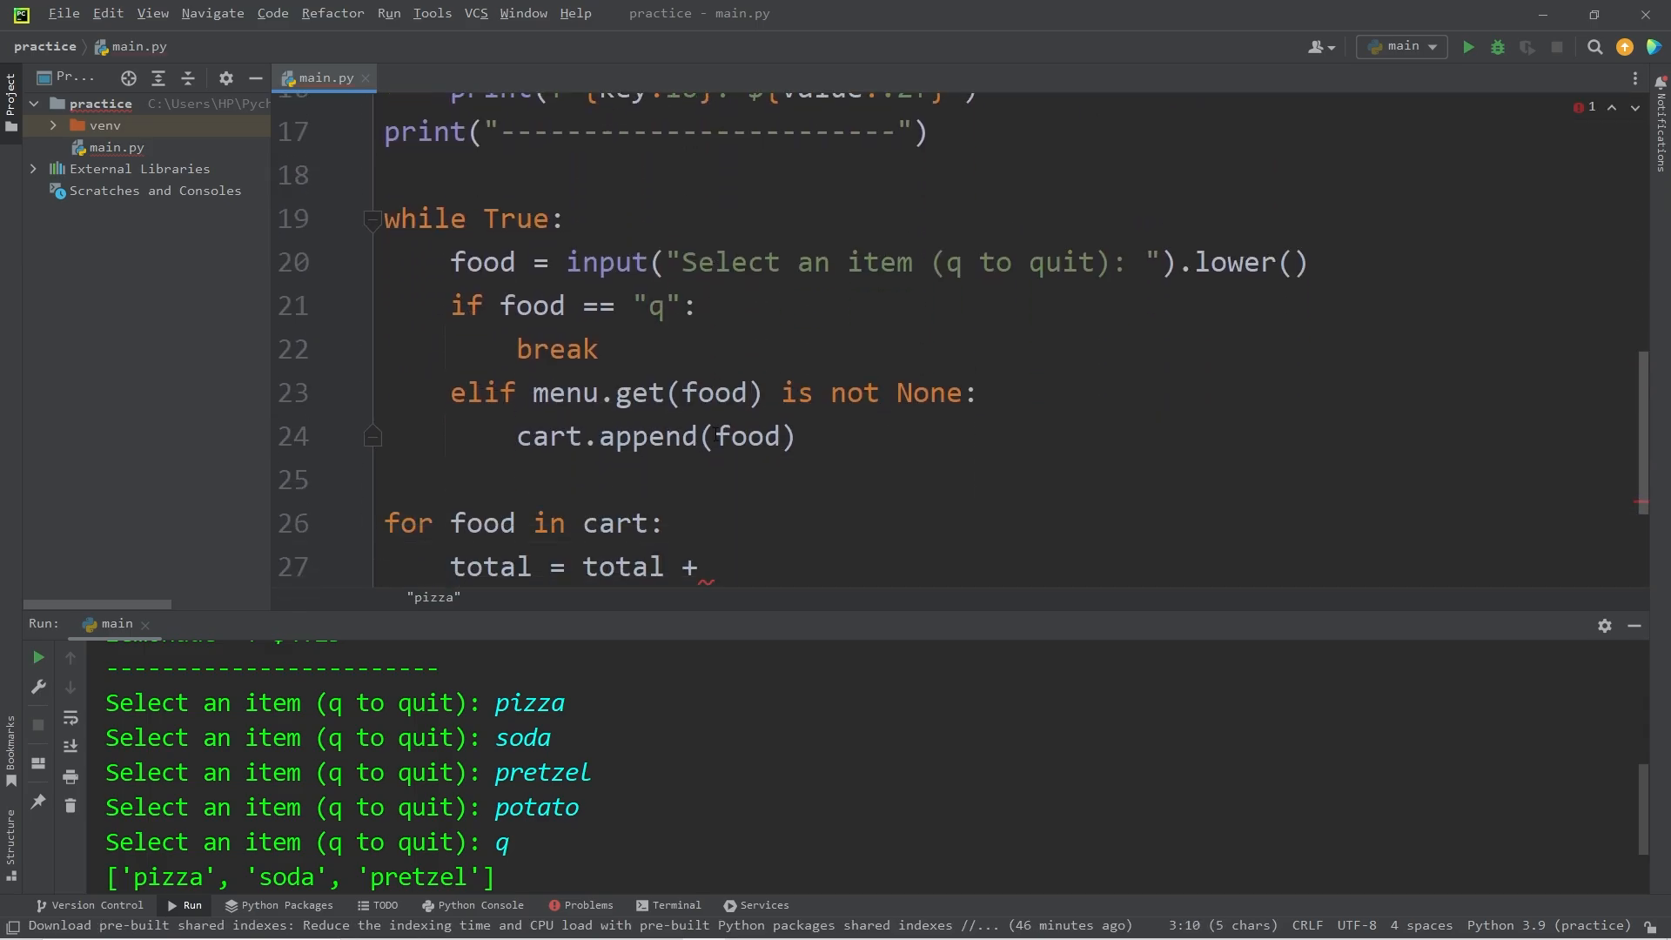
click(714, 435)
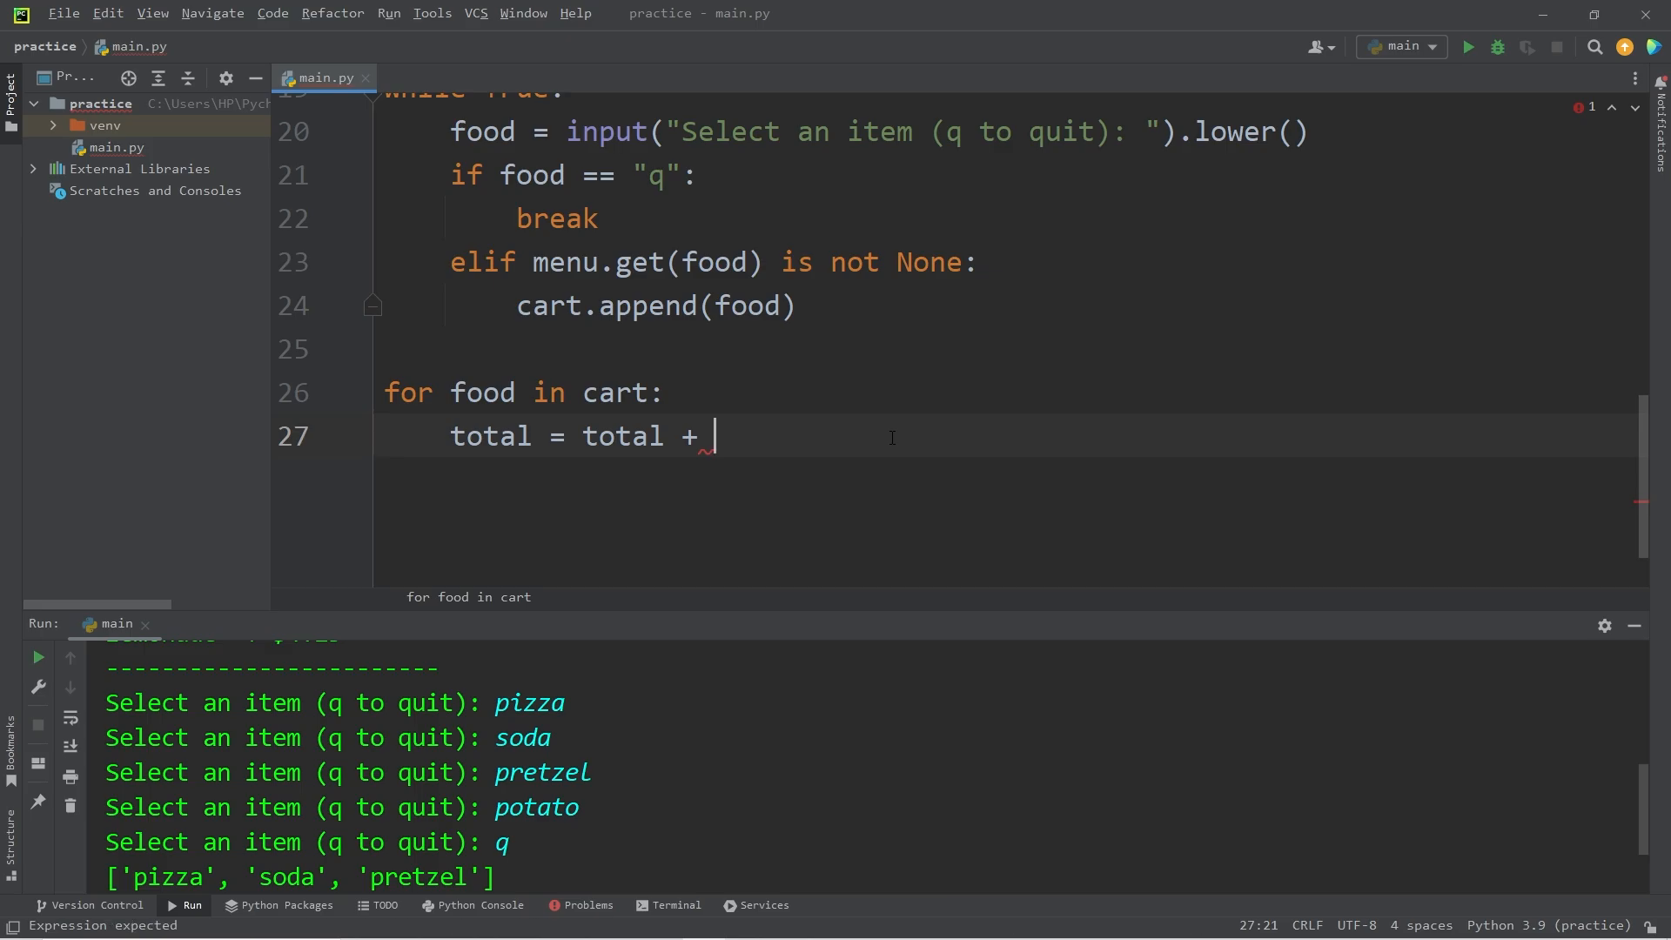
text(menu.get)
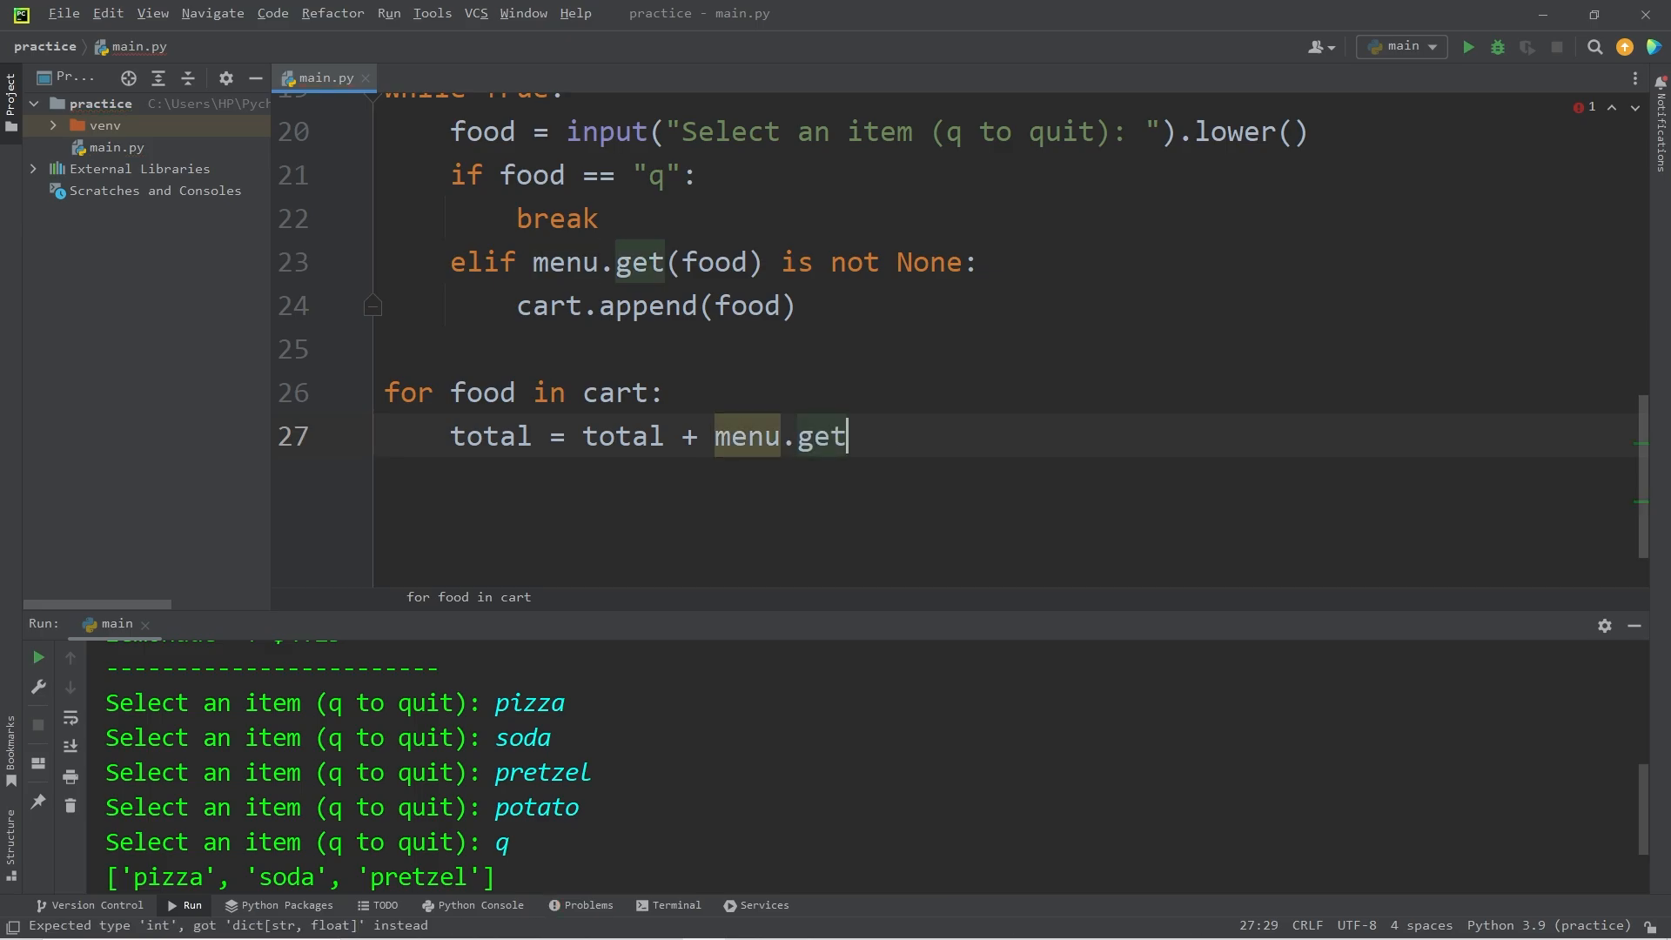
text(())
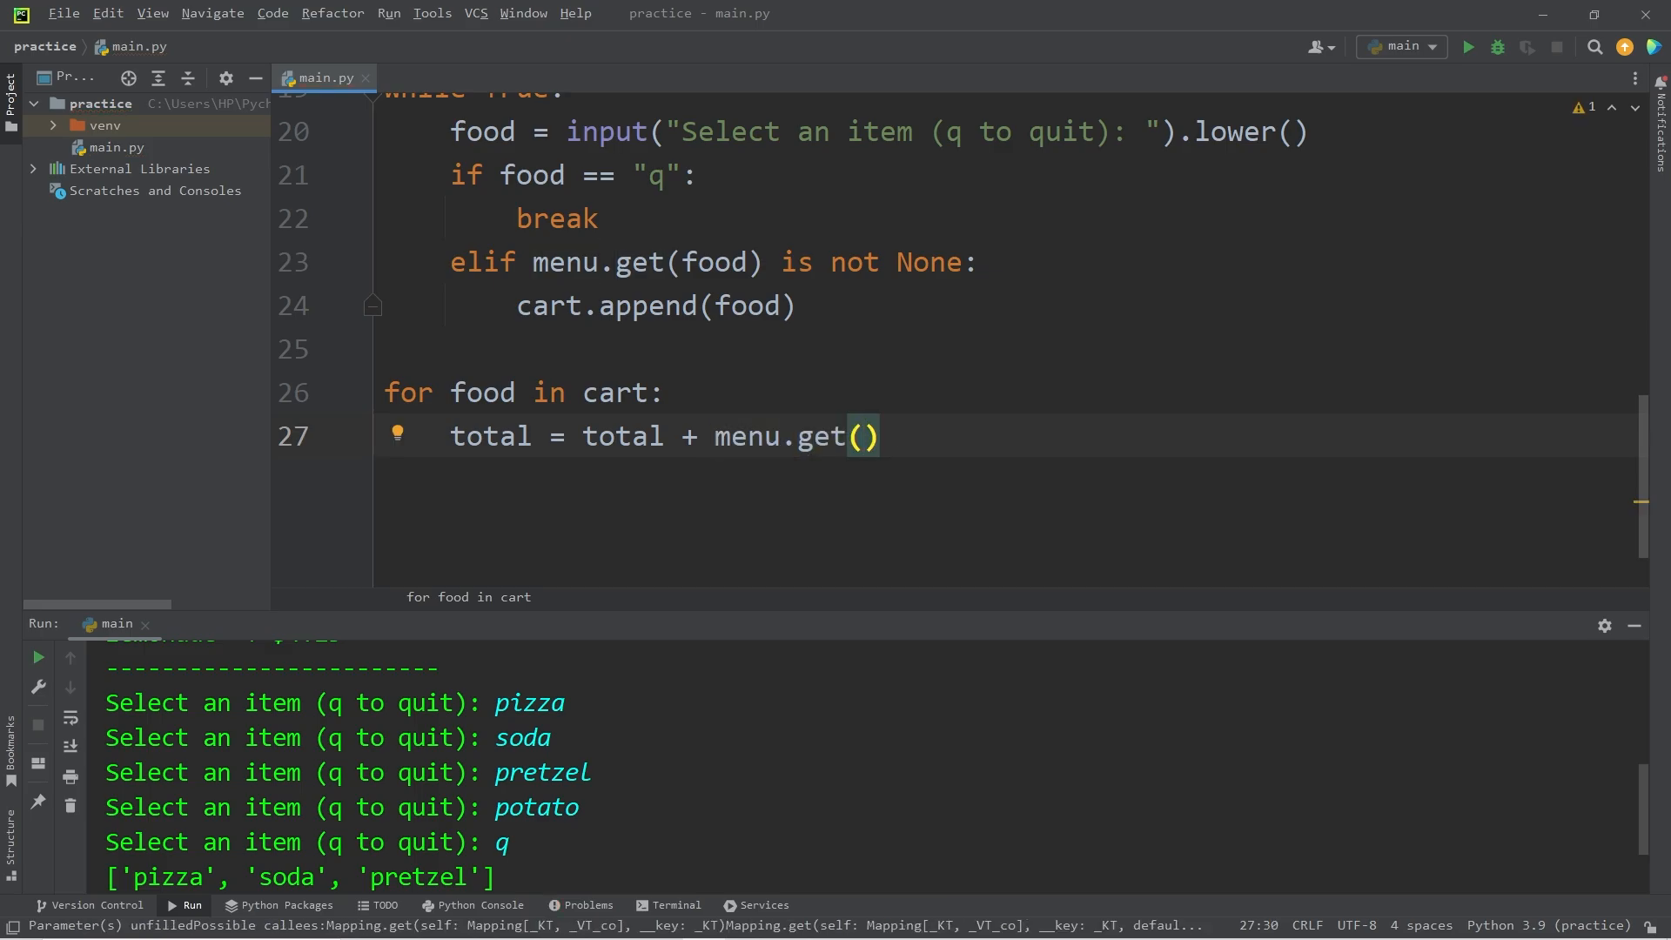
text(food)
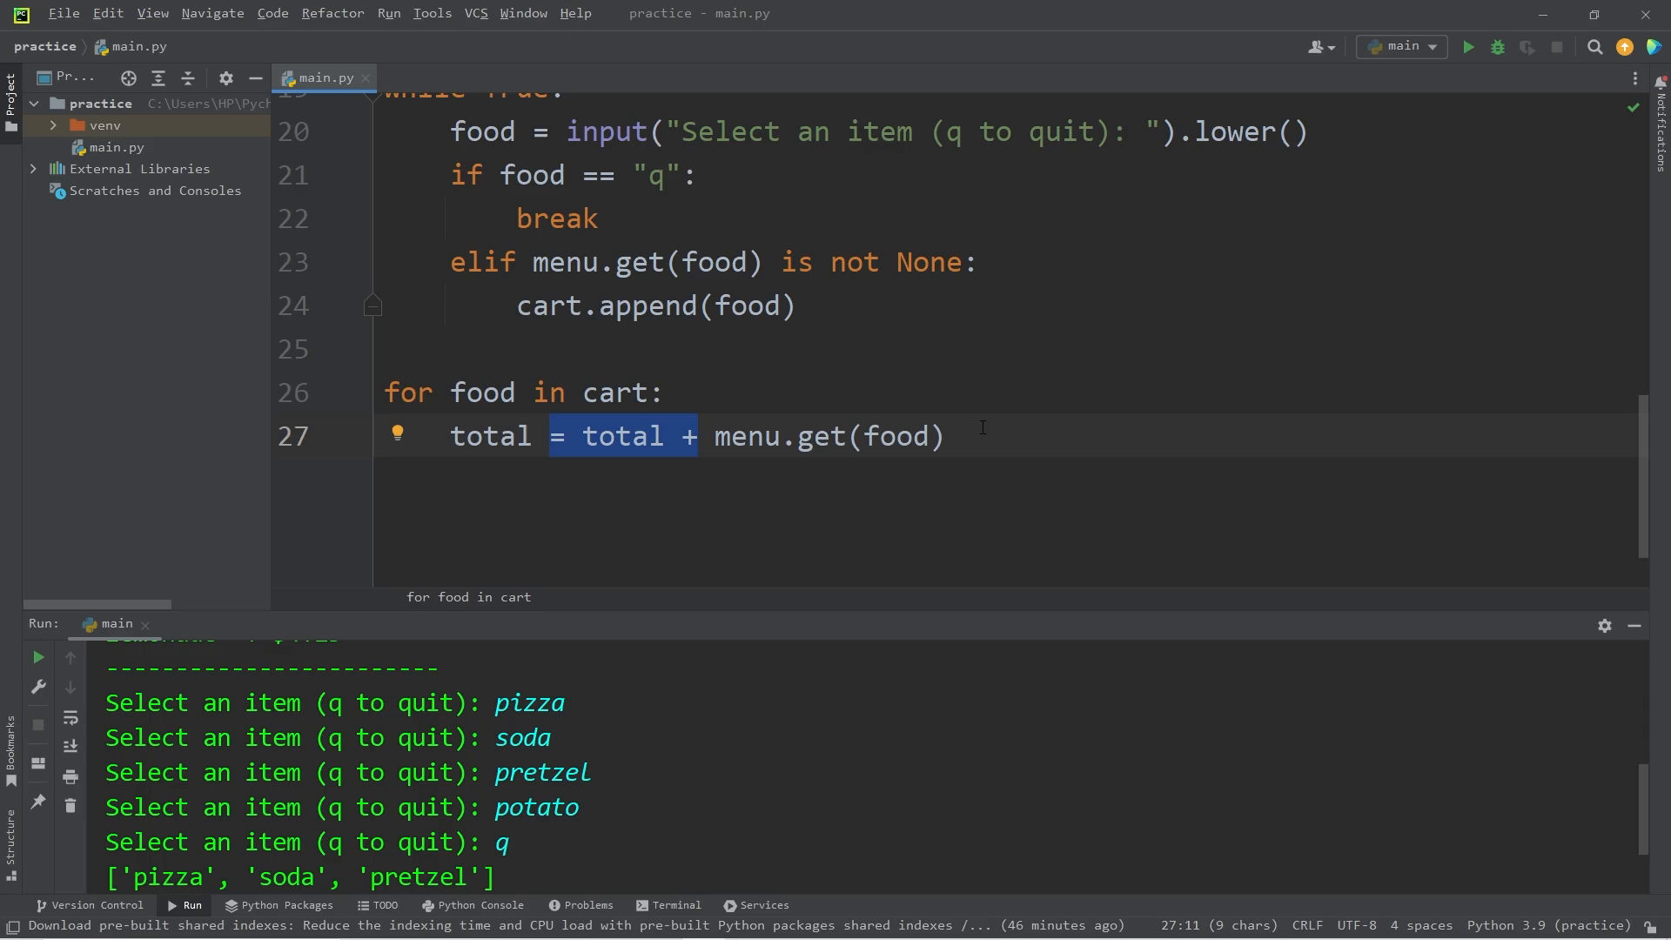
text(+=)
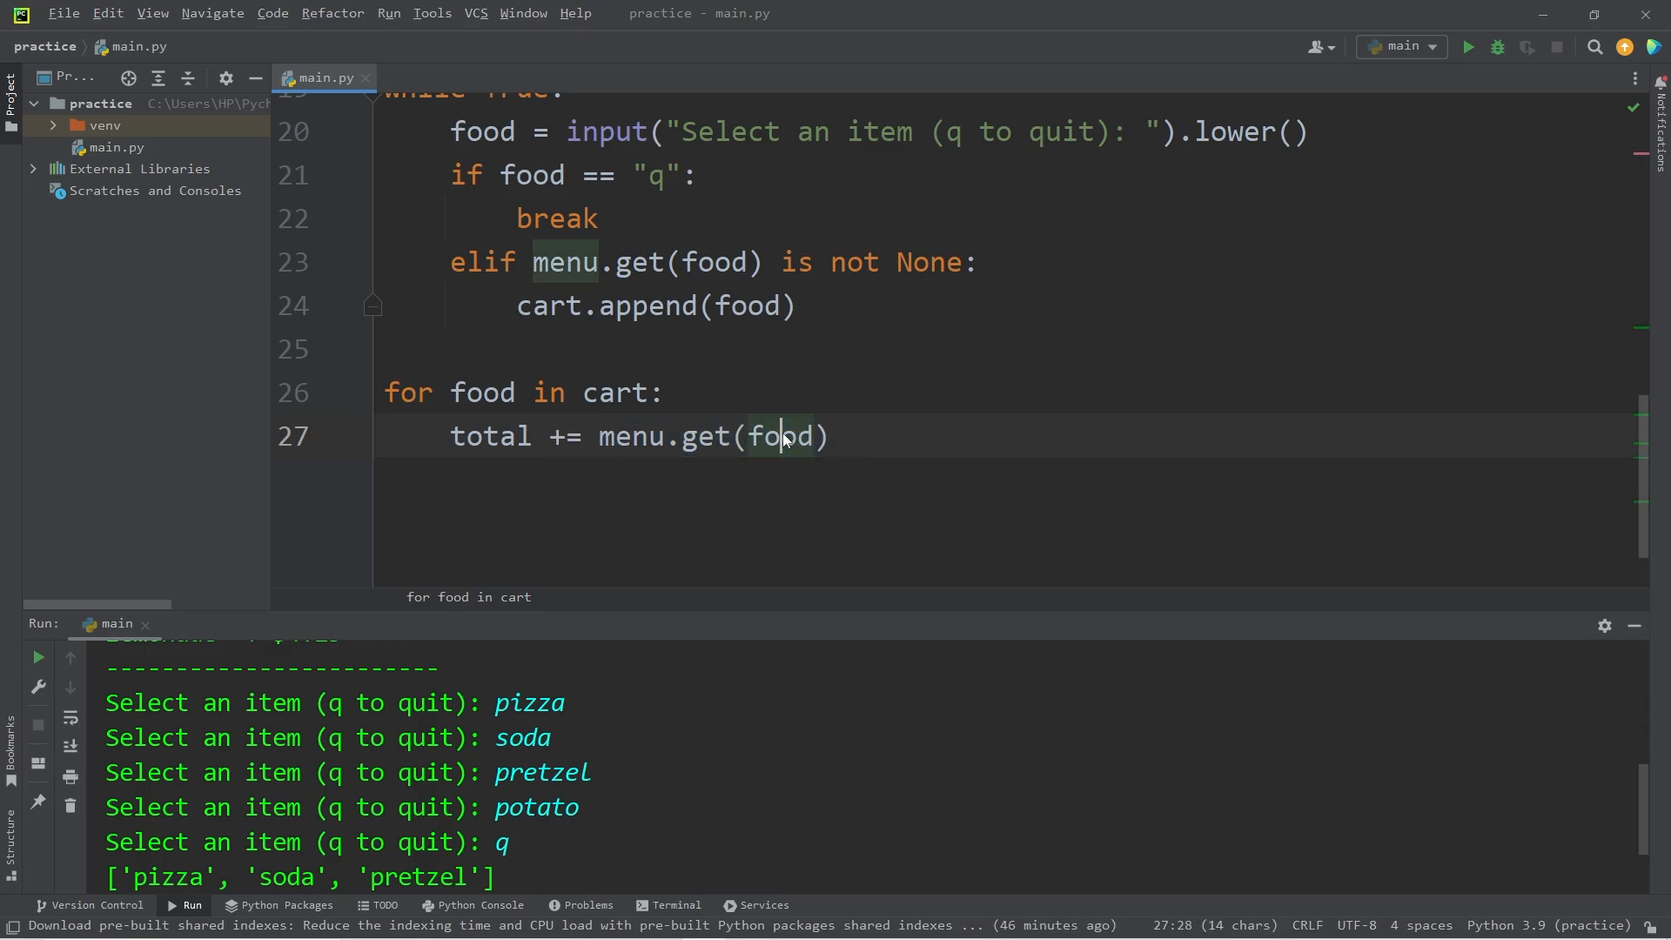
- Inside the cart loop, print each food space-separated using end=" "
double_click(482, 391)
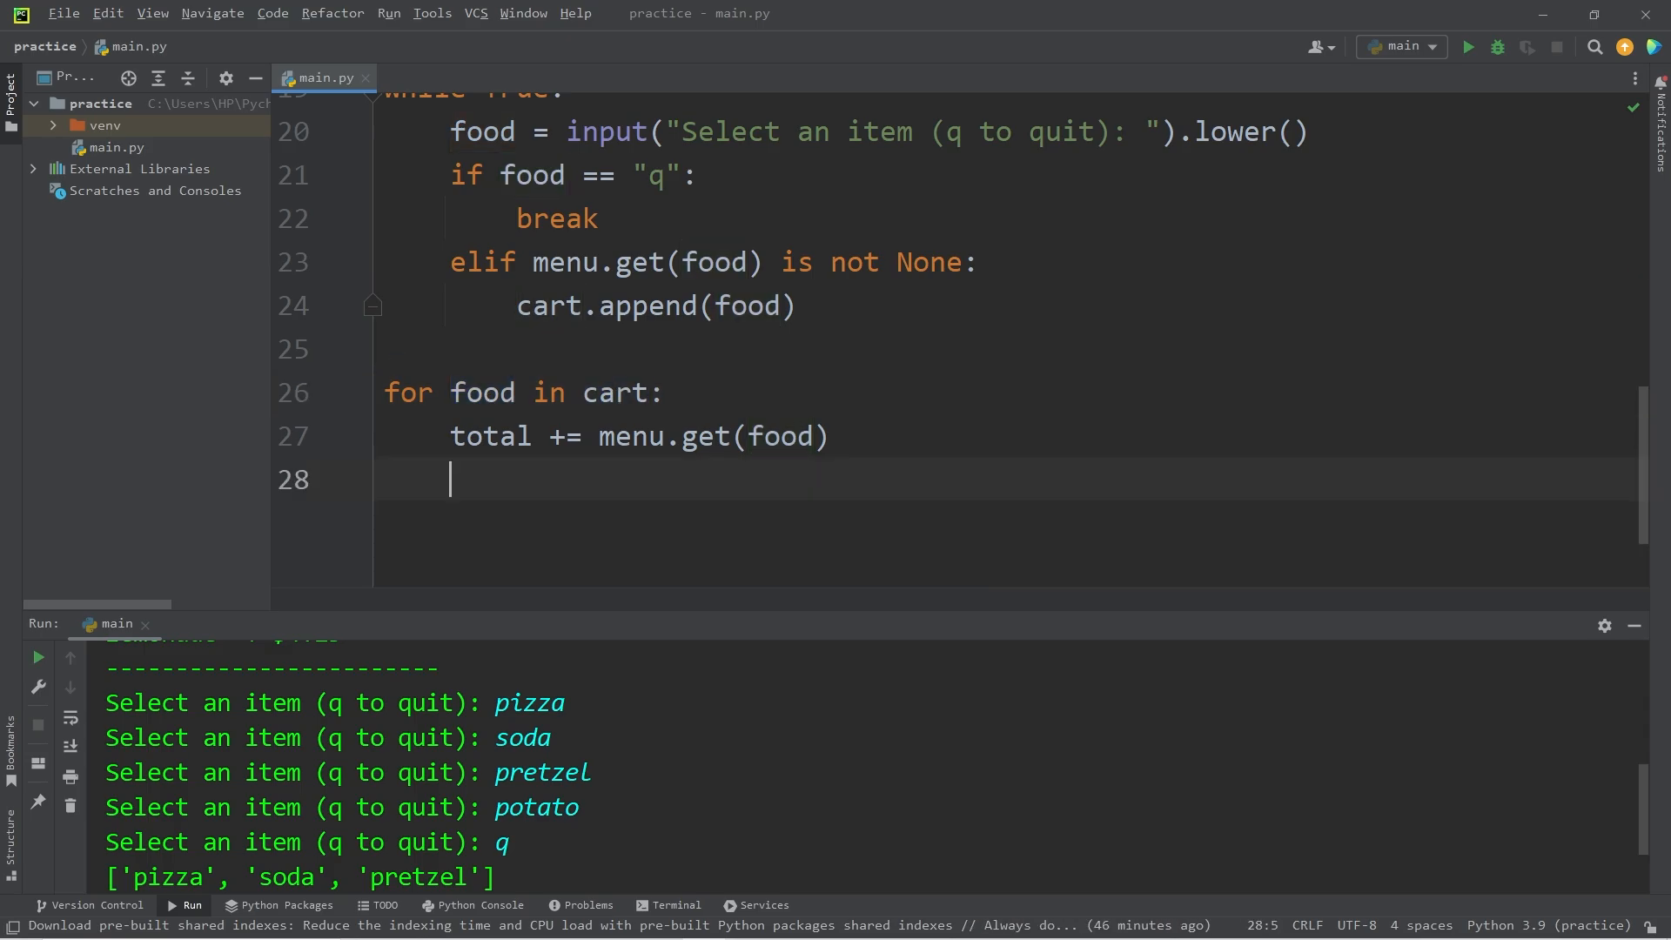
text(print()
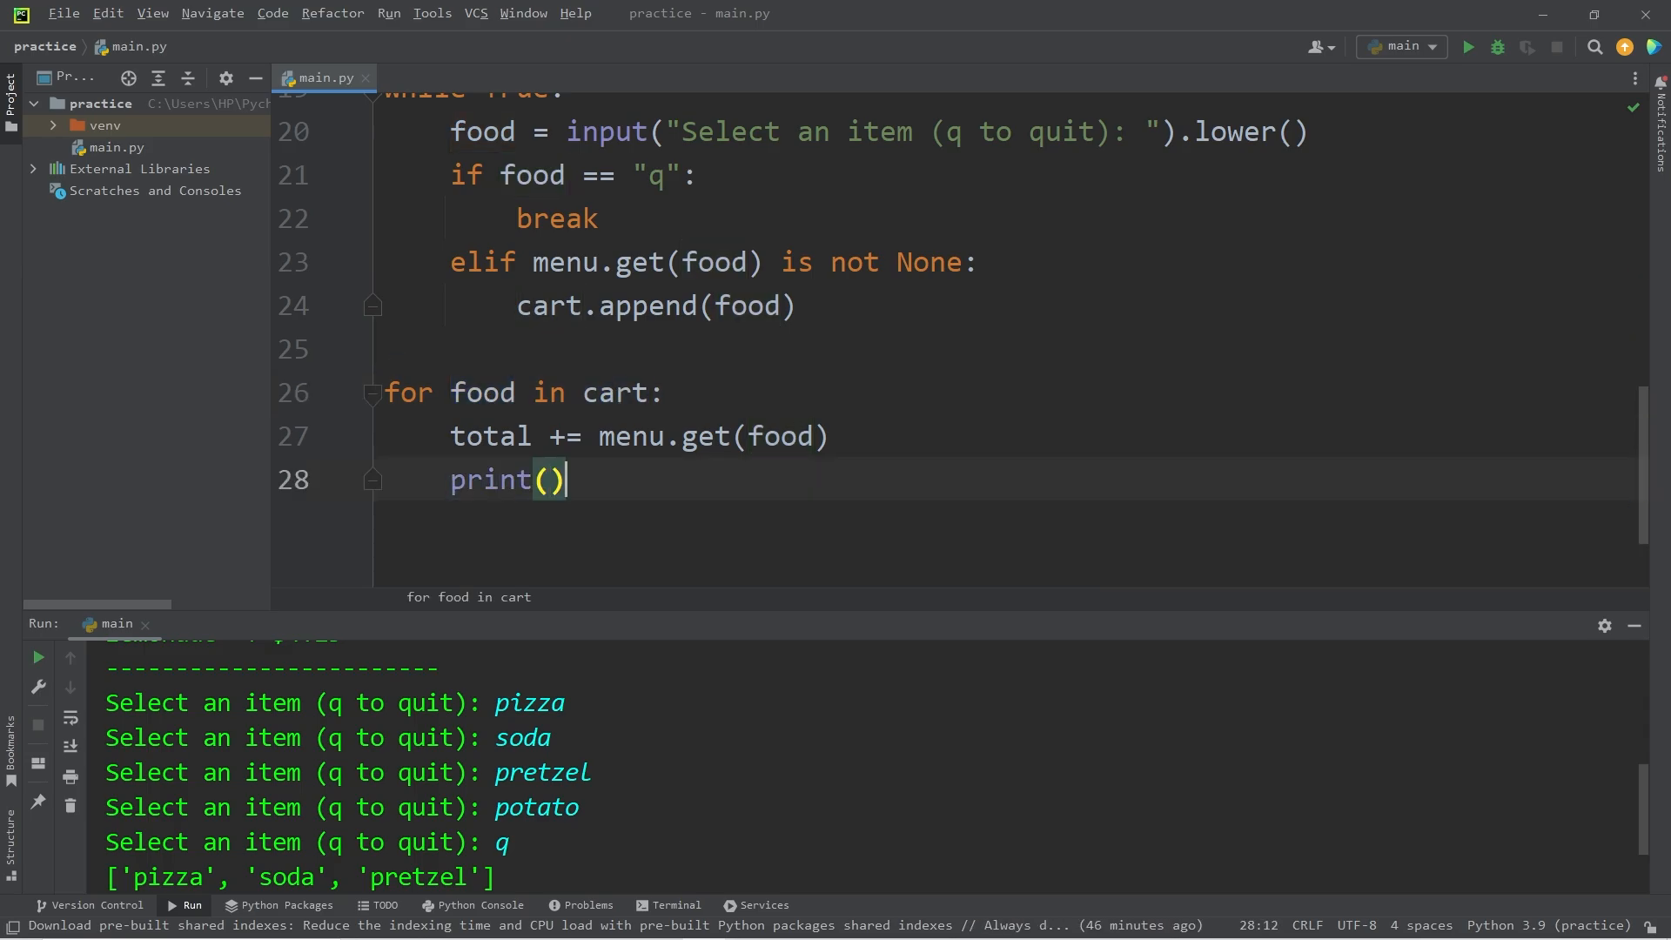
text(food)
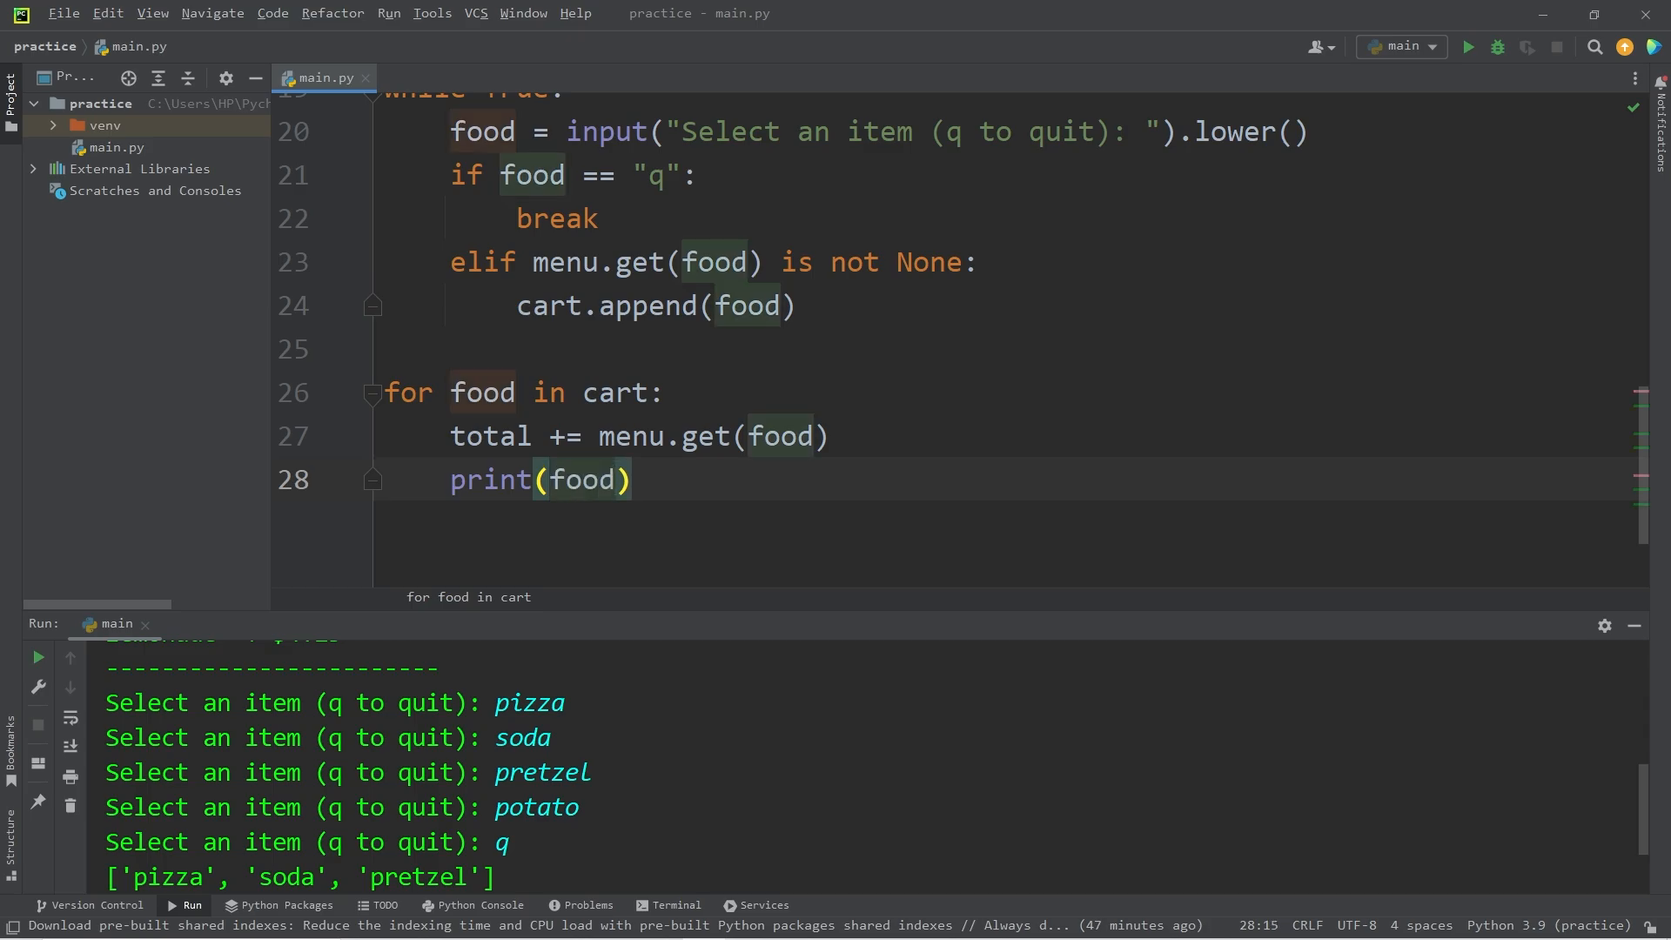
text(, end)
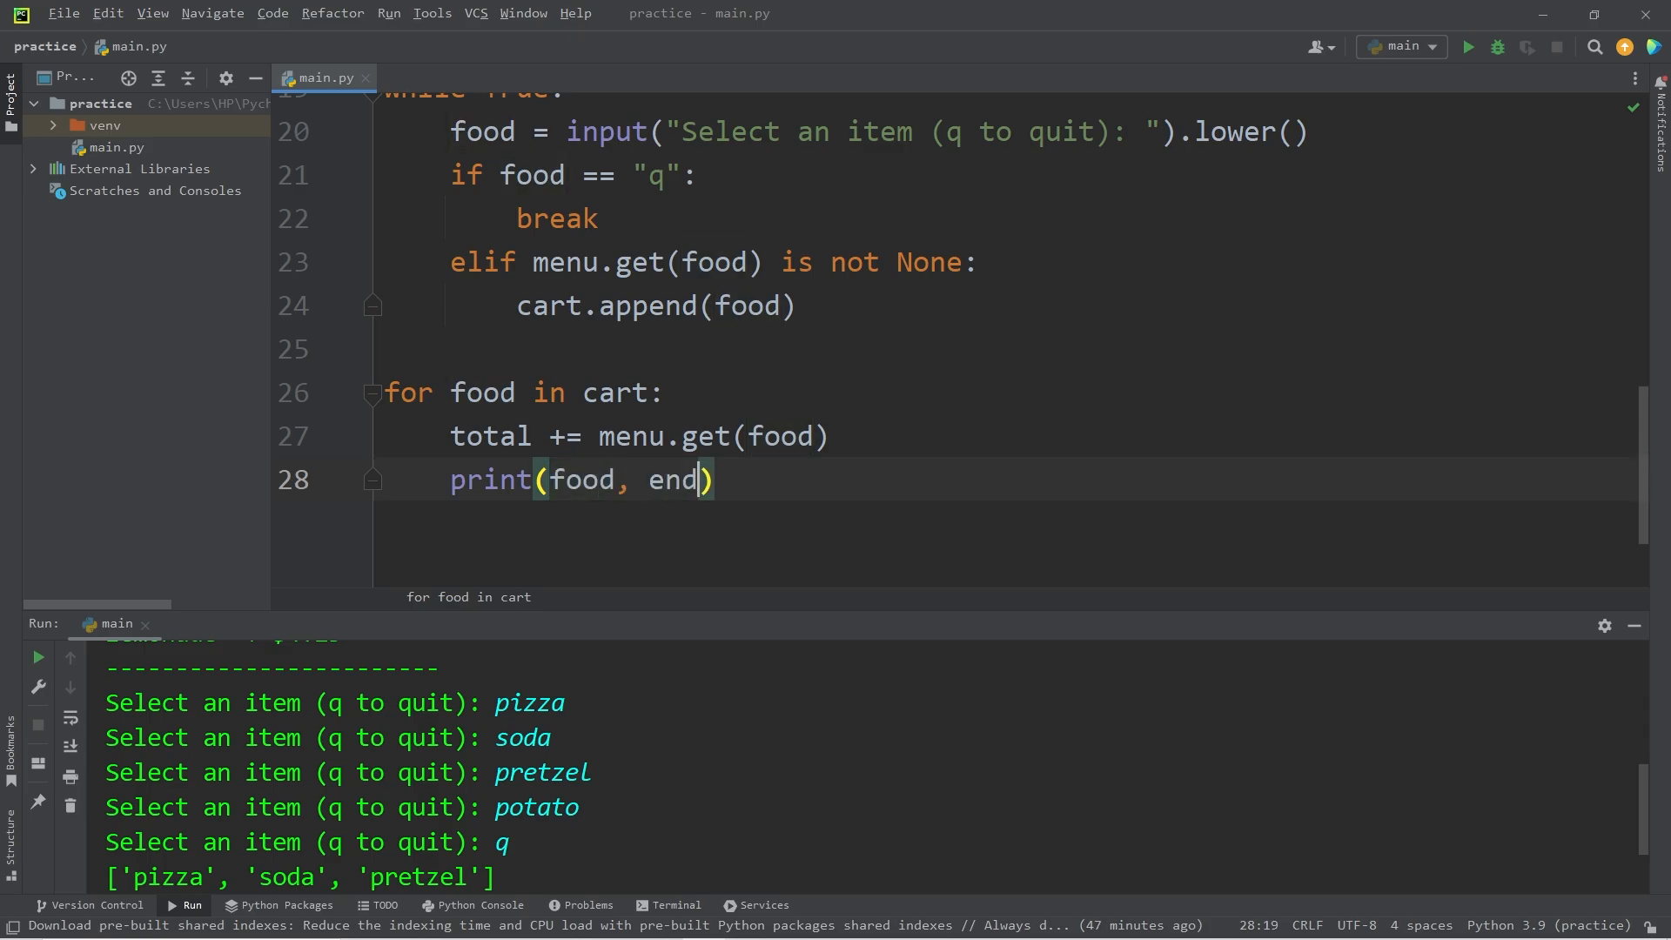
text(=")
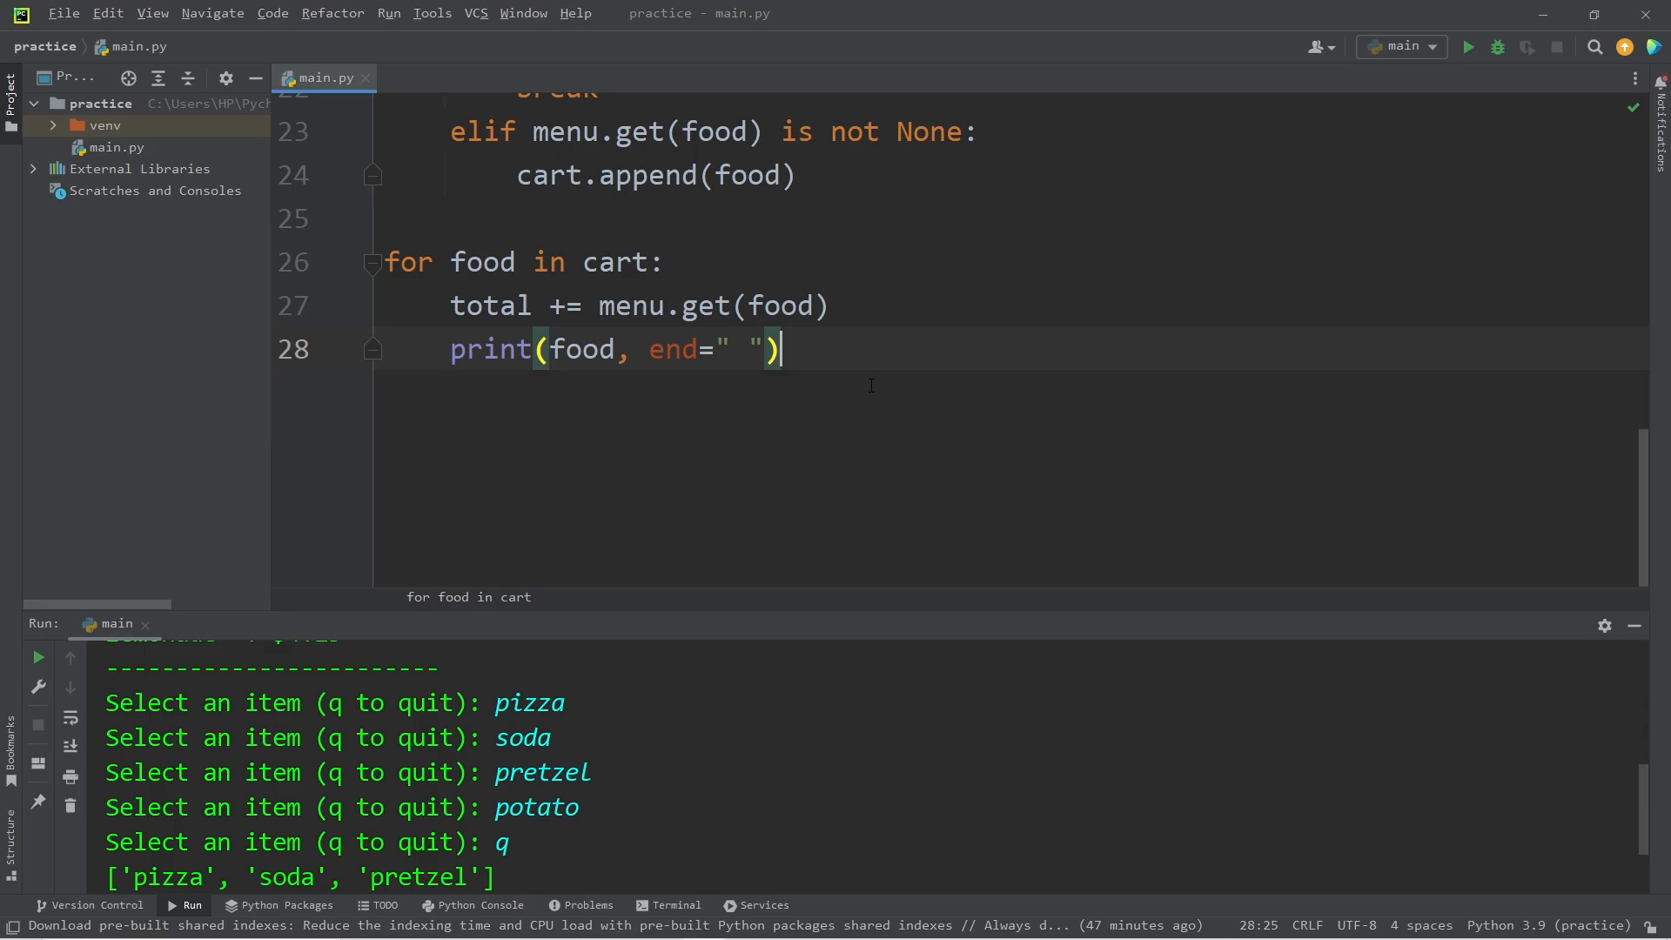
- Test-run ordering popcorn, soda and pretzel; they print on a single line
click(1465, 47)
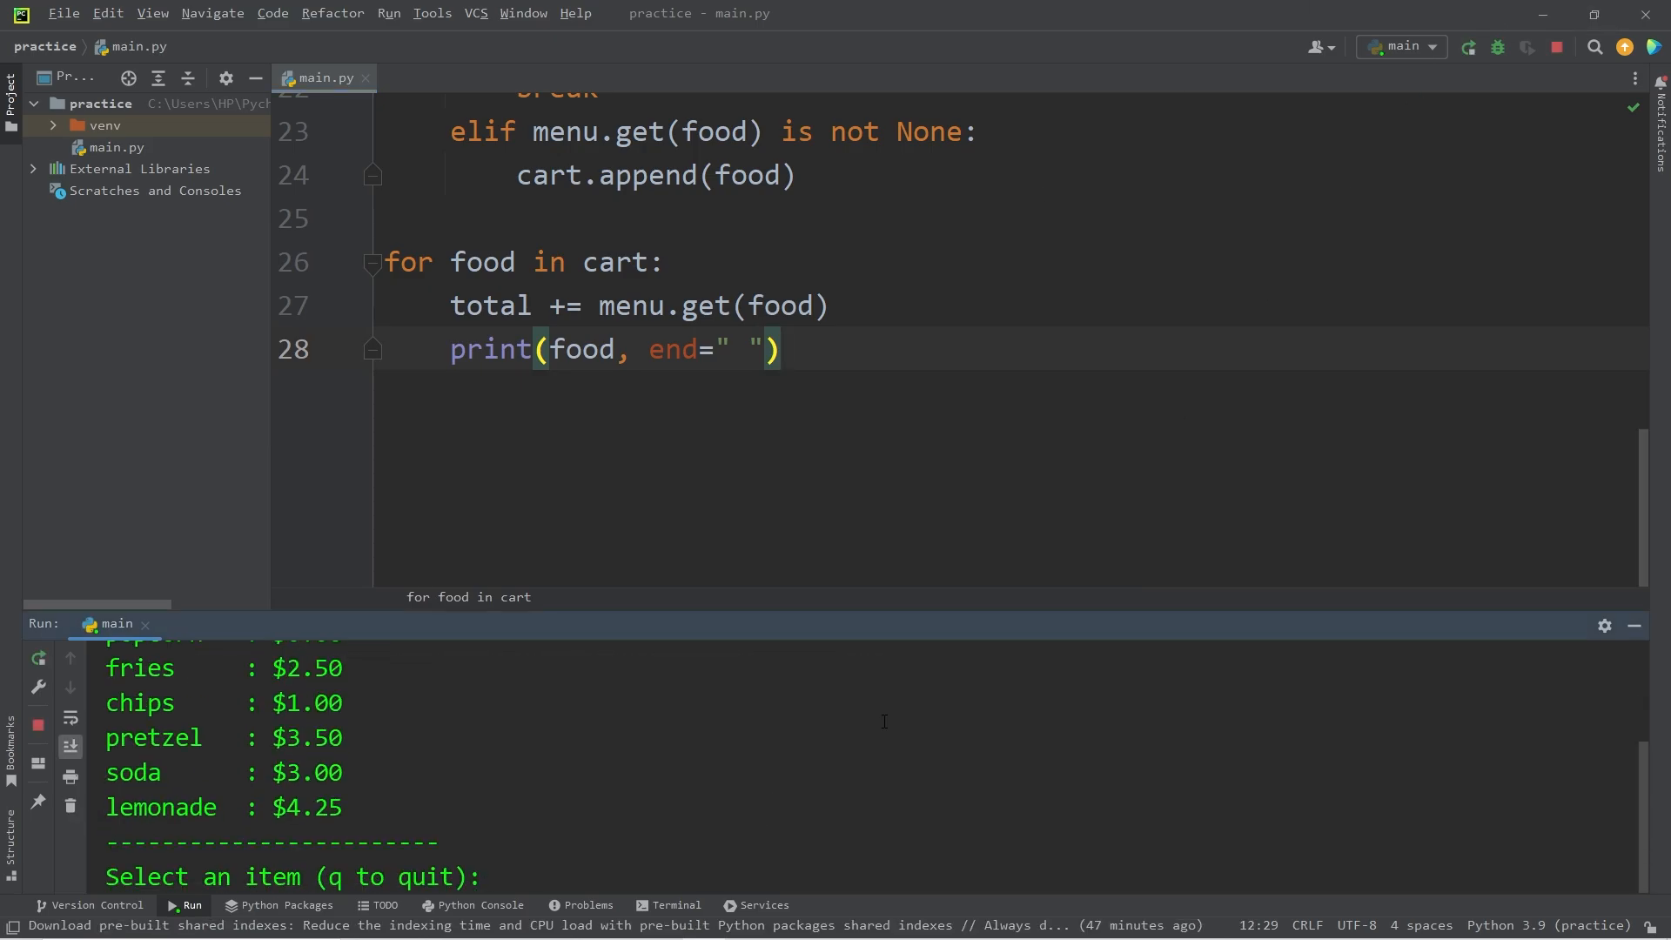
text(popcorn)
text(soda)
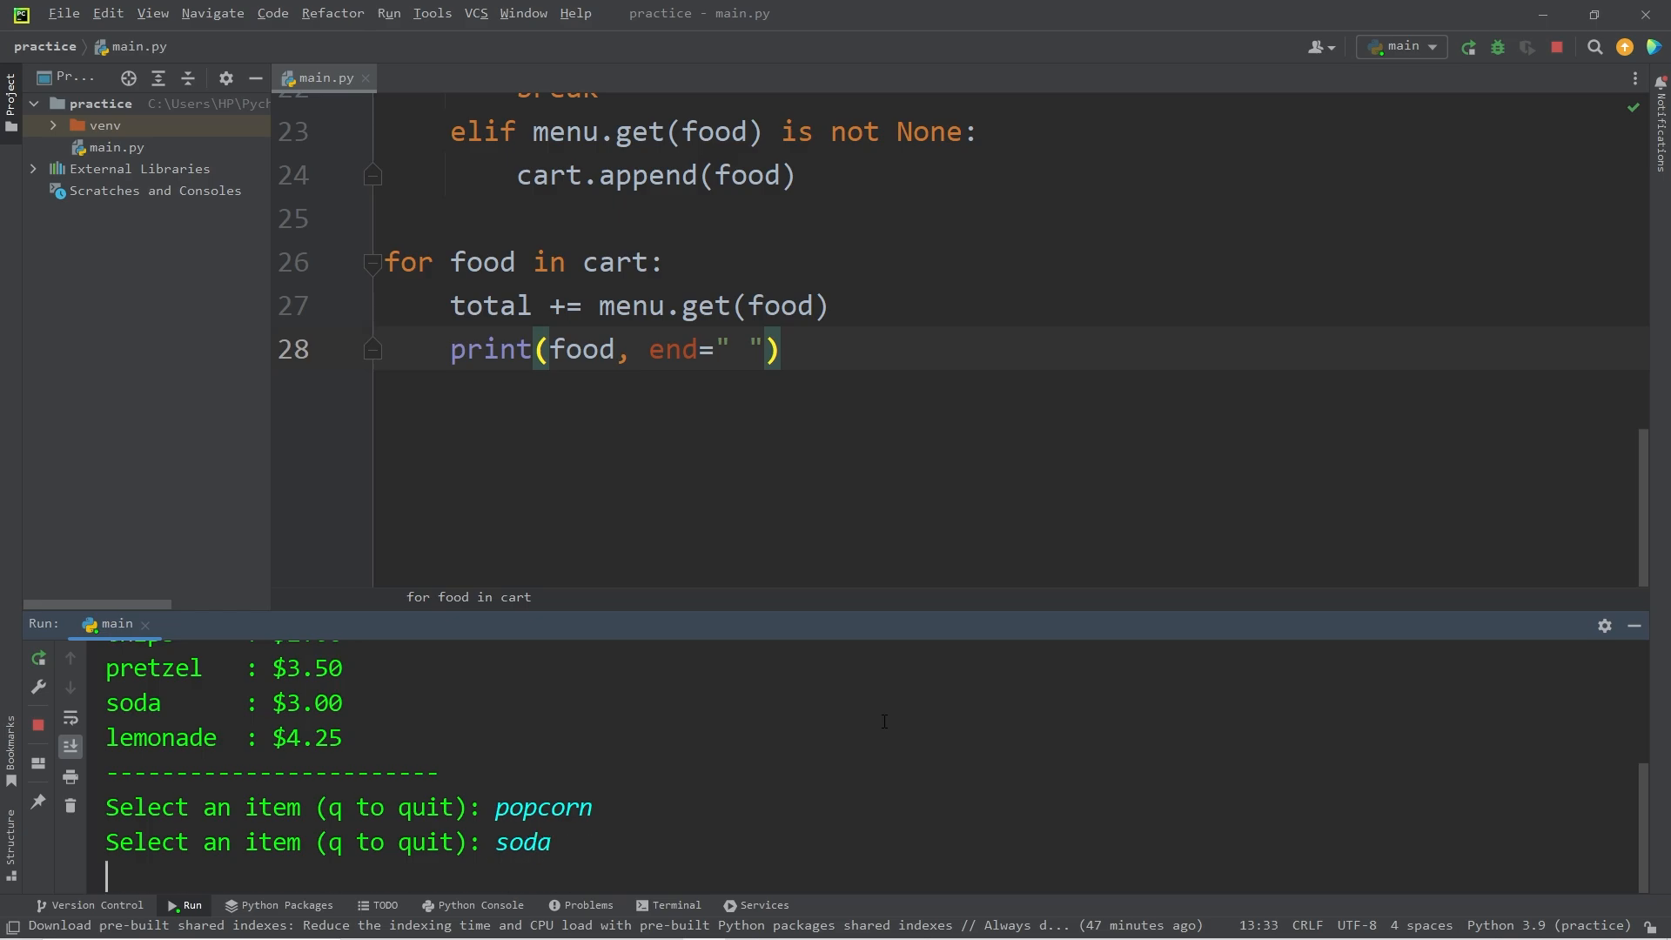
text(pretzel)
text(q)
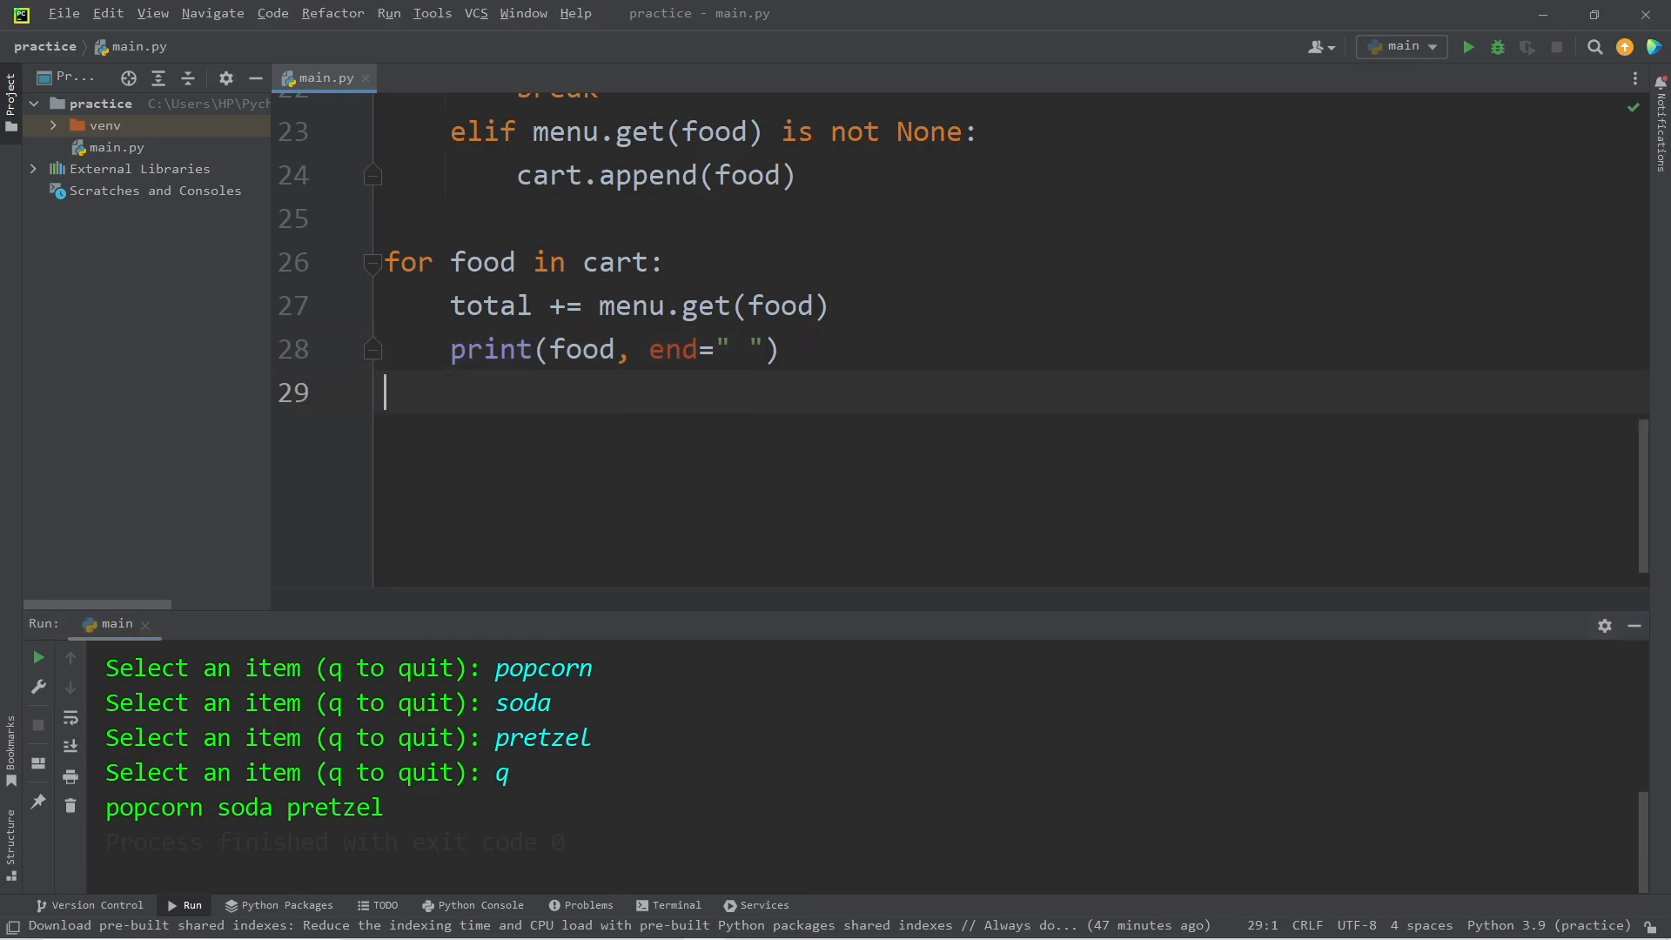
- End the script with a blank print and print(f"Total is: ${total:.2f}")
text(print()
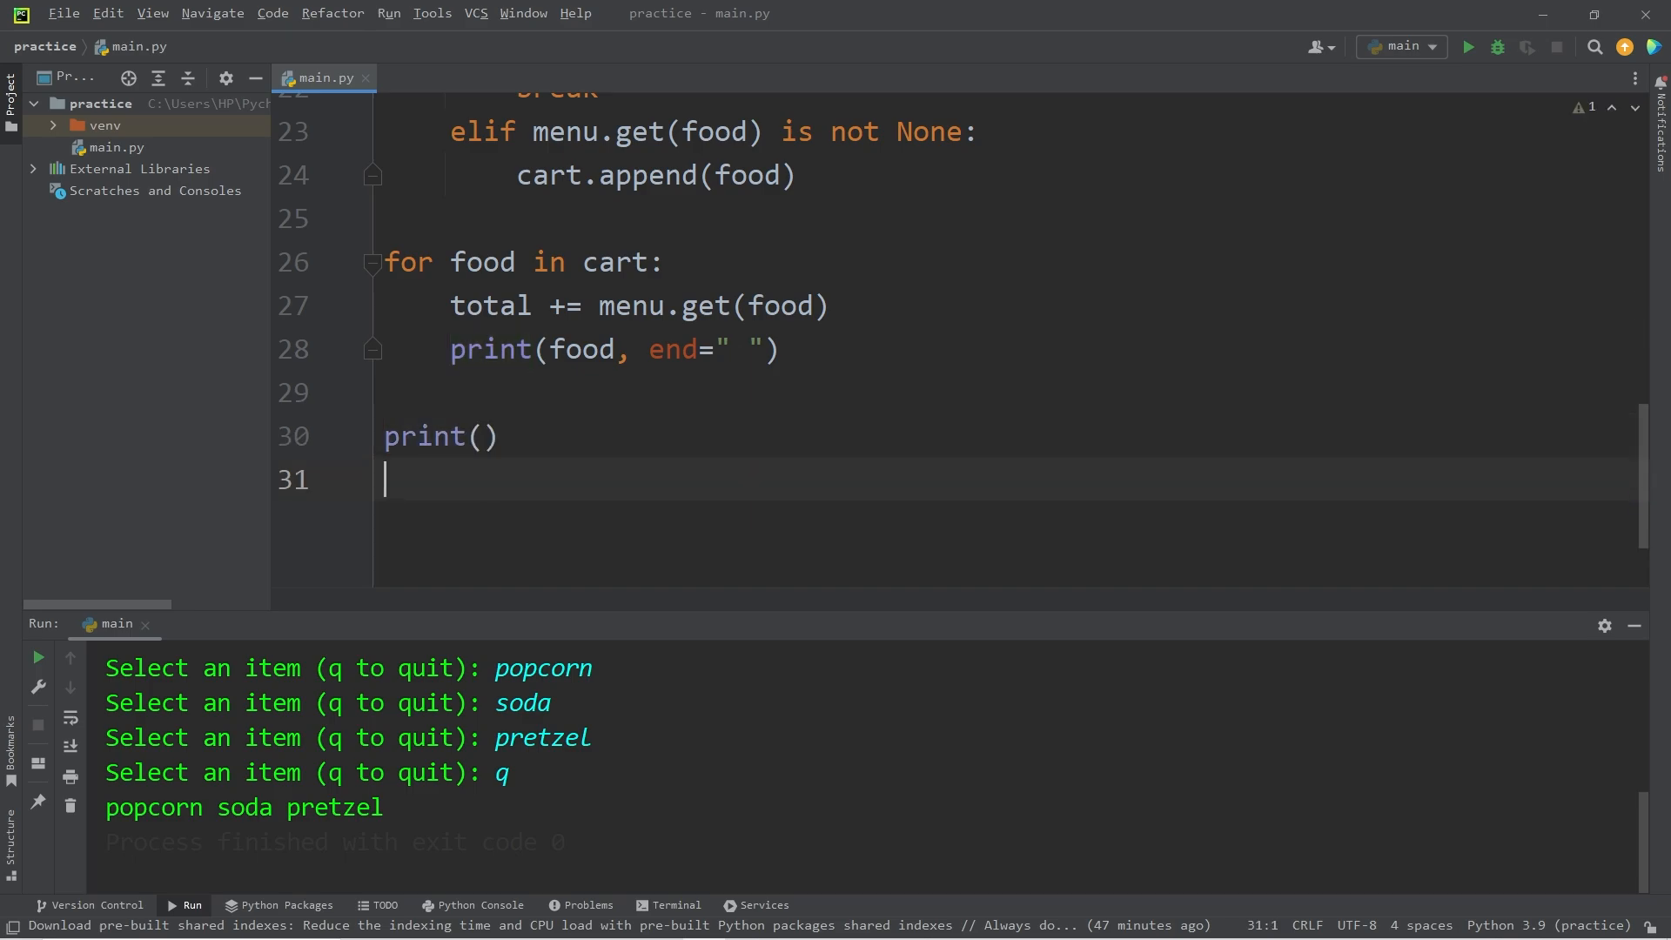
text(print())
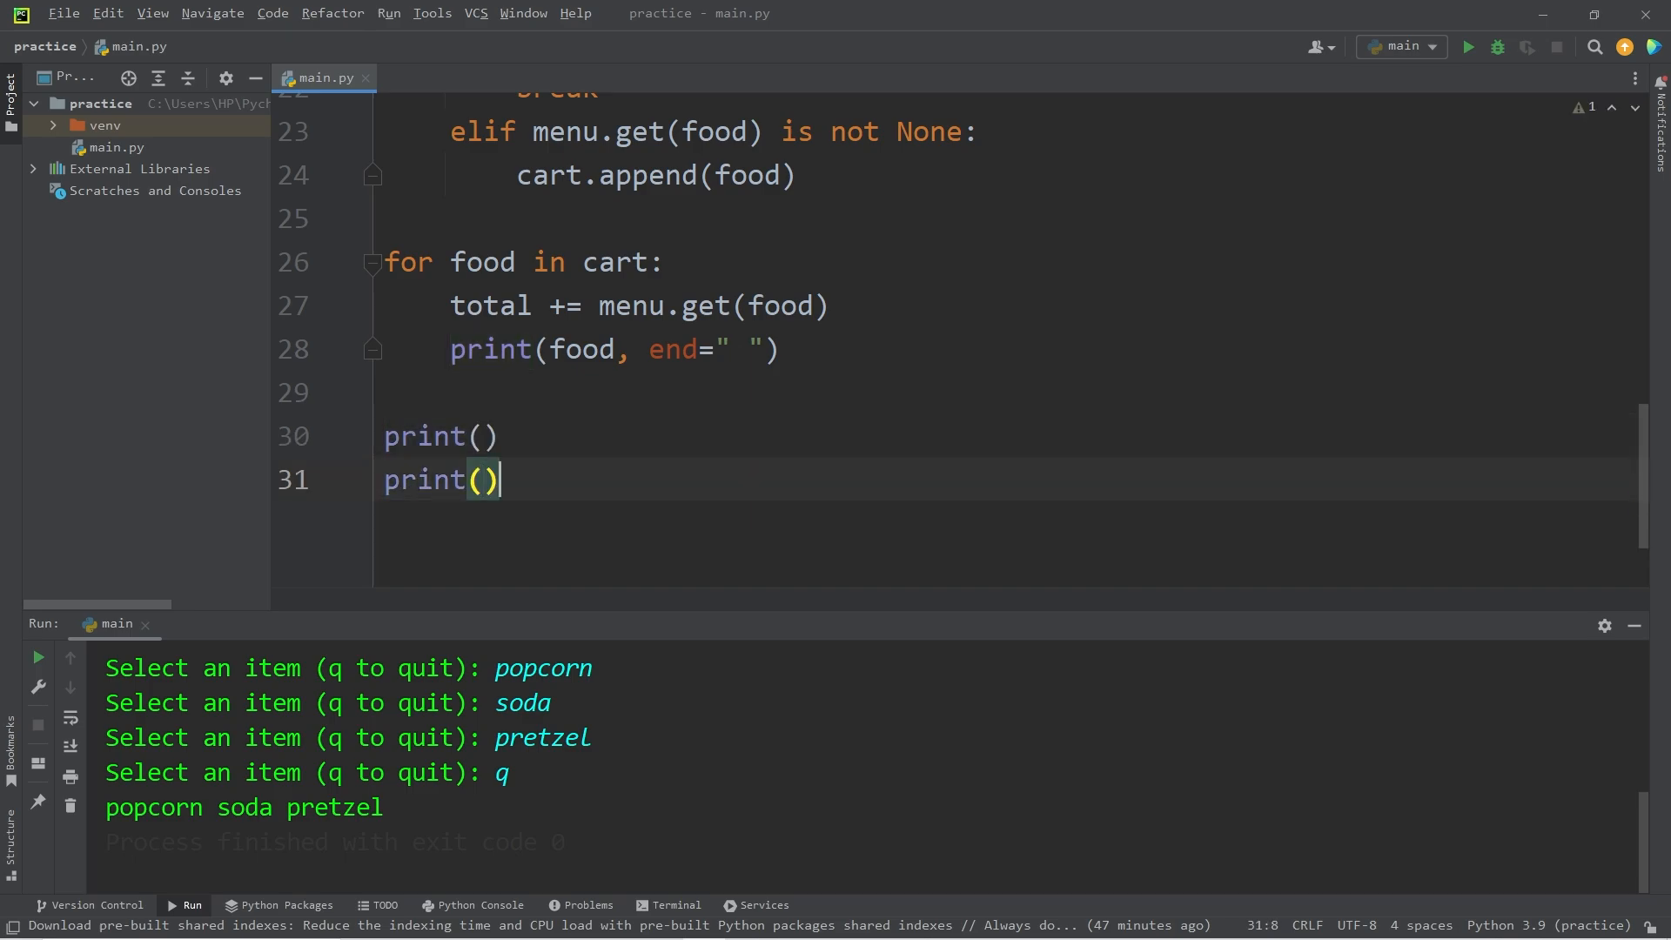
text(")
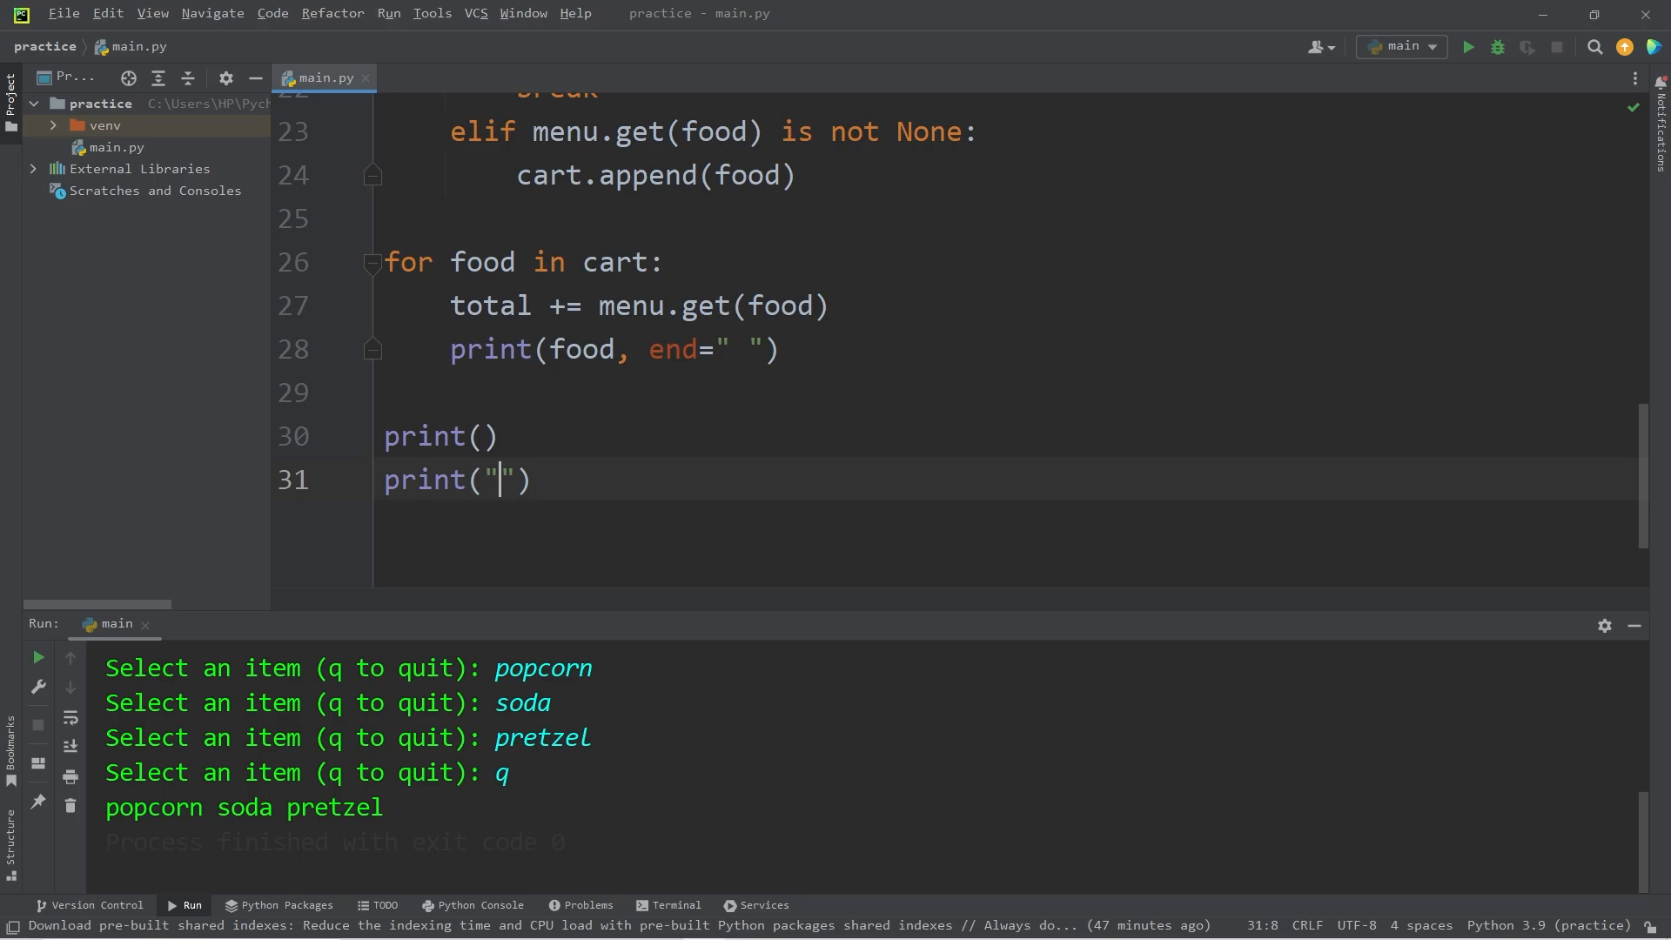
text(f)
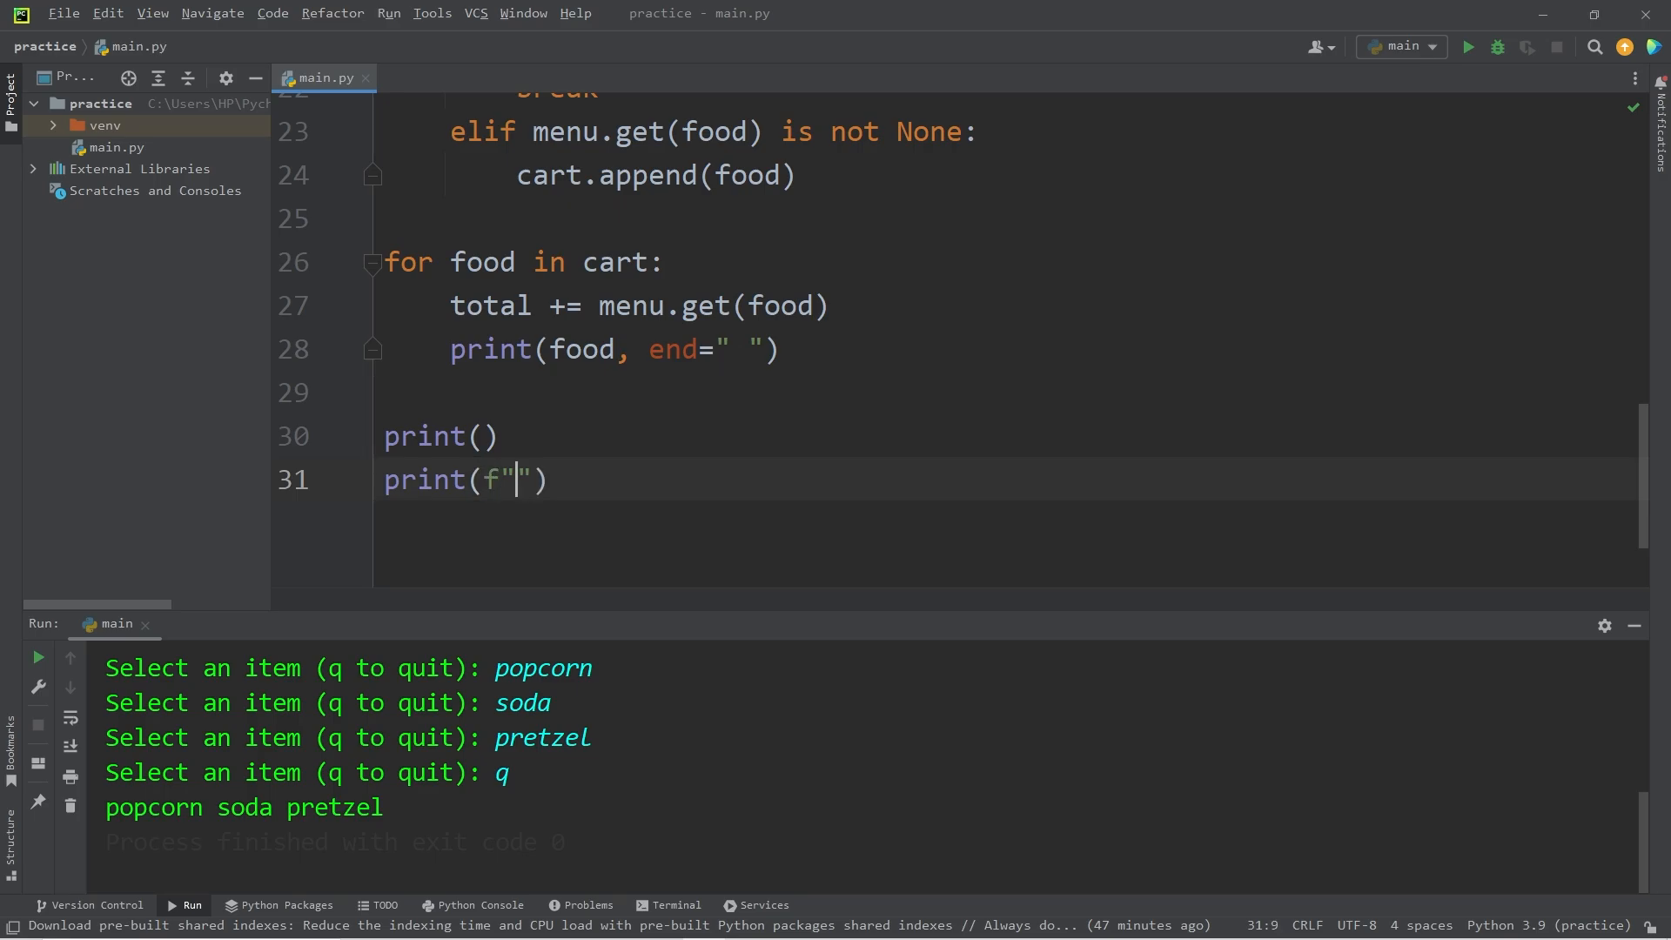
text(Total is)
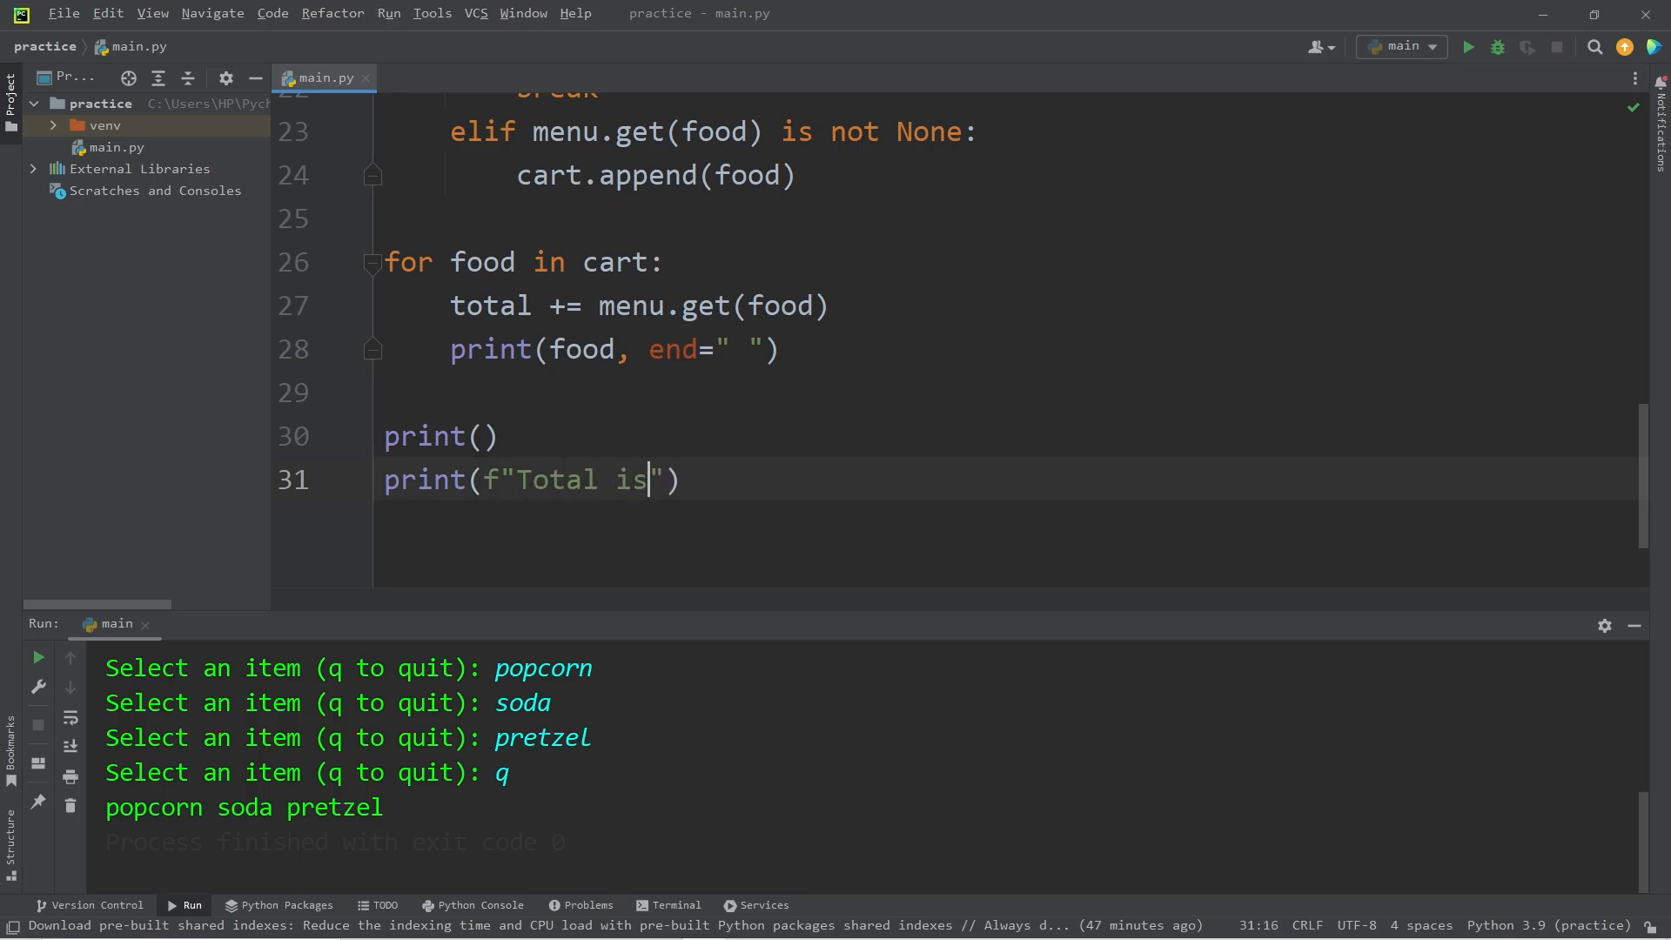
text(:)
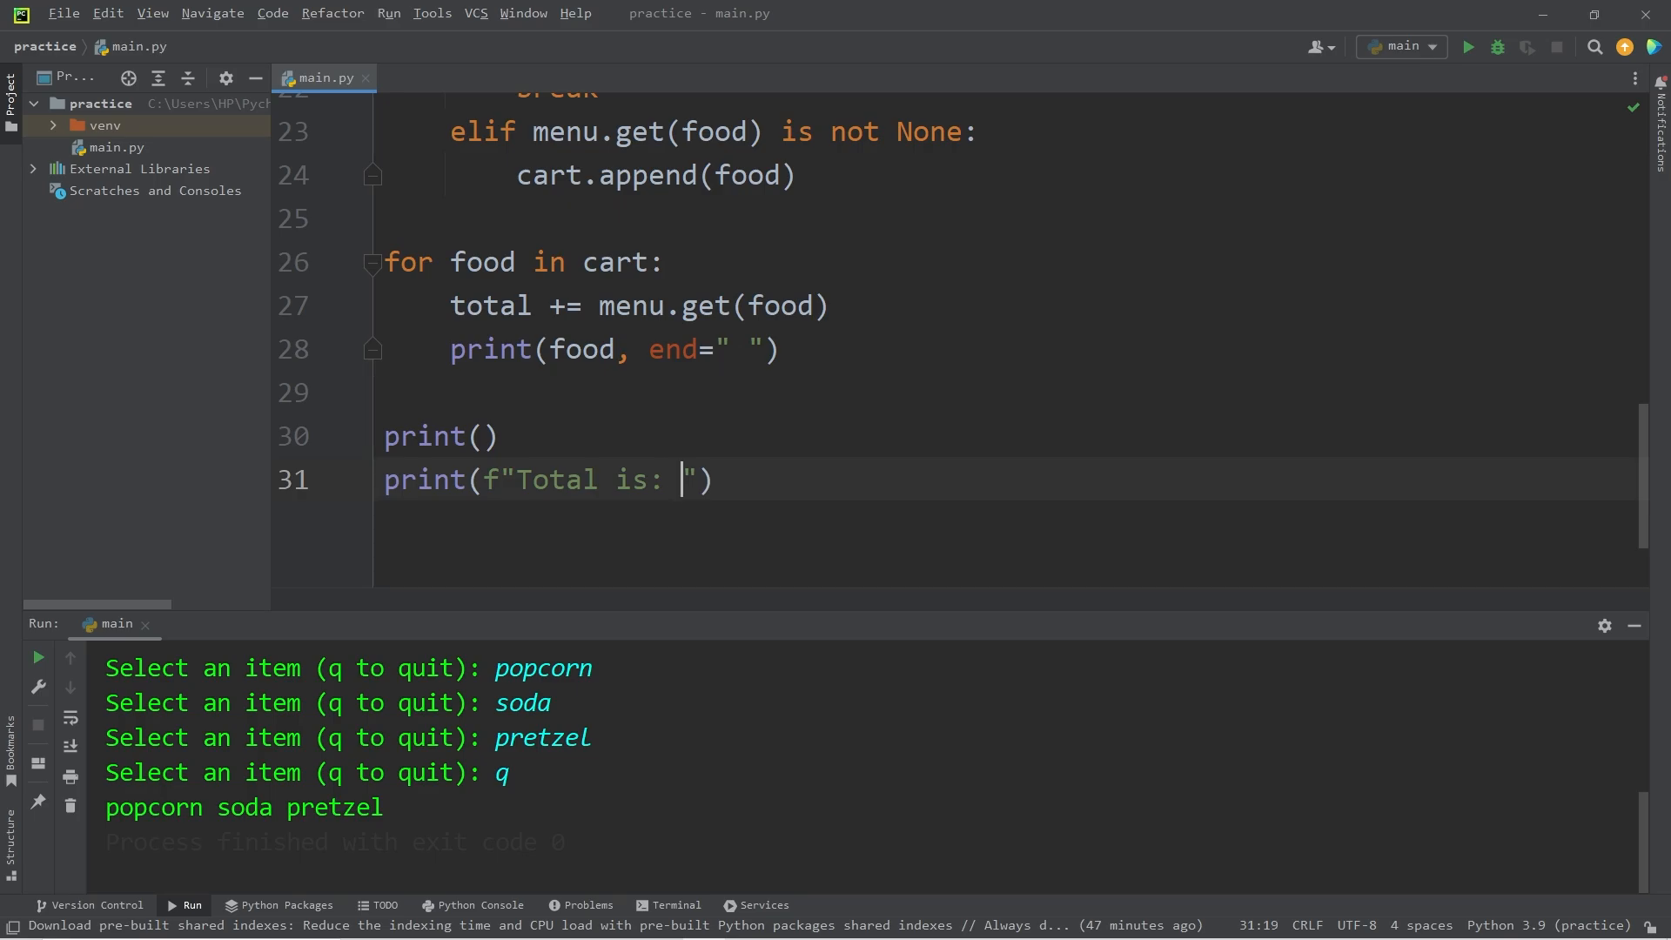
text({})
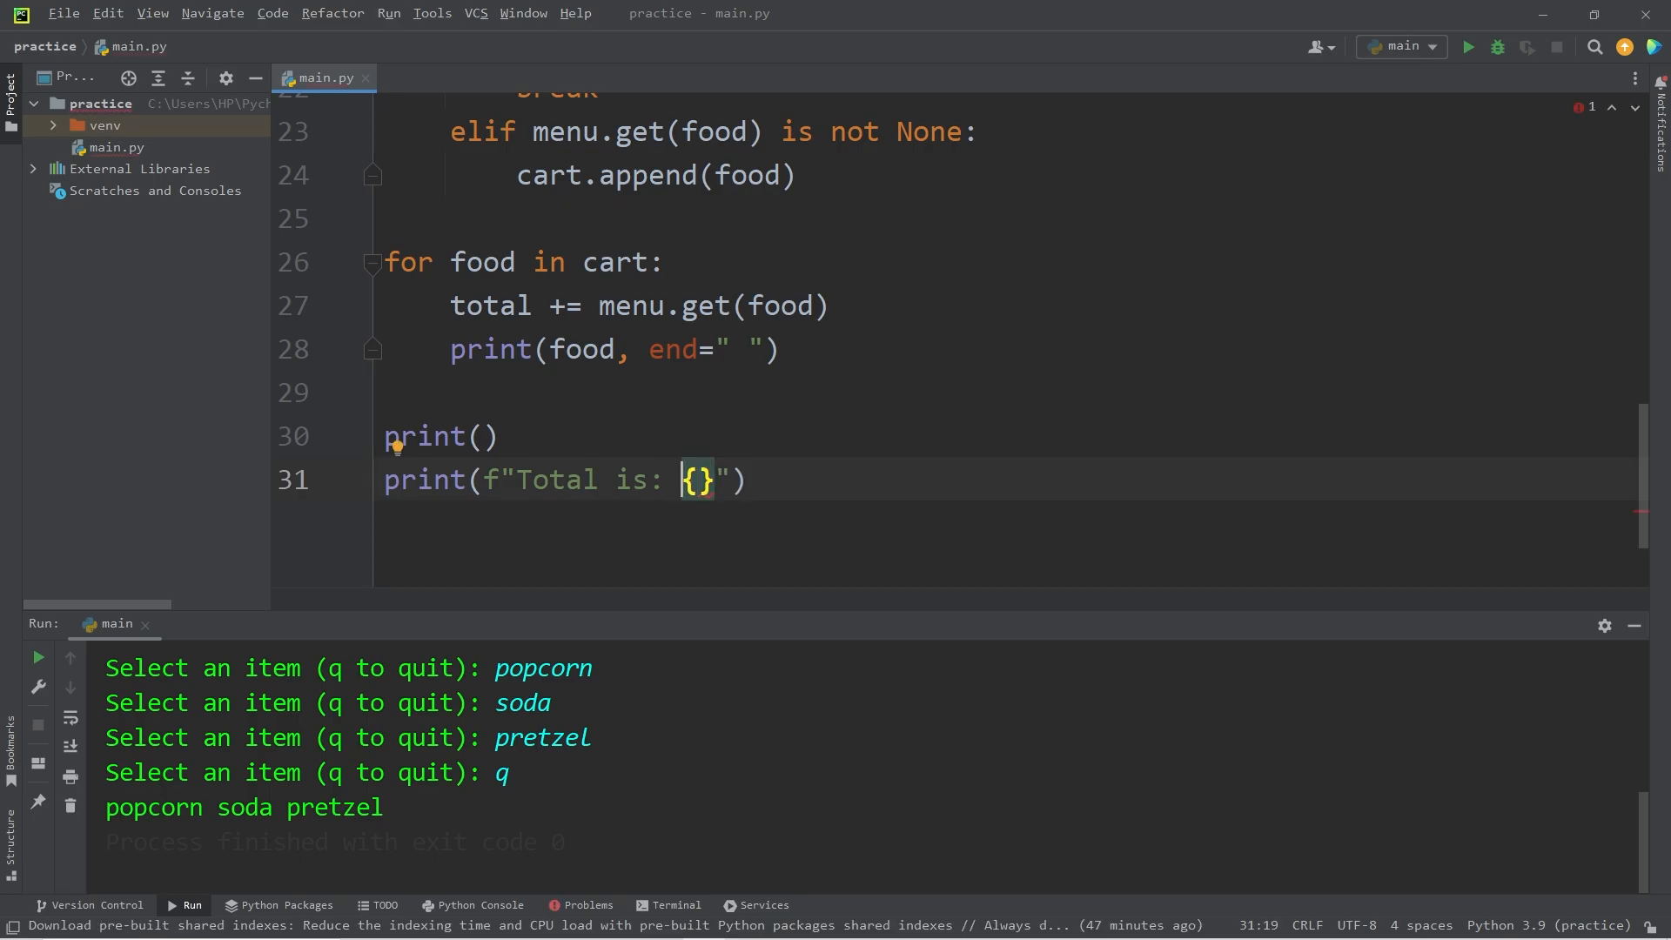
text($tota)
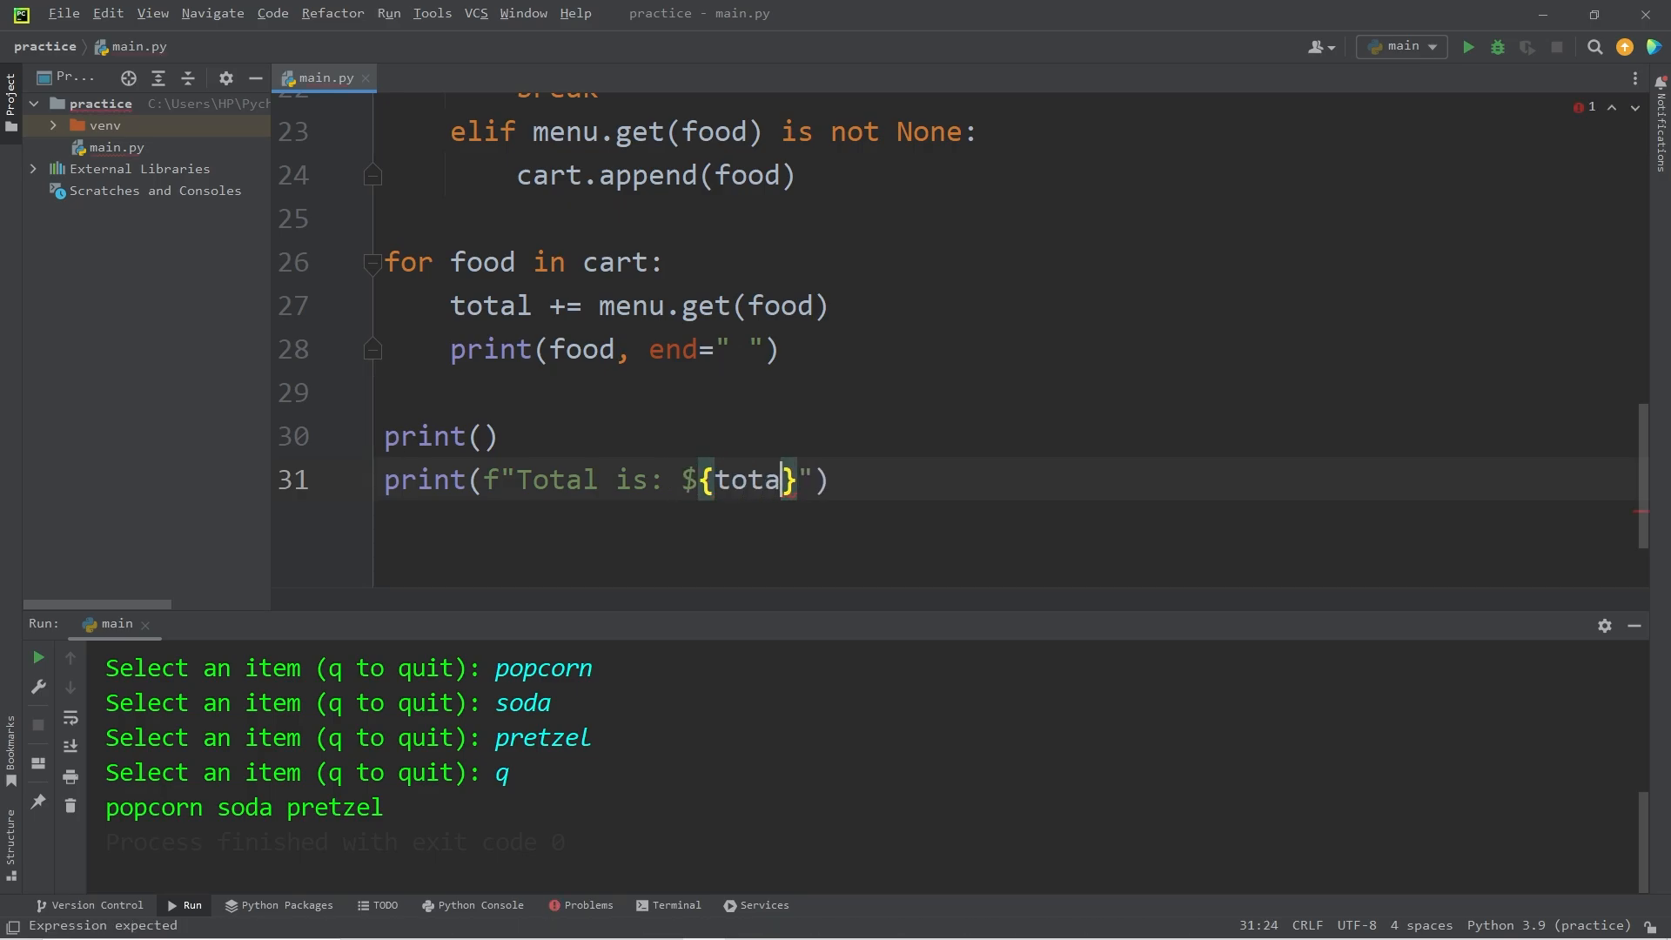
text(:)
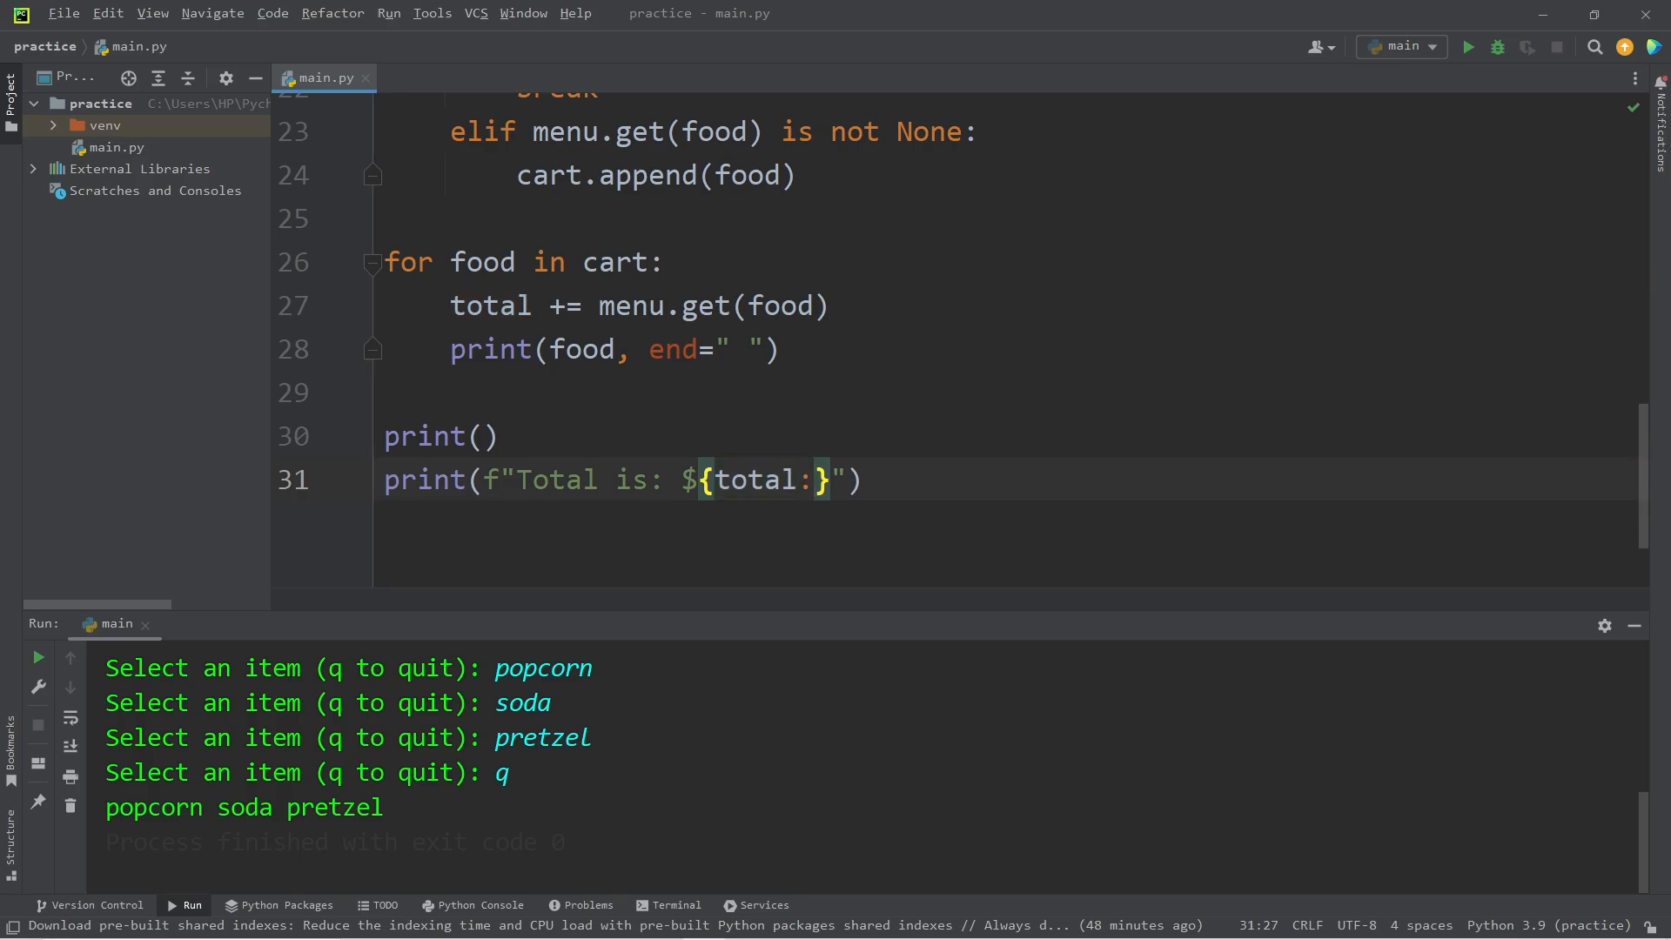
text(.2f)
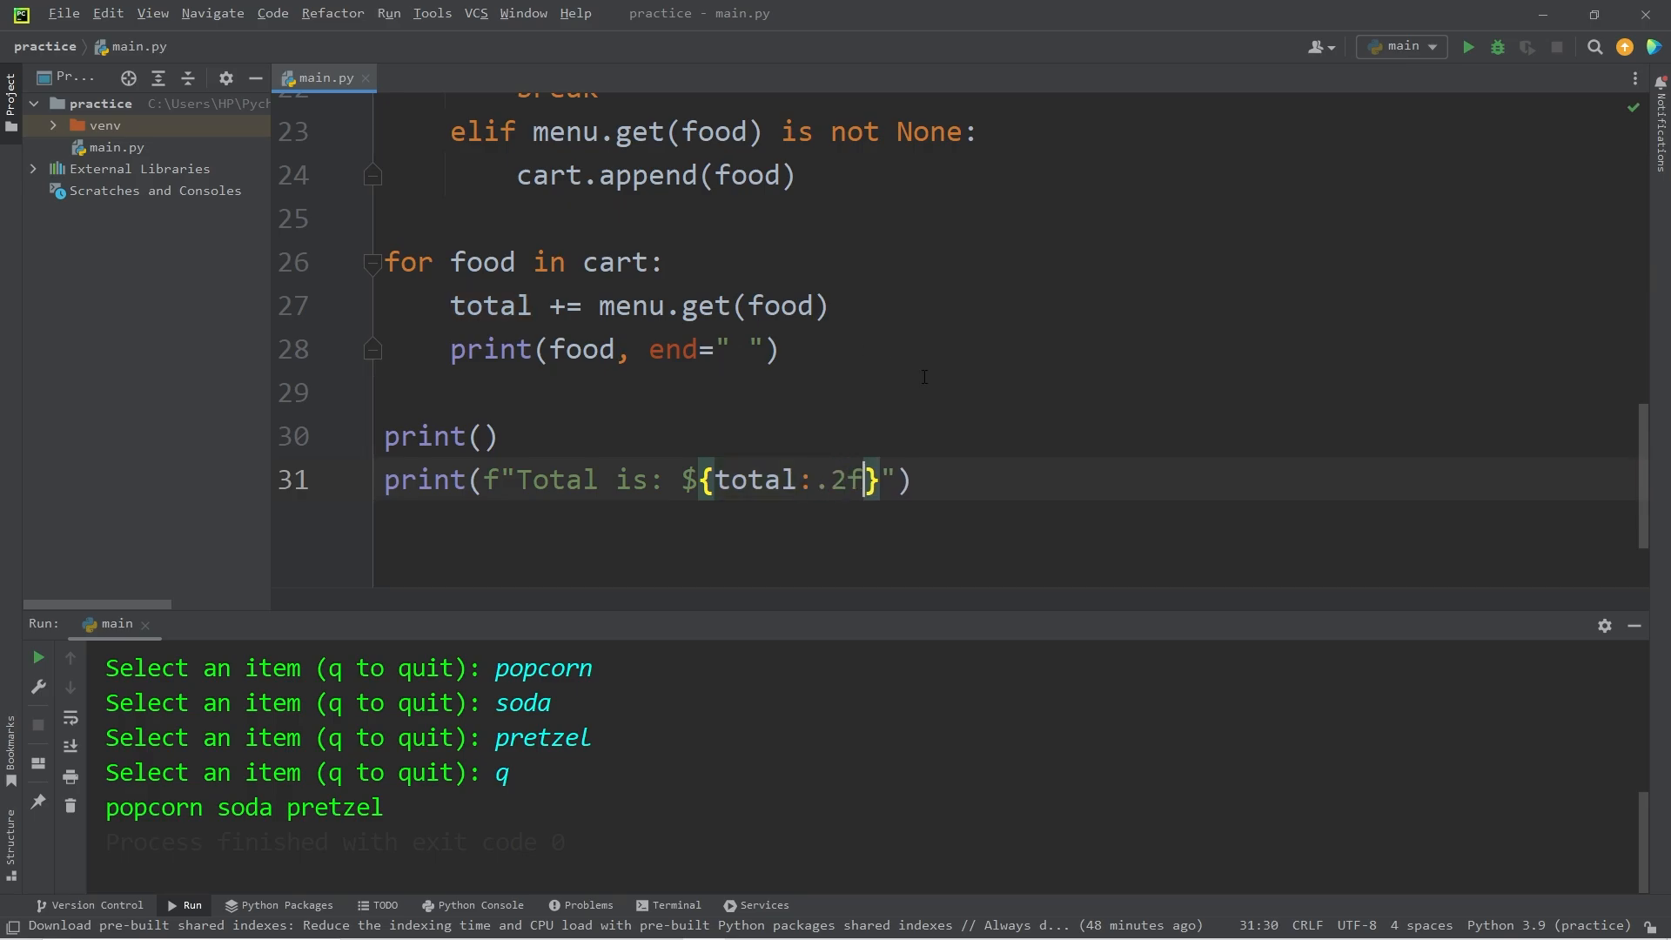
click(446, 220)
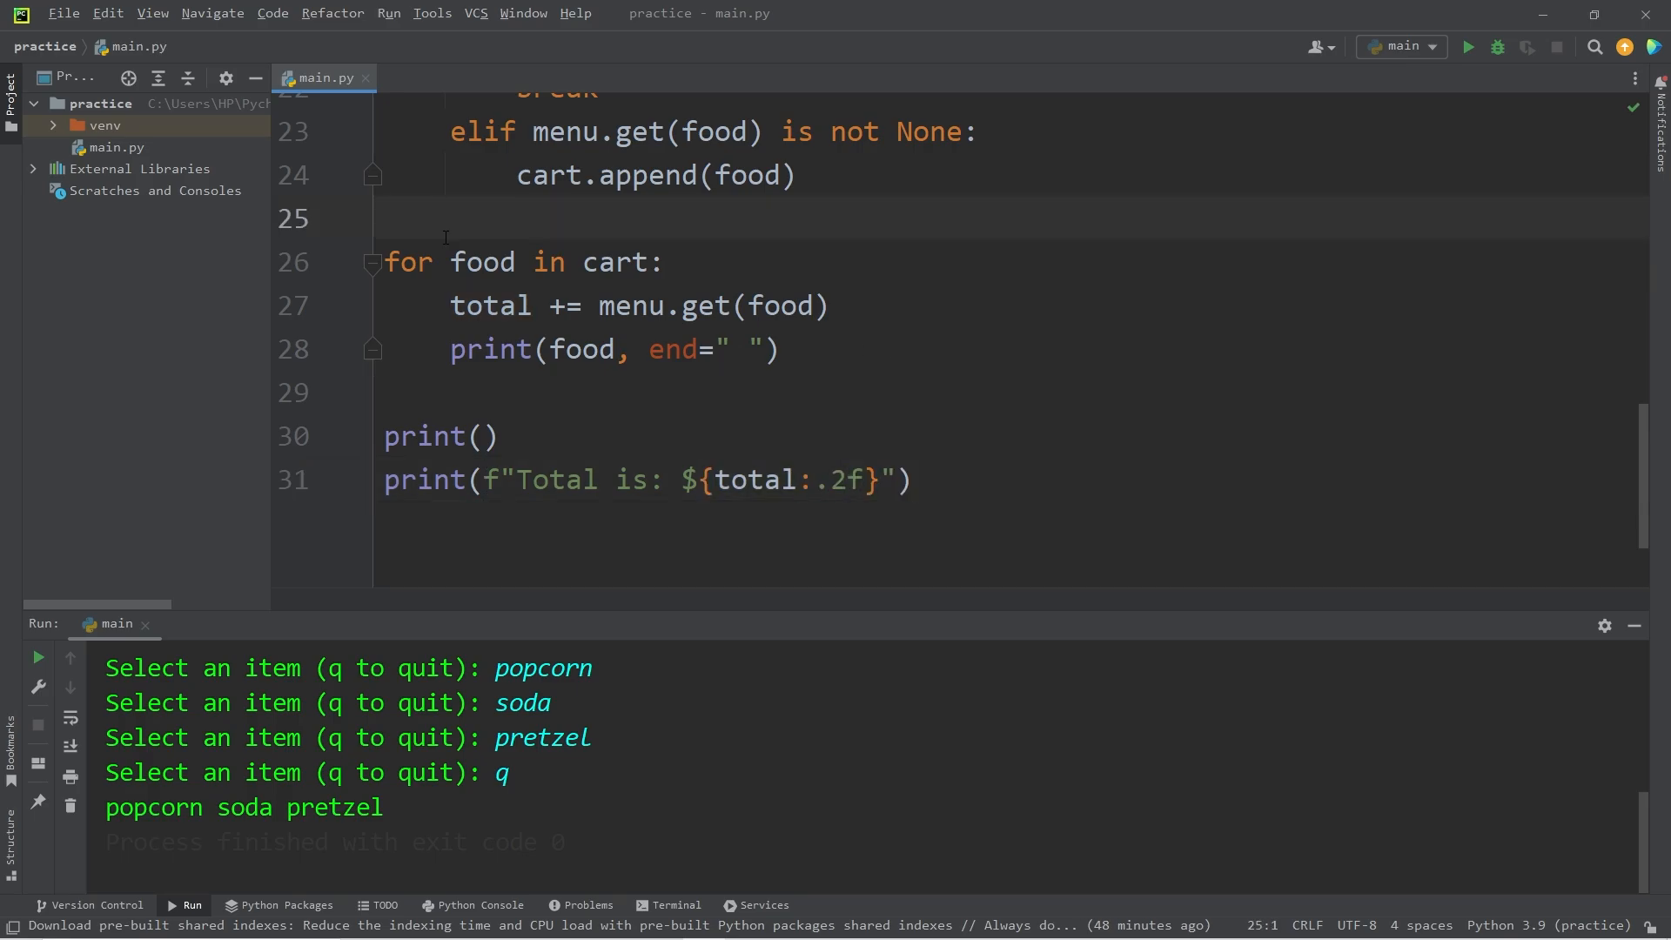
- Add a print of the dashed "------ YOUR ORDER ------" header just before the cart loop
text(p)
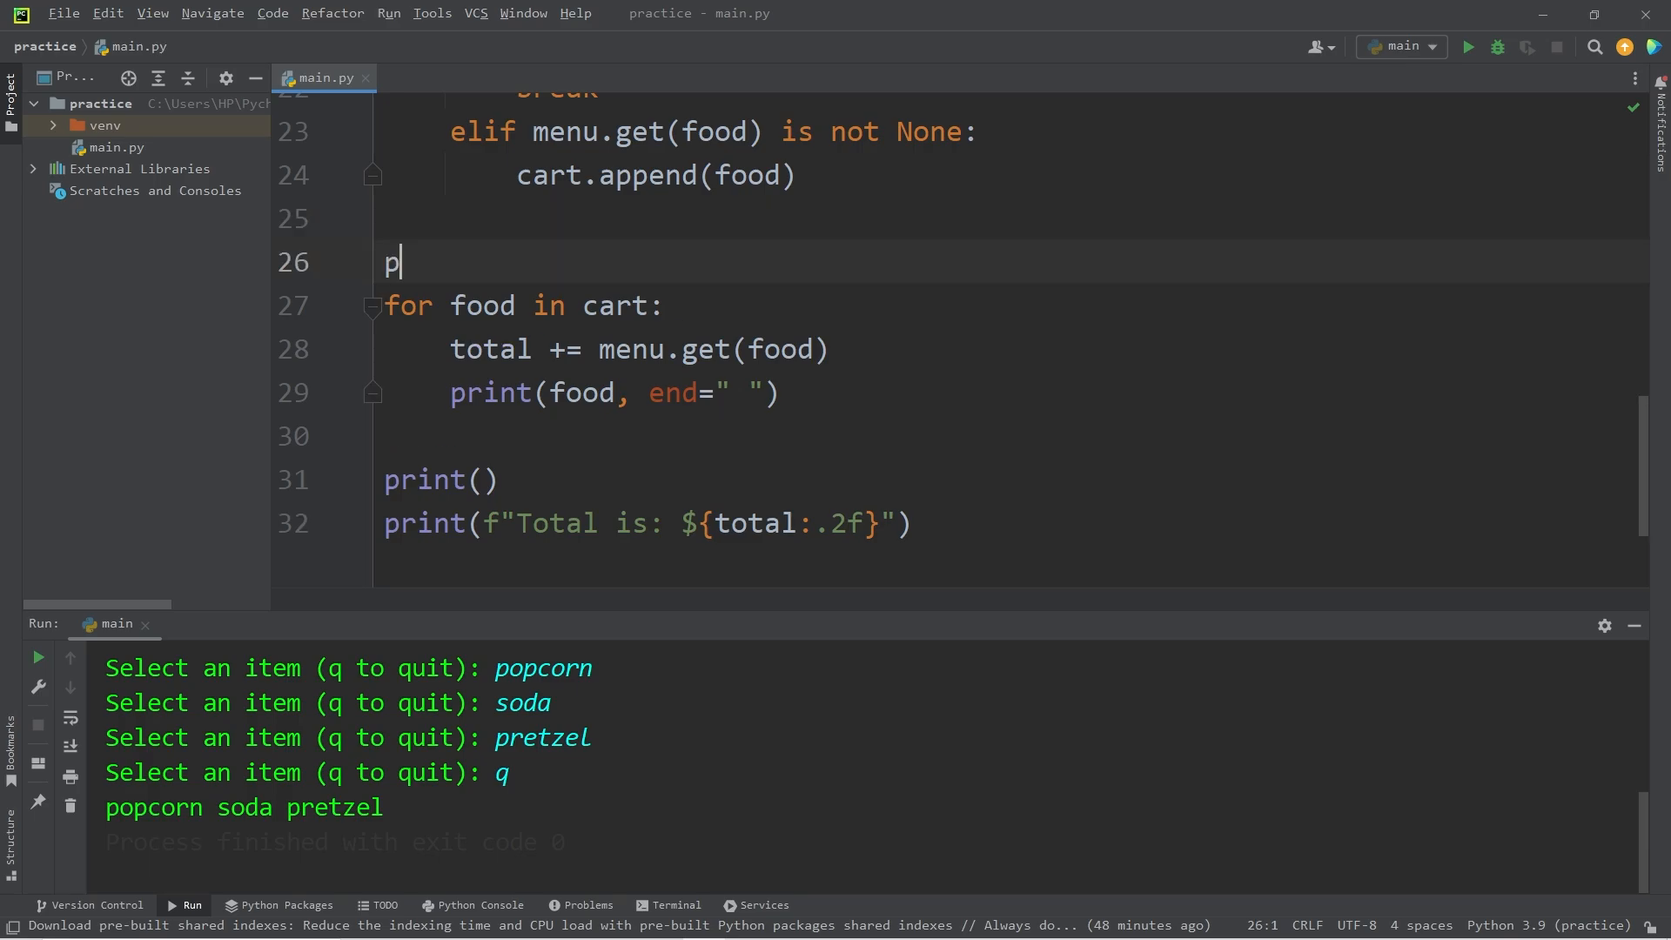
text(print())
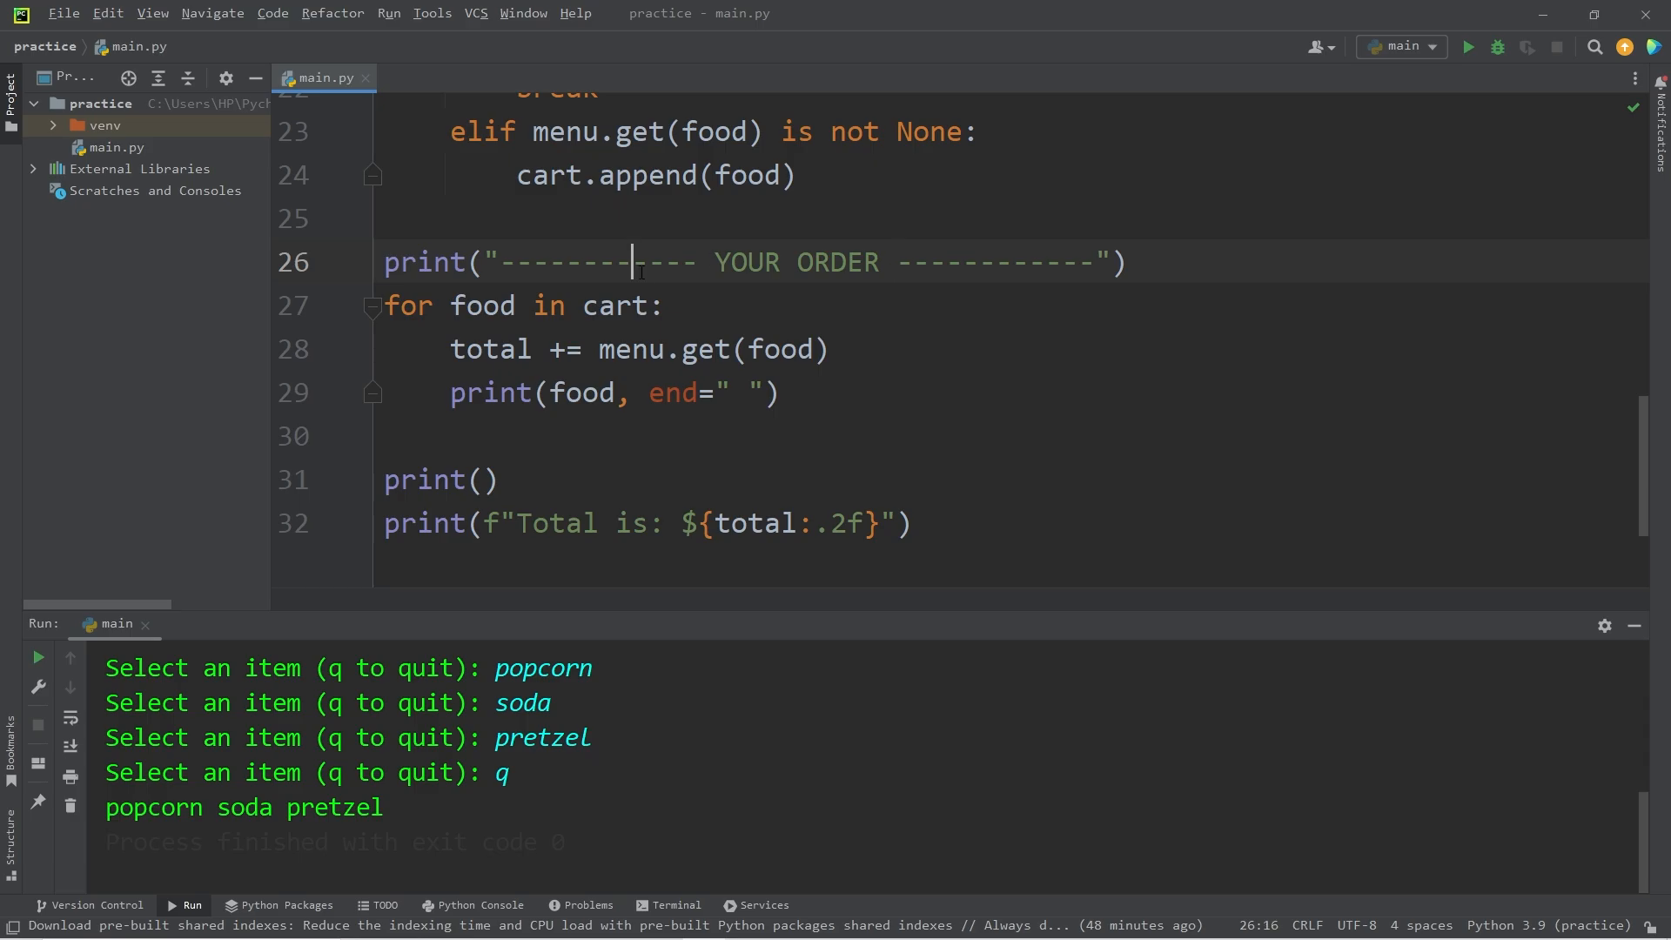
scroll(up, 3)
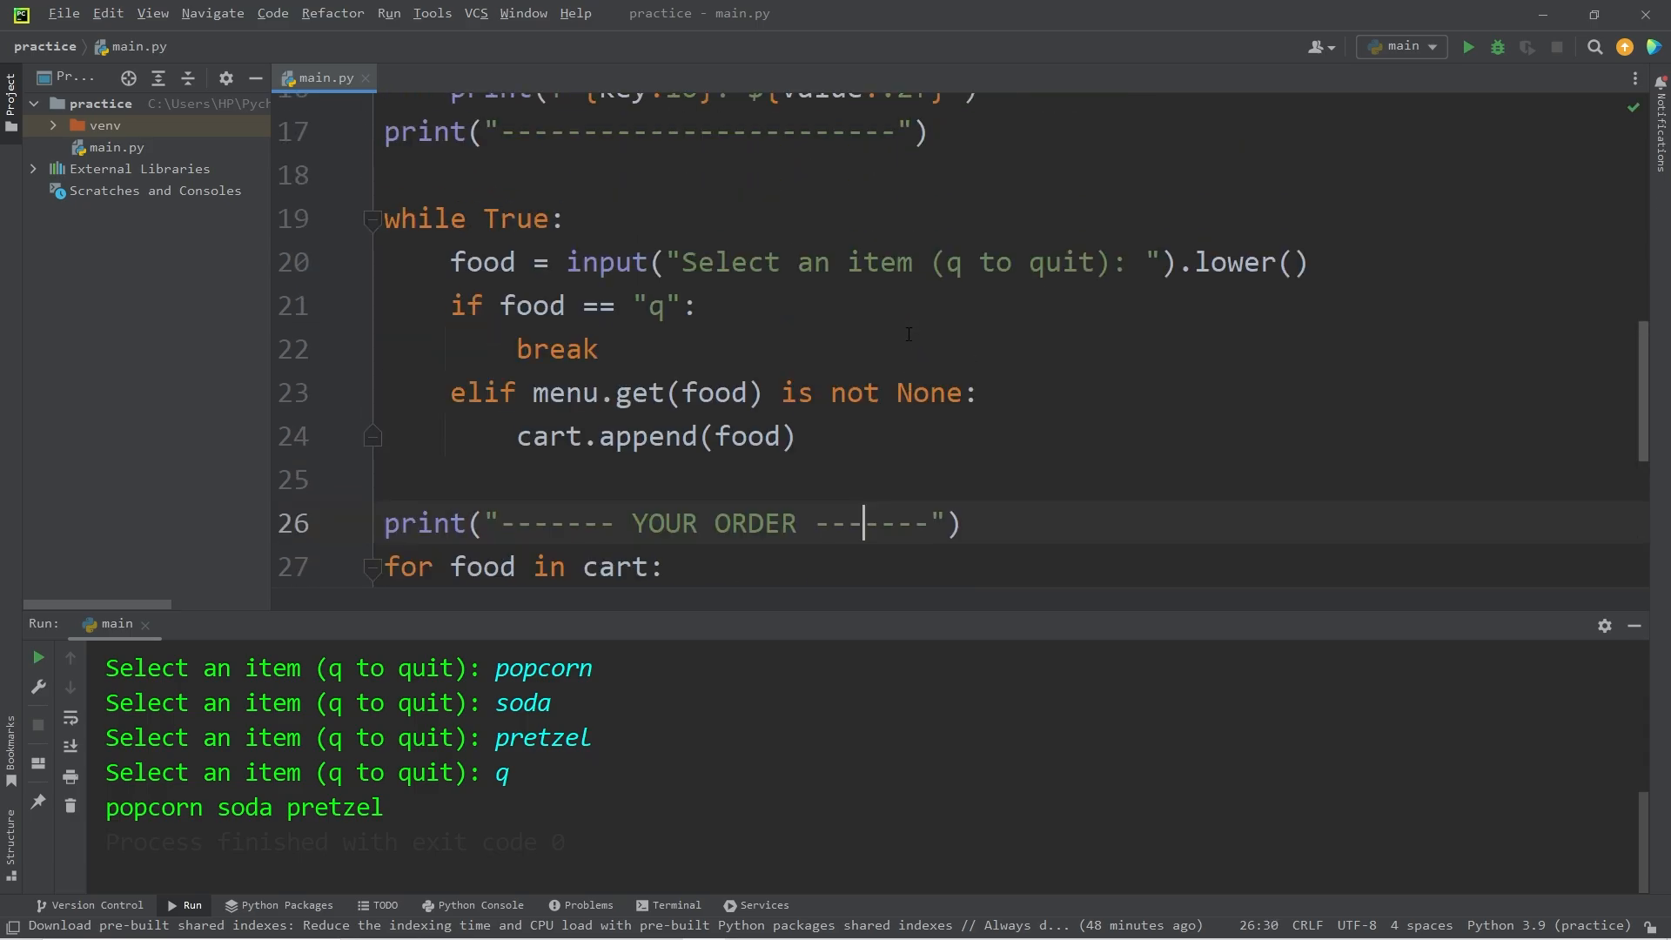
scroll(down, 3)
text(print(f"Total is: ${total:.2f}"))
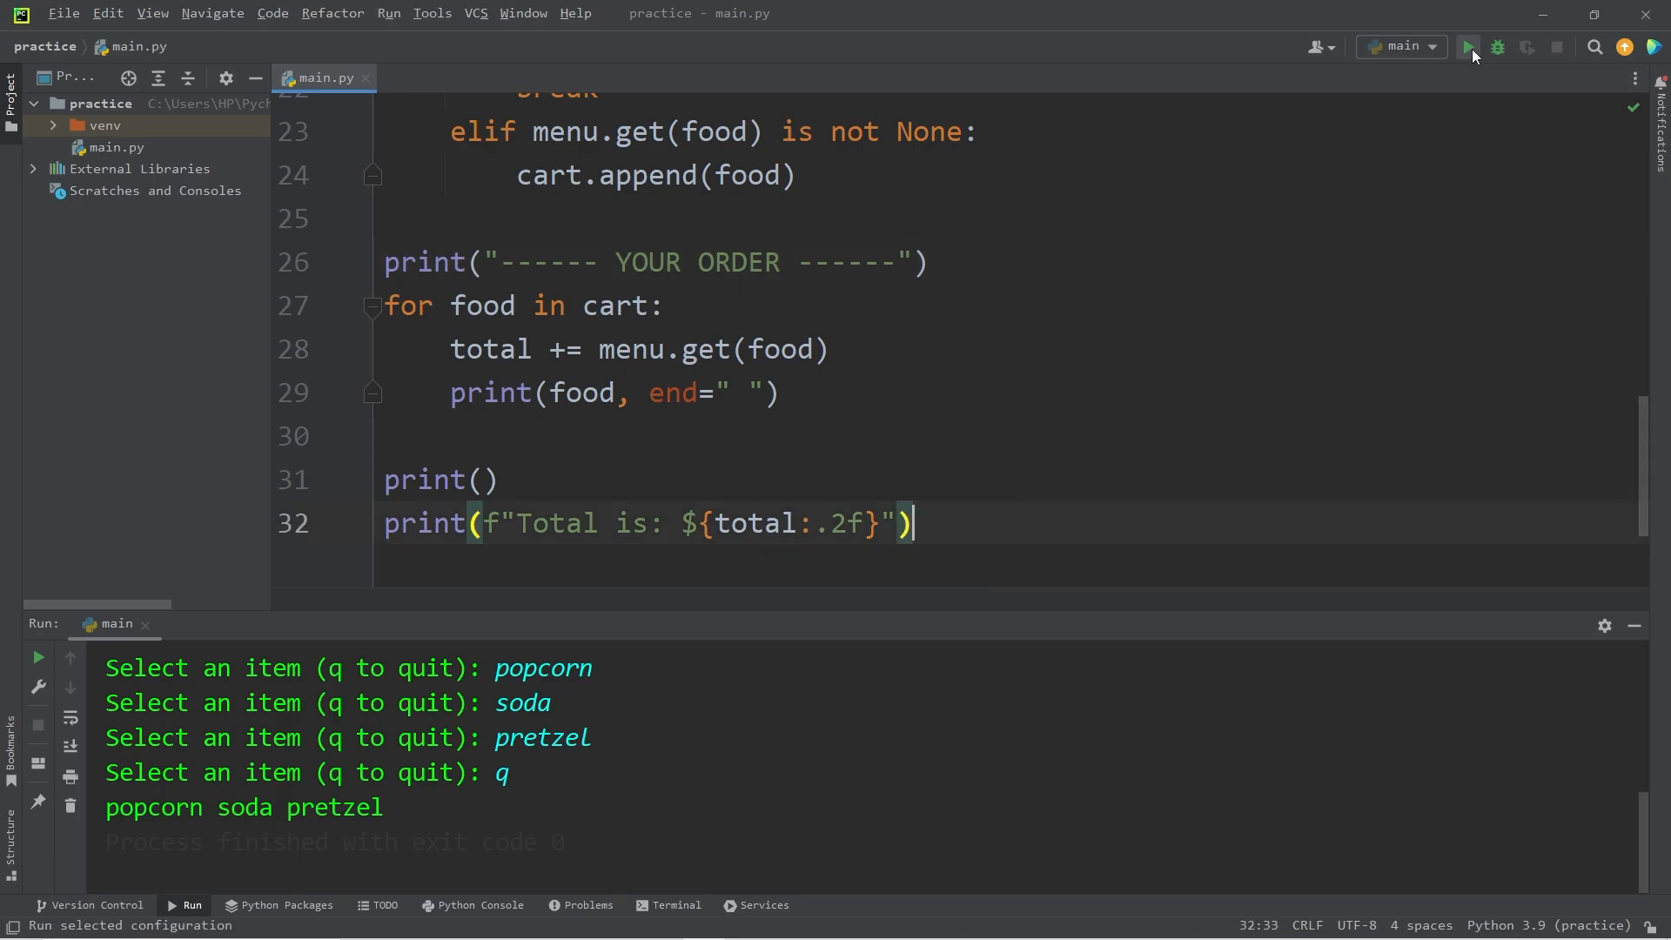
- Run the program with popcorn, pretzel, soda, potato; potato is ignored and the total shows $12.50
click(1469, 47)
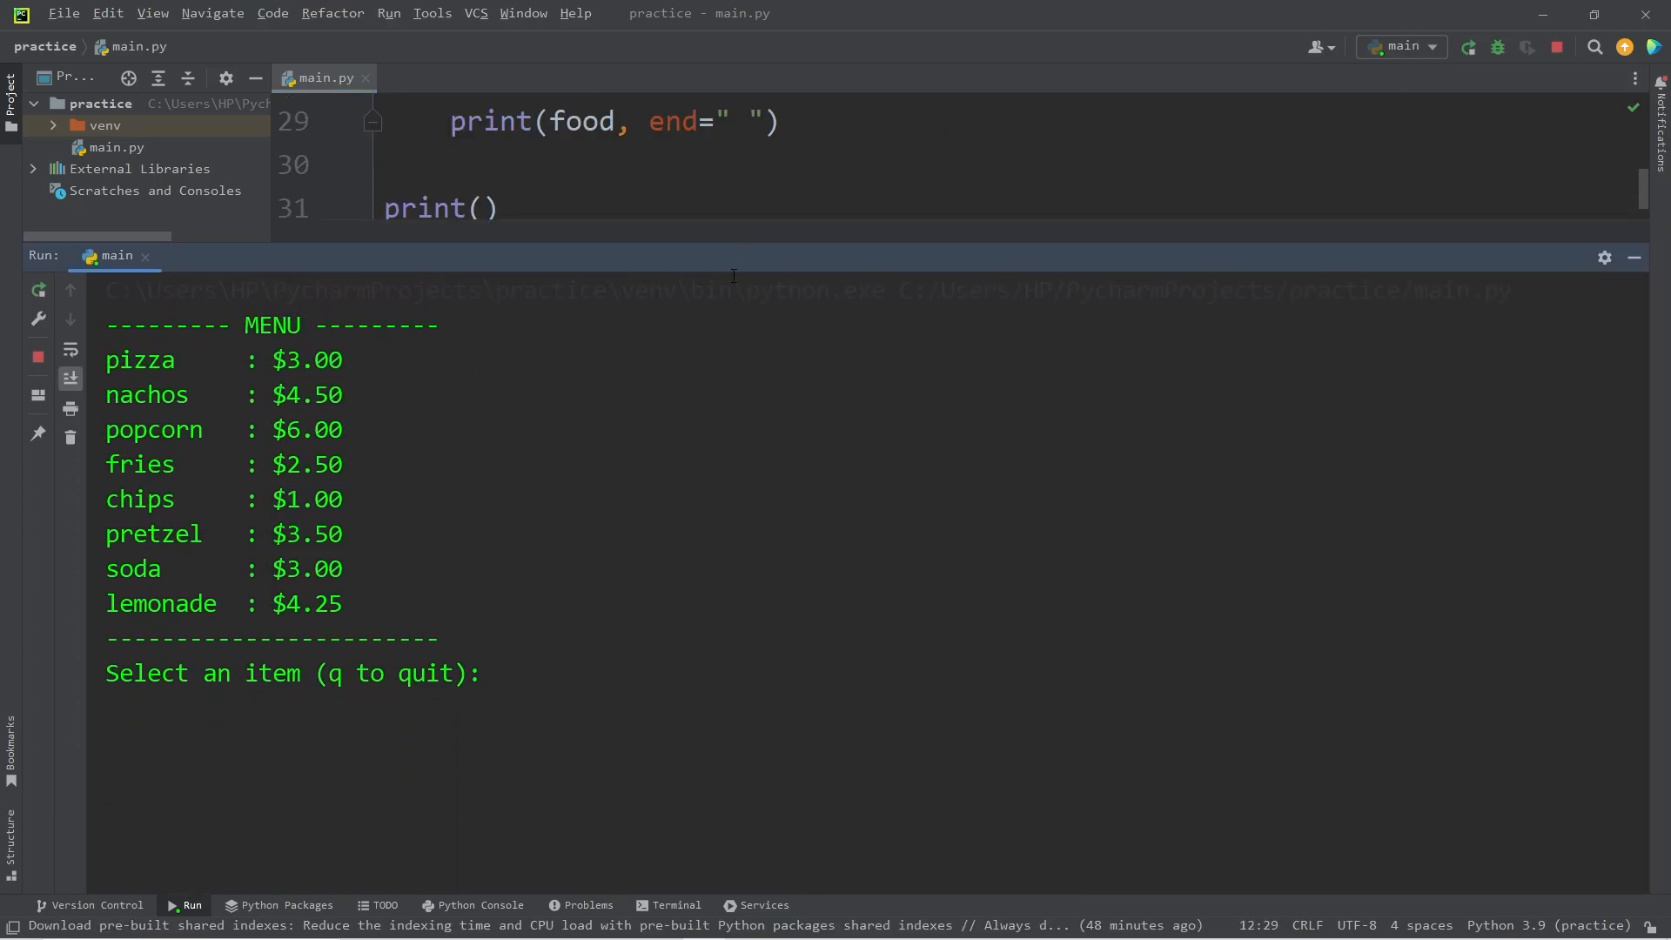
mouse_move(665, 718)
text(popcorn)
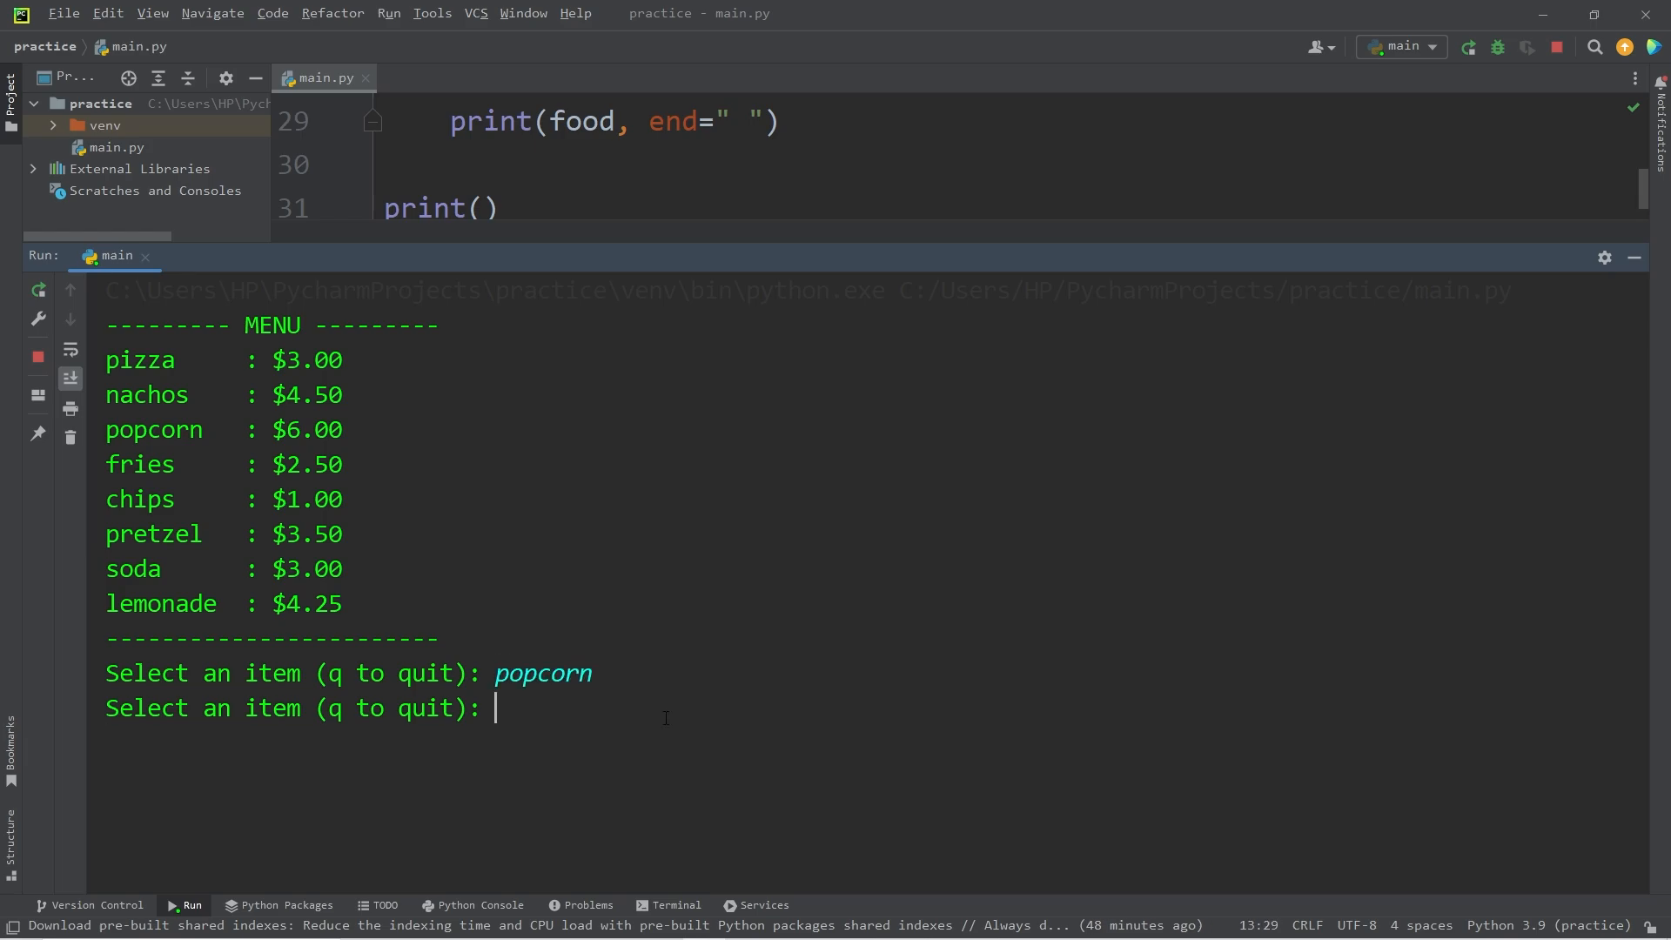
text(pretzel)
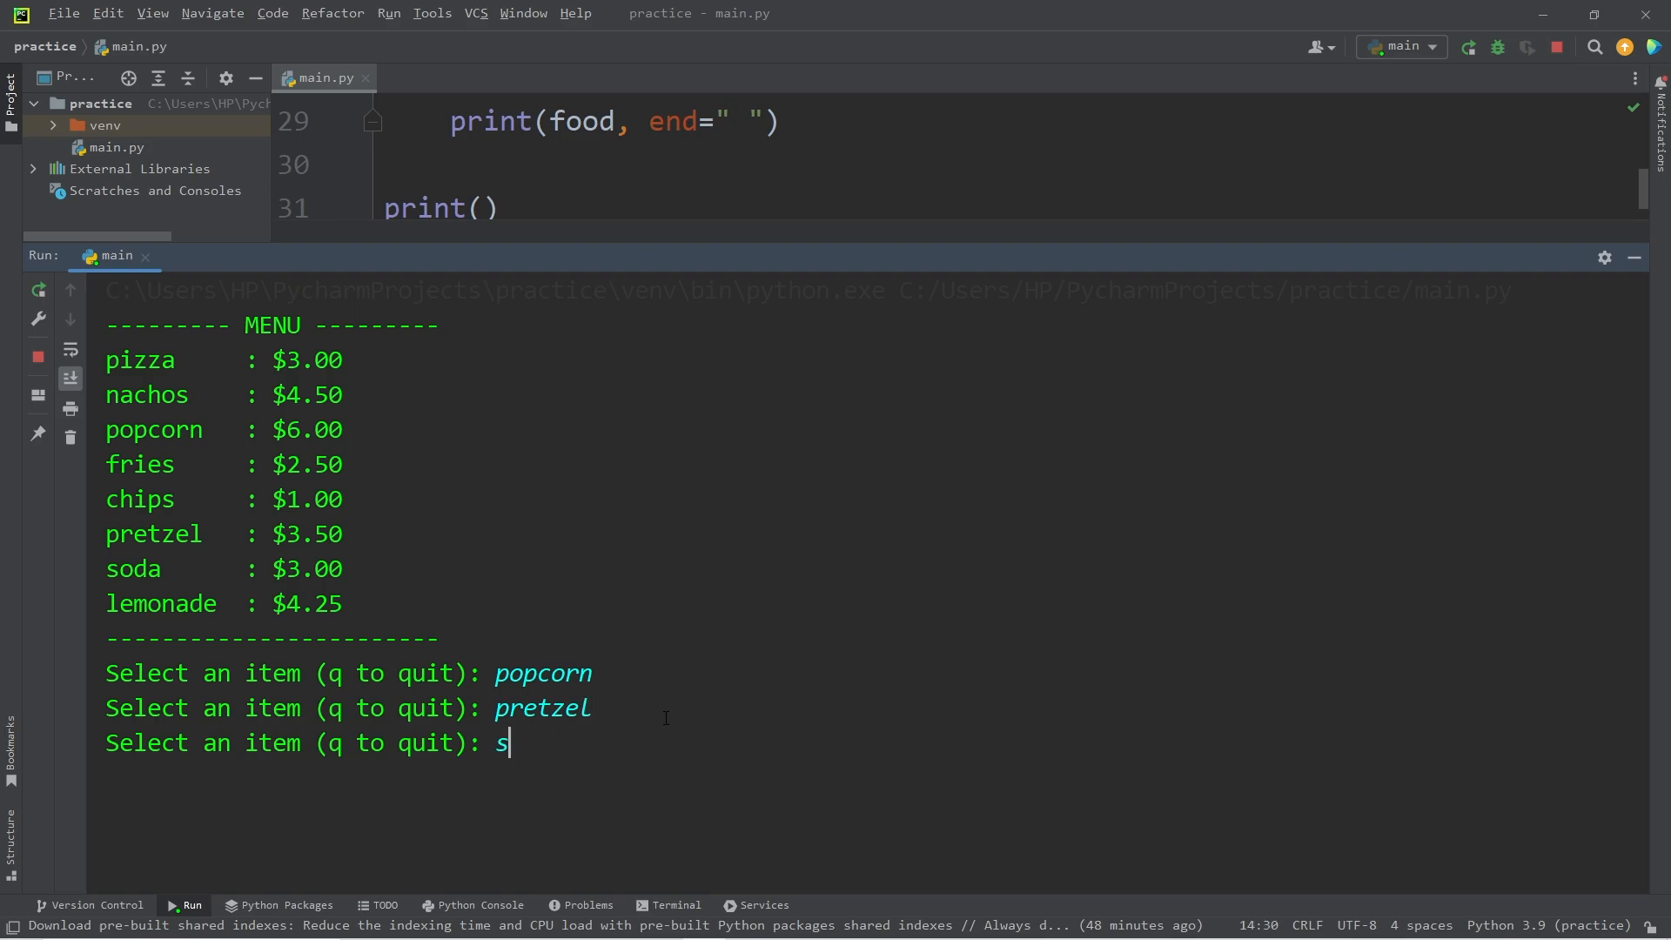
text(soda)
text(potato)
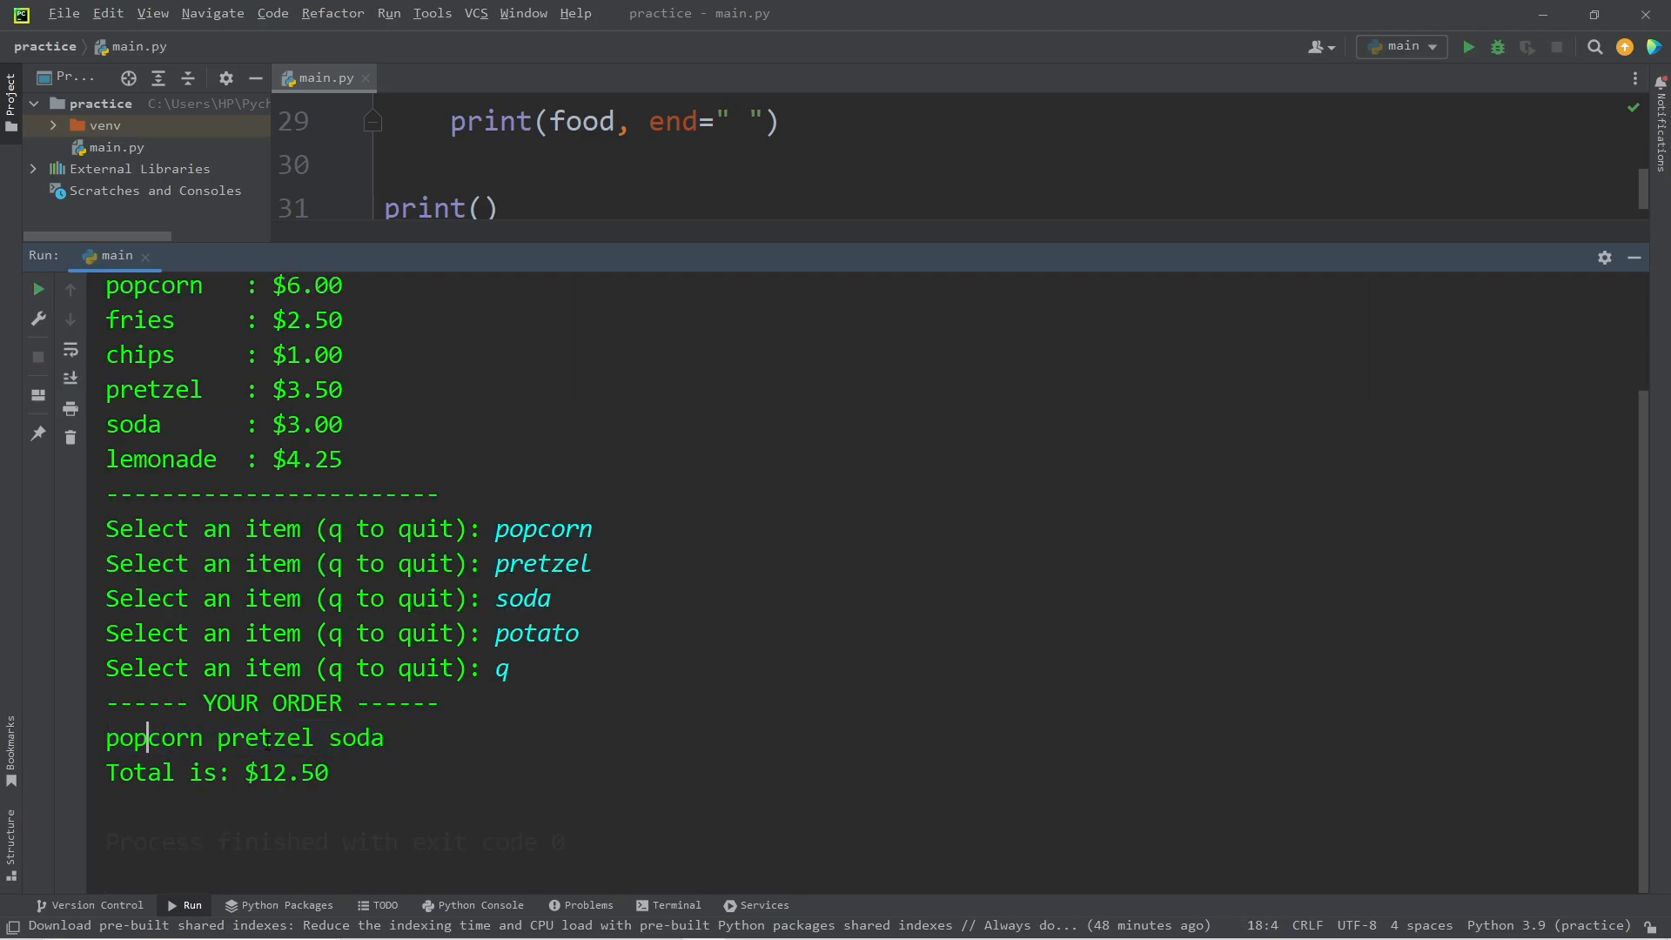
double_click(534, 634)
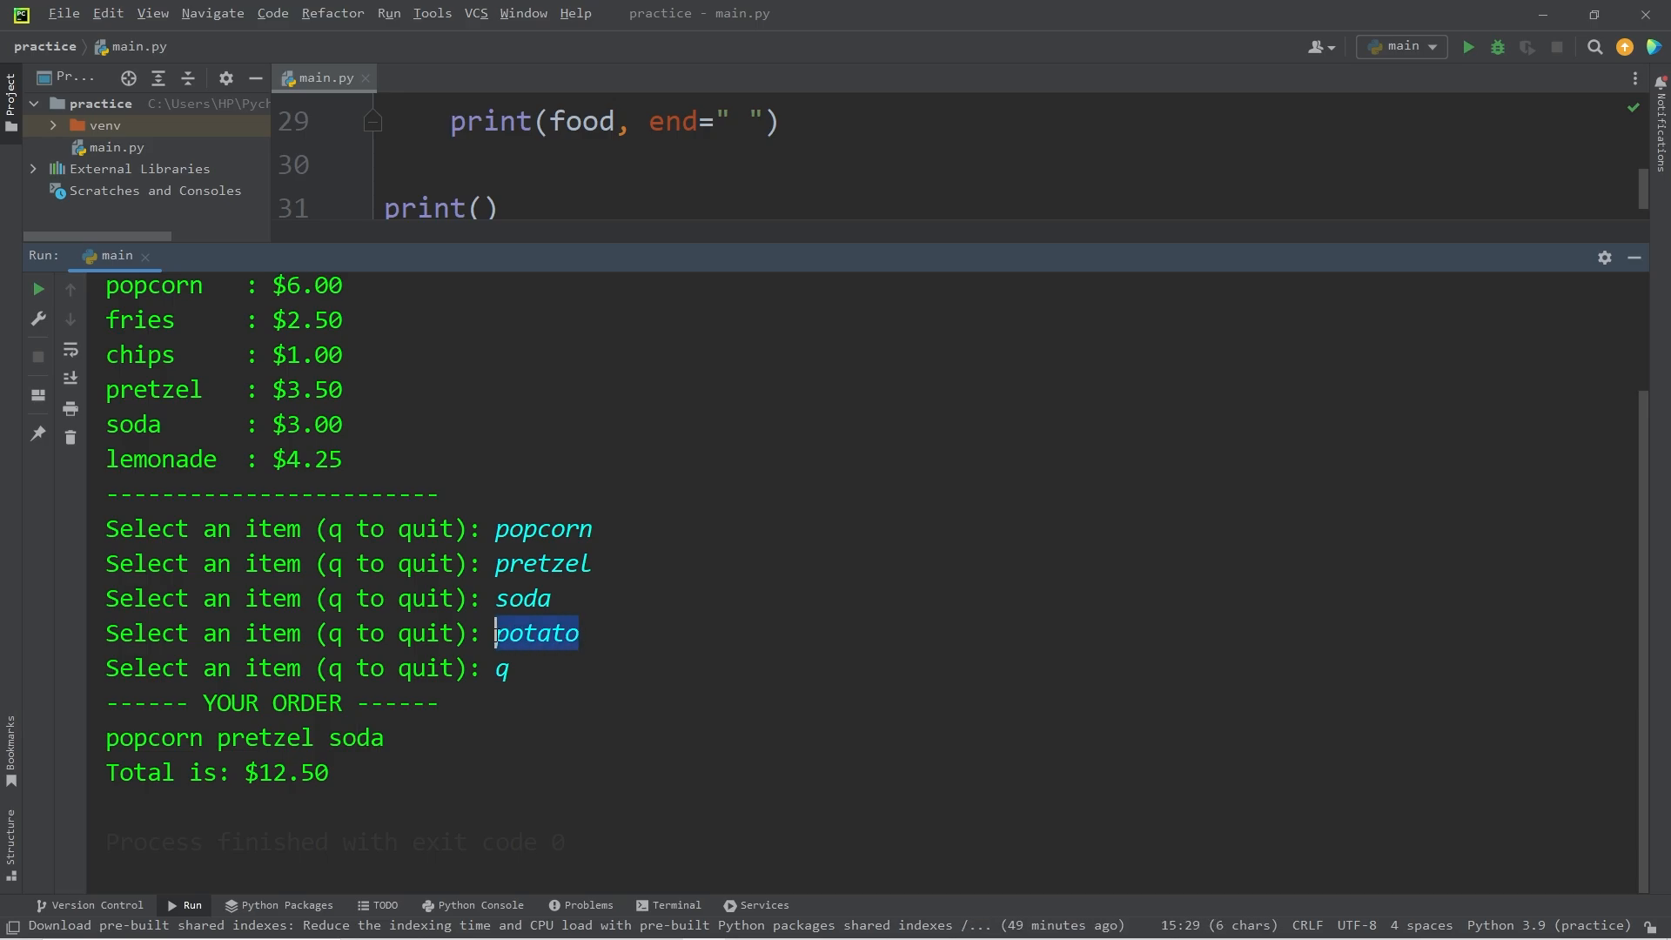
mouse_move(555, 775)
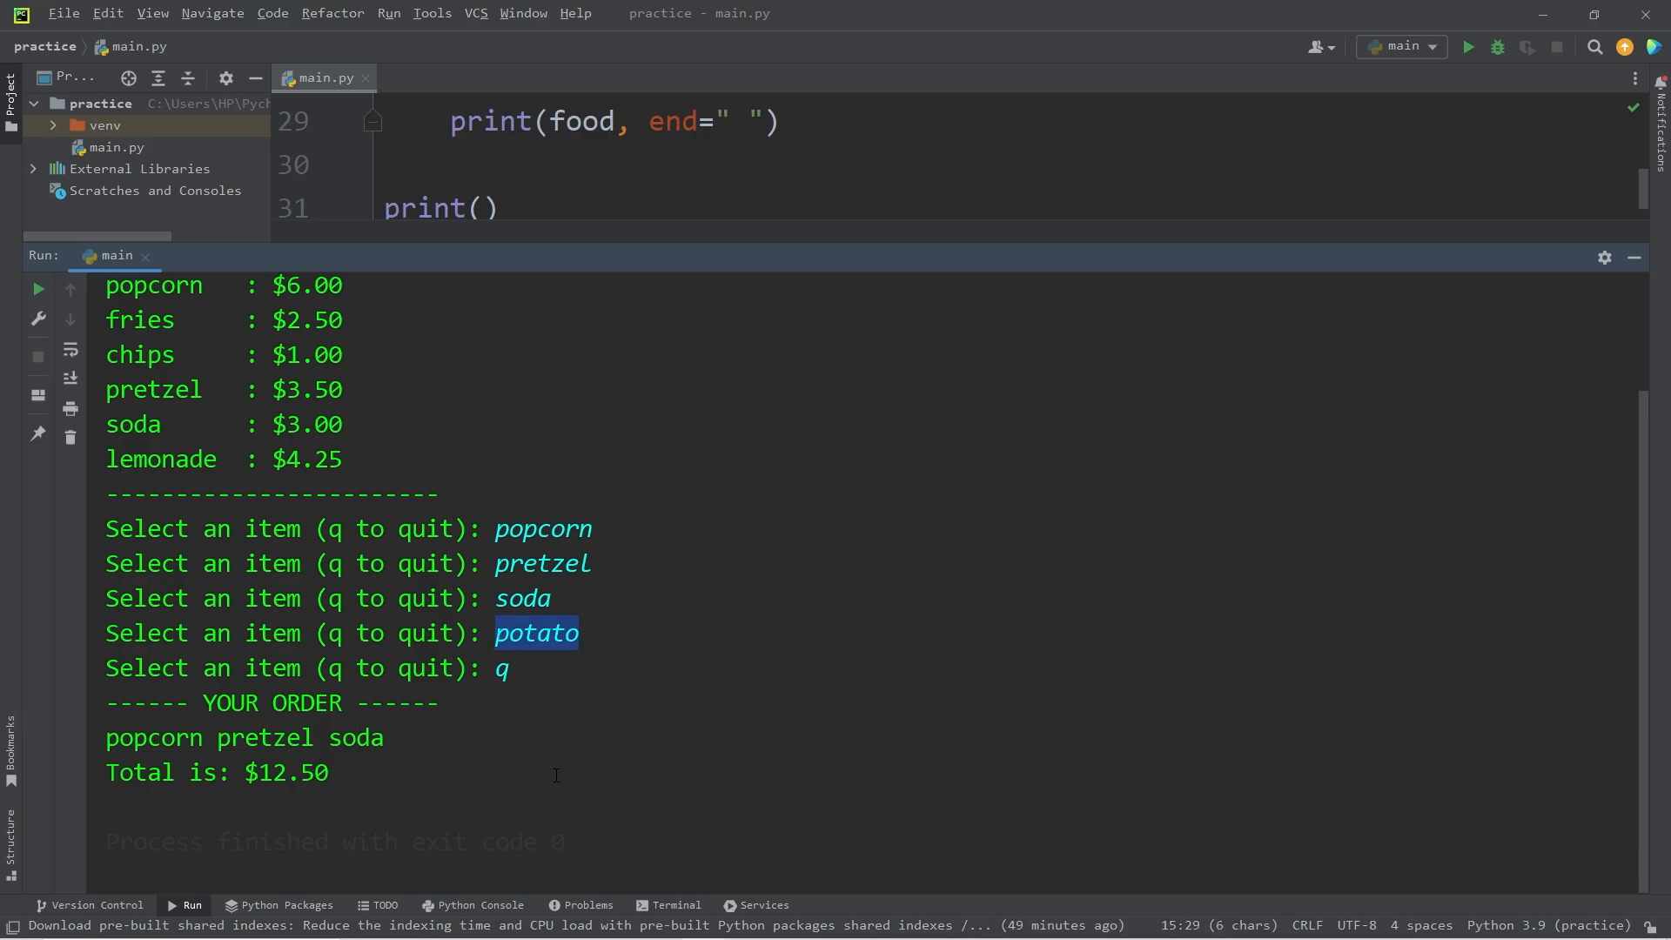
double_click(283, 771)
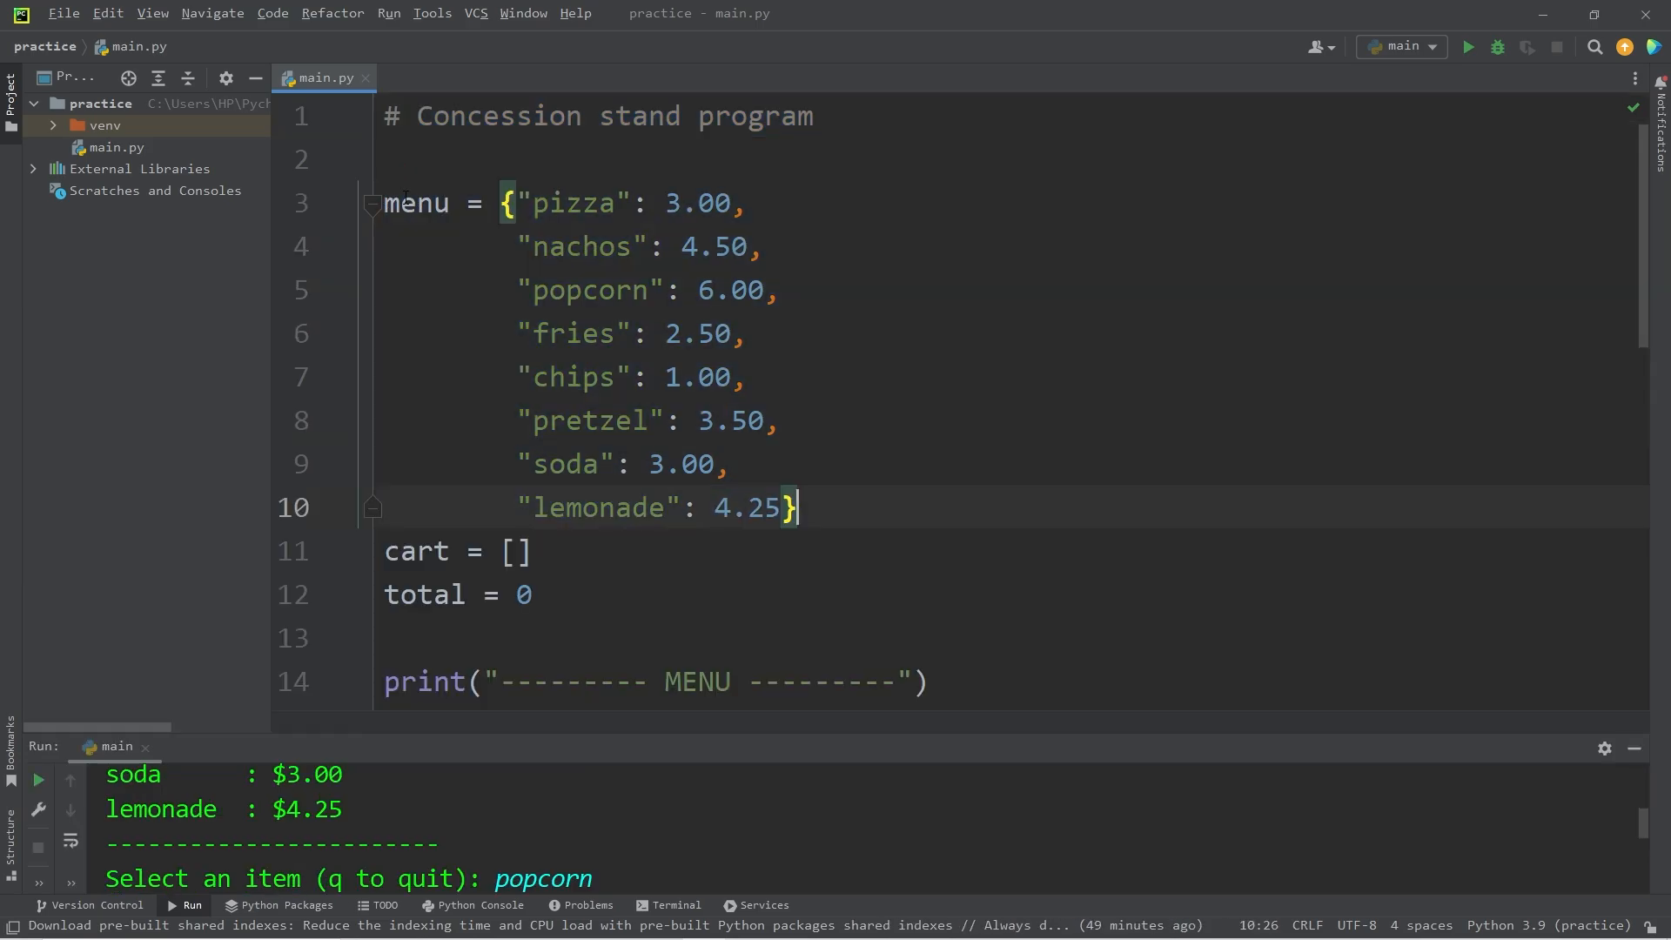
double_click(574, 202)
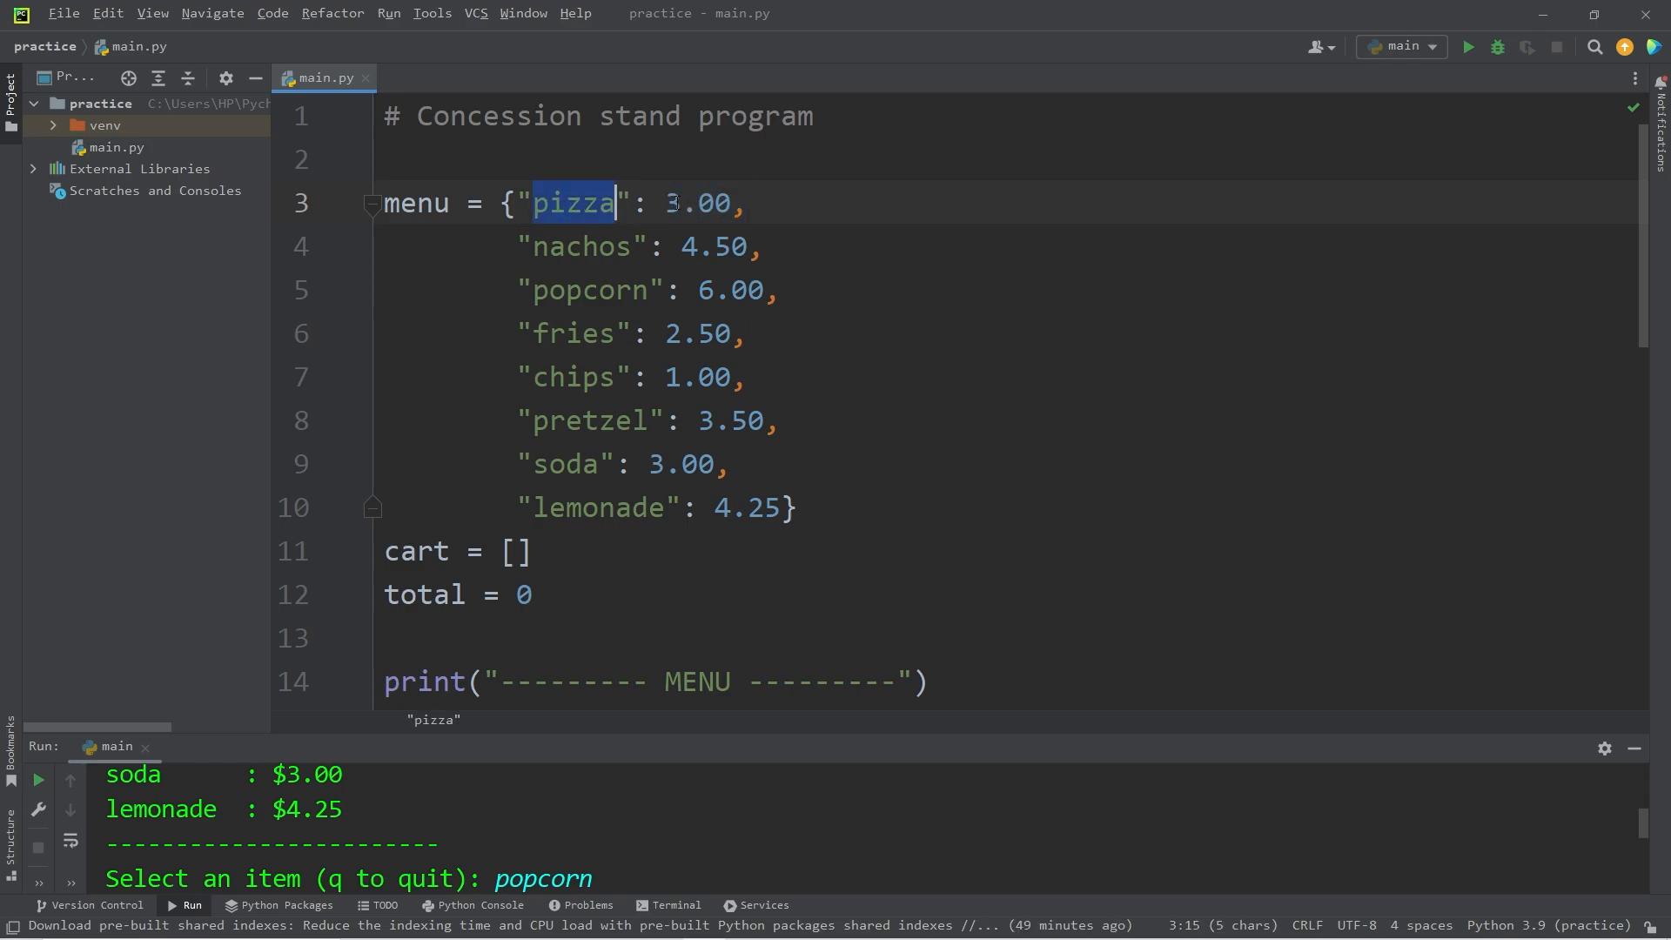
click(815, 117)
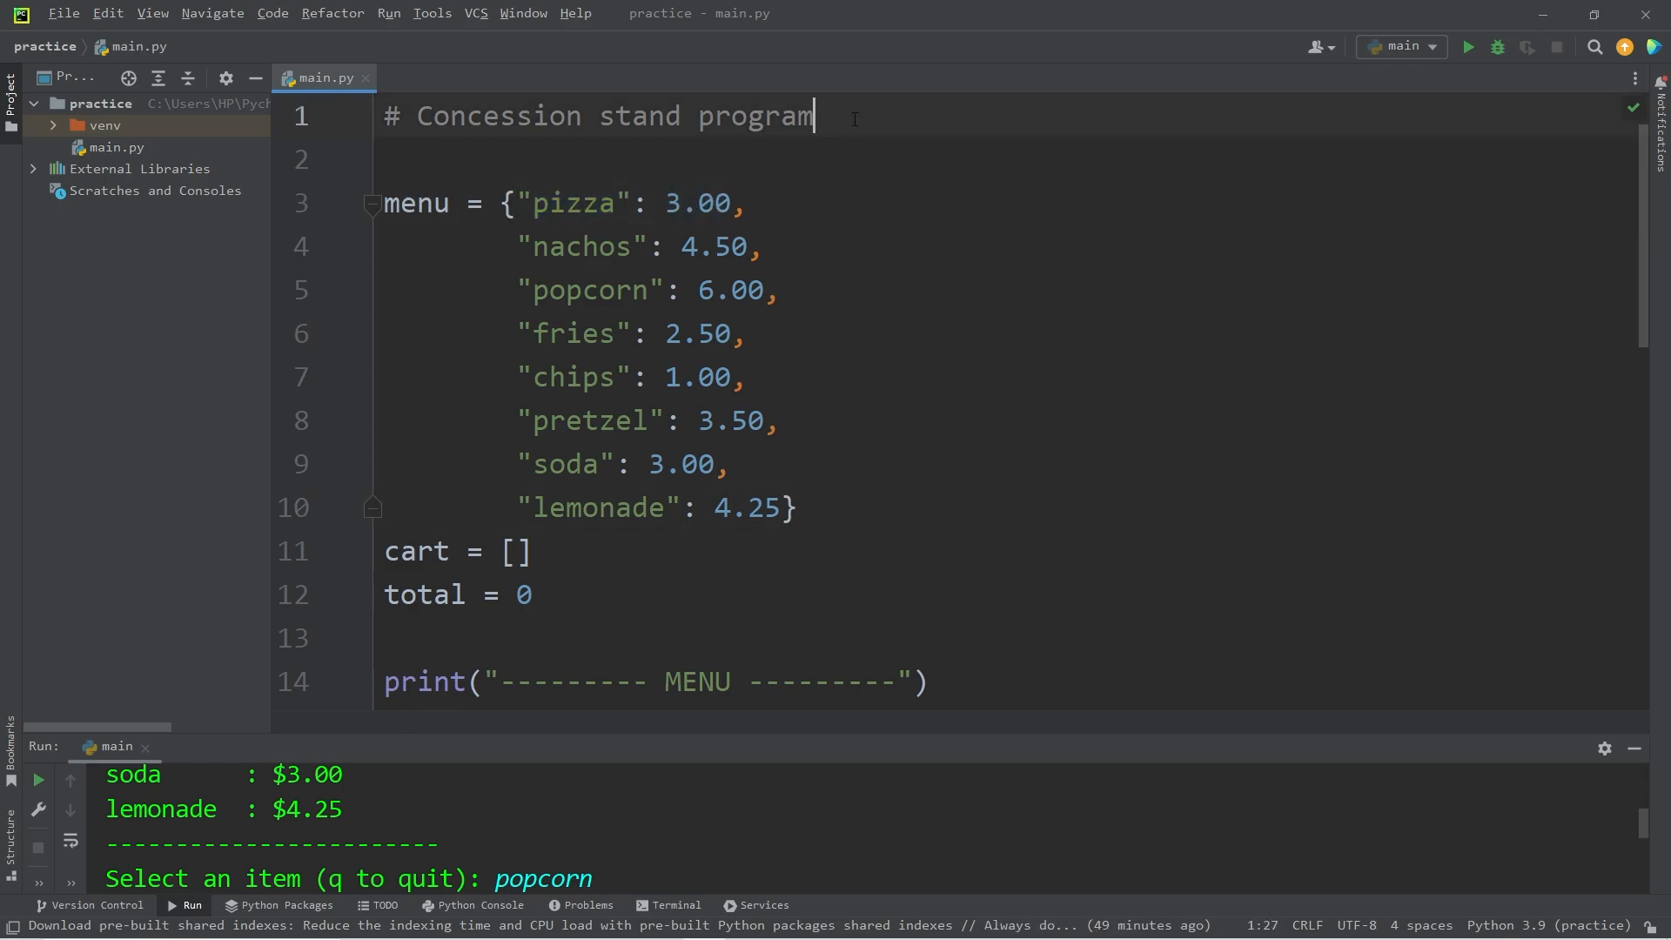